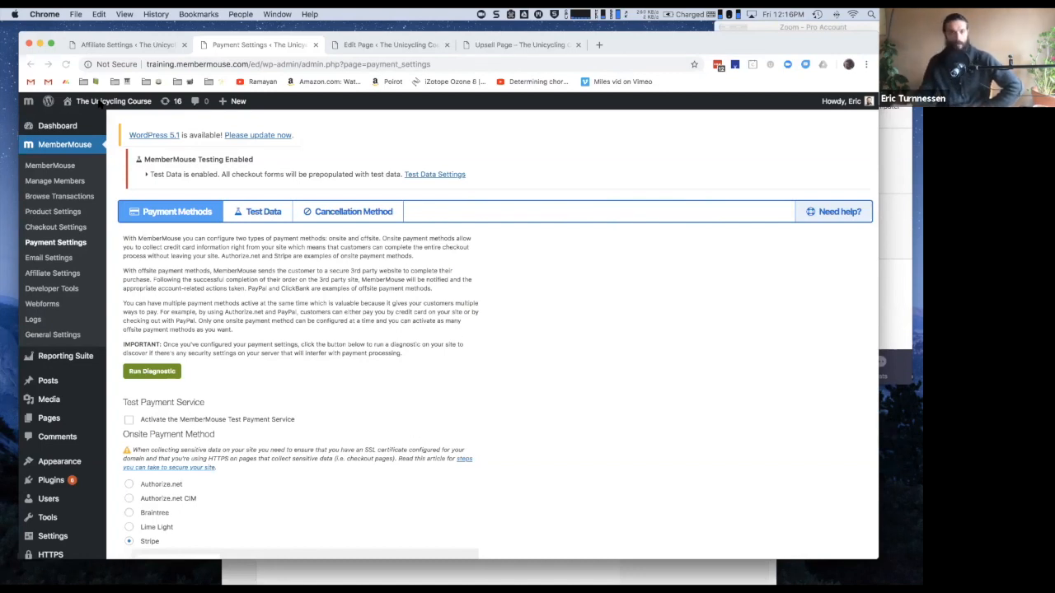
Step: Go to Product Settings and show the Membership Levels tab listing the six levels
scroll(down, 3)
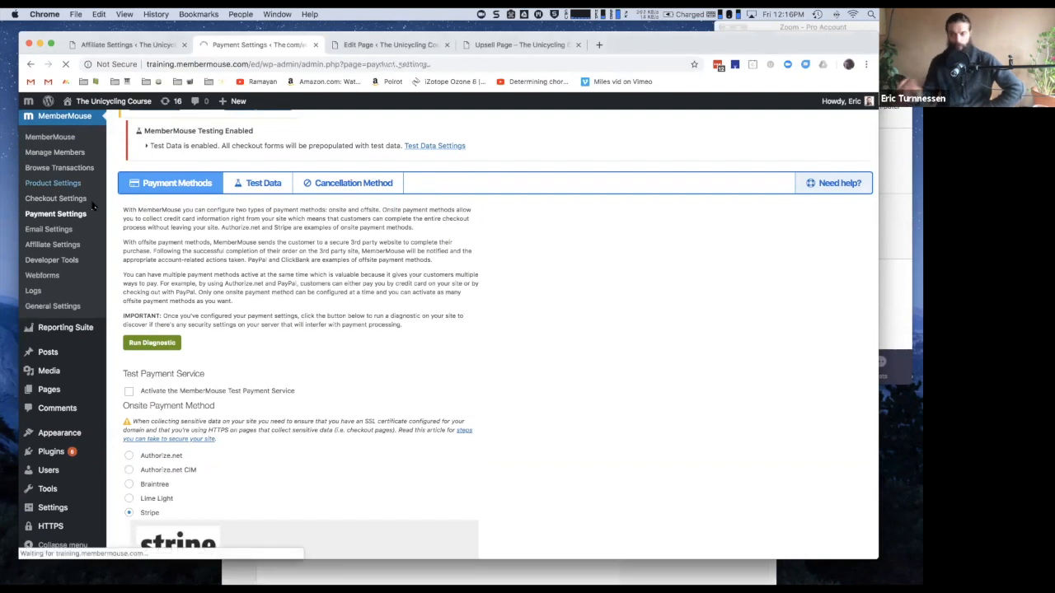
click(52, 183)
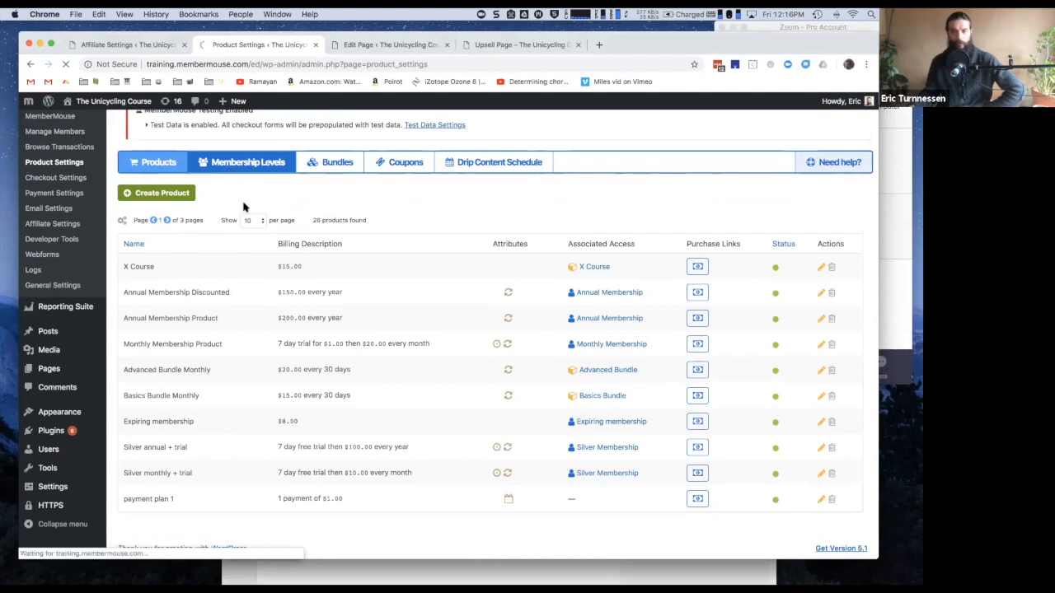
click(247, 161)
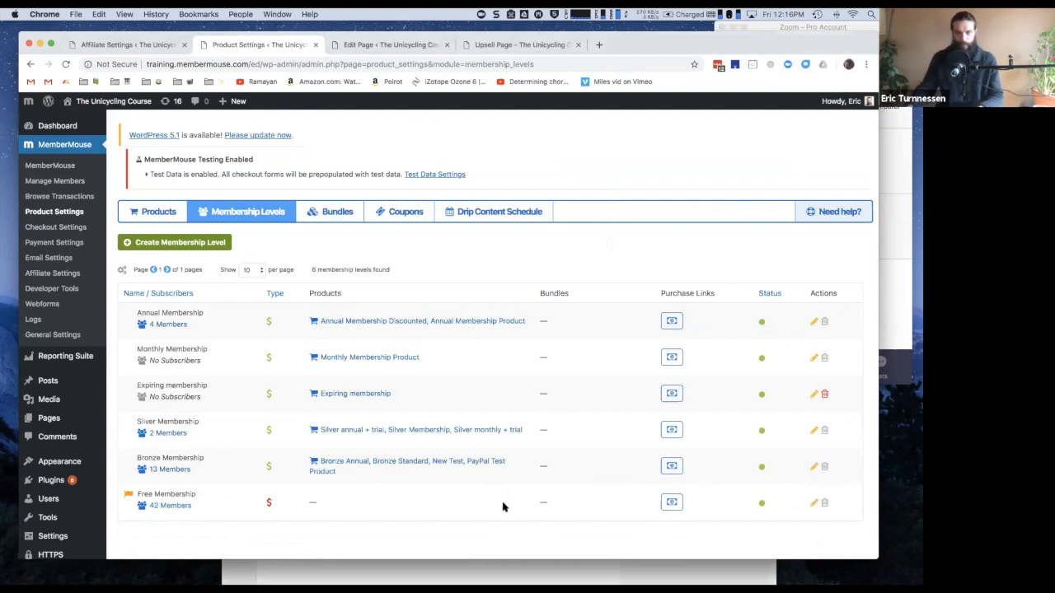
Step: Copy the Free Membership static checkout link from its Purchase Links popup, then close the popup
click(672, 502)
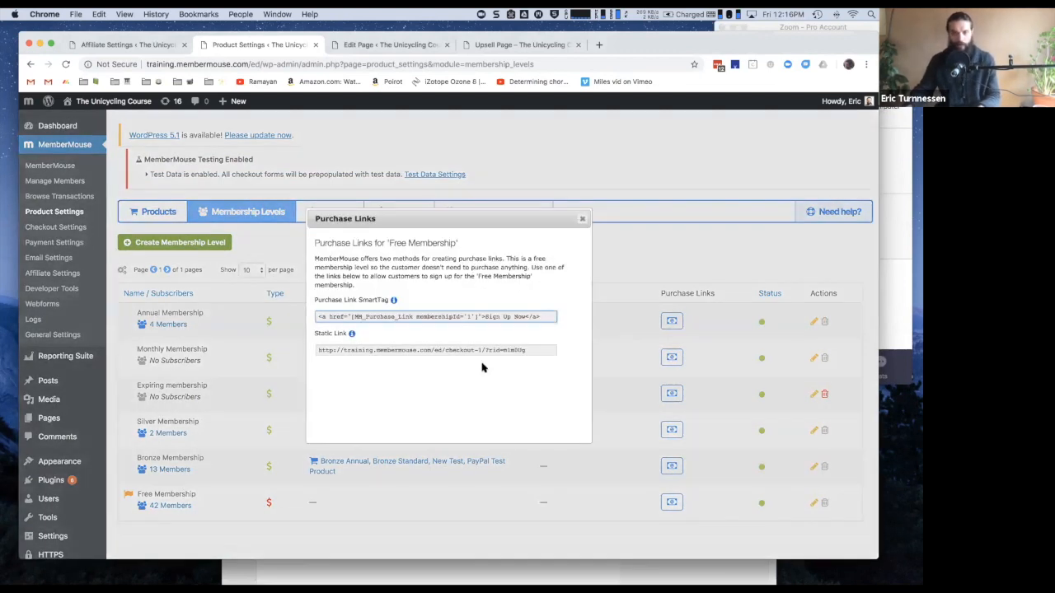
triple_click(435, 350)
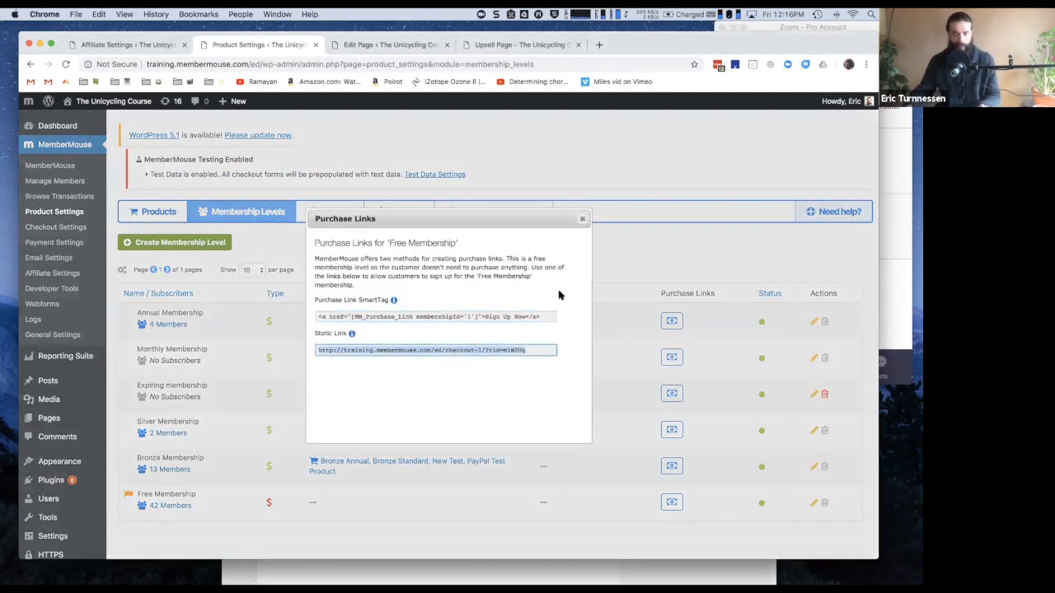
click(581, 218)
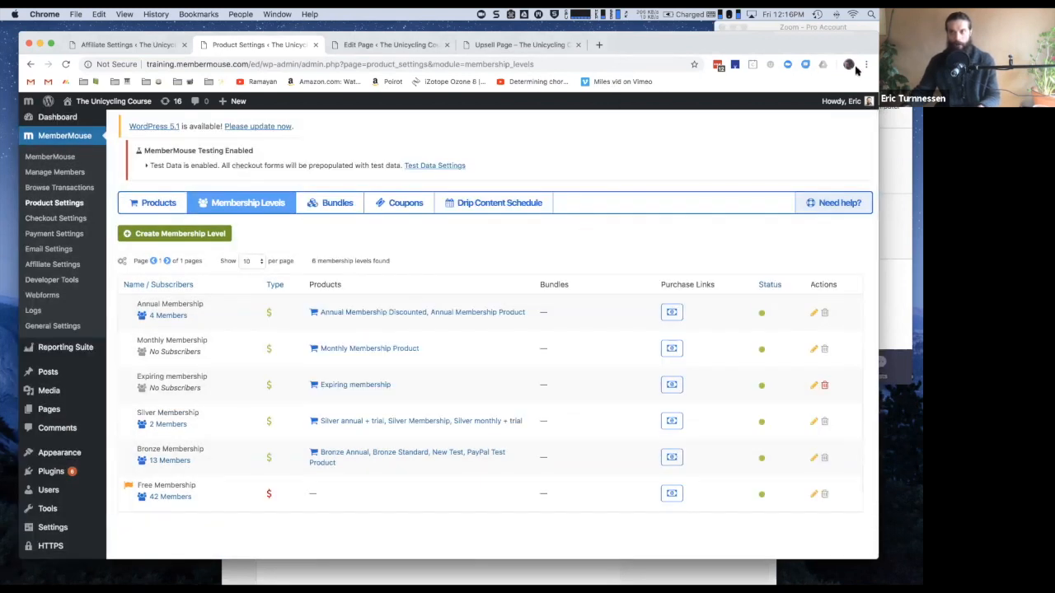
click(866, 65)
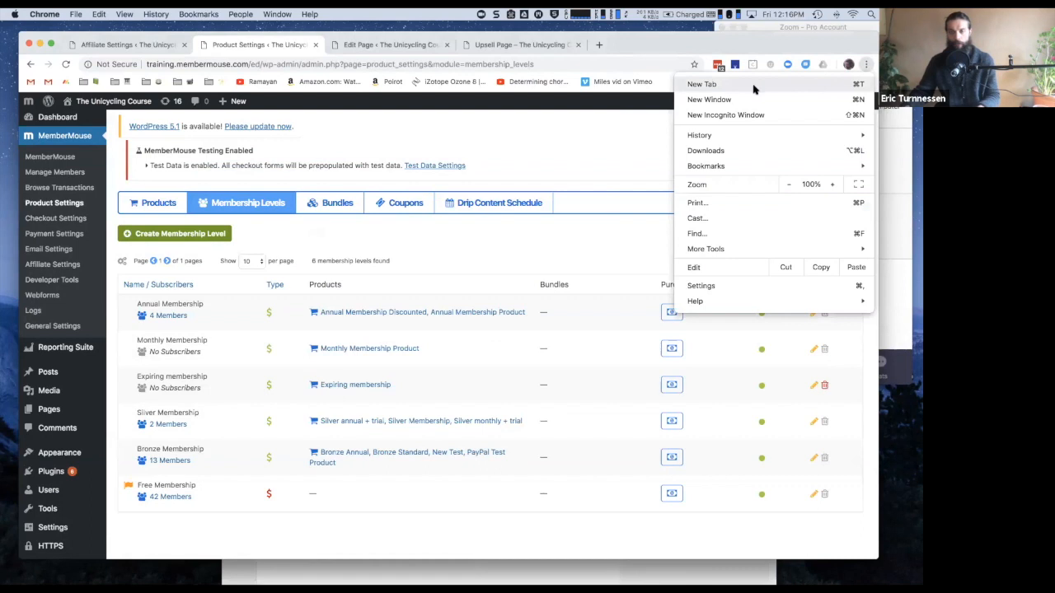
mouse_move(731, 99)
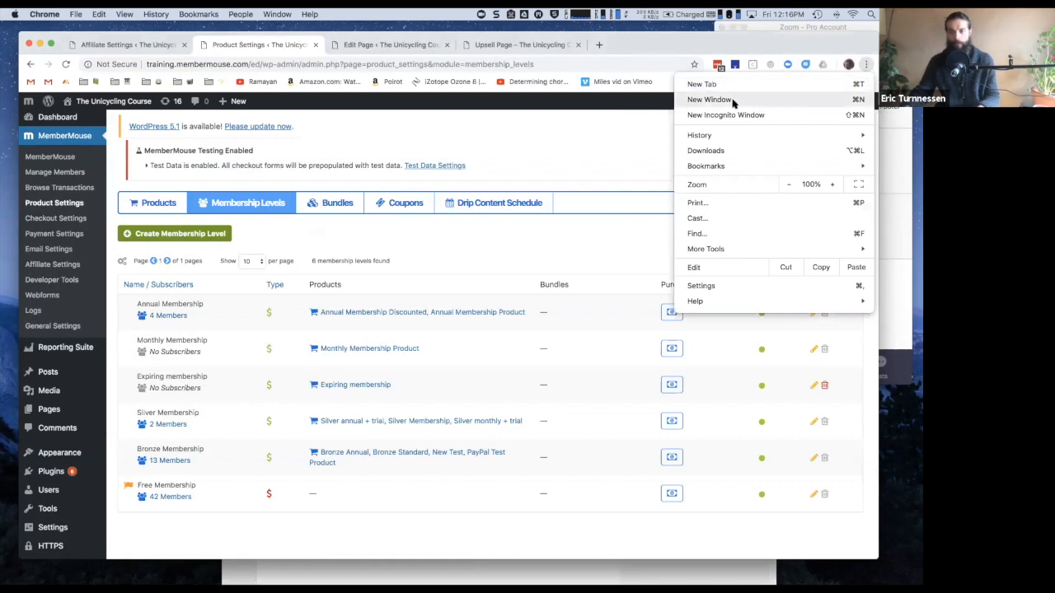
Step: Load the Free Membership checkout link (checkout-1/?rid=m1m0Ug) in an incognito window and scroll the form
click(725, 115)
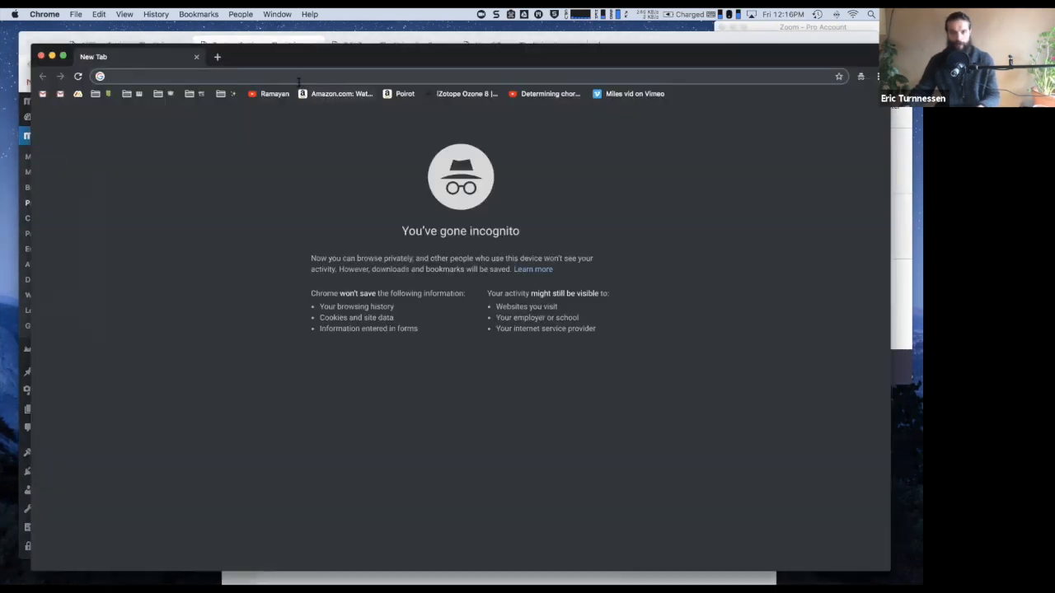
text(http://training.membermouse.com/ed/checkout-1/?rid=m1m0Ug)
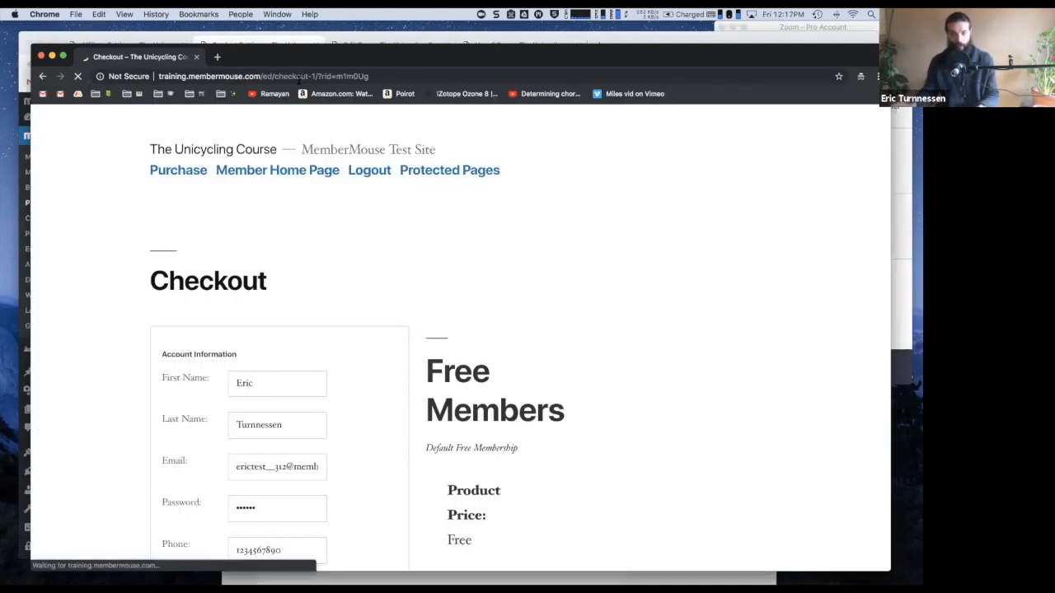
scroll(down, 3)
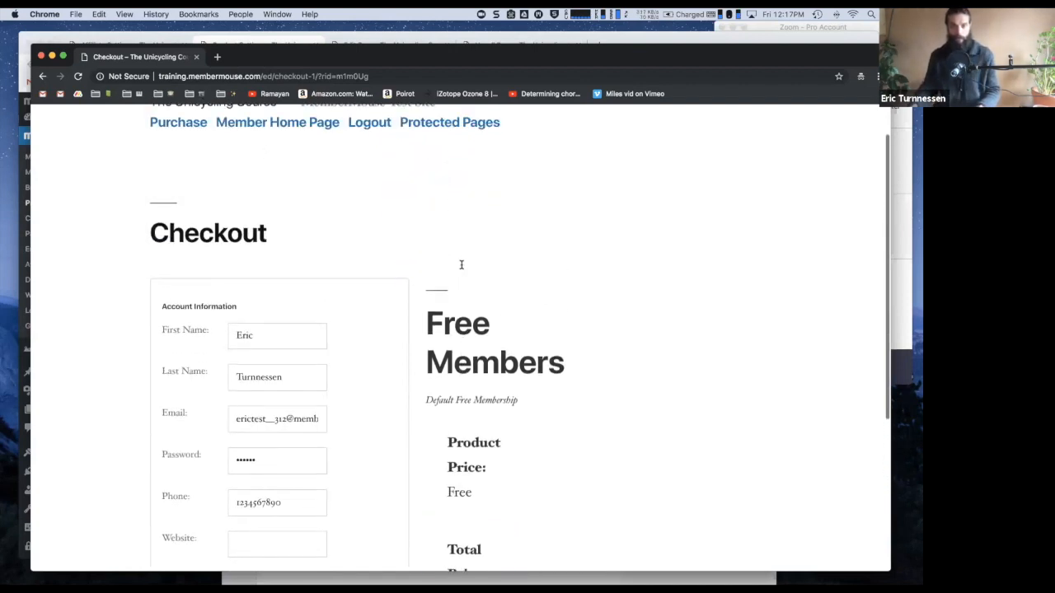
scroll(down, 3)
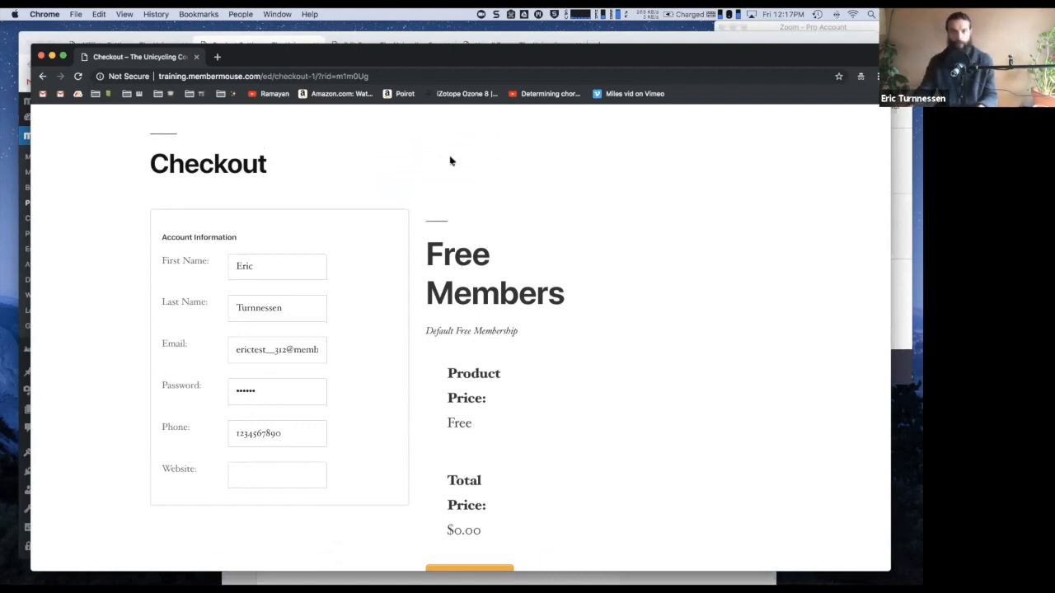
mouse_move(321, 256)
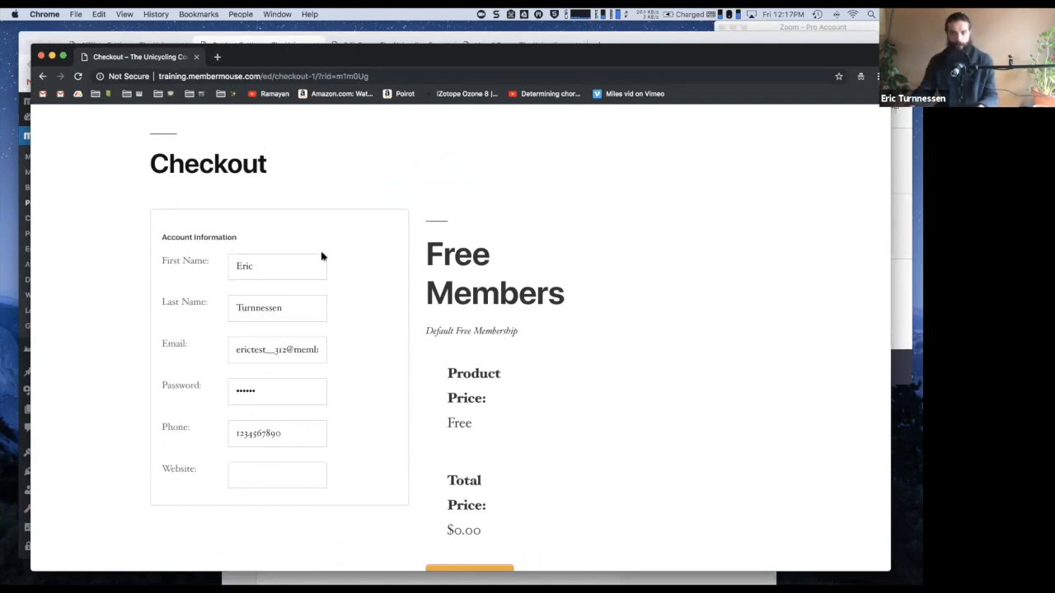
mouse_move(408, 372)
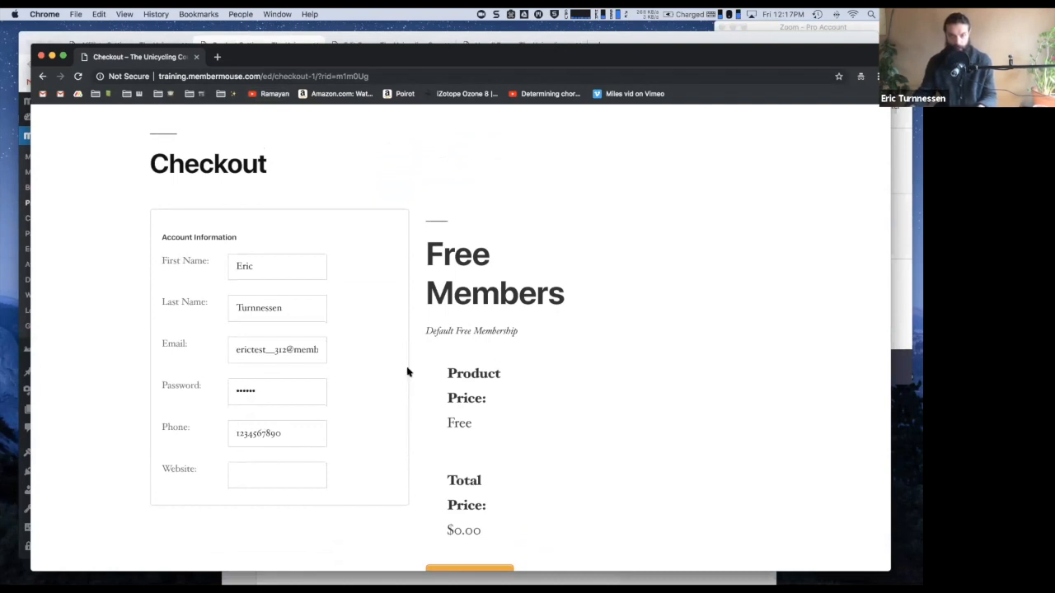
mouse_move(187, 403)
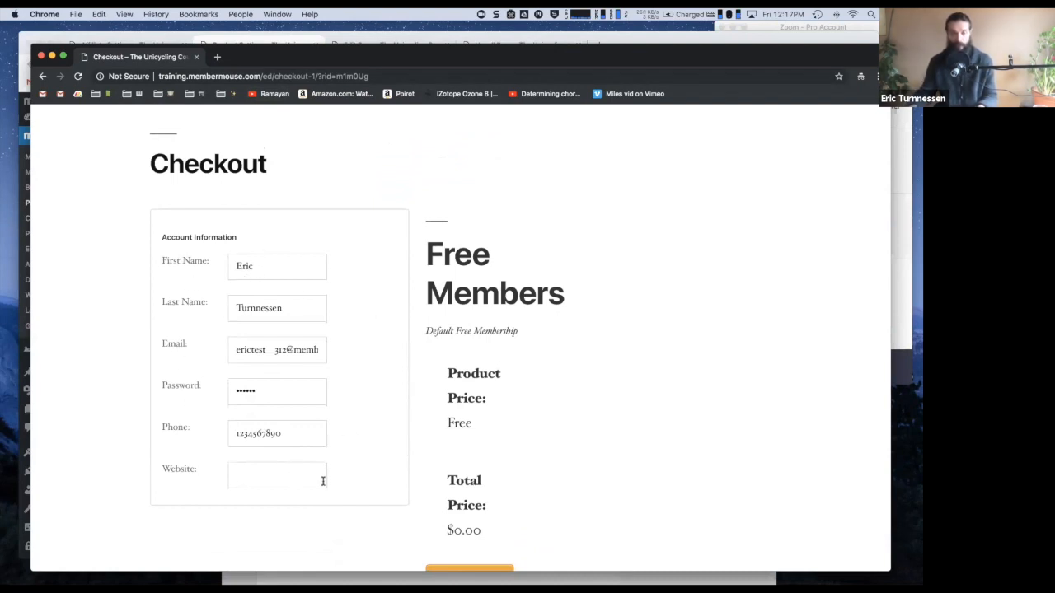
mouse_move(163, 469)
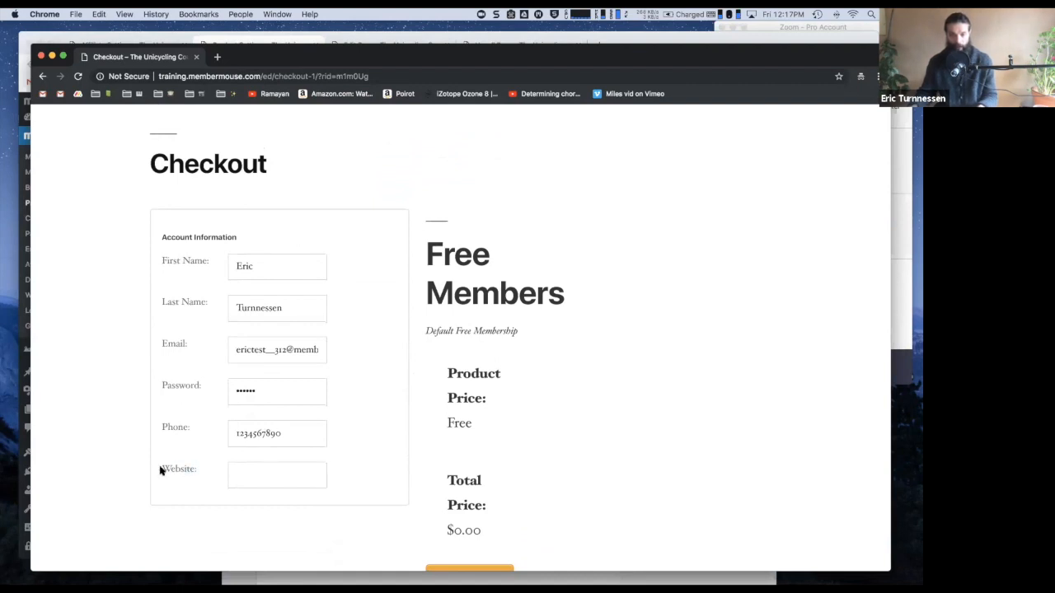
mouse_move(162, 454)
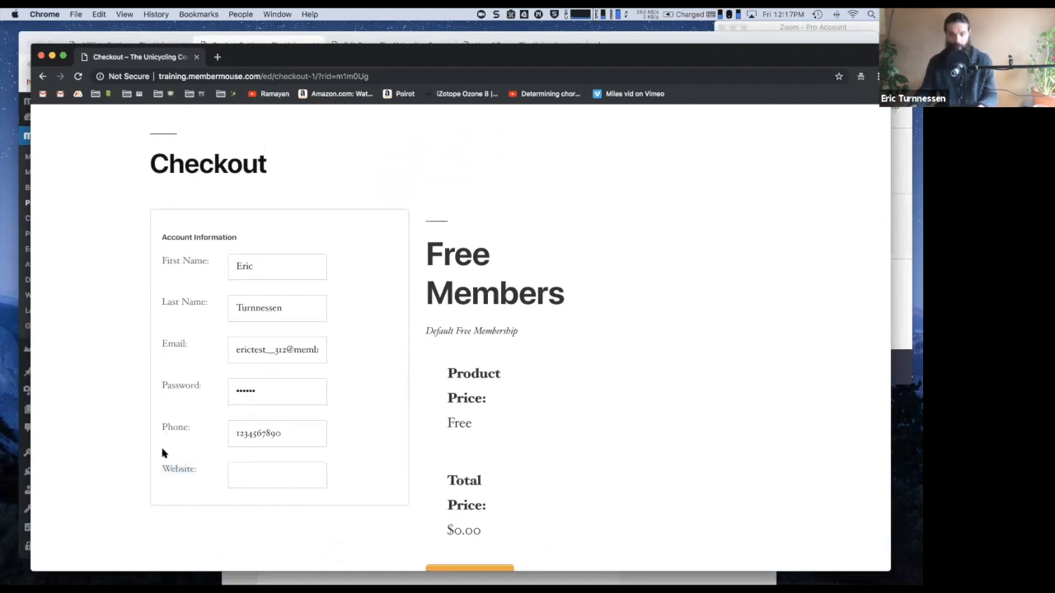
mouse_move(165, 468)
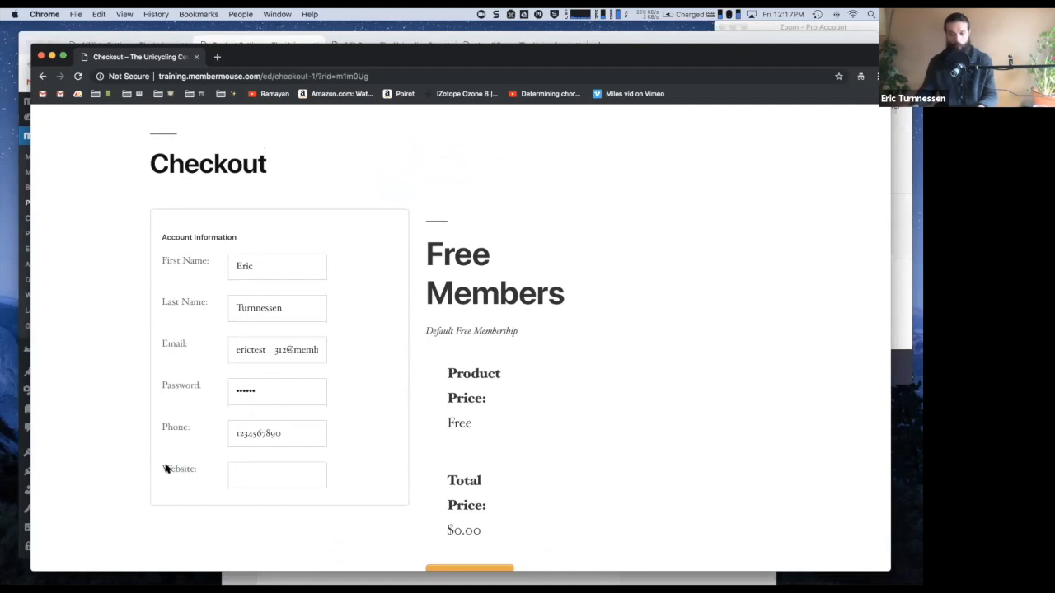
mouse_move(180, 448)
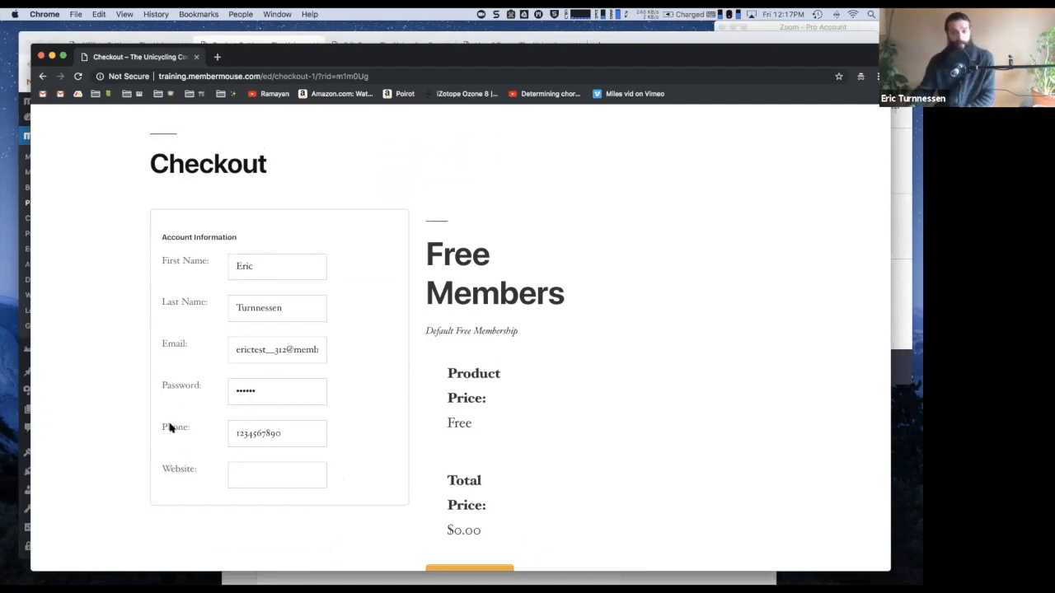
mouse_move(229, 436)
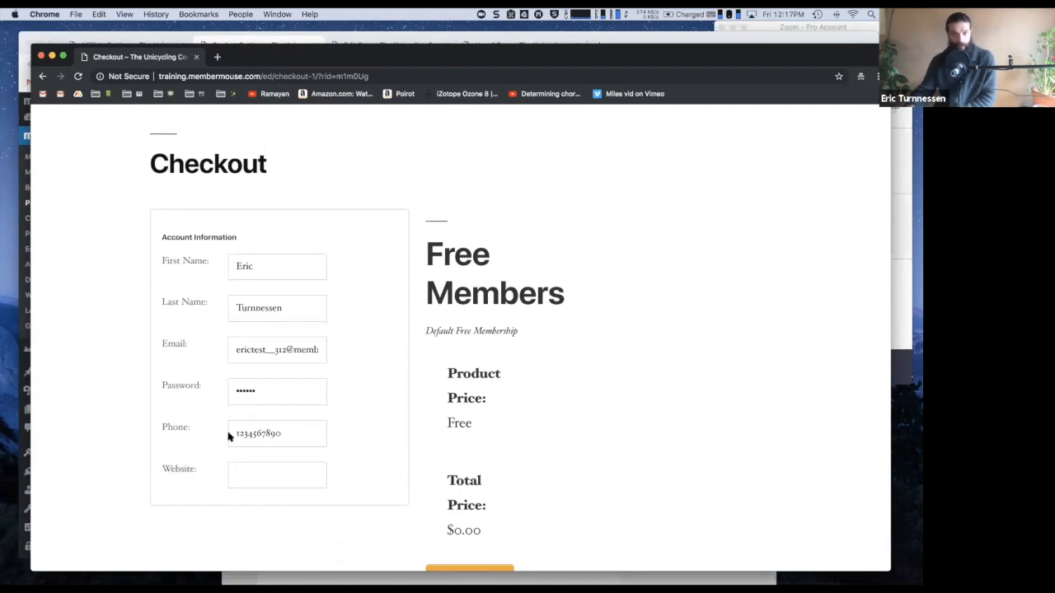
mouse_move(367, 431)
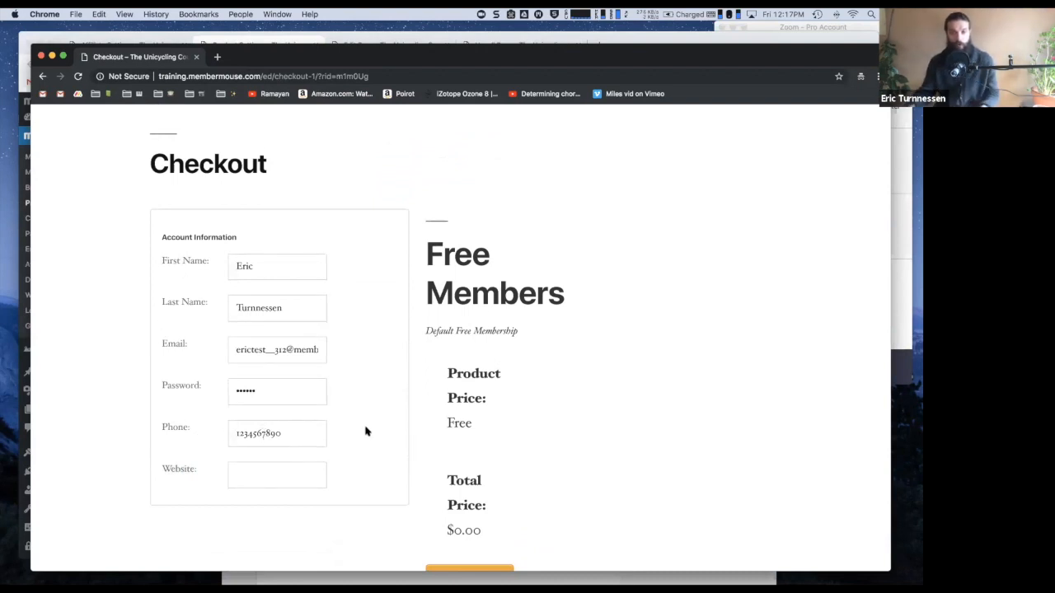
mouse_move(274, 120)
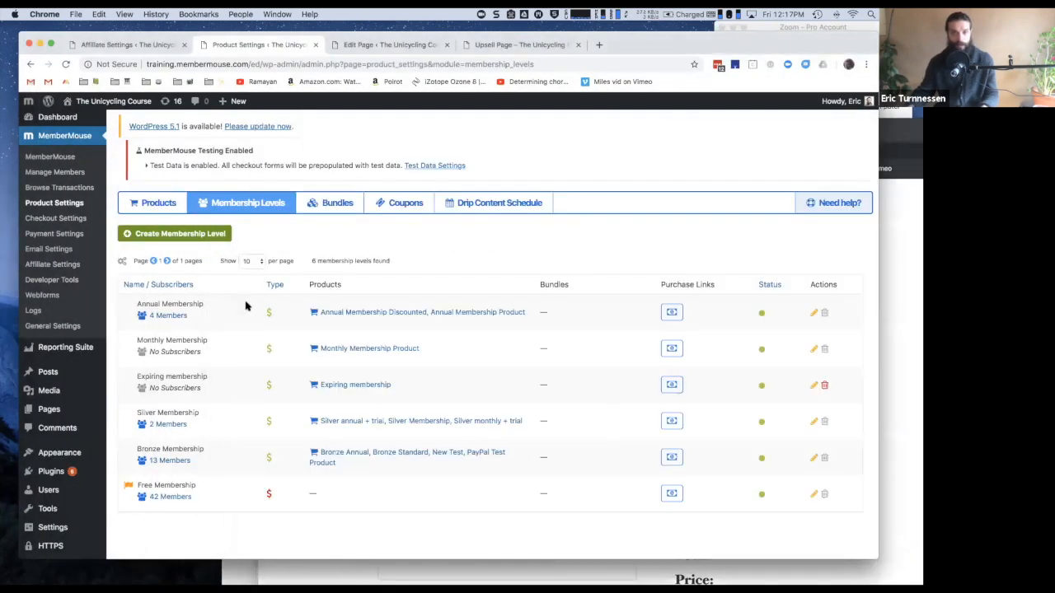
mouse_move(810, 319)
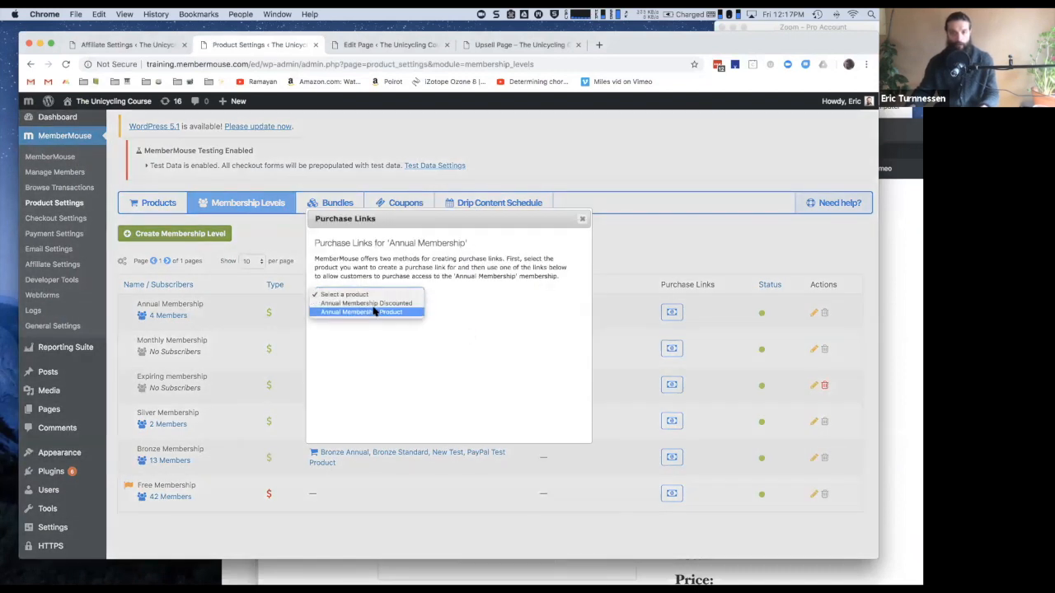
Step: Choose Annual Membership Product and select its static purchase link
click(366, 312)
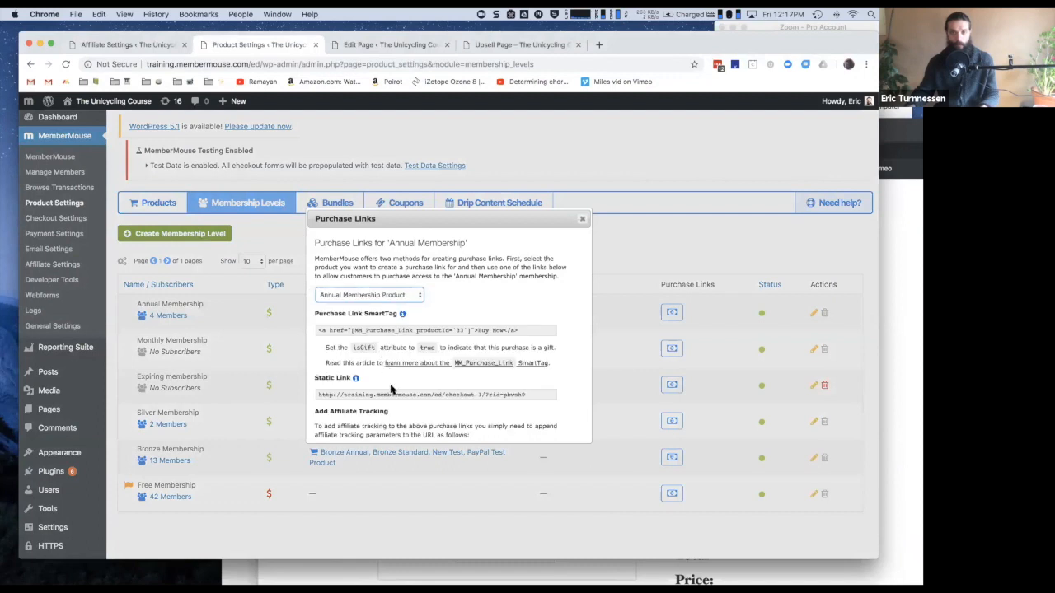
click(435, 394)
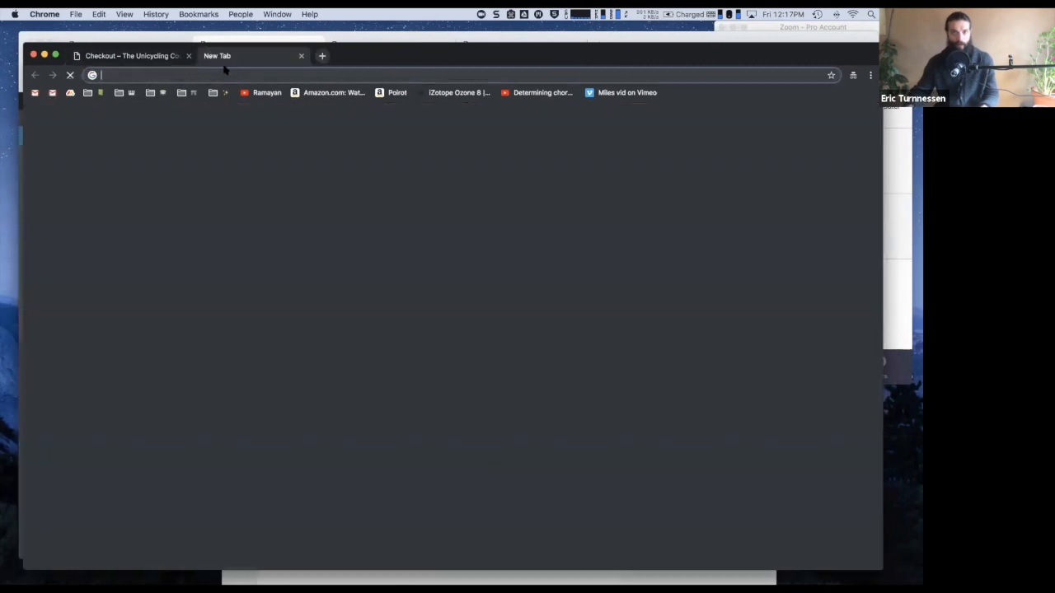
Step: Preview the Annual Members checkout (rid=pbwsh0) showing $200/year with prefilled billing
text(http://training.membermouse.com/ed/checkout-1/?rid=pbwsh0)
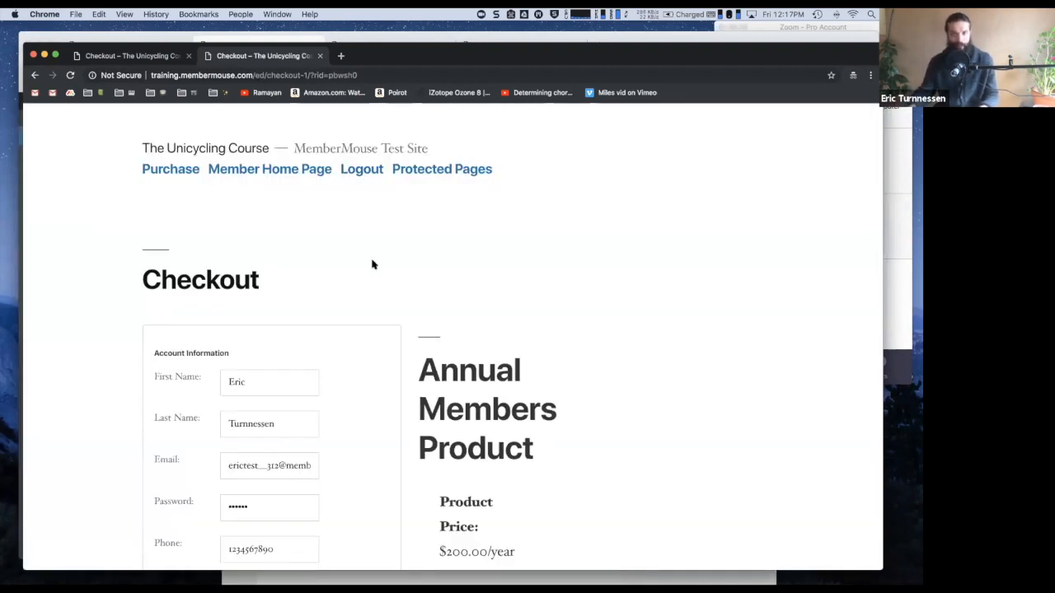
scroll(down, 3)
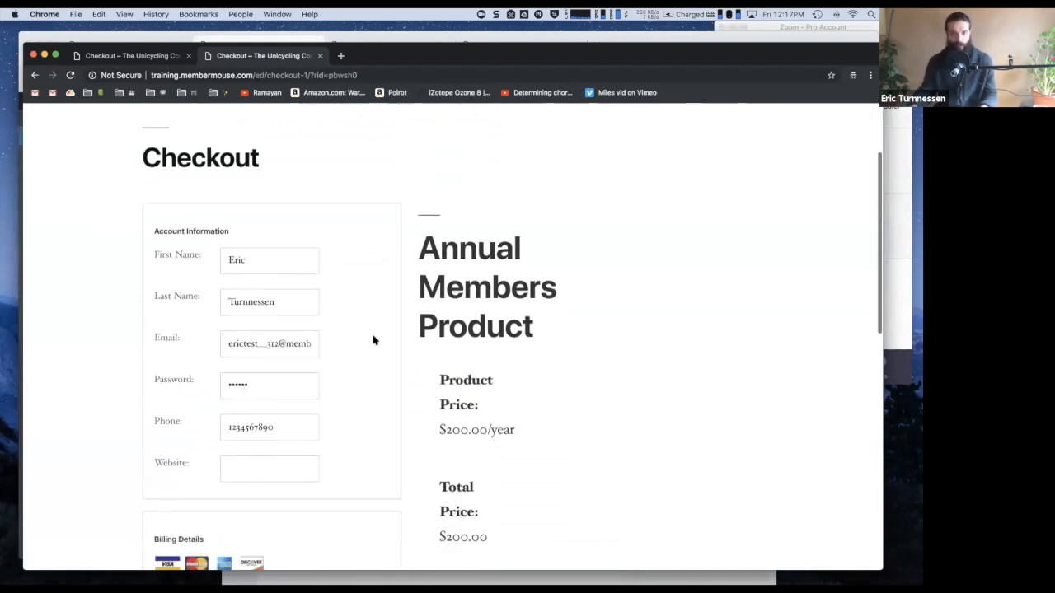
scroll(down, 3)
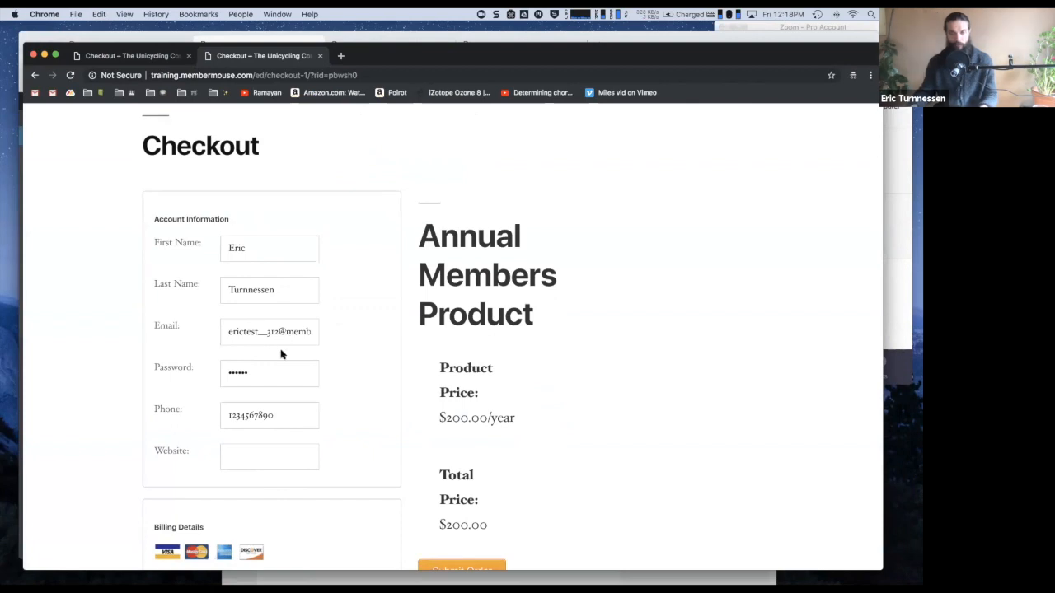
scroll(down, 3)
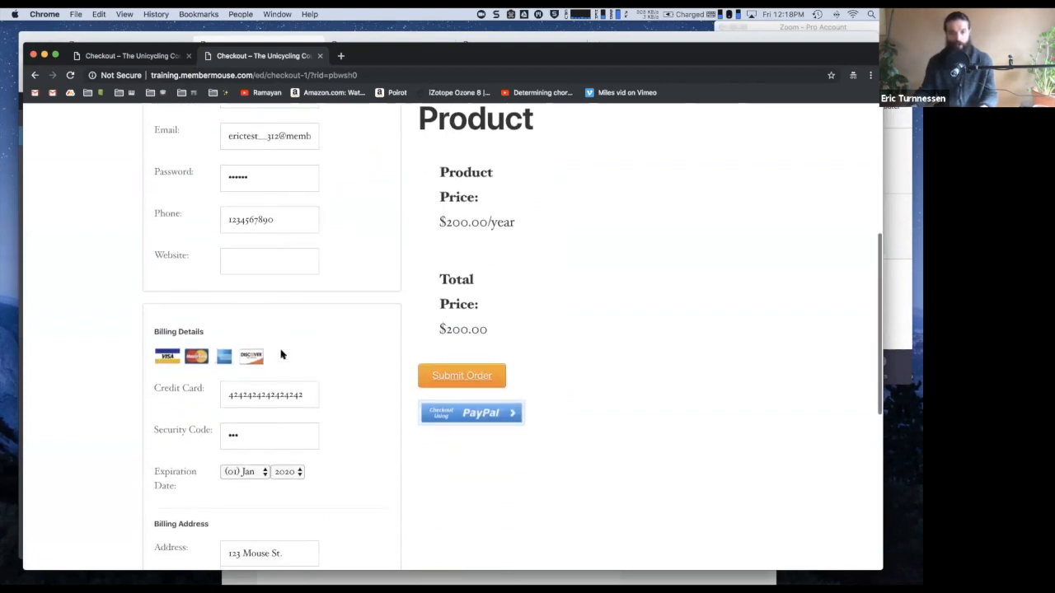
scroll(down, 3)
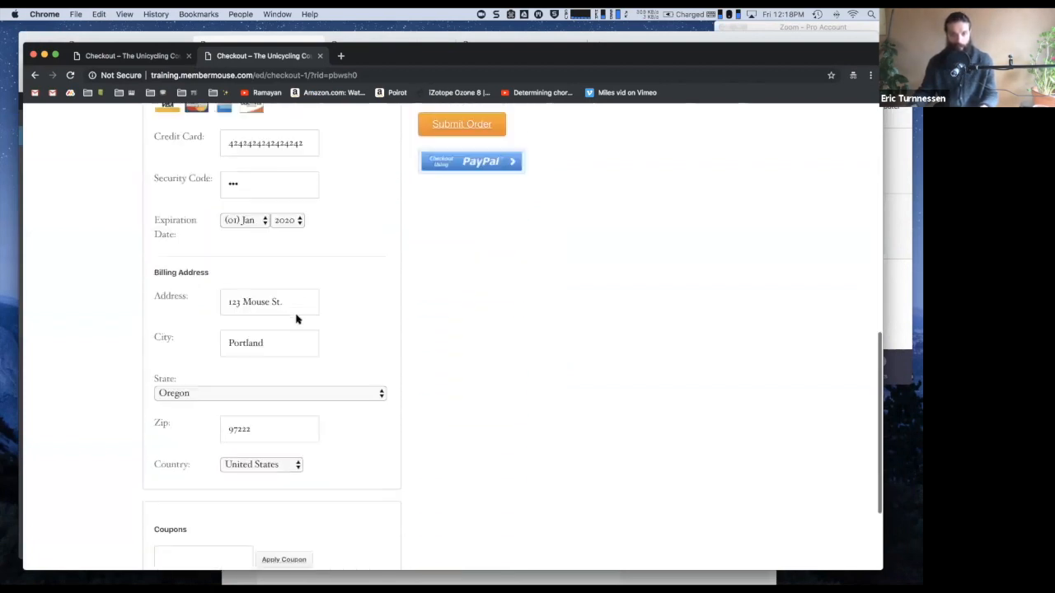
scroll(down, 3)
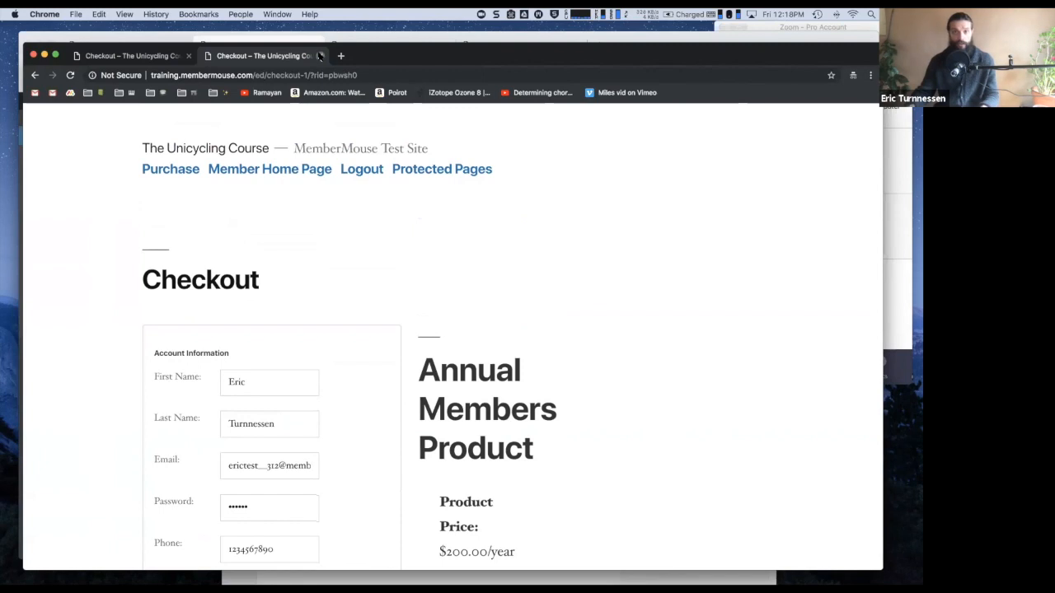
Step: Close the Annual Members checkout, submit the Free Members test order, and close the incognito page
click(321, 56)
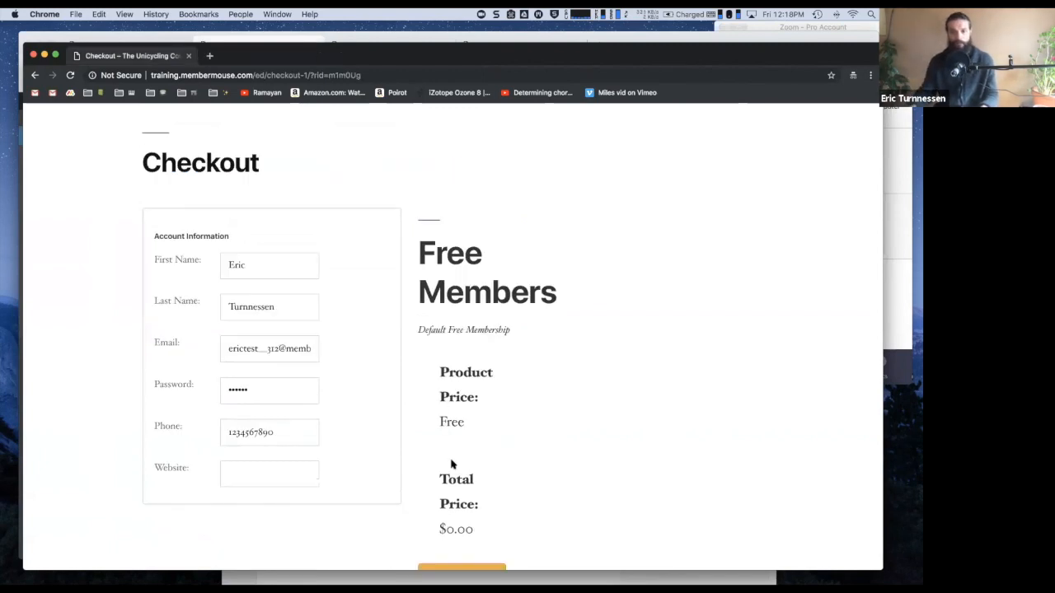
scroll(down, 3)
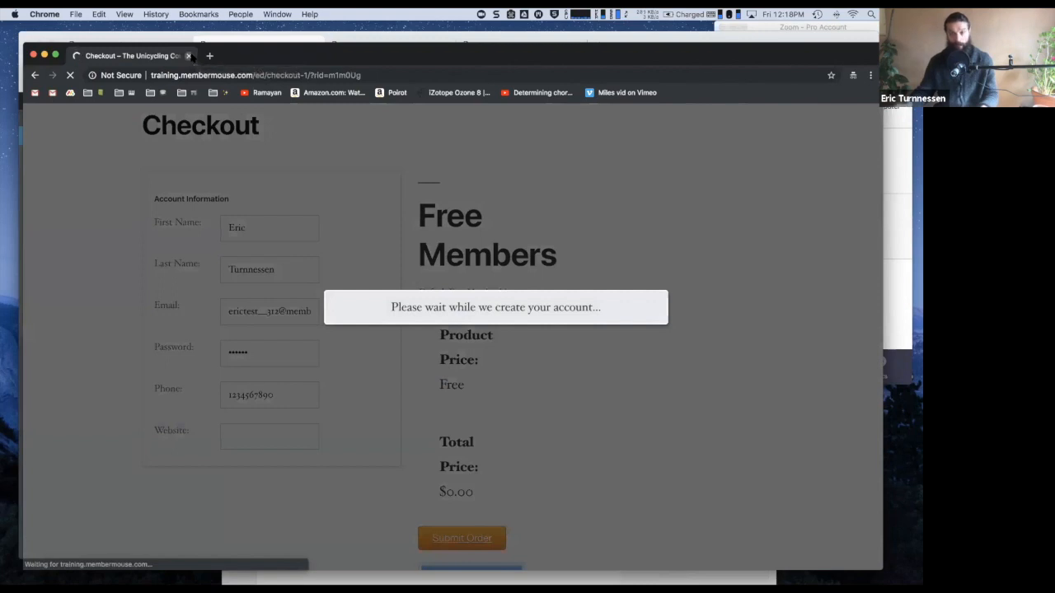
click(461, 537)
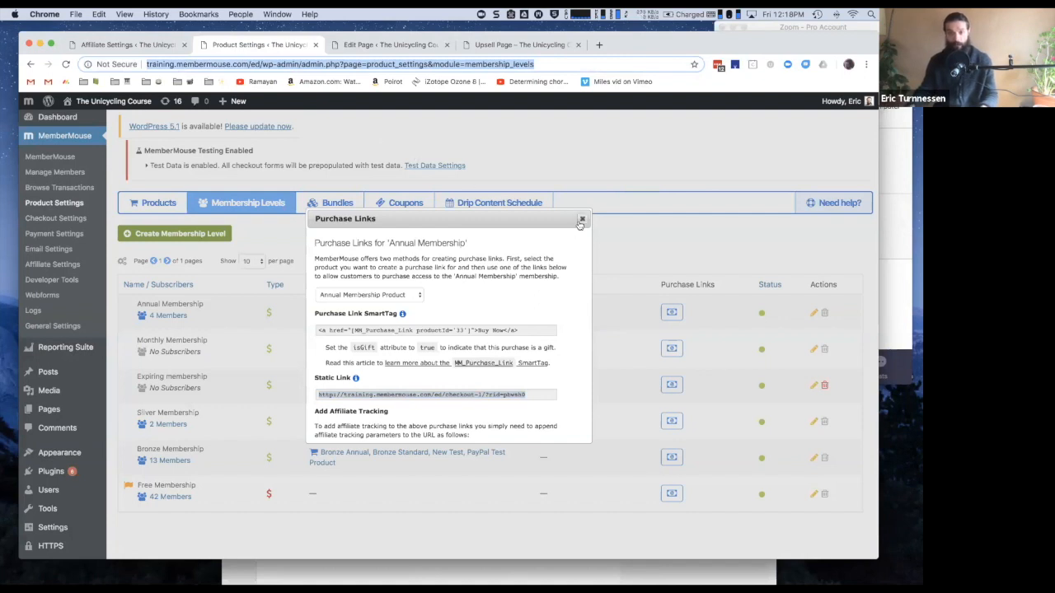
Step: Dismiss the Annual purchase links, open Email Settings in a new tab, and close the Upsell Page editor
click(581, 220)
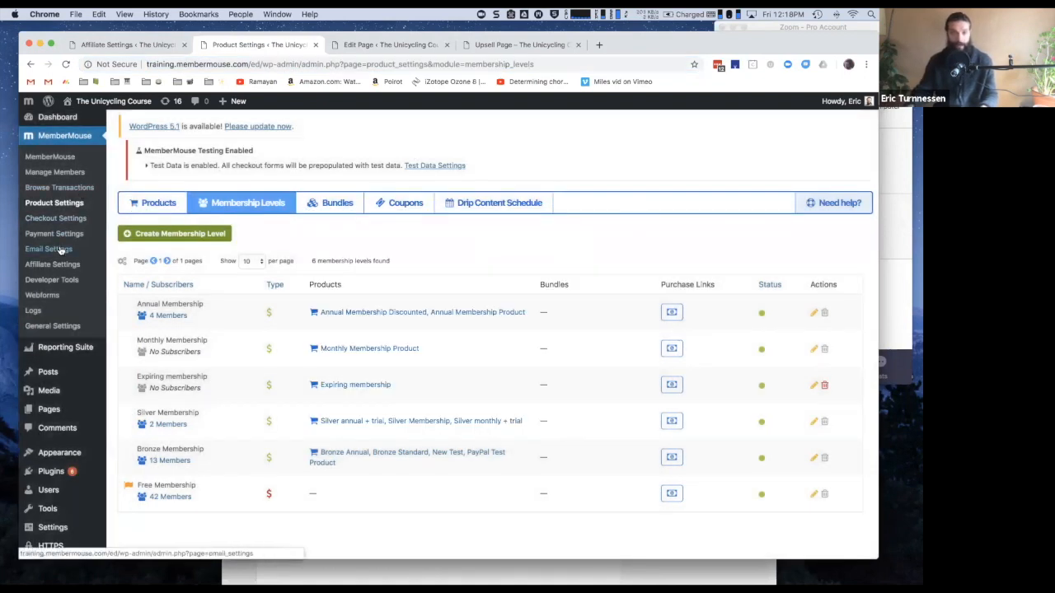
right_click(48, 249)
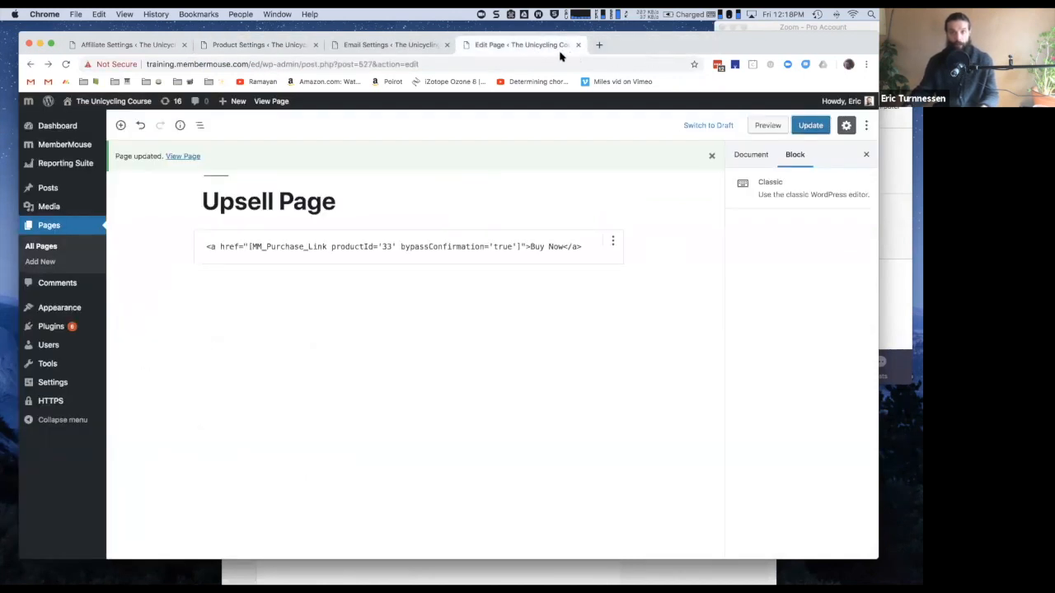
click(577, 44)
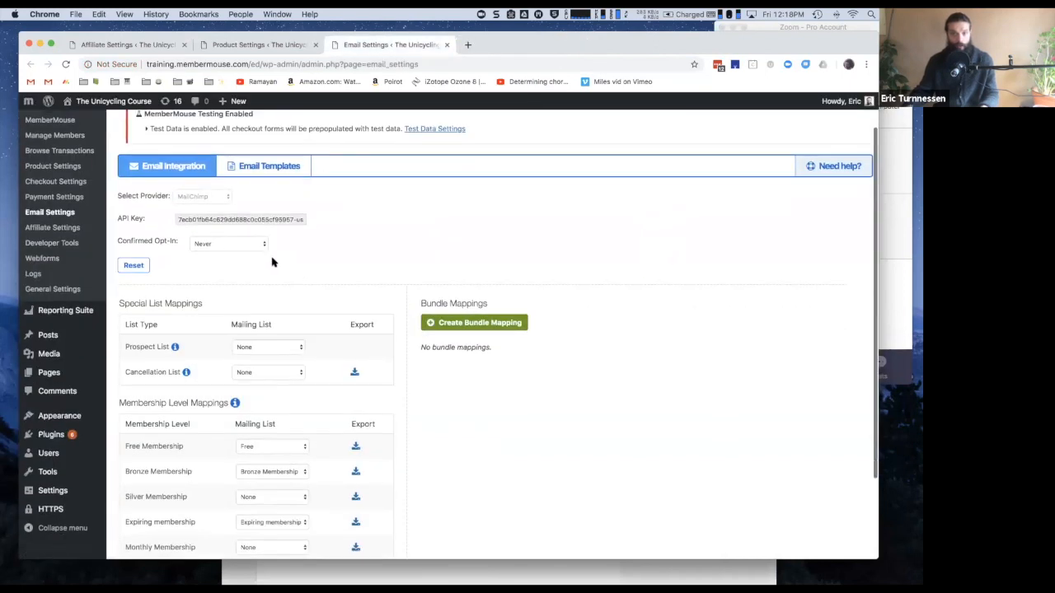
scroll(down, 3)
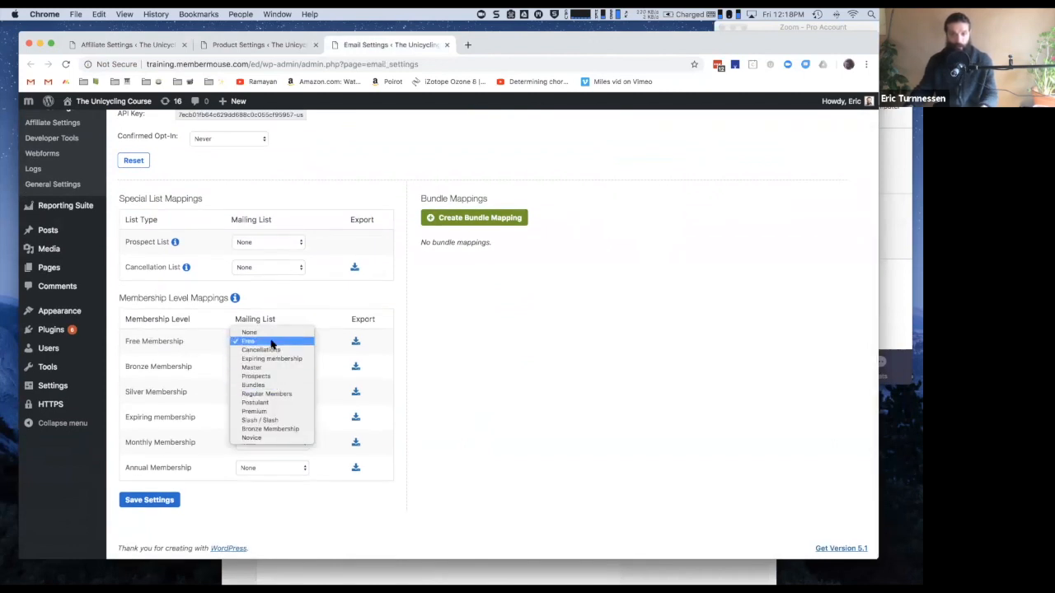
click(248, 340)
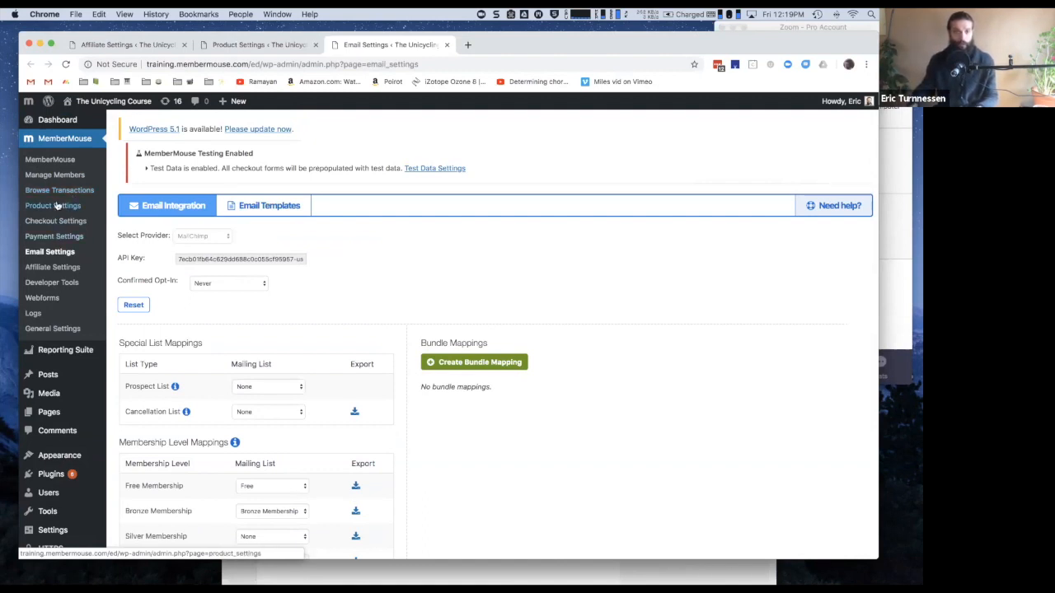
Step: Add a free membership level named 'Prospects' with the welcome email unchecked, and save it
click(53, 205)
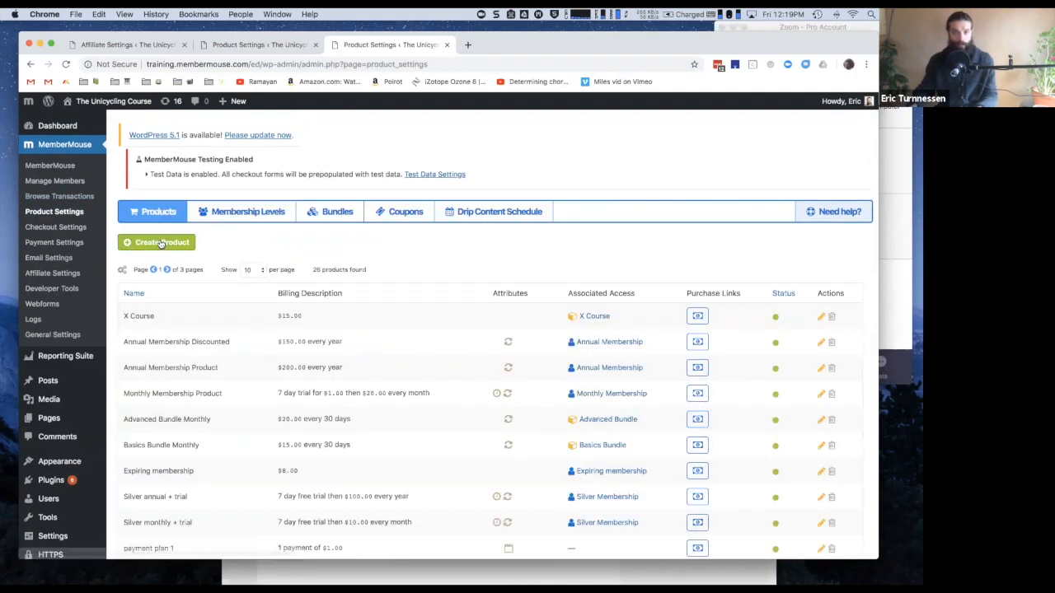
click(249, 210)
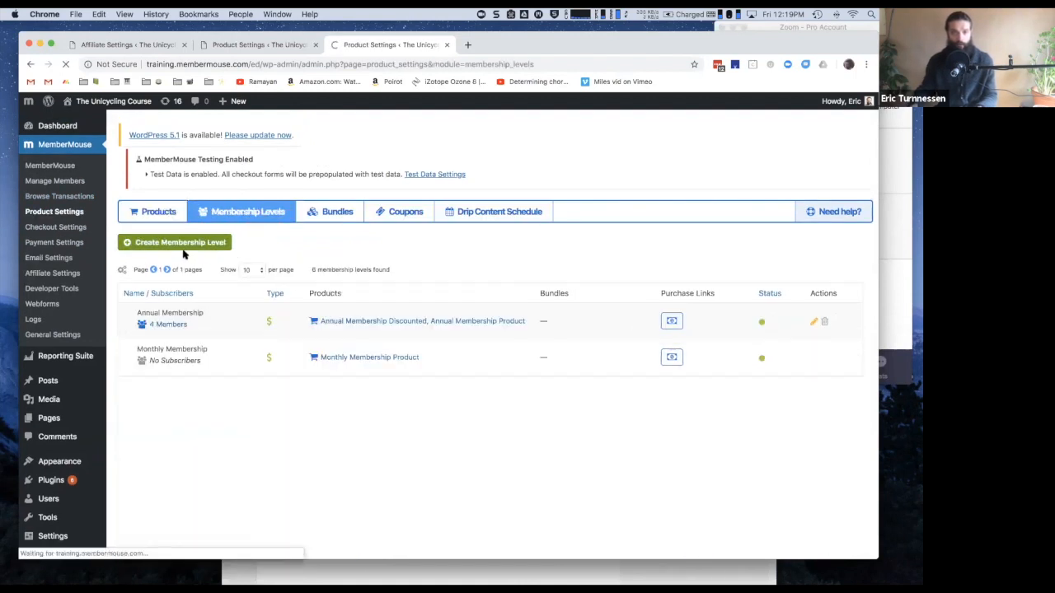
click(176, 242)
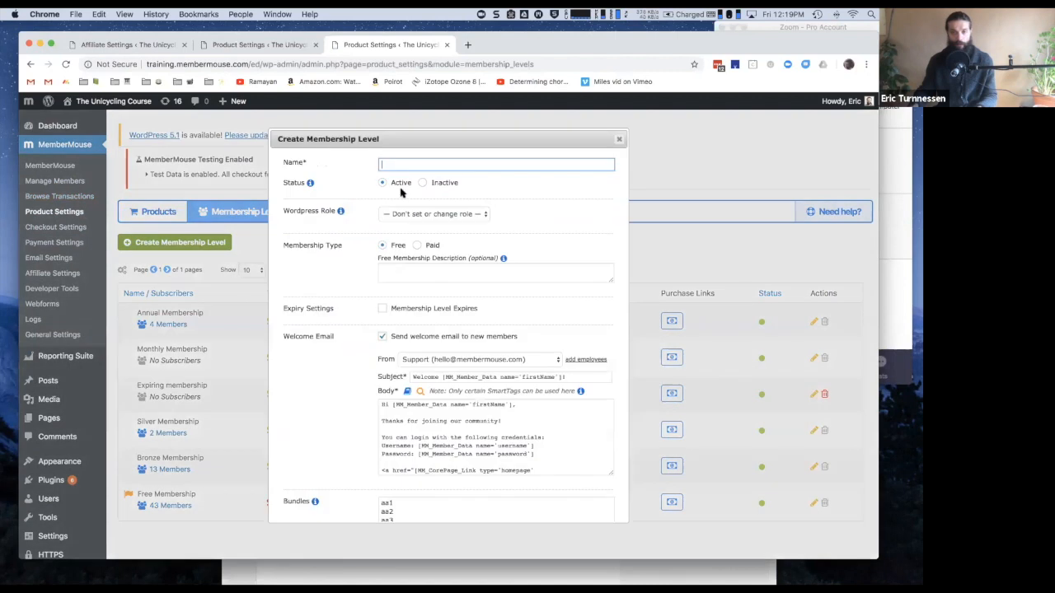
text(Prospects)
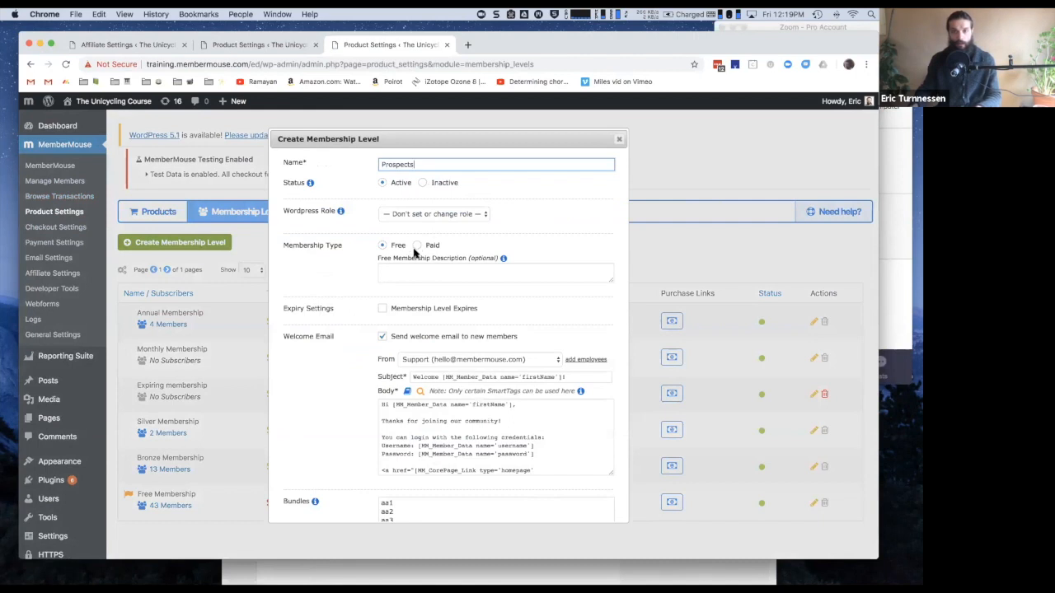
mouse_move(399, 278)
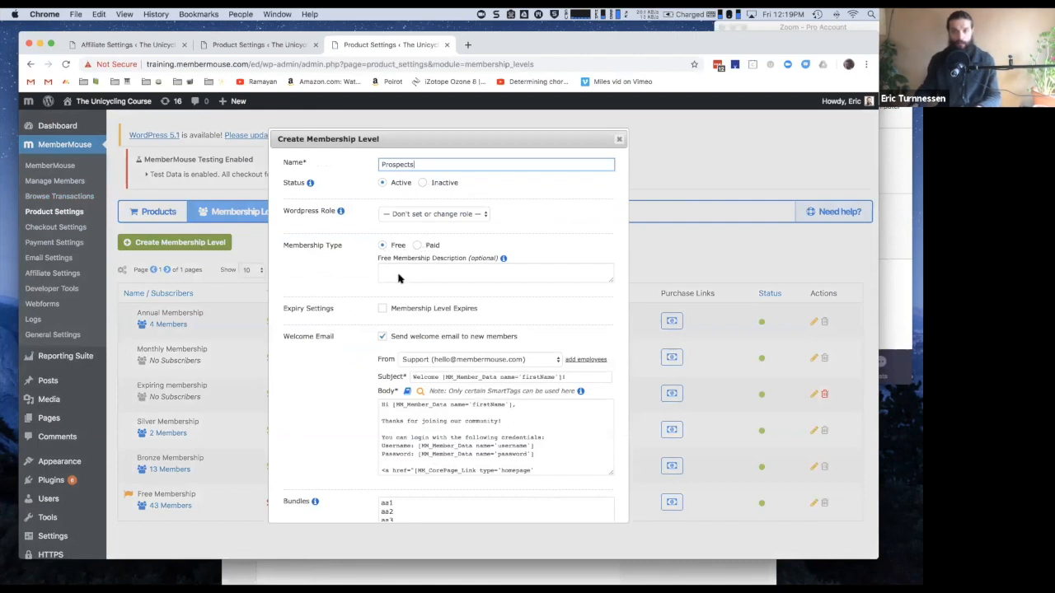
scroll(down, 3)
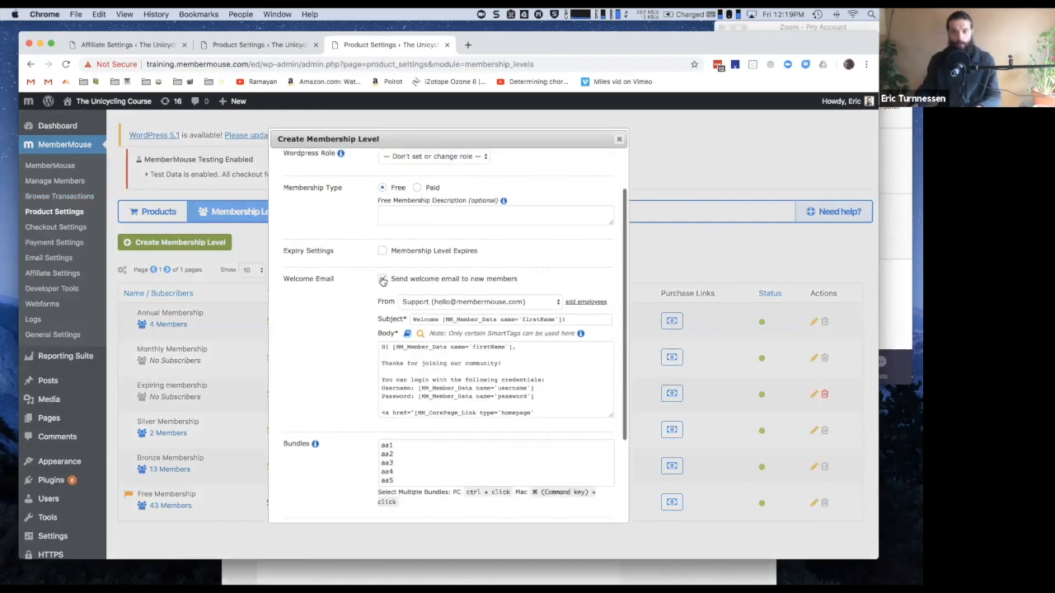
click(382, 279)
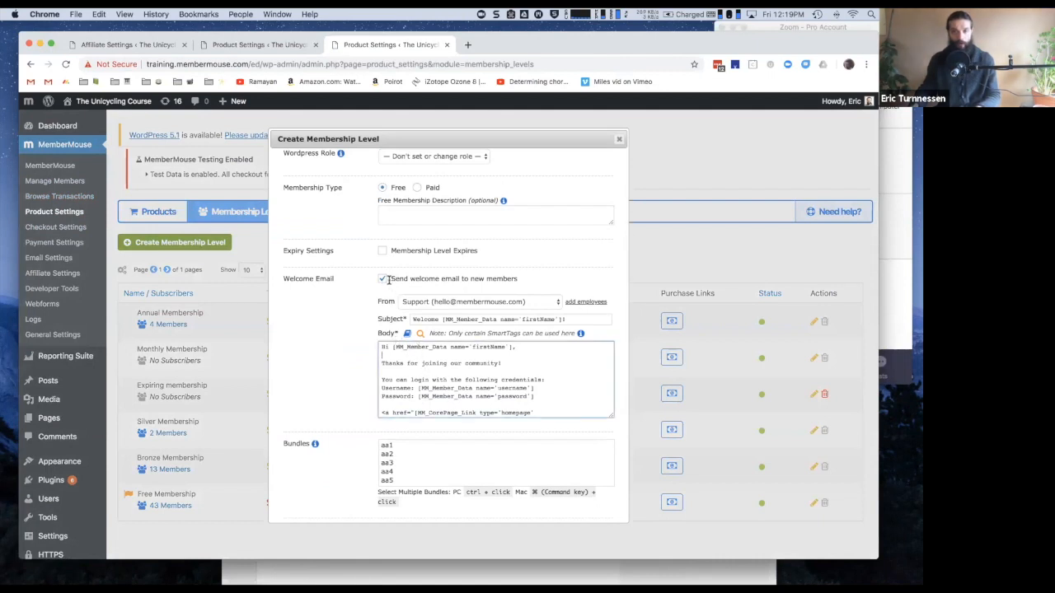
click(382, 286)
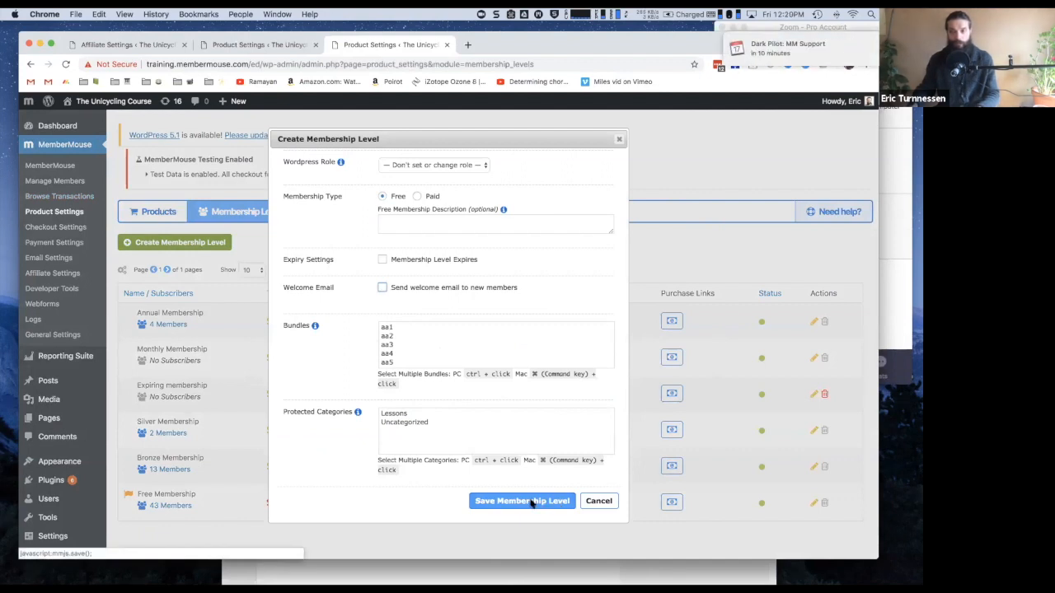
click(387, 327)
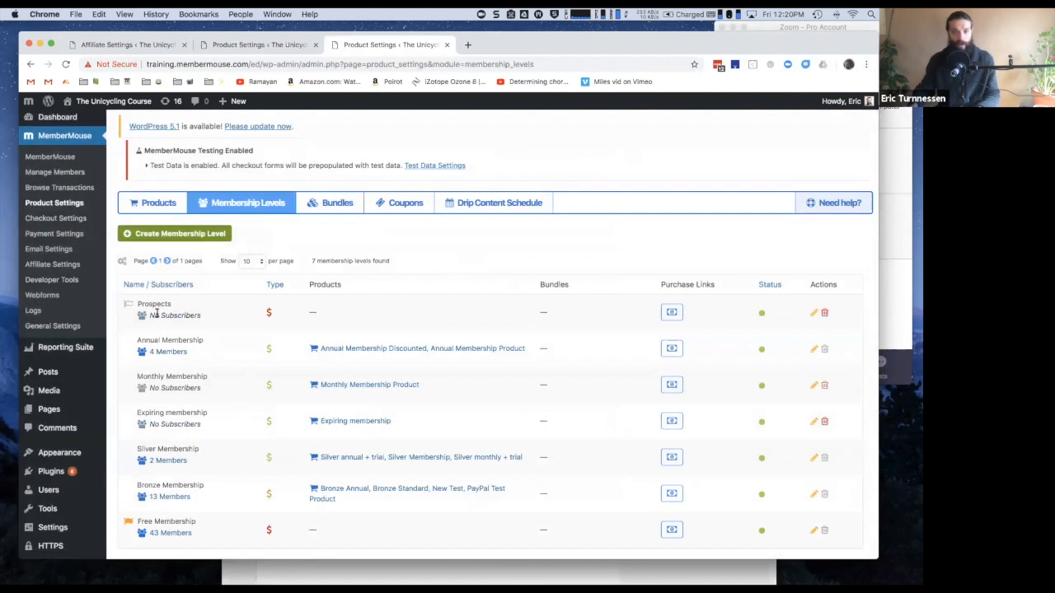
mouse_move(216, 321)
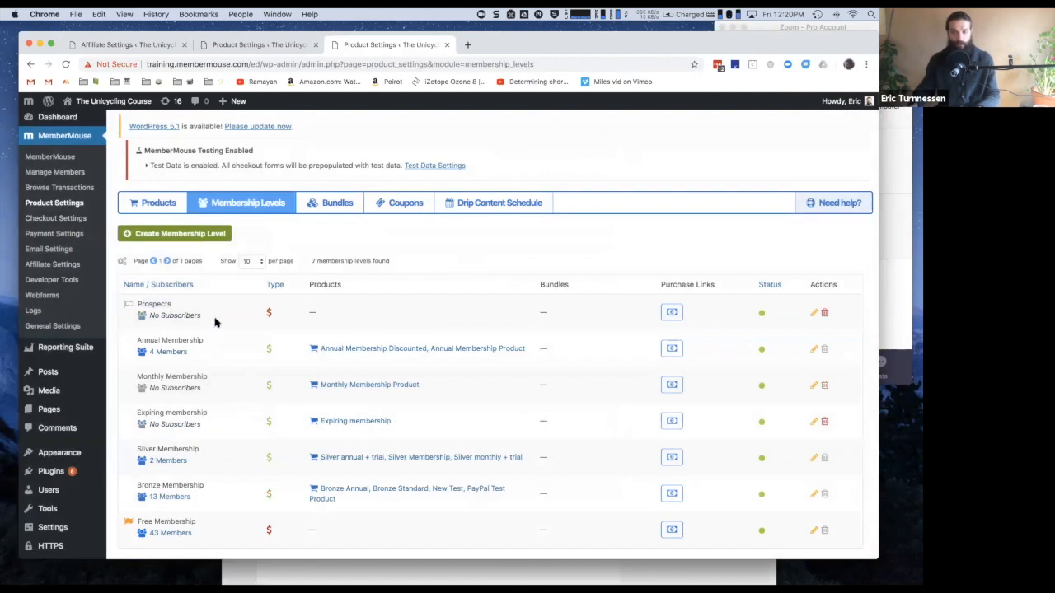
mouse_move(470, 315)
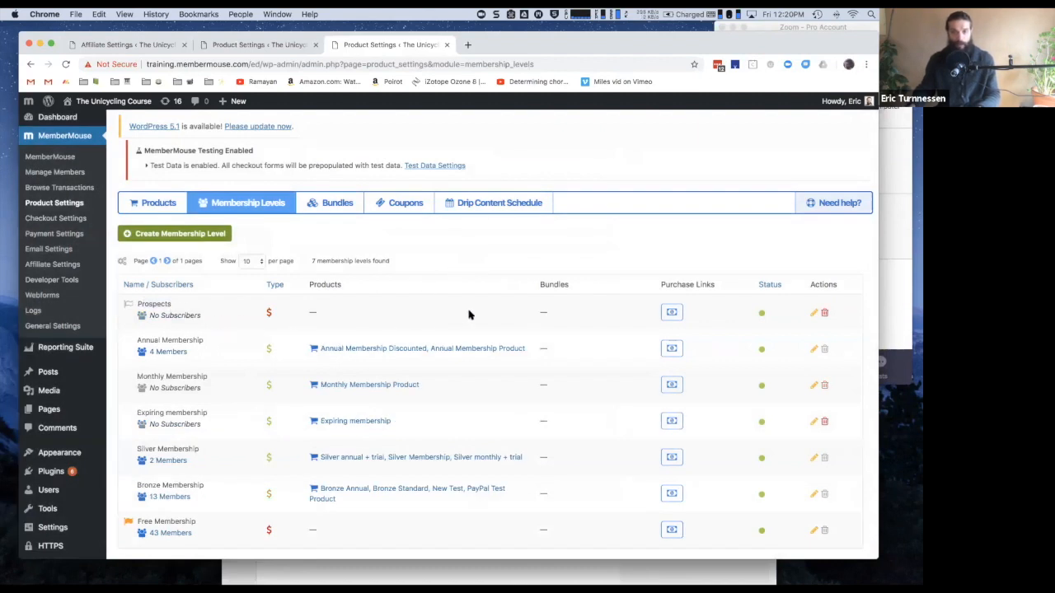
mouse_move(48, 249)
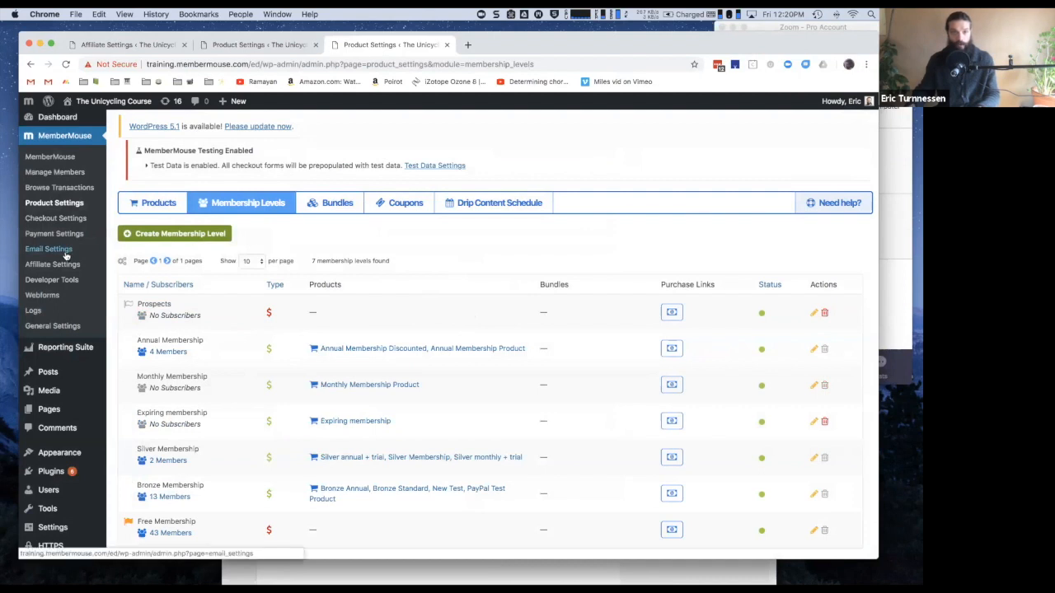
Step: In Email Settings, map the Prospects level to the Prospects mailing list and save
click(49, 249)
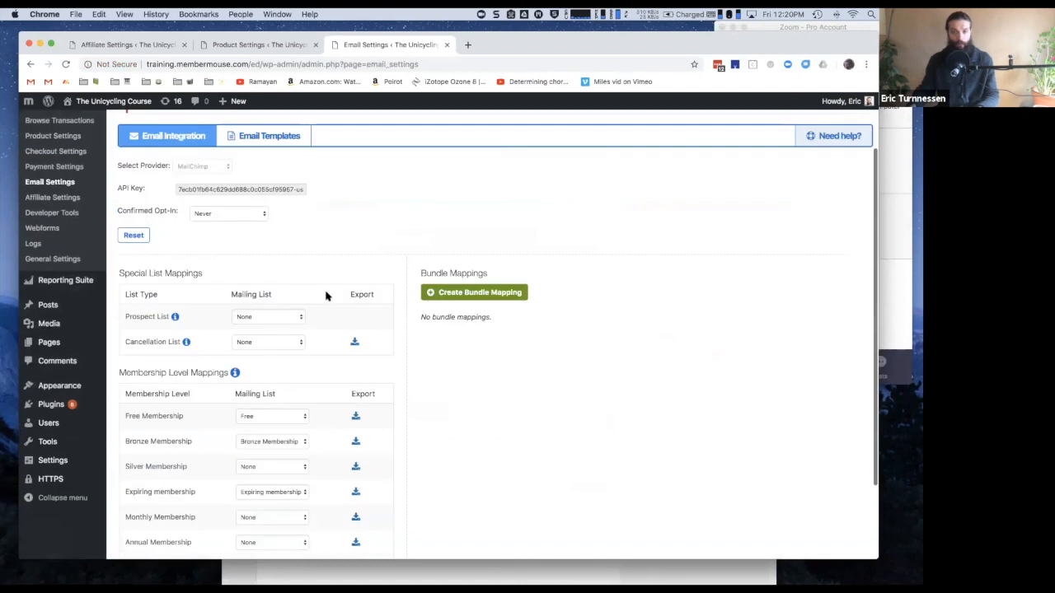
scroll(down, 3)
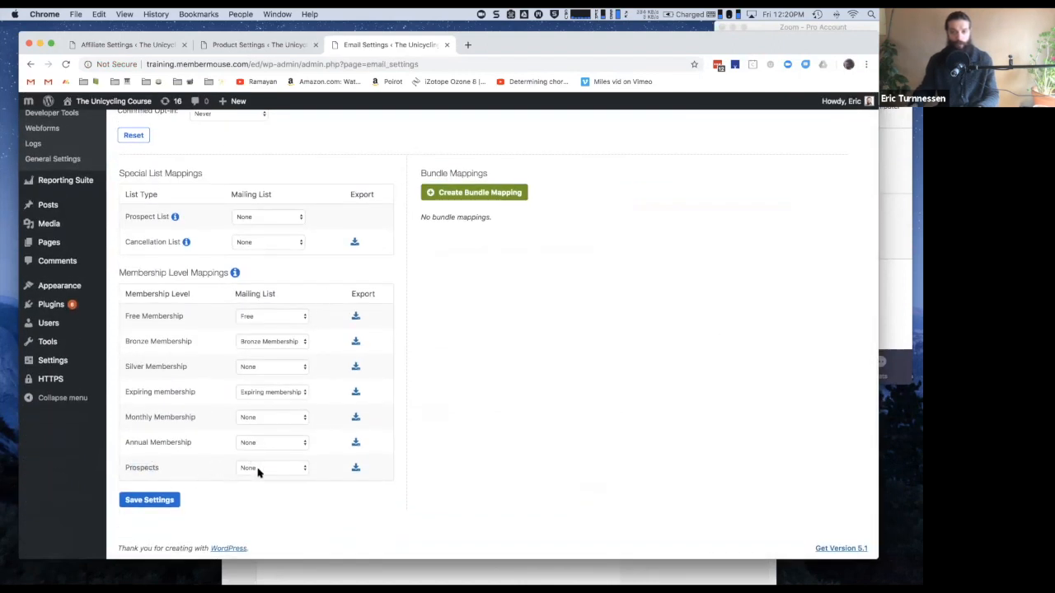
click(272, 467)
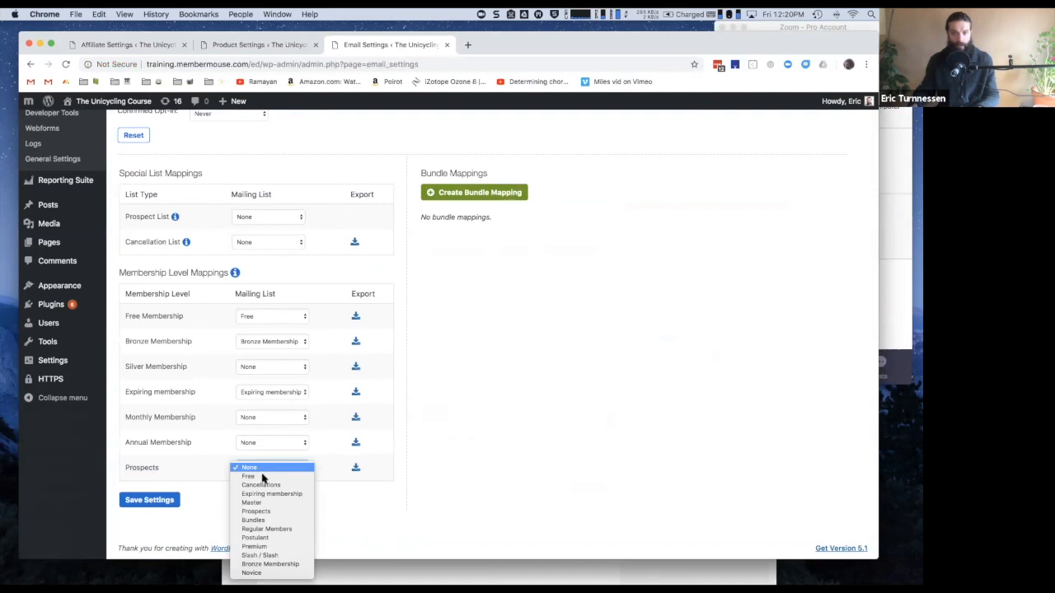
mouse_move(255, 511)
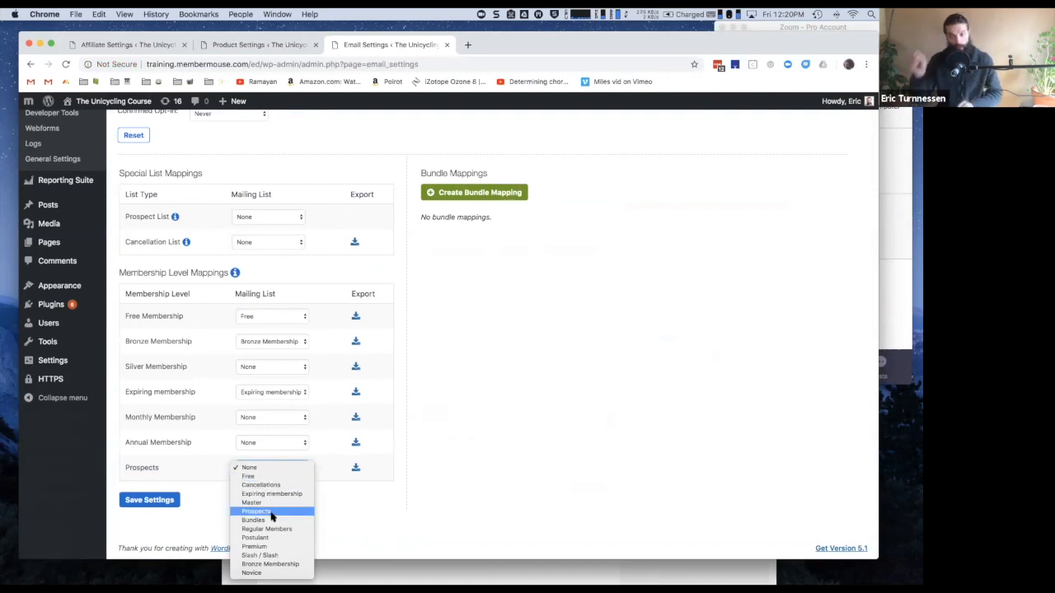
mouse_move(264, 513)
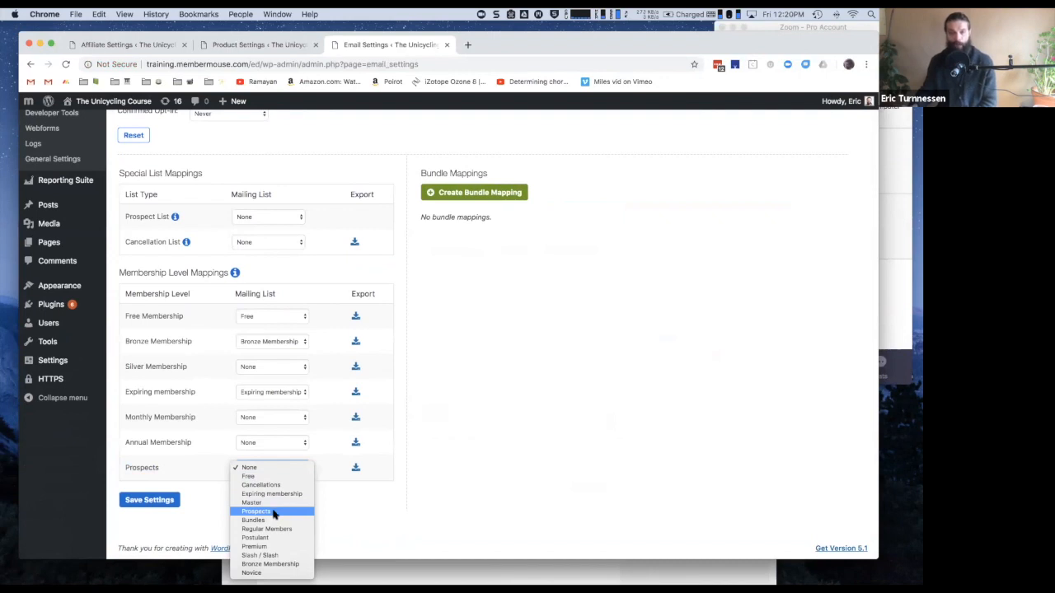
click(256, 511)
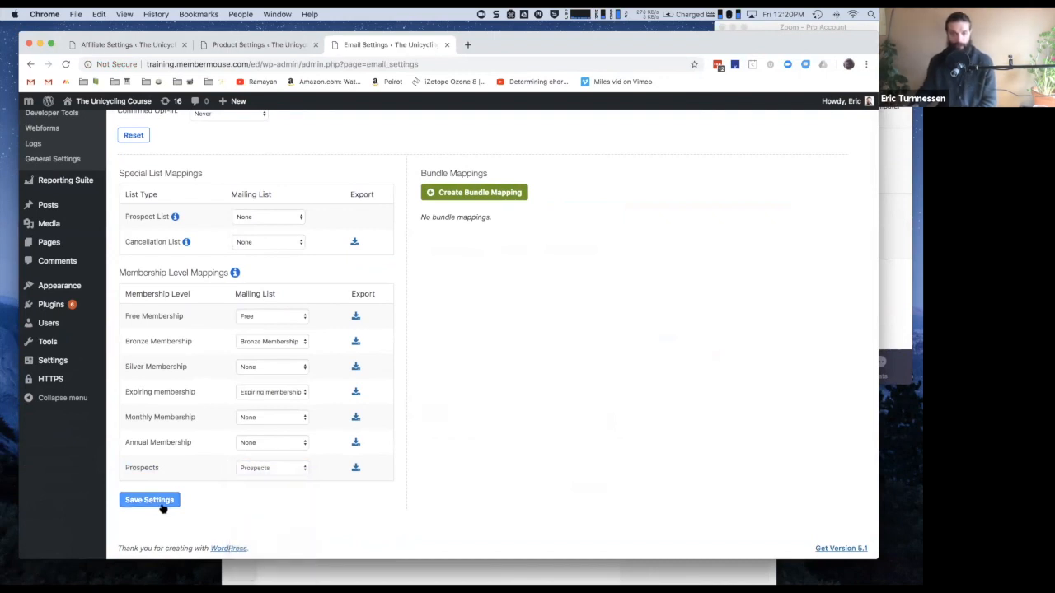
click(149, 500)
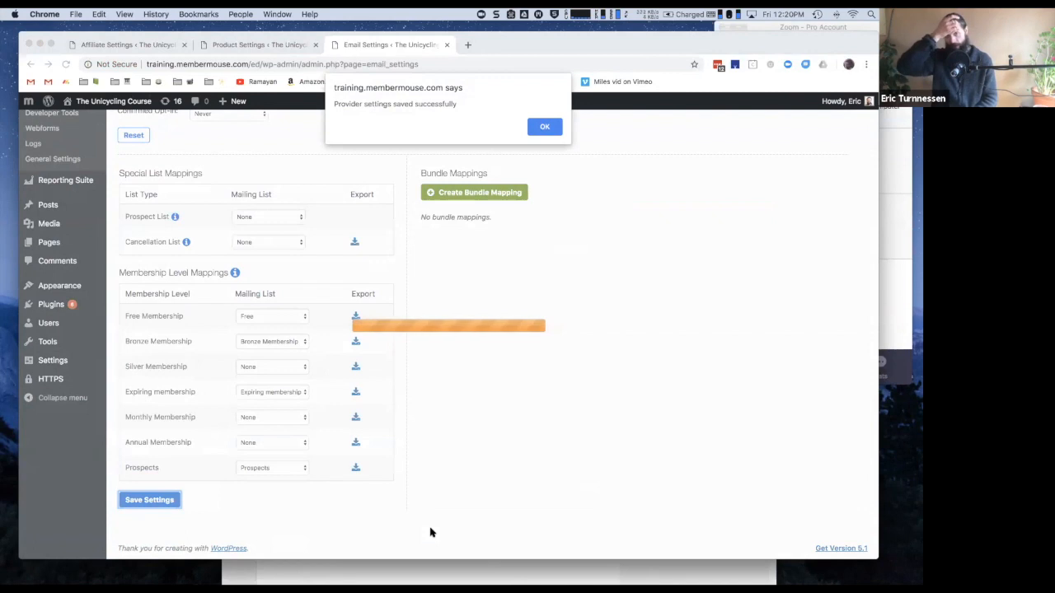
click(544, 126)
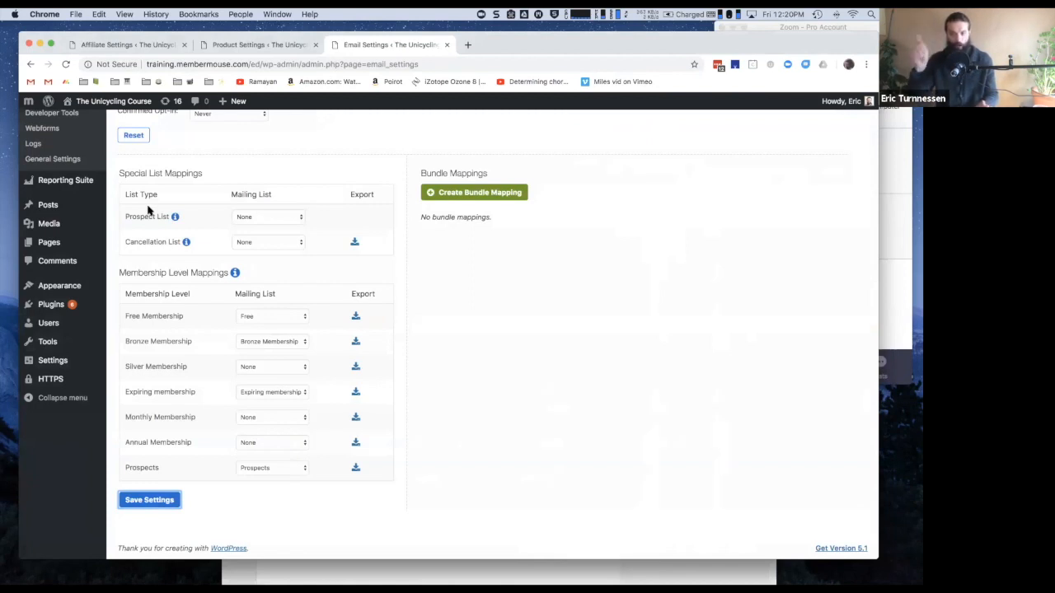
mouse_move(280, 470)
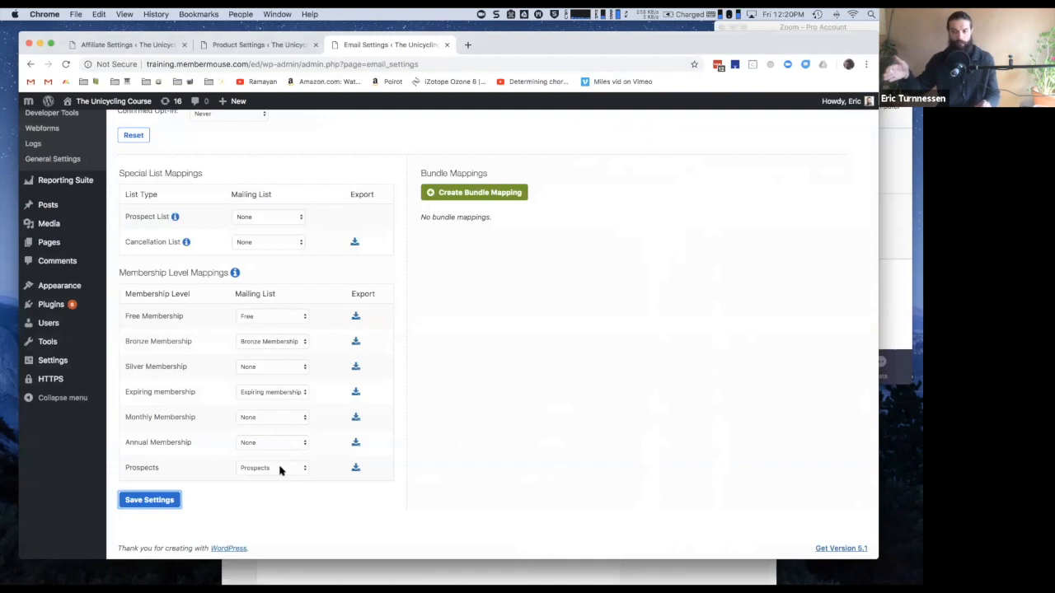
mouse_move(264, 432)
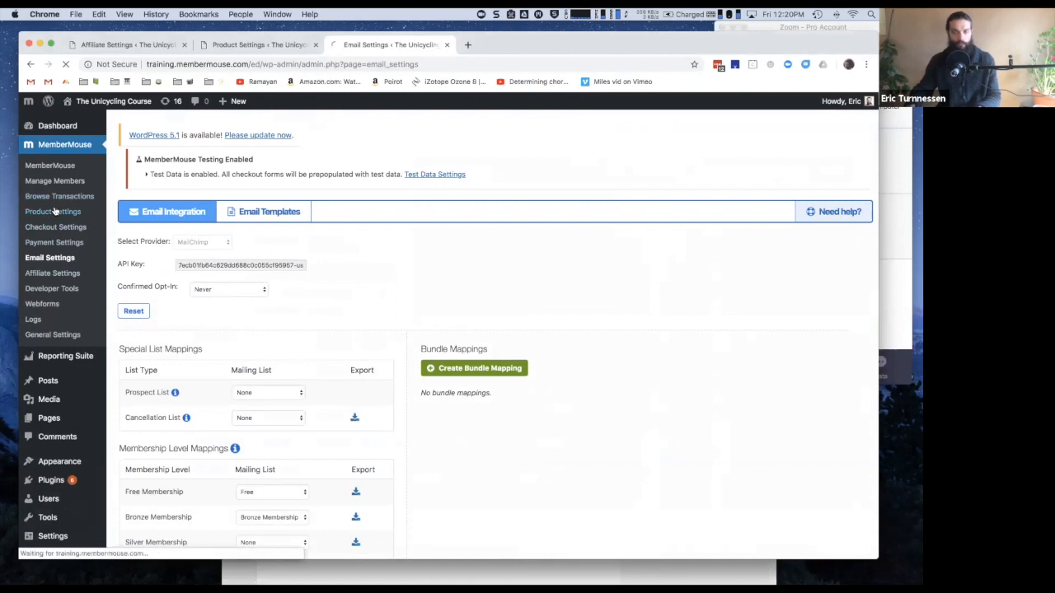
Step: Return to Product Settings > Membership Levels, where Prospects shows no subscribers or products
click(52, 212)
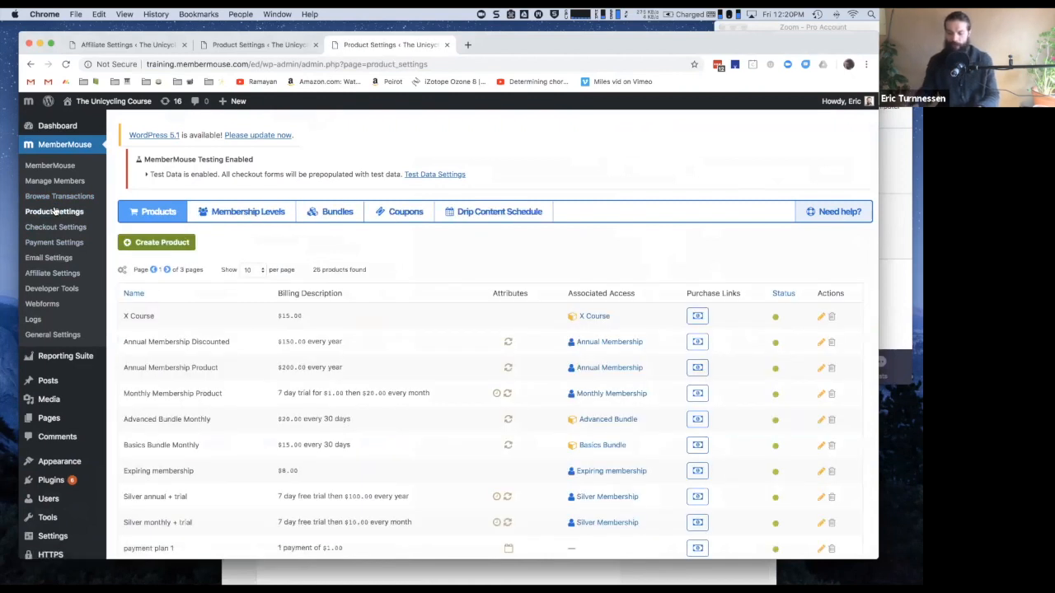
mouse_move(202, 324)
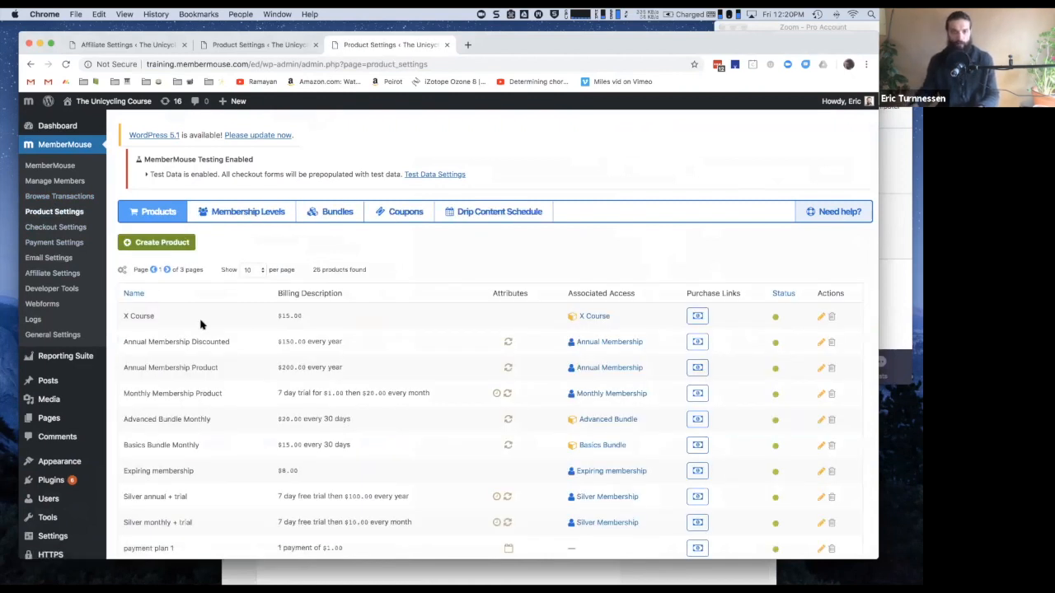
click(247, 212)
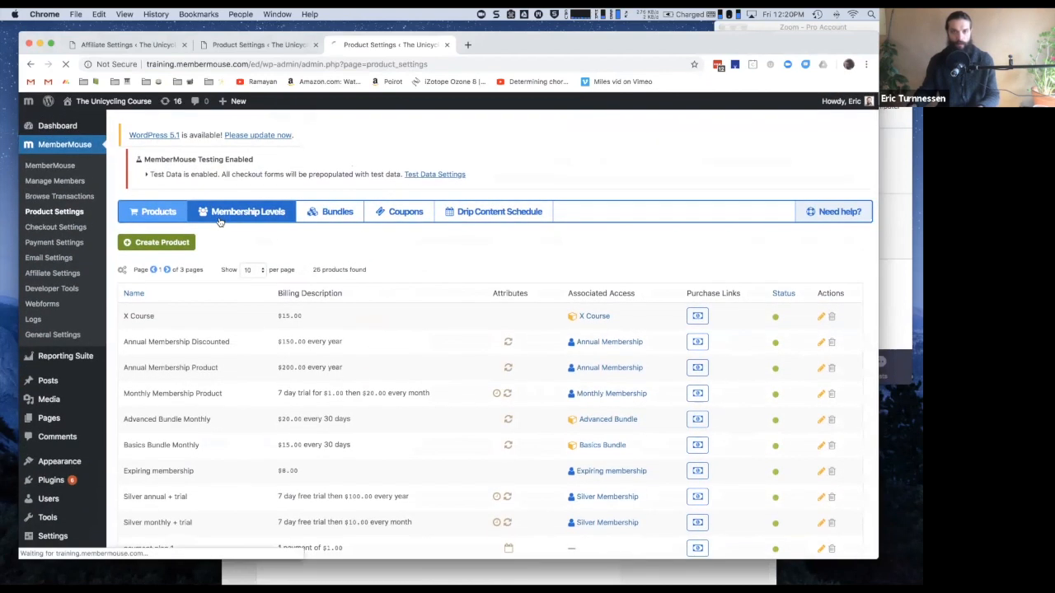
click(247, 211)
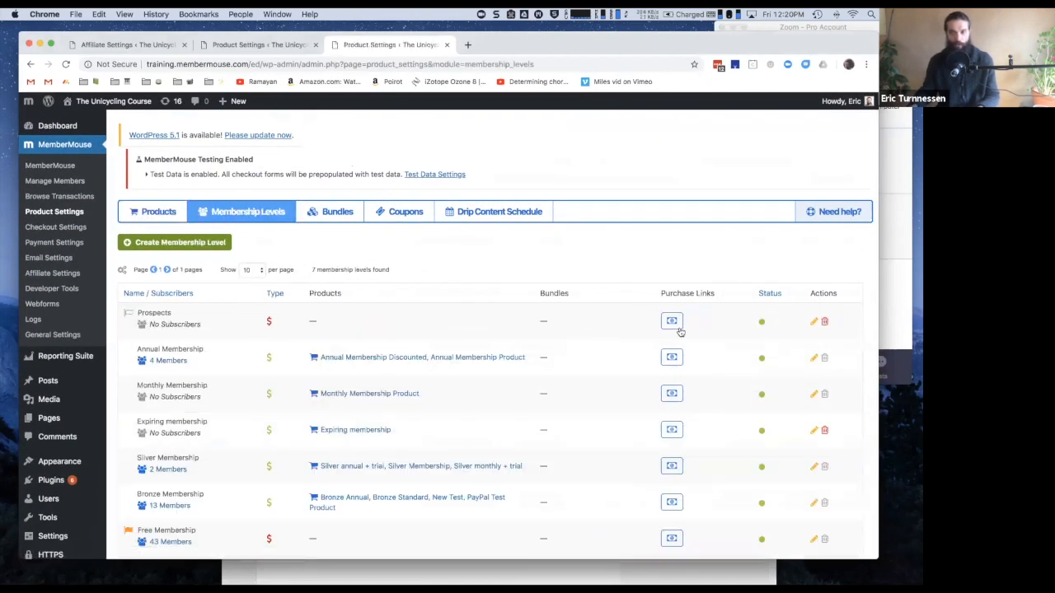
Step: Select the Prospects static signup link in its Purchase Links dialog, then close the dialog
click(672, 320)
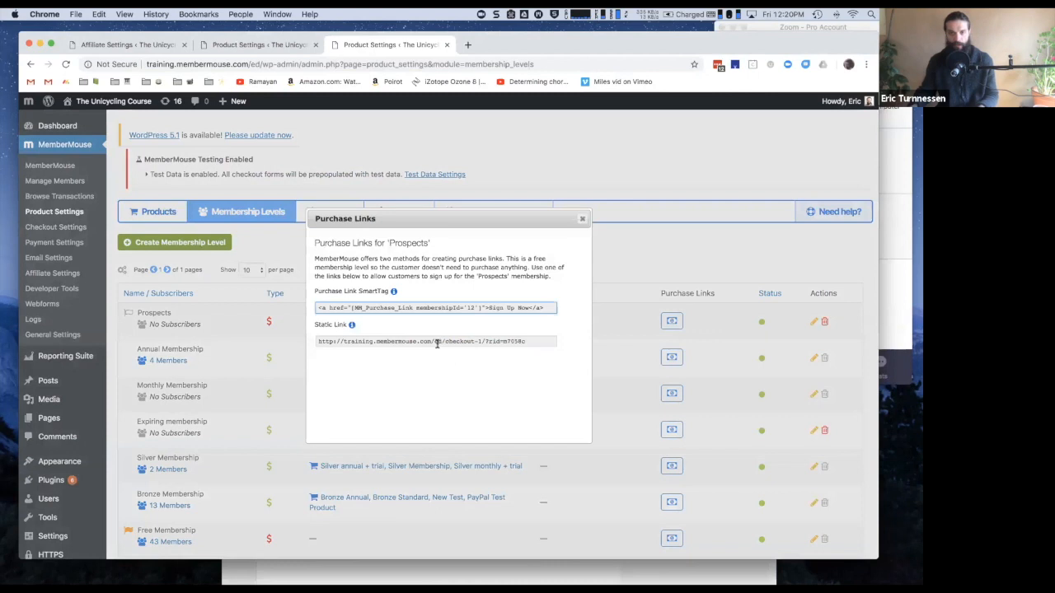
triple_click(435, 341)
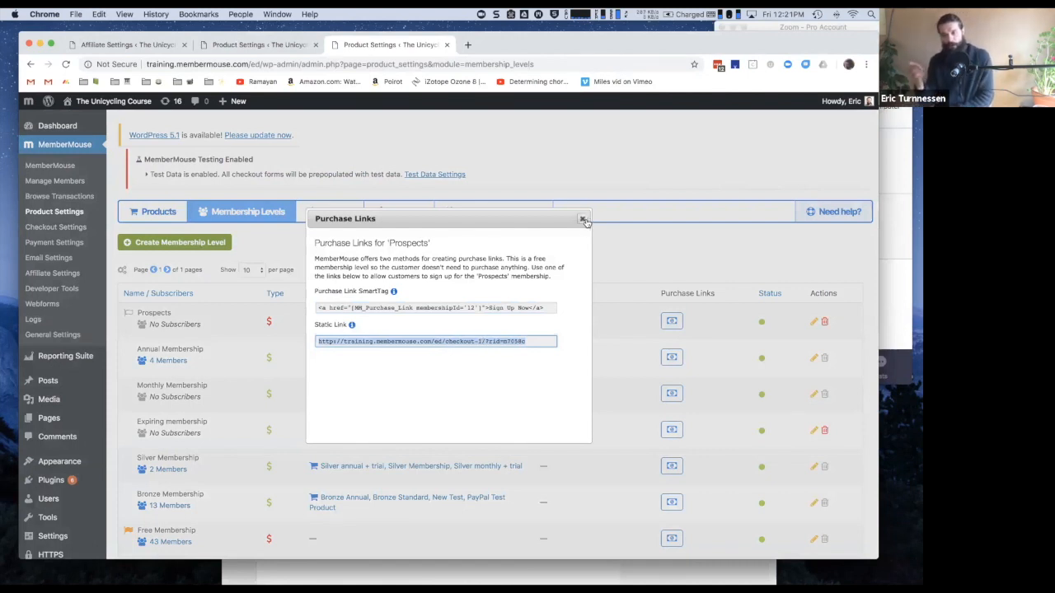
mouse_move(584, 220)
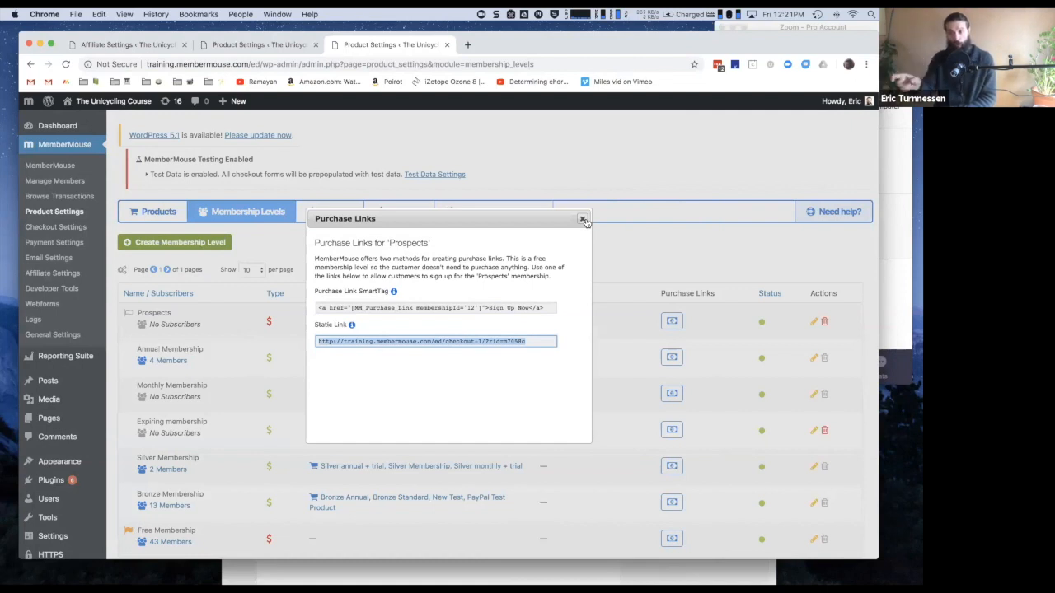
mouse_move(671, 125)
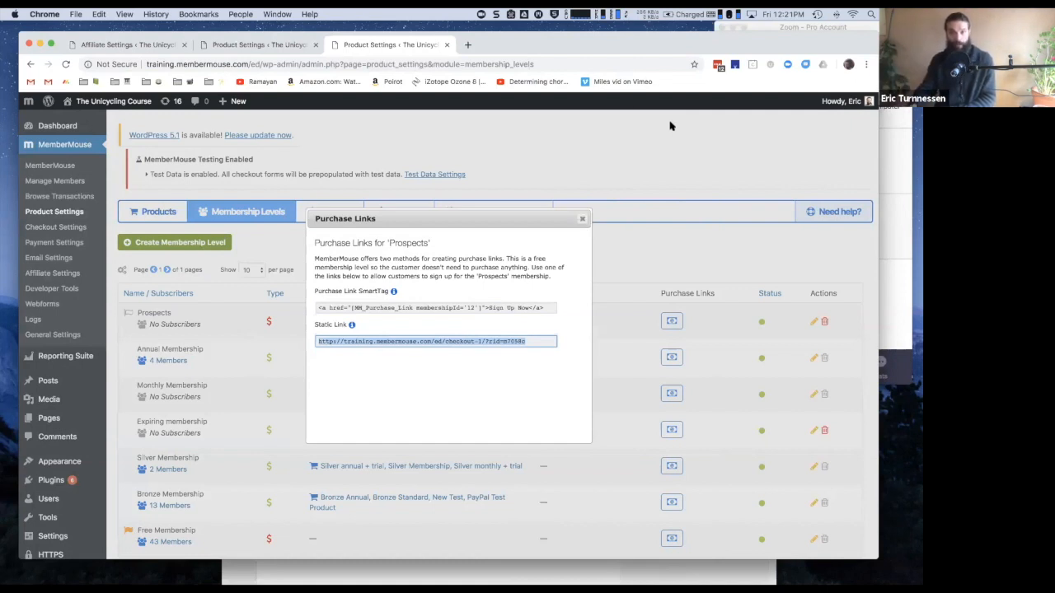
mouse_move(621, 59)
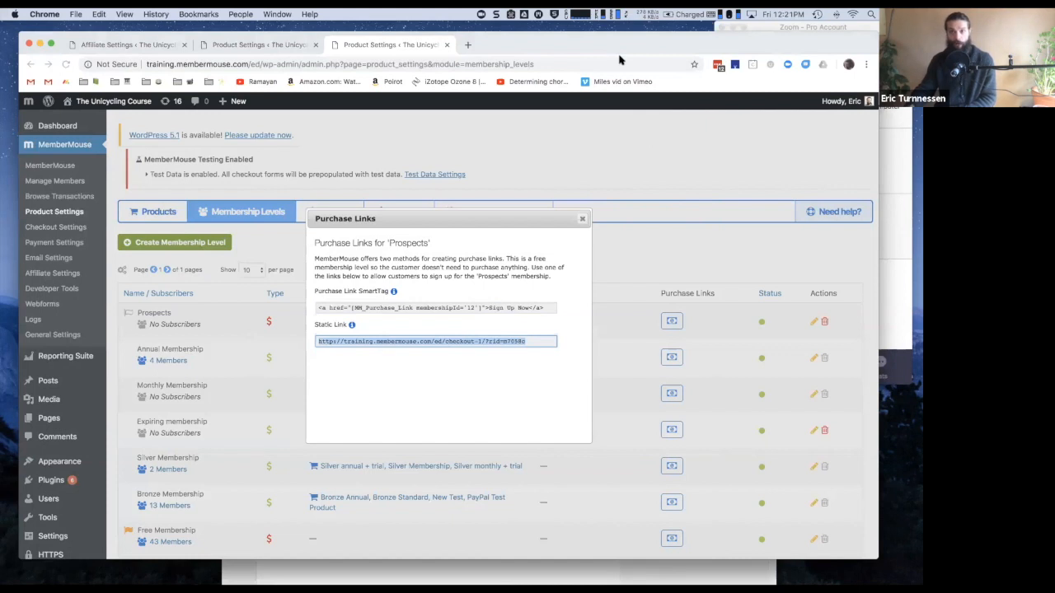
mouse_move(705, 249)
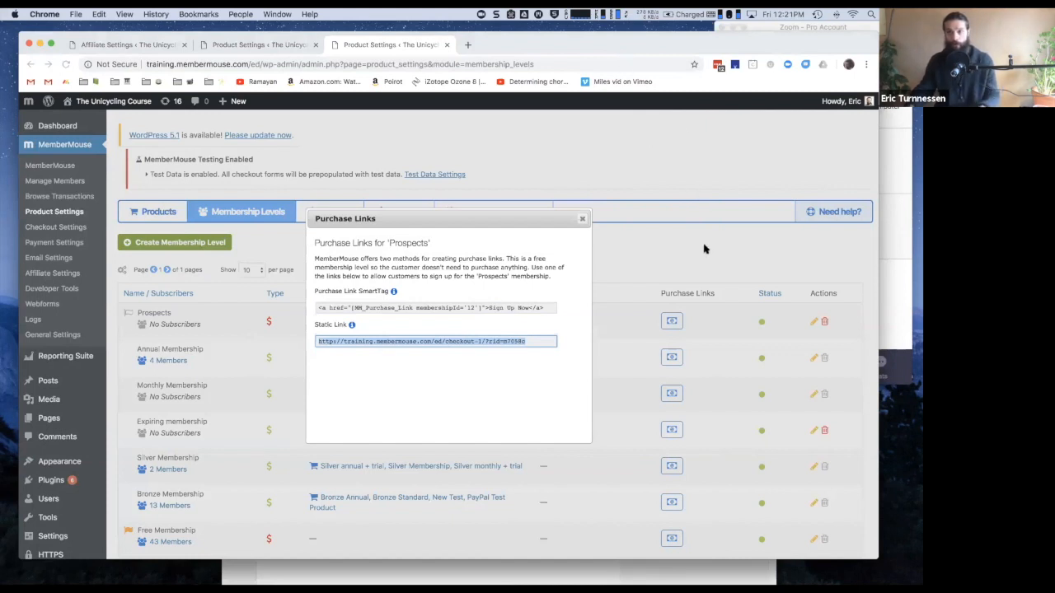
mouse_move(561, 273)
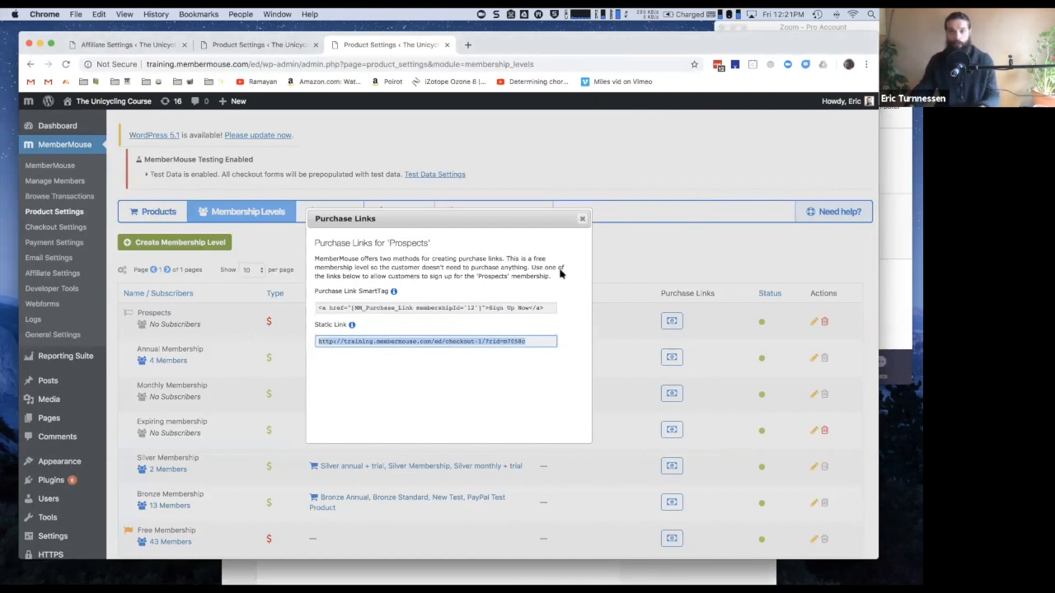
click(581, 218)
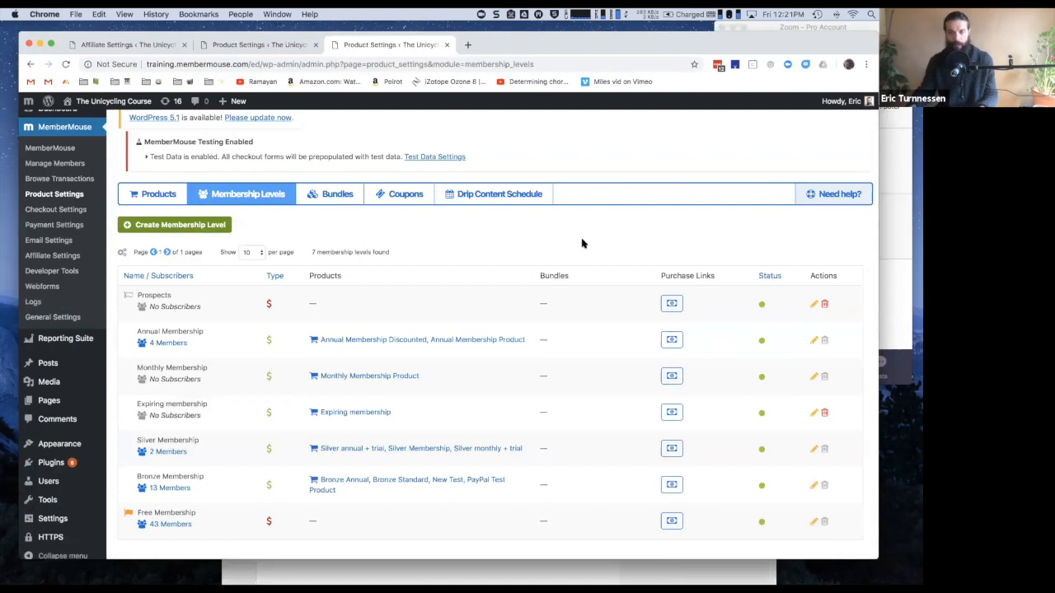
mouse_move(581, 246)
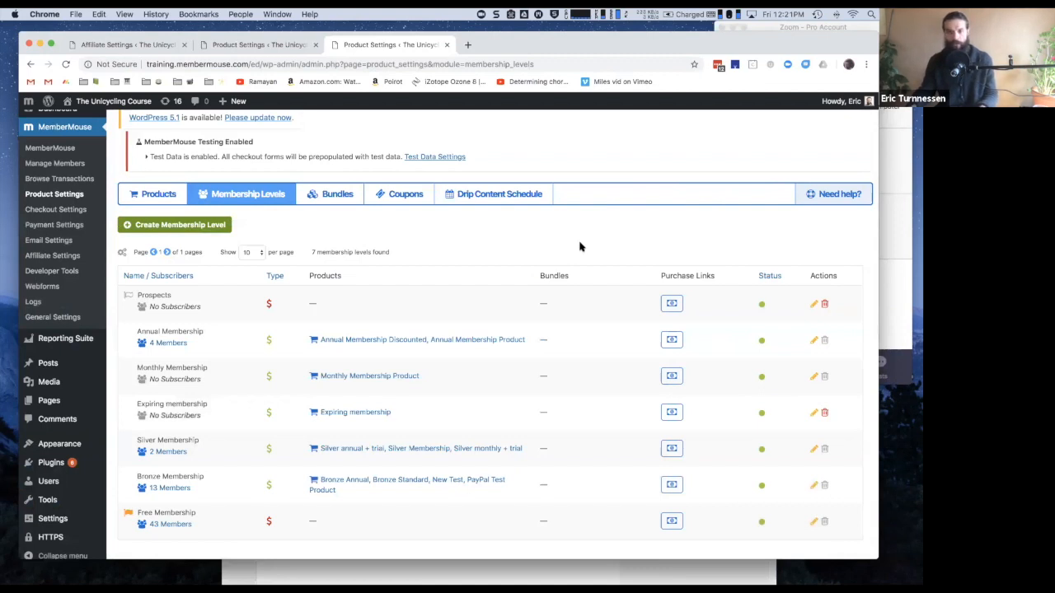
mouse_move(583, 245)
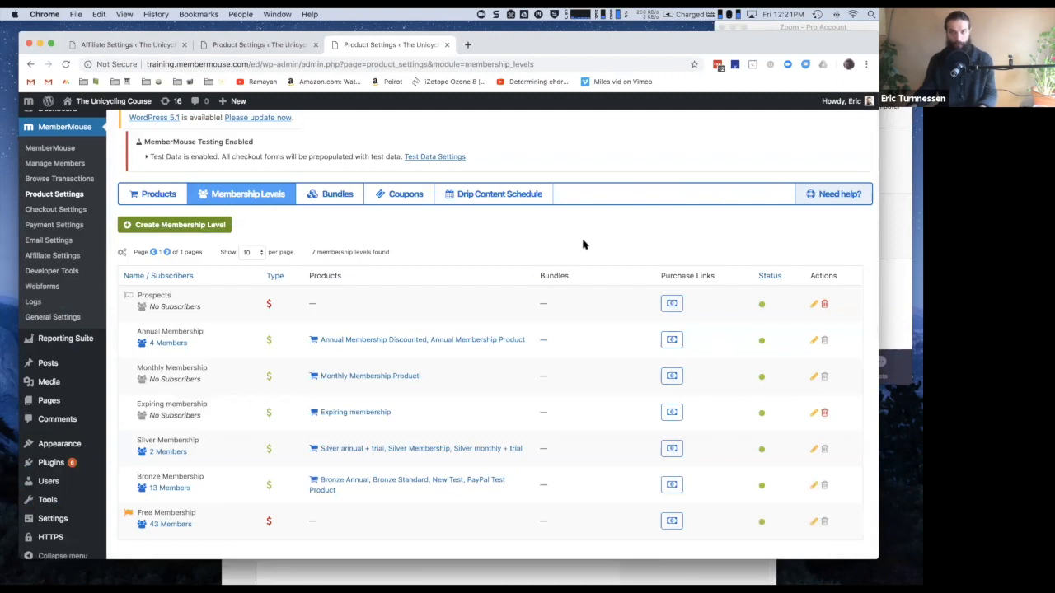
mouse_move(658, 50)
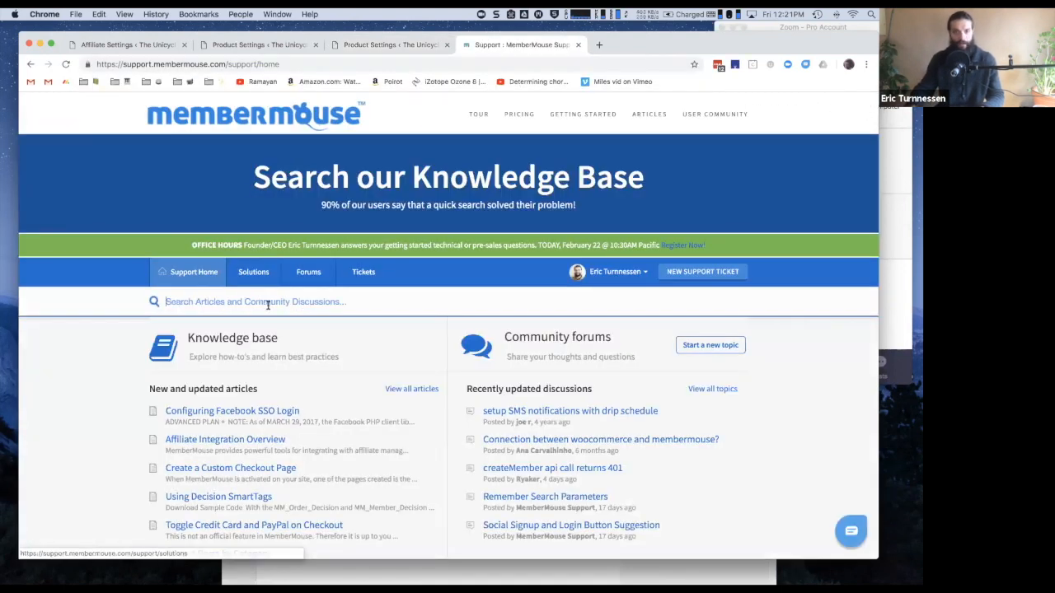
Step: Search support for the free checkout form and open the Free Member Checkout Form sample code
text(checkou)
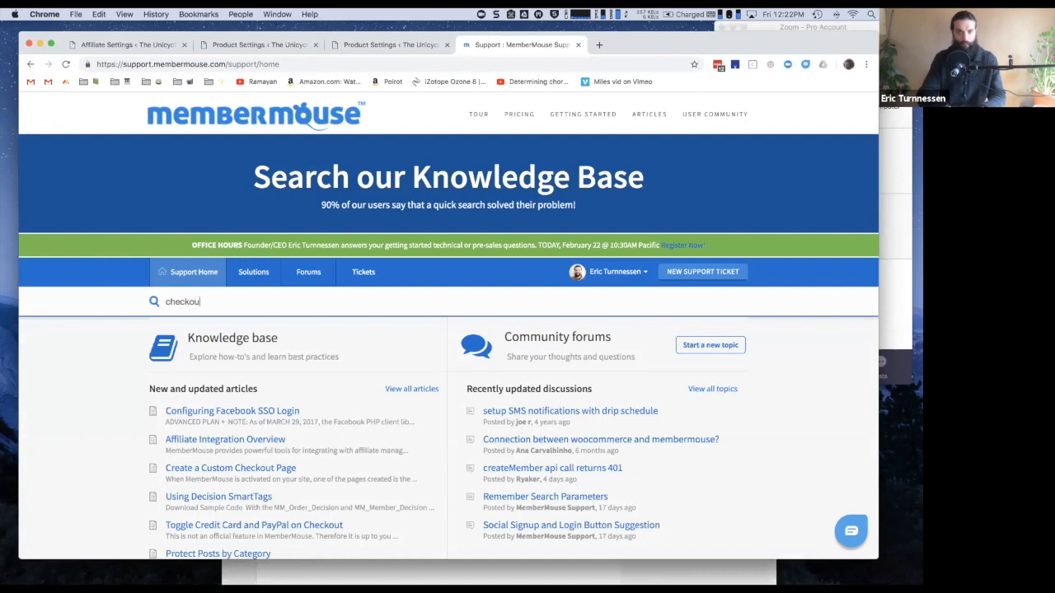
text(fre)
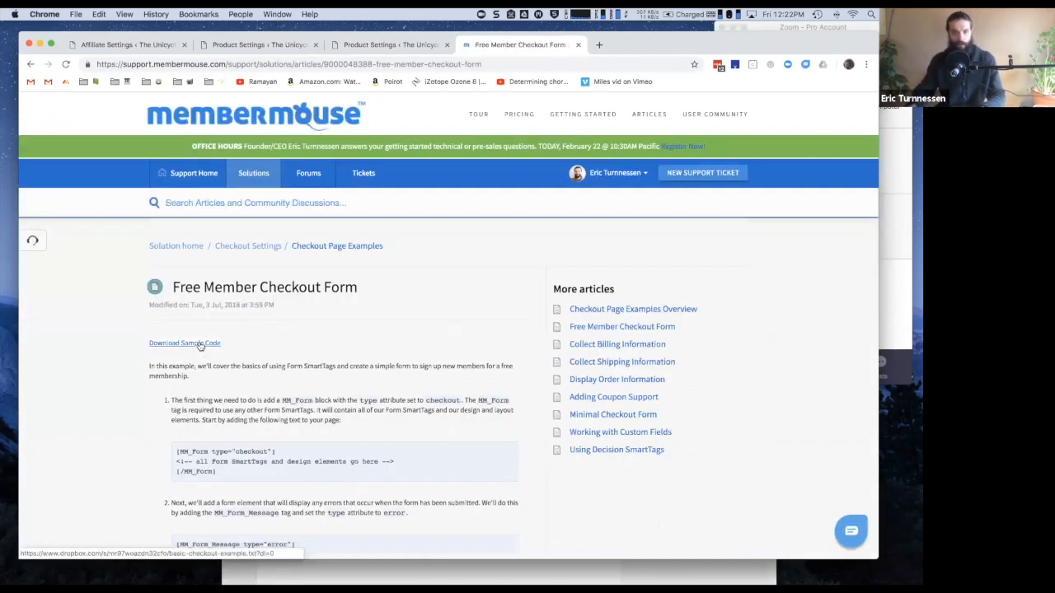
click(185, 342)
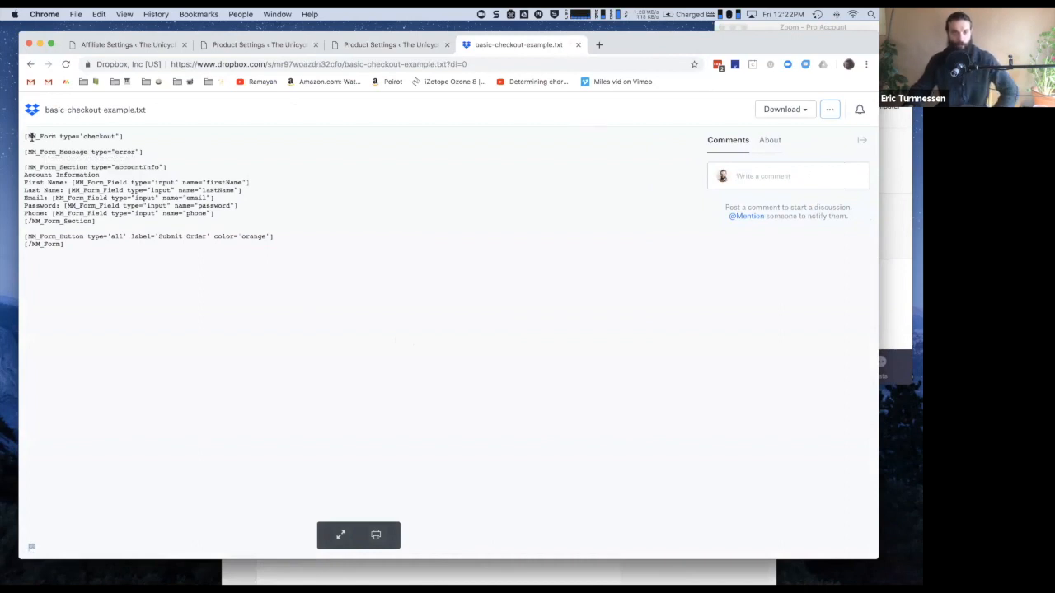
Step: Highlight all of the sample code in basic-checkout-example.txt
drag(26, 136, 147, 155)
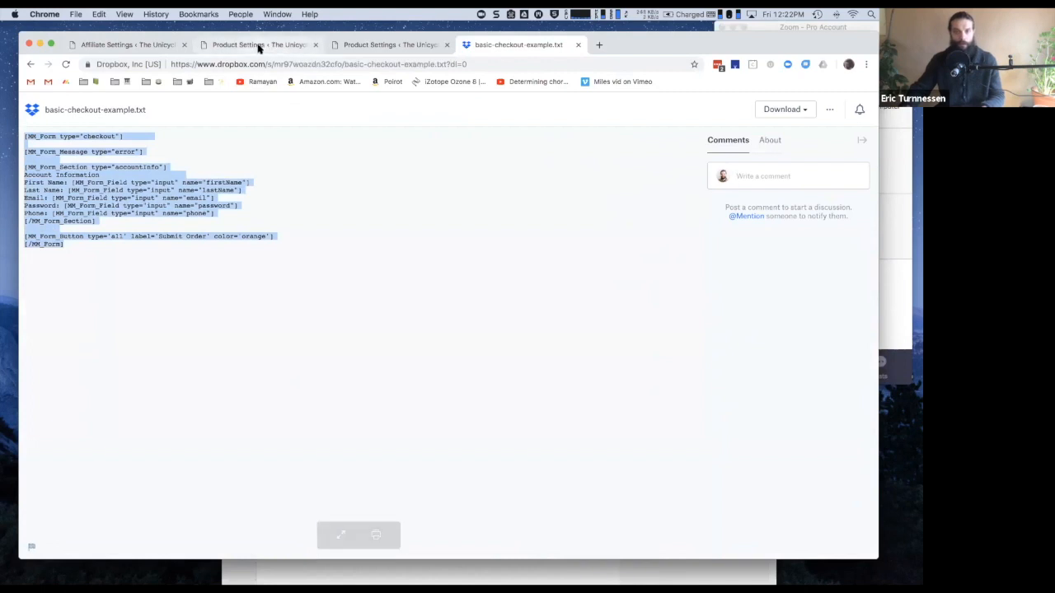
Step: Open a new page draft in a separate tab and close the Dropbox sample code tab
click(259, 44)
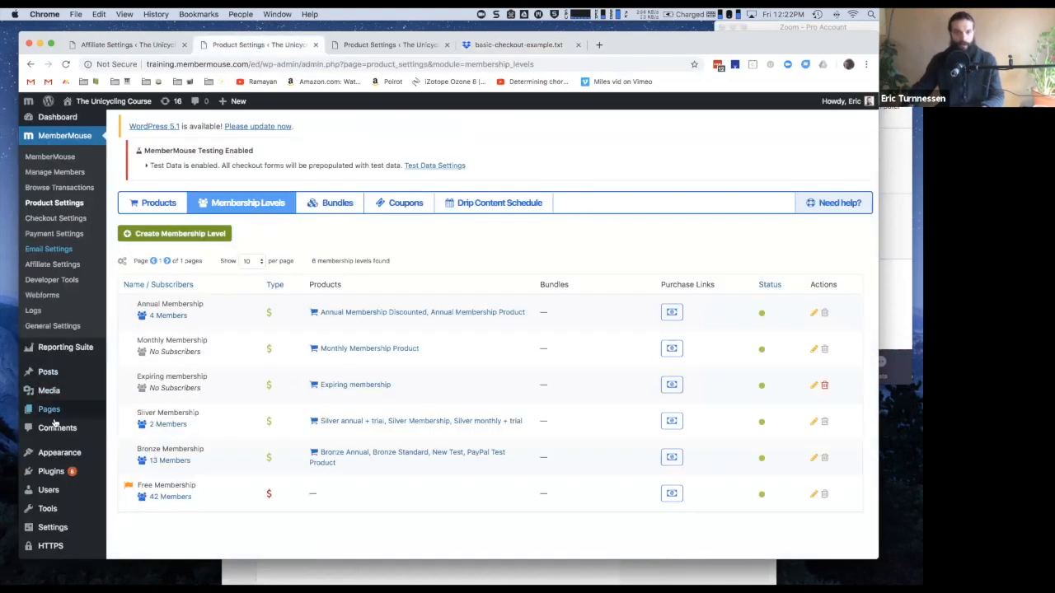
mouse_move(49, 409)
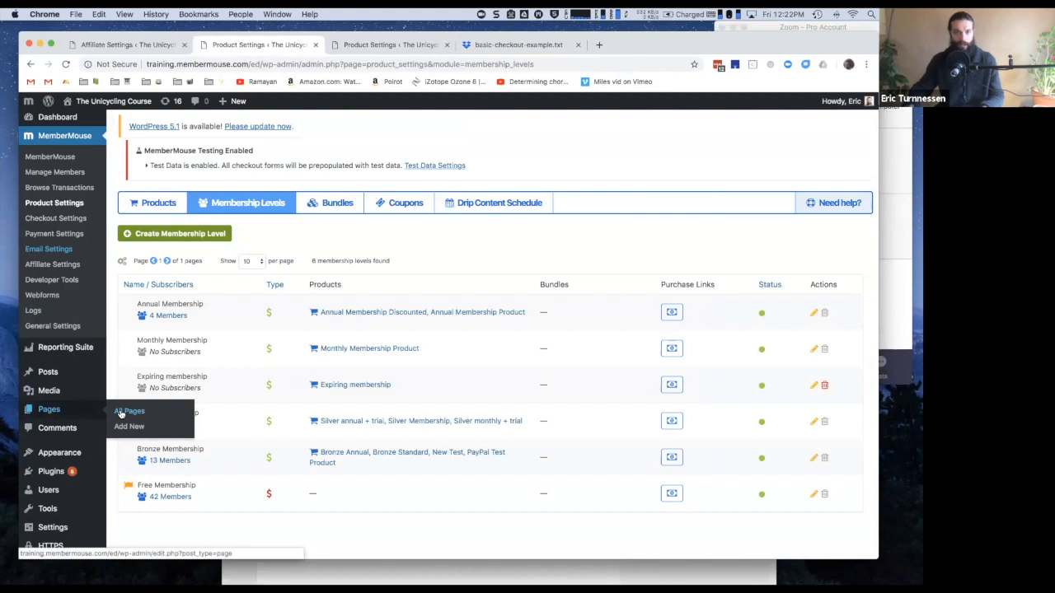
right_click(129, 411)
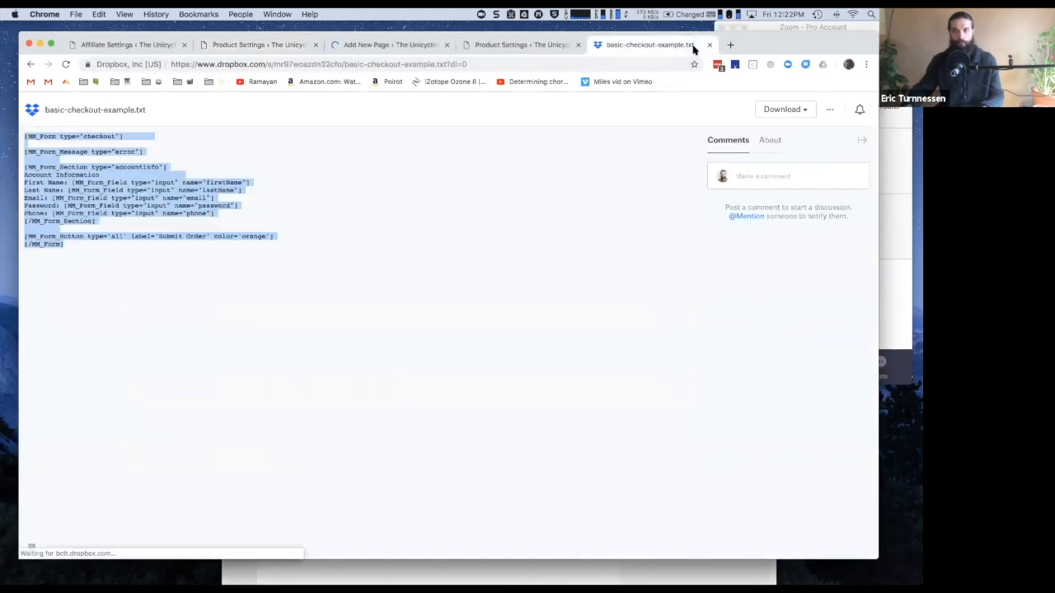
click(520, 44)
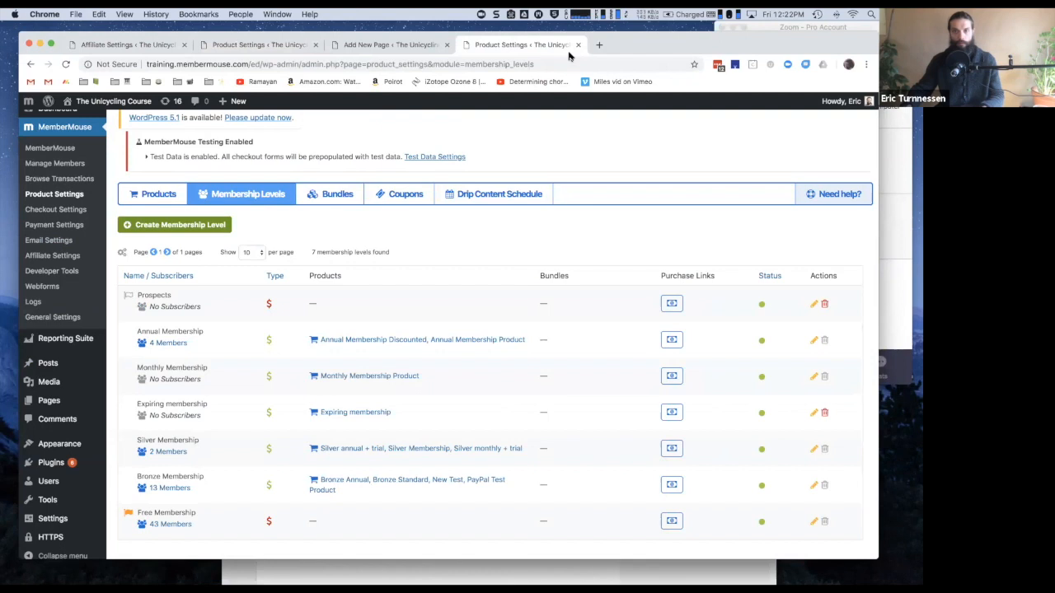
click(387, 44)
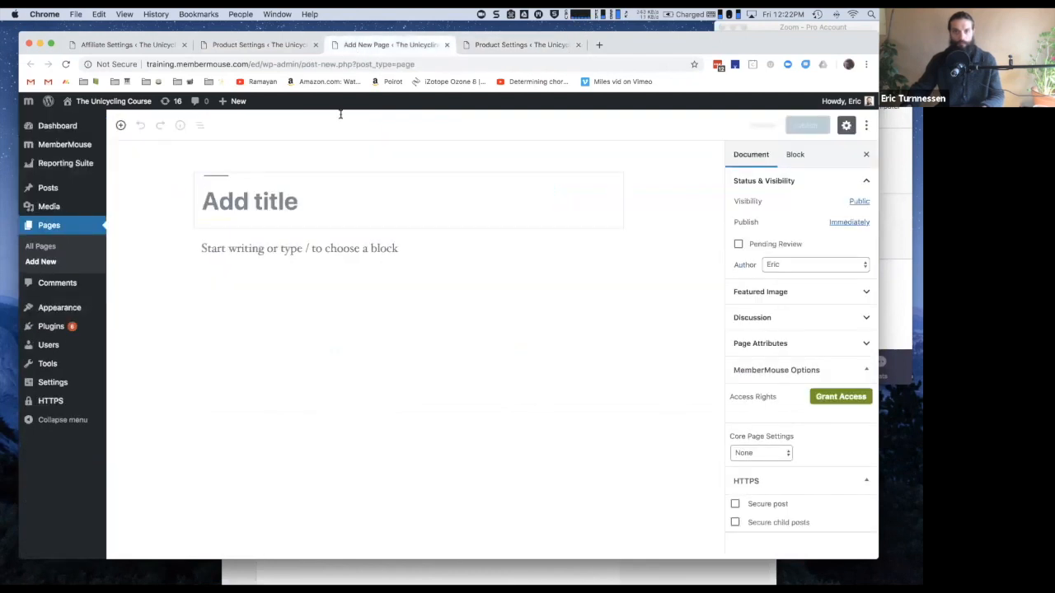
Step: Title the page 'Prospect Sign Up' and paste in the checkout form code
click(304, 201)
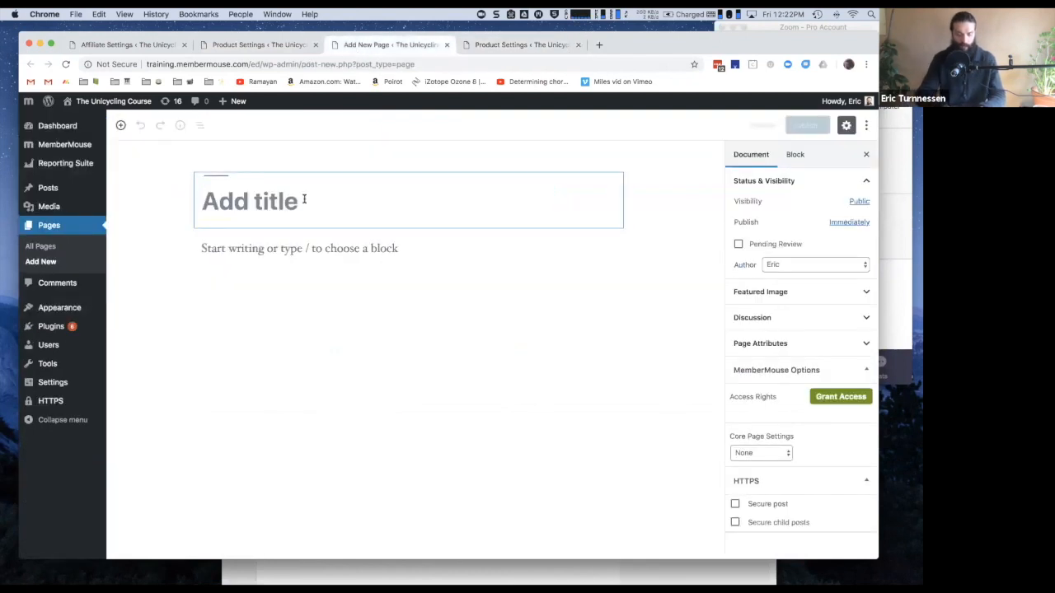
text(Prosp)
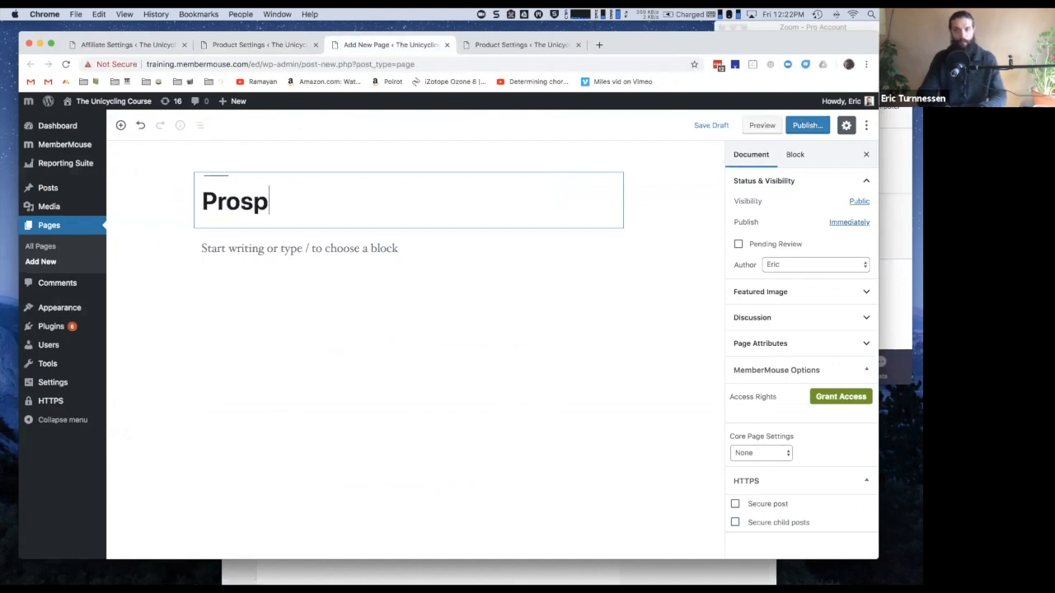
text(ect Sig)
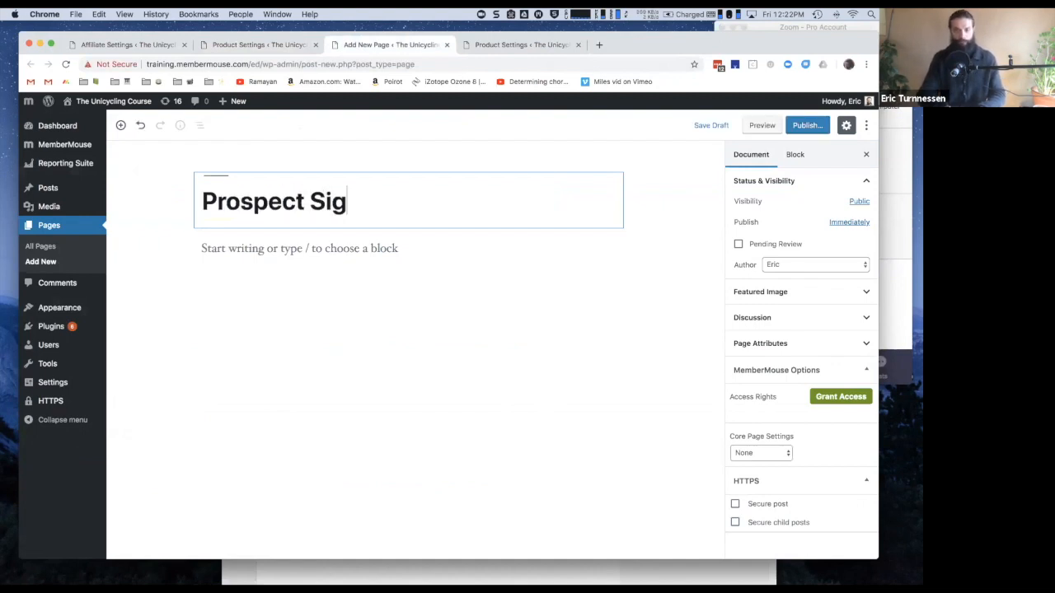
text(n Up)
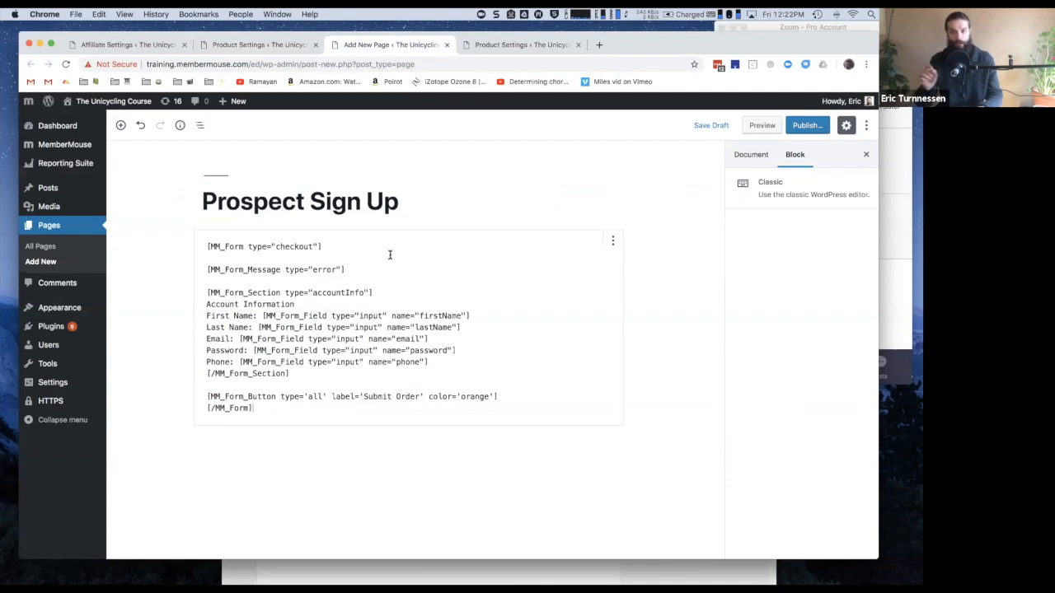
click(711, 125)
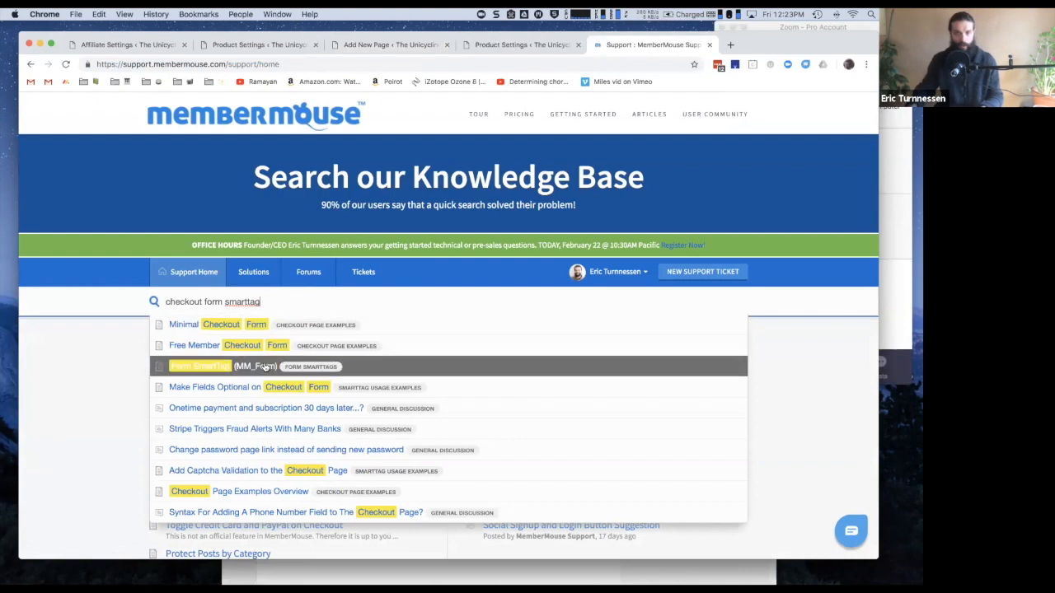
Step: Find membershipLevelId in the Form SmartTag article, then go back to the Prospect Sign Up editor
click(231, 365)
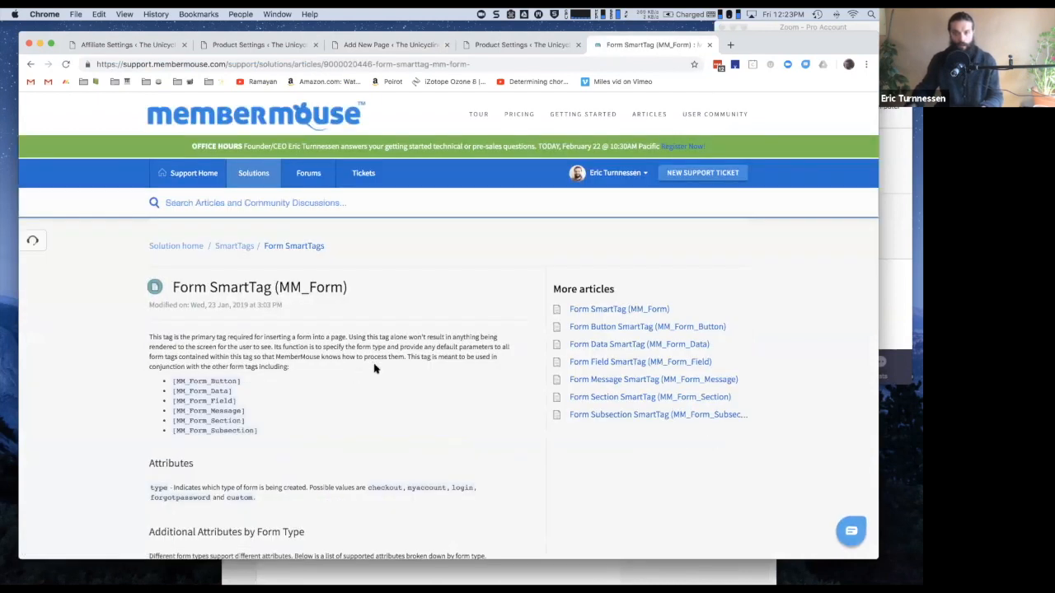
scroll(down, 3)
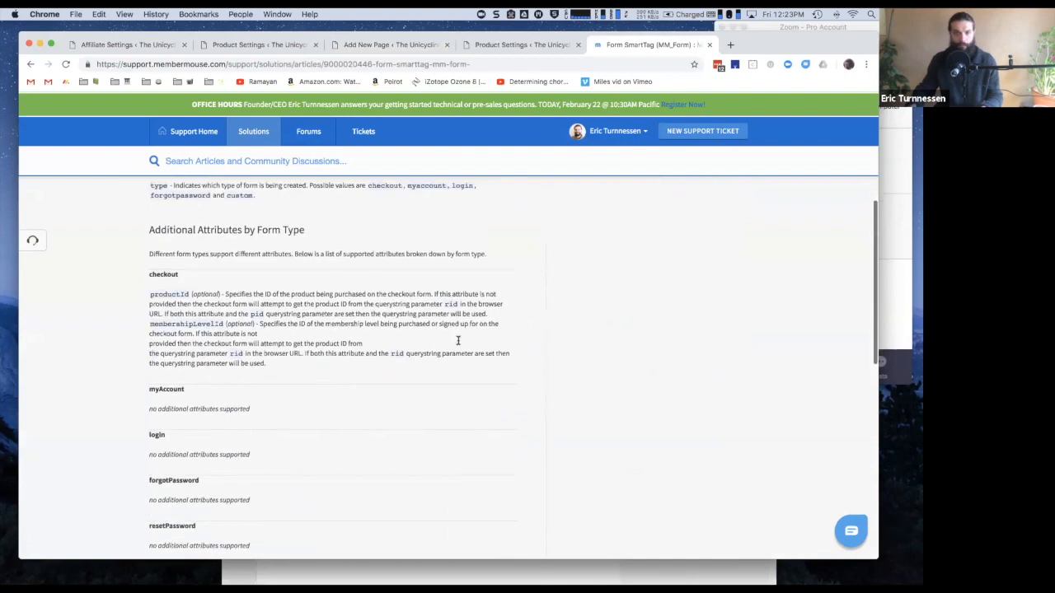
scroll(down, 3)
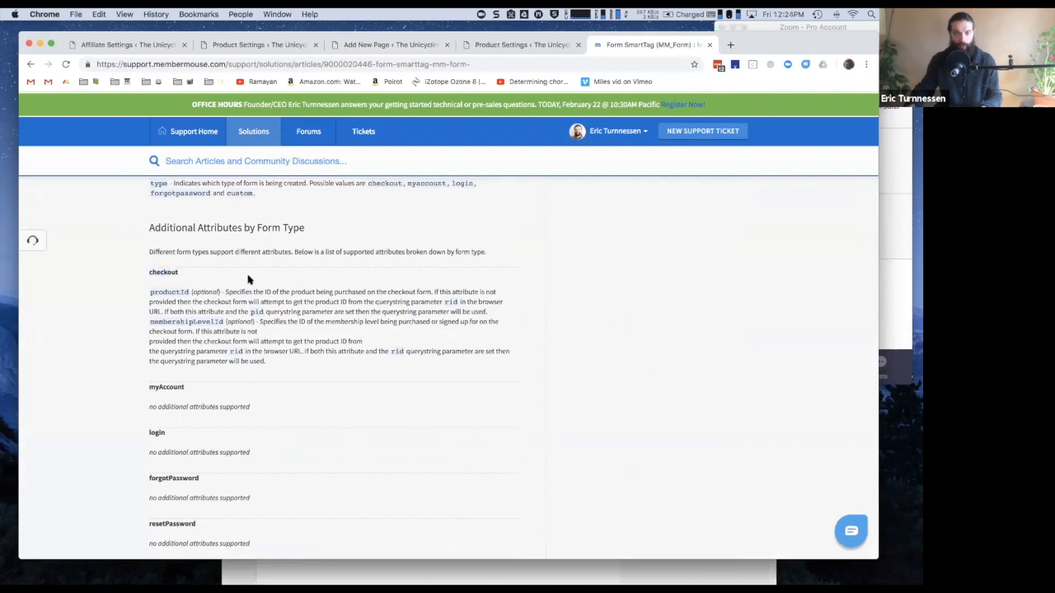
mouse_move(199, 320)
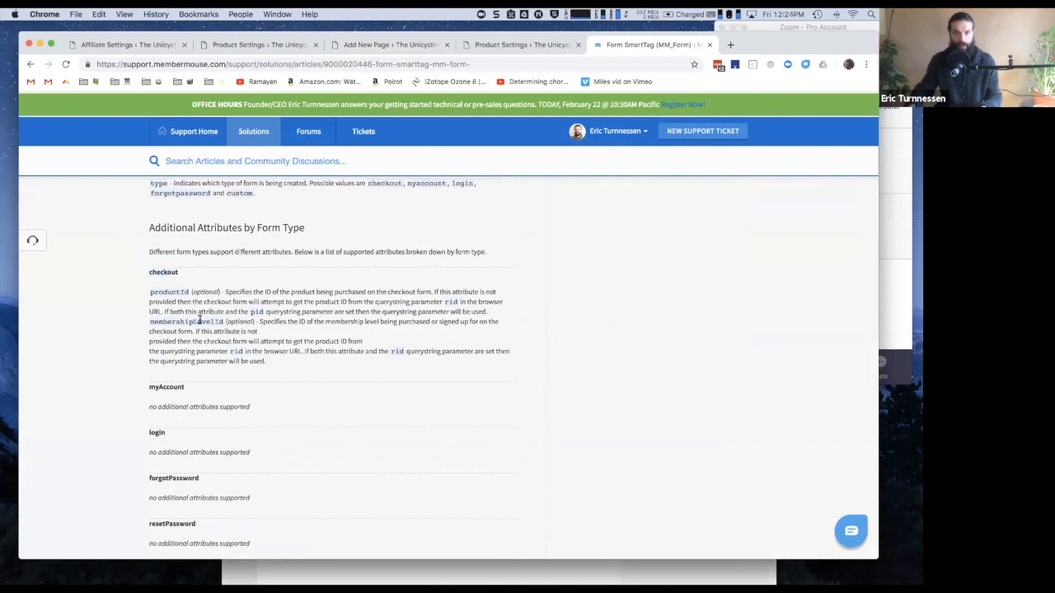
double_click(185, 322)
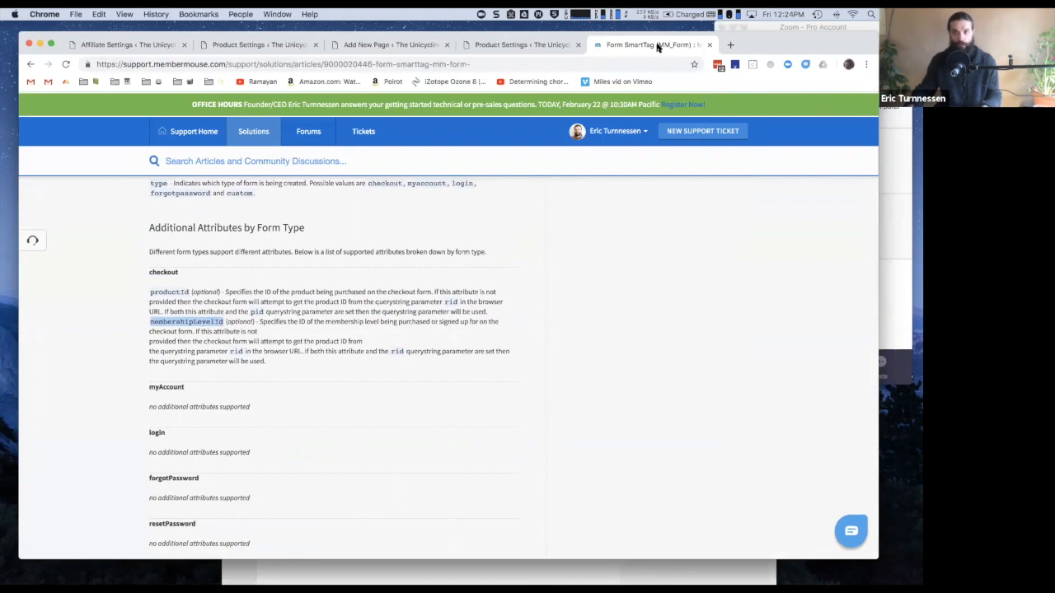
click(388, 44)
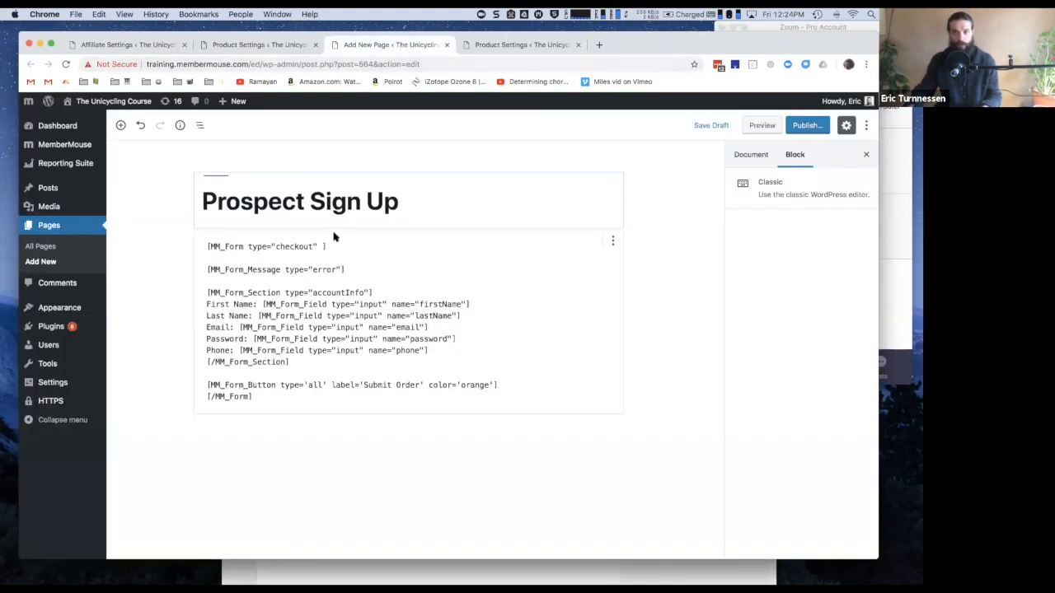
Step: Add membershipLevelId='12' to MM_Form after checking the Prospects level ID, then publish
text(membershipLevelId=)
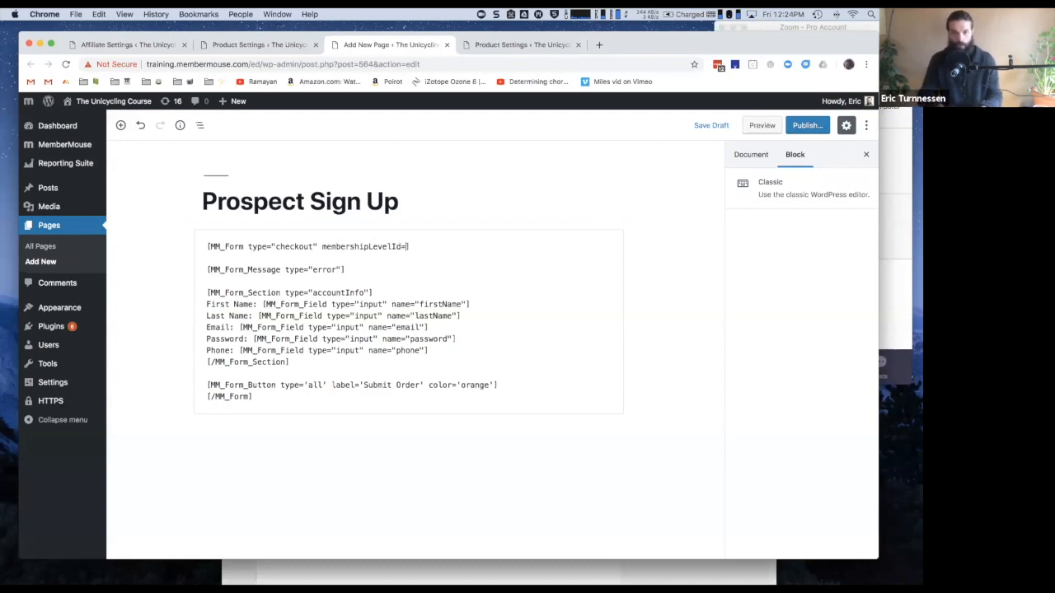
text(')
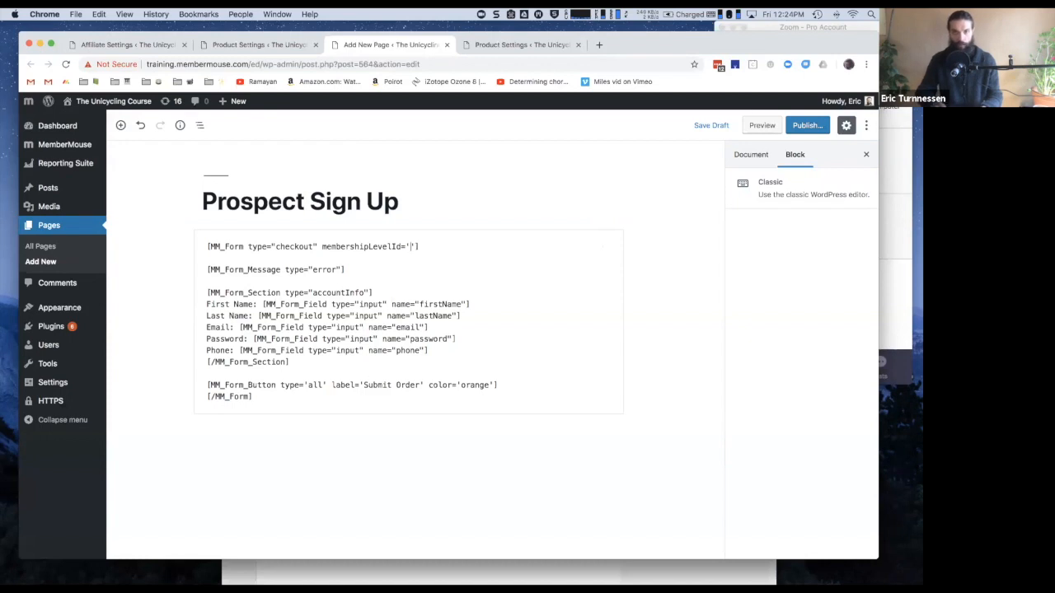
click(258, 45)
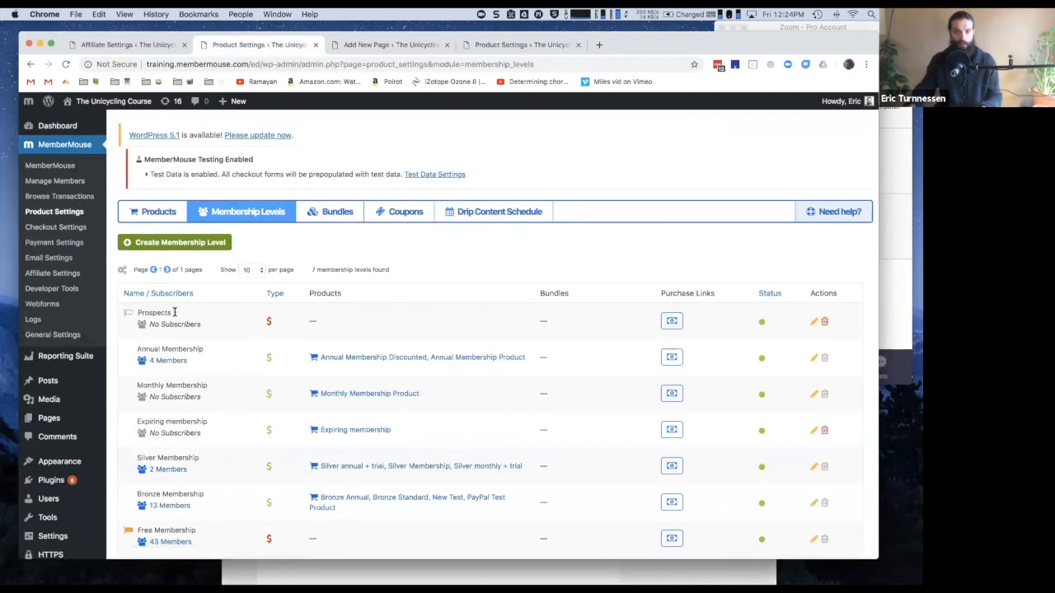
mouse_move(169, 324)
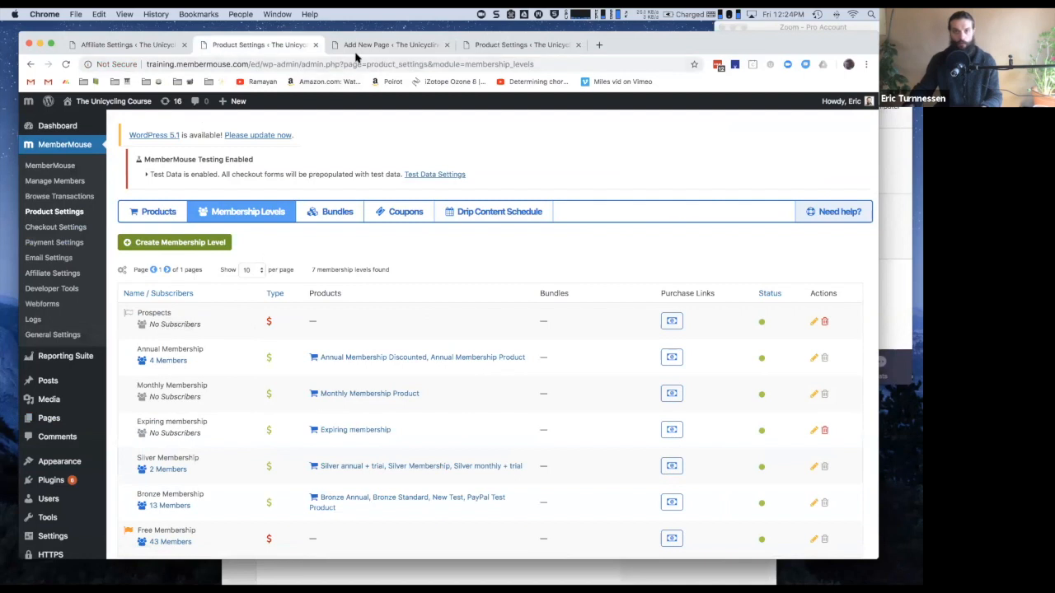
click(387, 44)
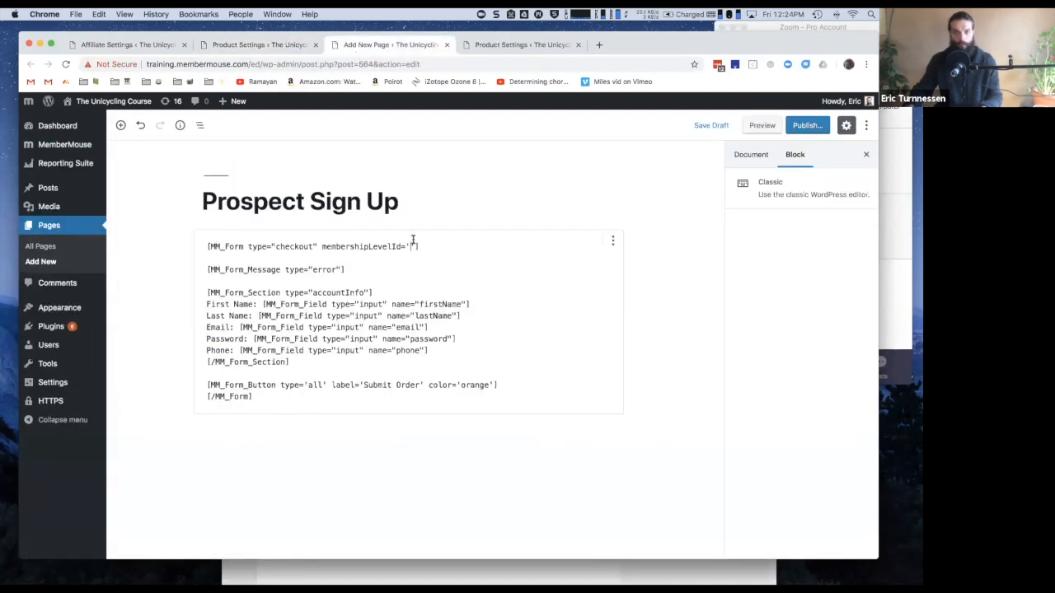
text(12)
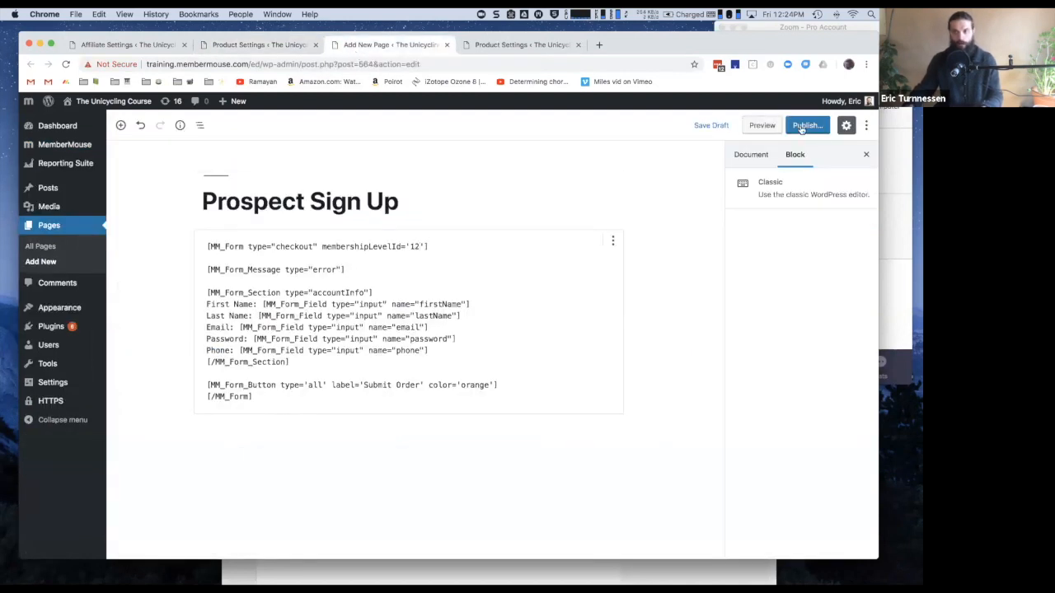
click(806, 124)
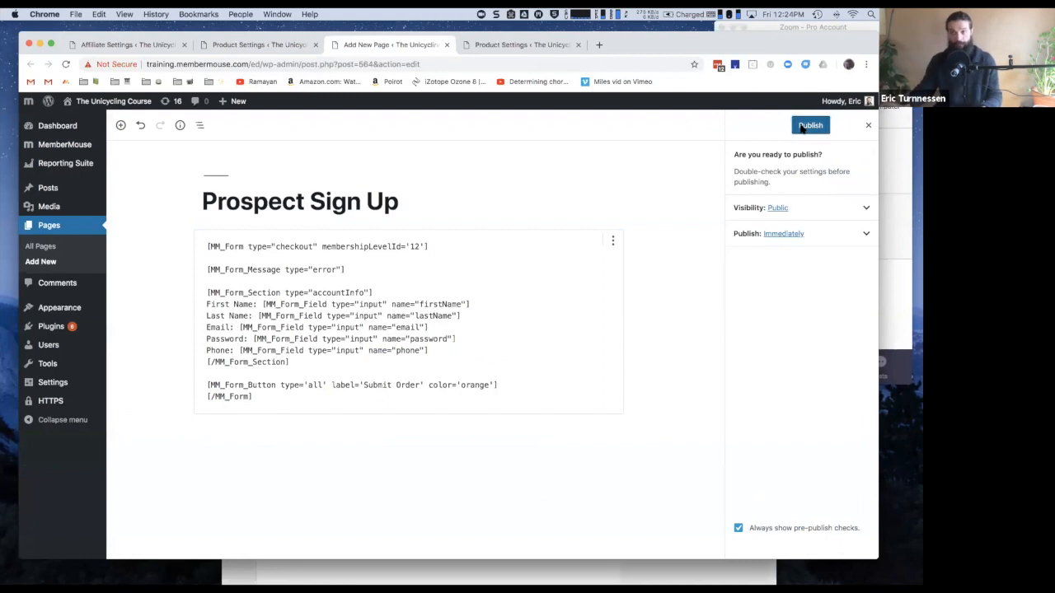
click(810, 124)
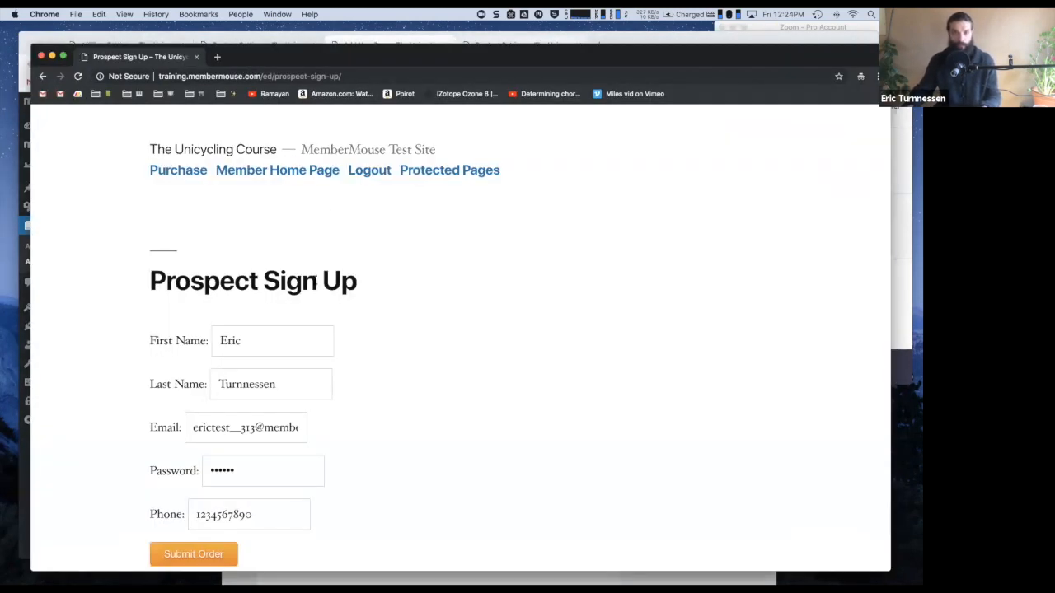
Step: Inspect the live Prospect Sign Up form's Submit Order and PayPal buttons in incognito
click(272, 280)
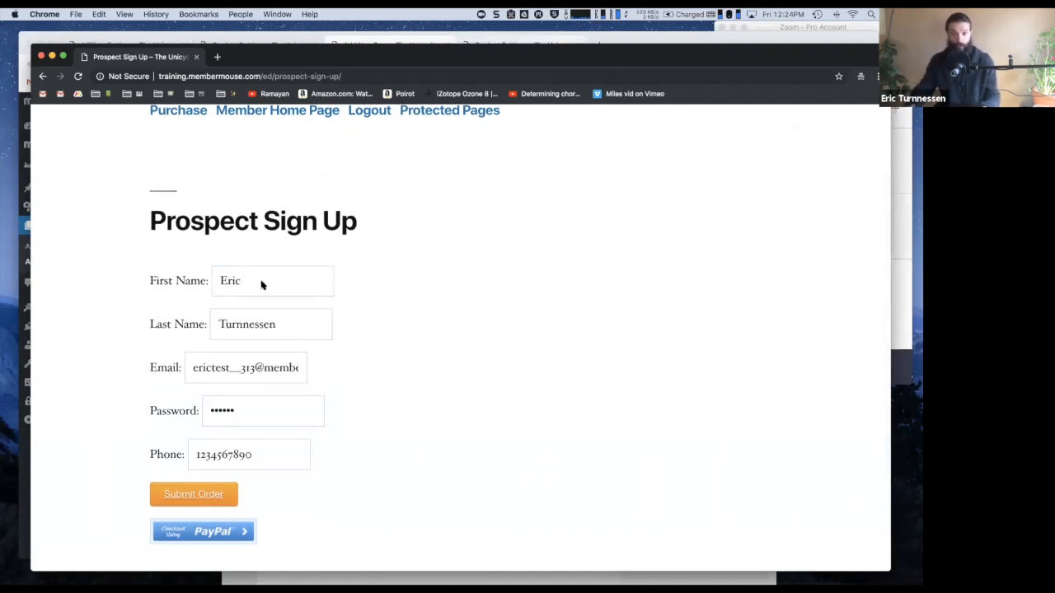
mouse_move(383, 437)
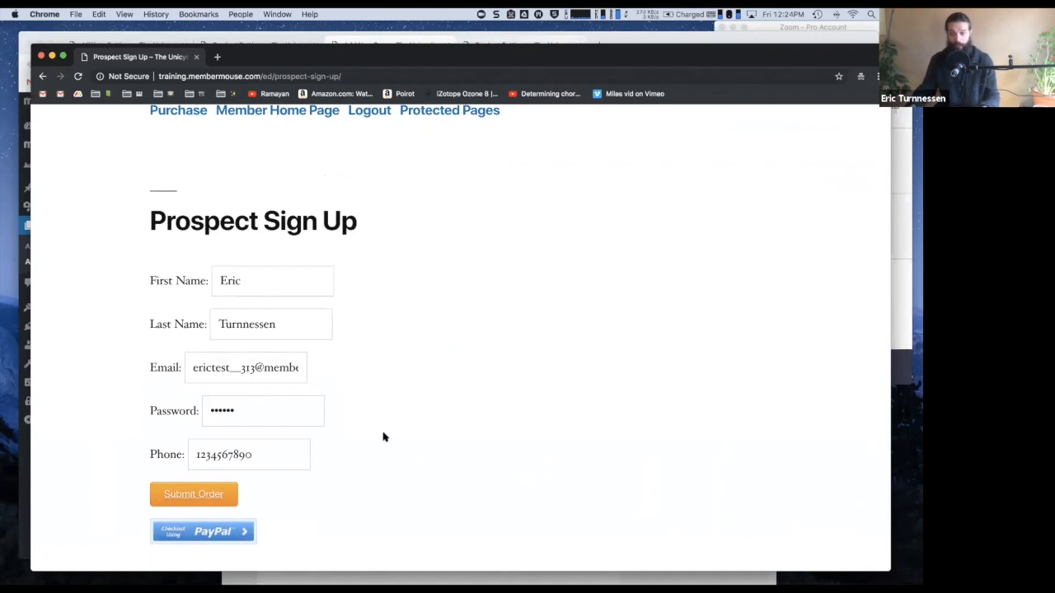
mouse_move(392, 436)
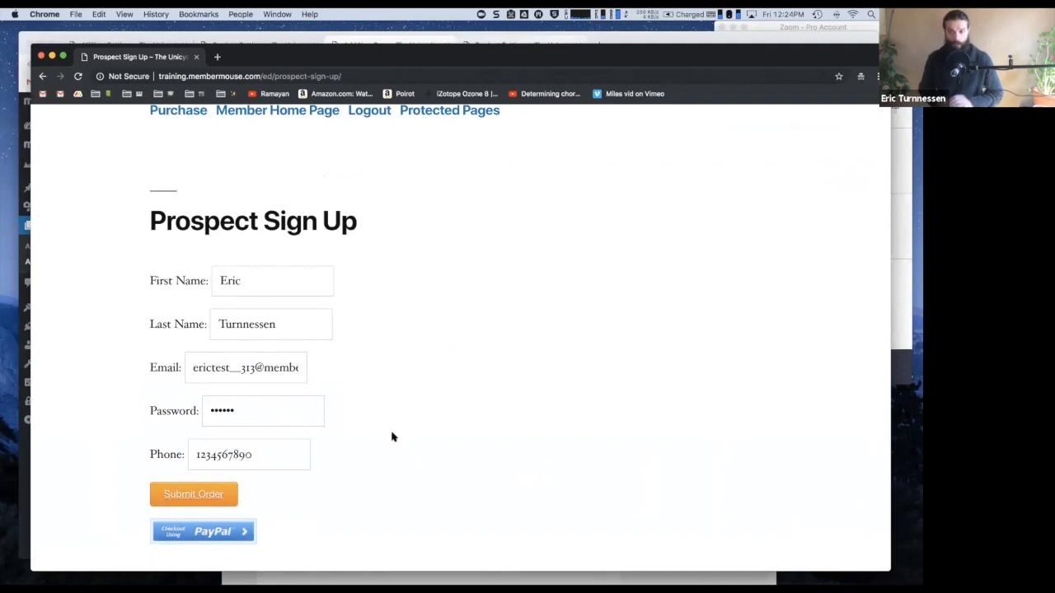
click(193, 494)
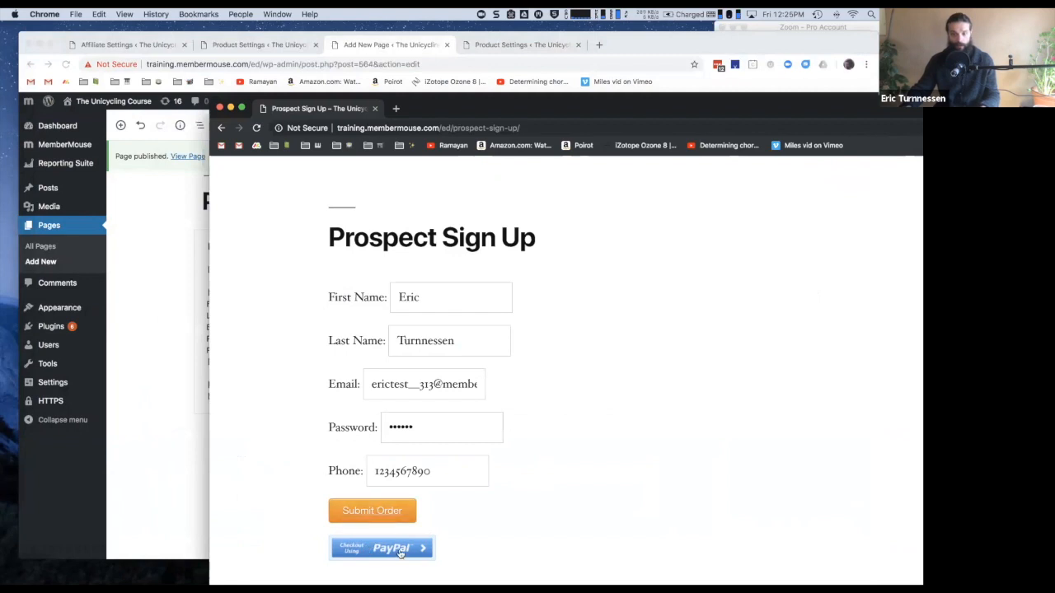
mouse_move(372, 510)
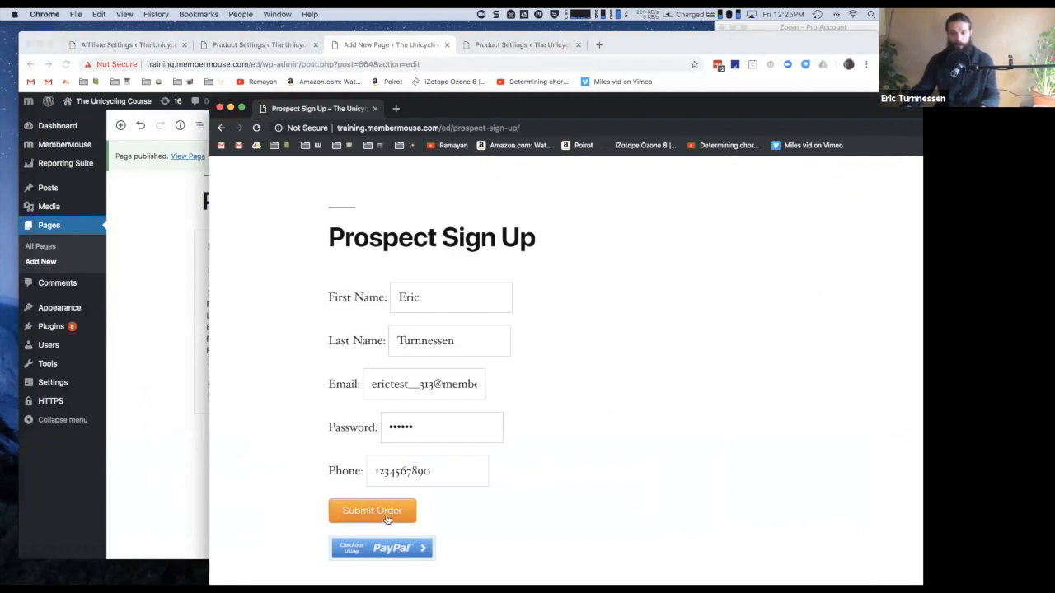
mouse_move(418, 525)
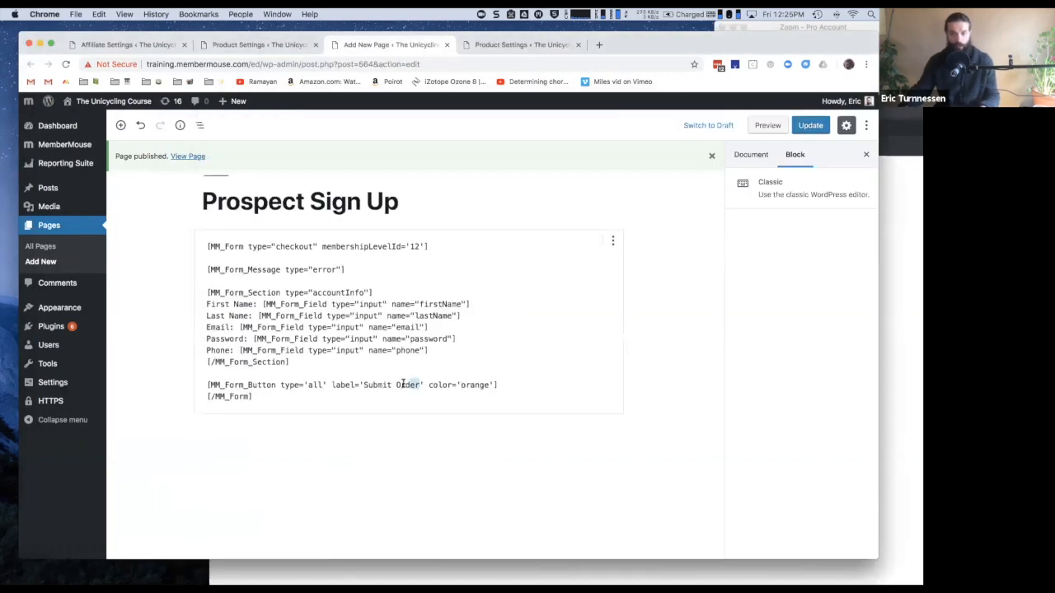
Step: Select the 'Submit Order' label, search support for 'form', and open the Form Button SmartTag article
double_click(391, 385)
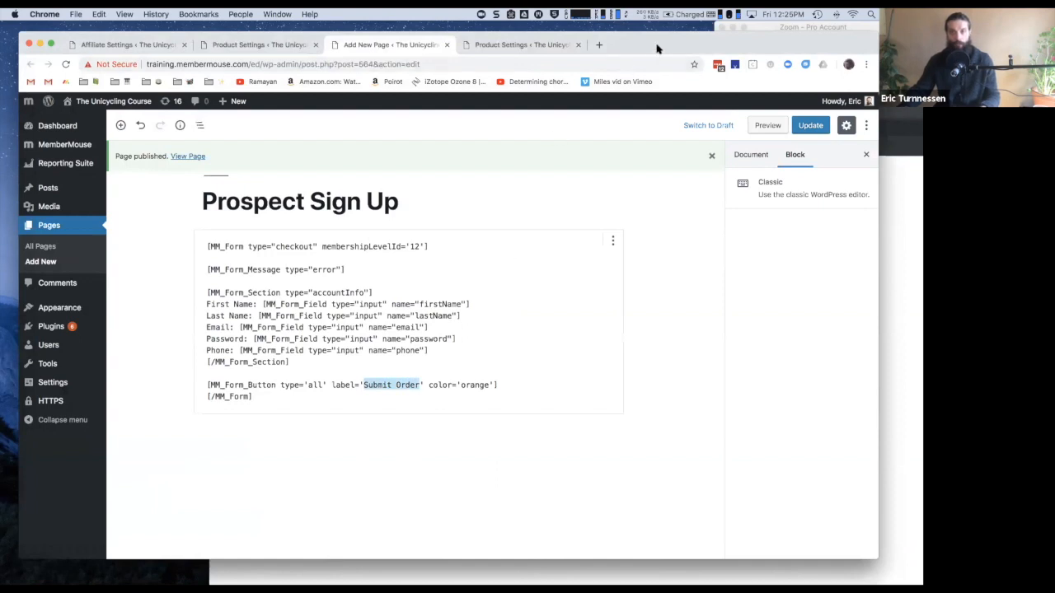
click(599, 45)
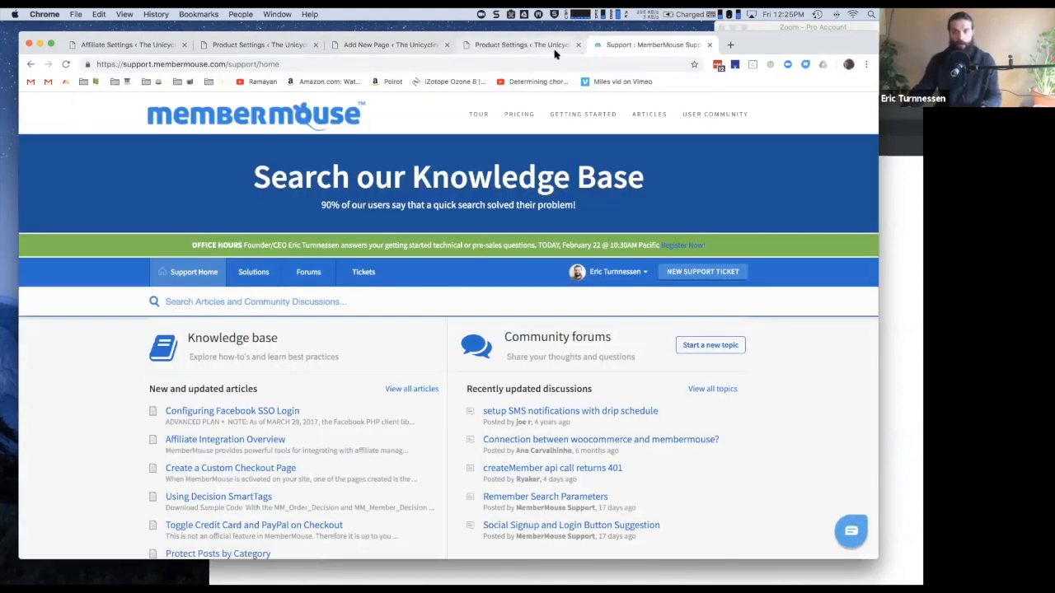
text(f)
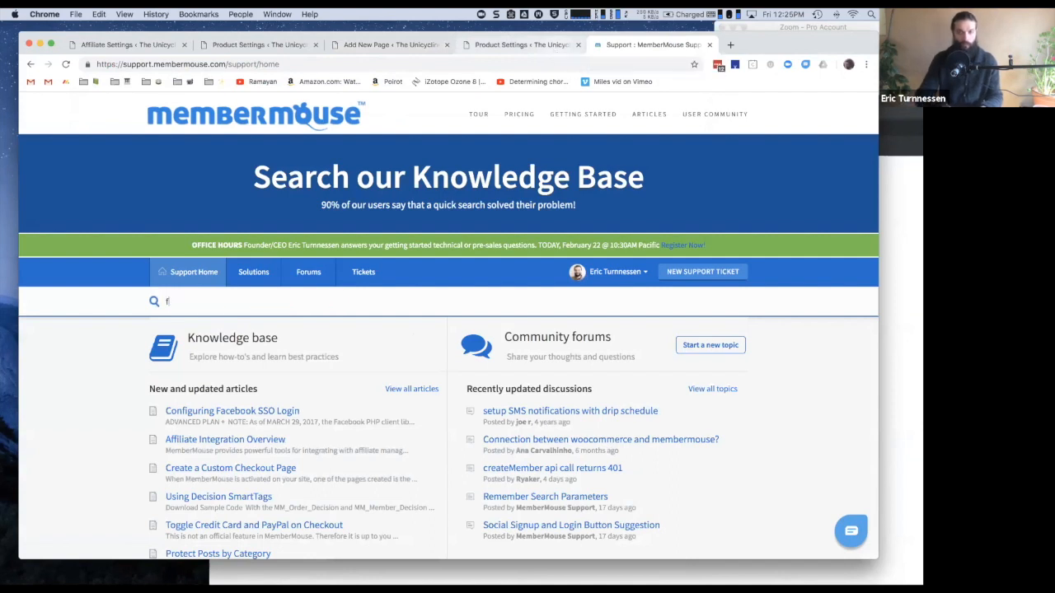
text(orm smart)
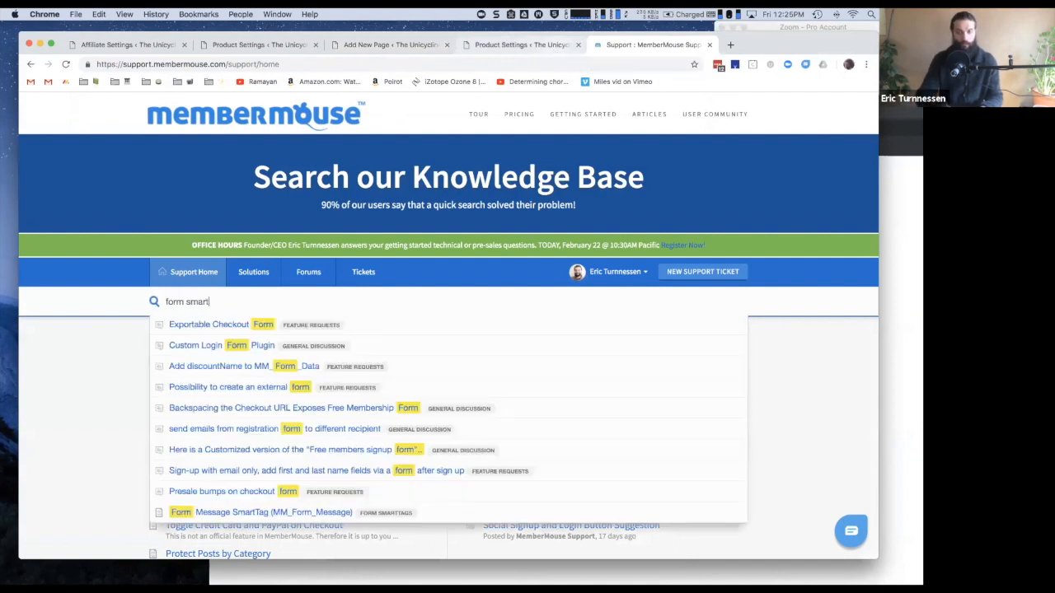
key(Backspace)
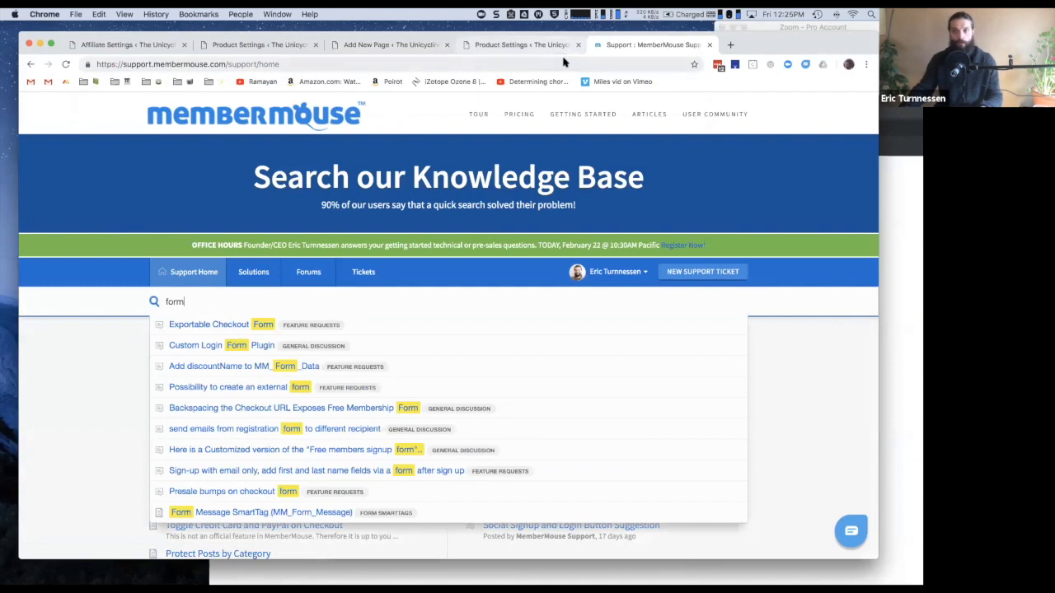
click(389, 44)
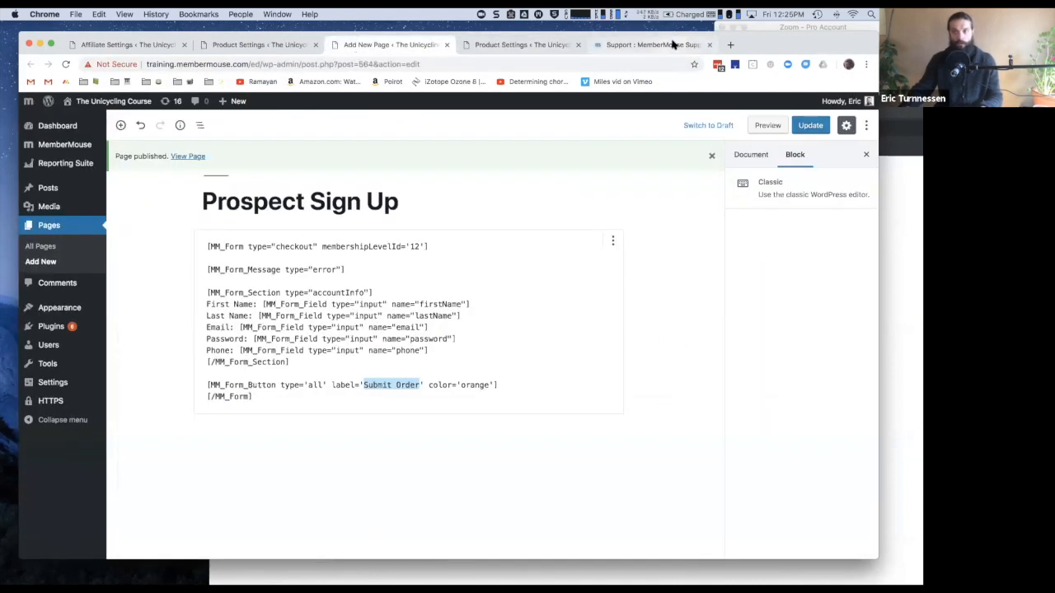
click(651, 44)
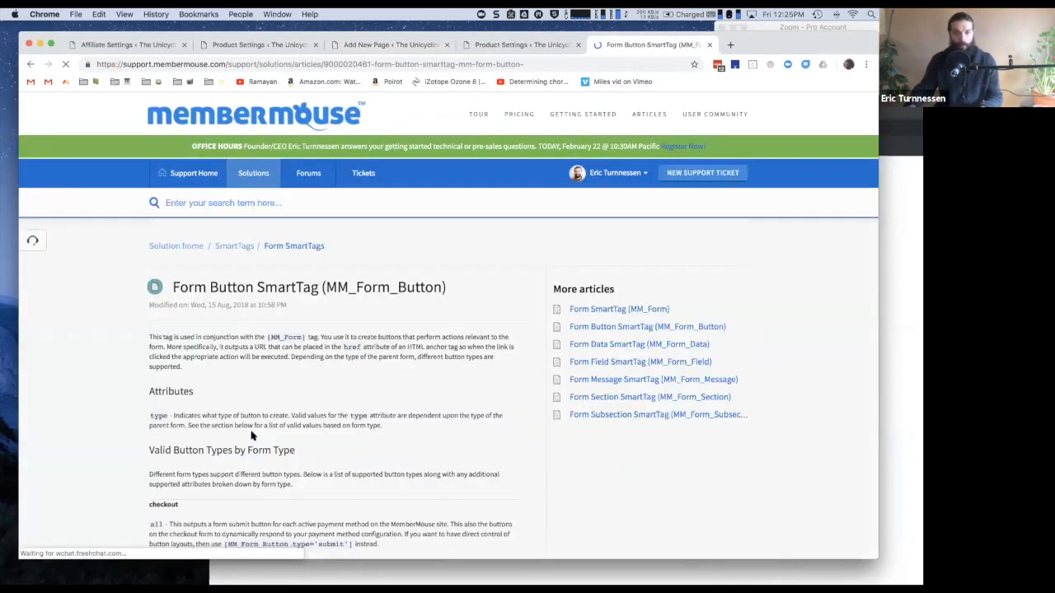
Step: Read the Form Button label and color options, then go back to the membership levels tab
scroll(down, 3)
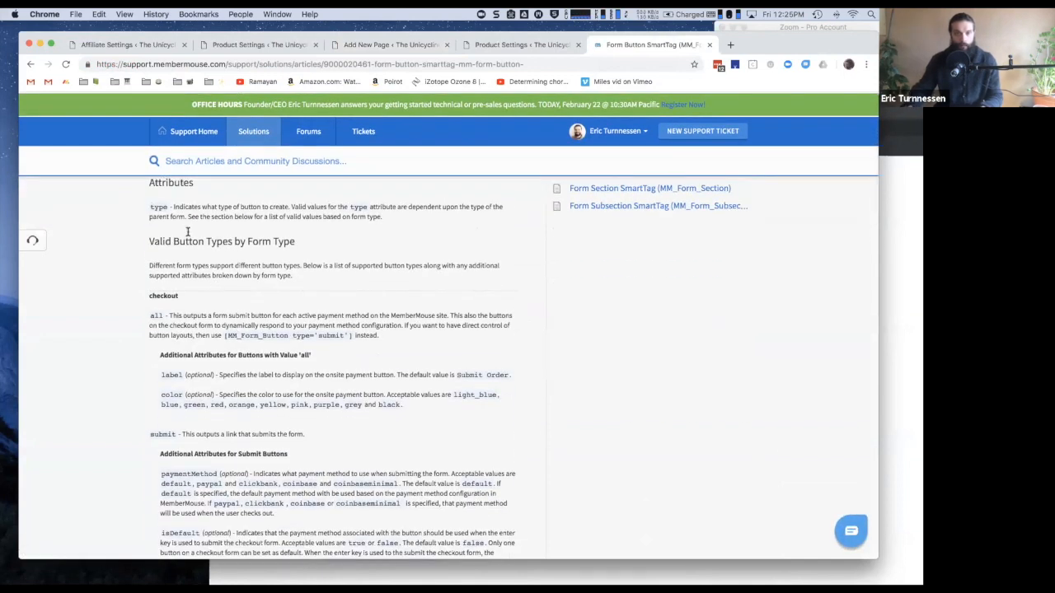
scroll(down, 3)
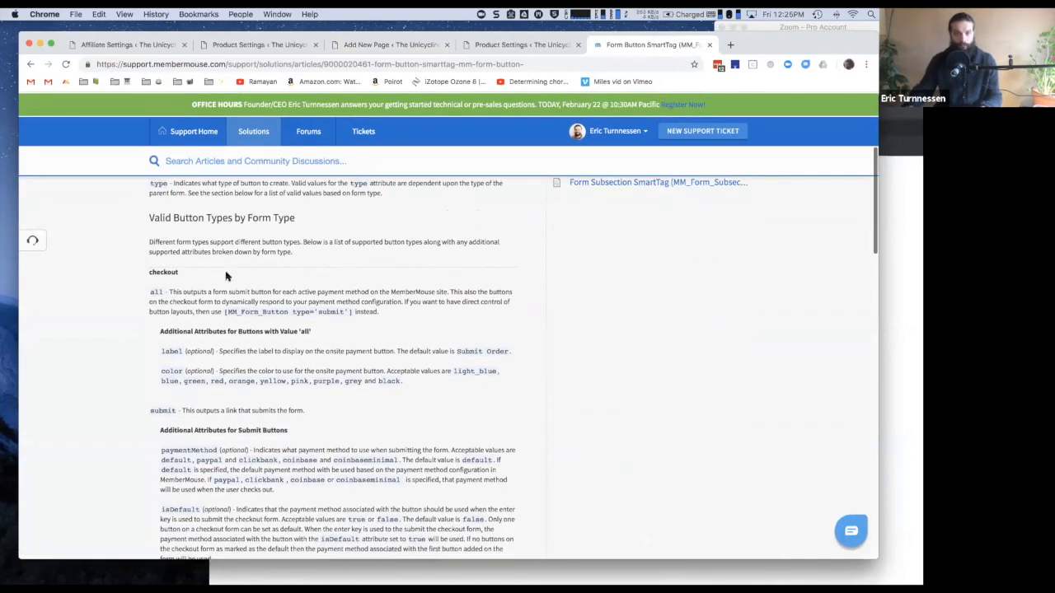
scroll(down, 3)
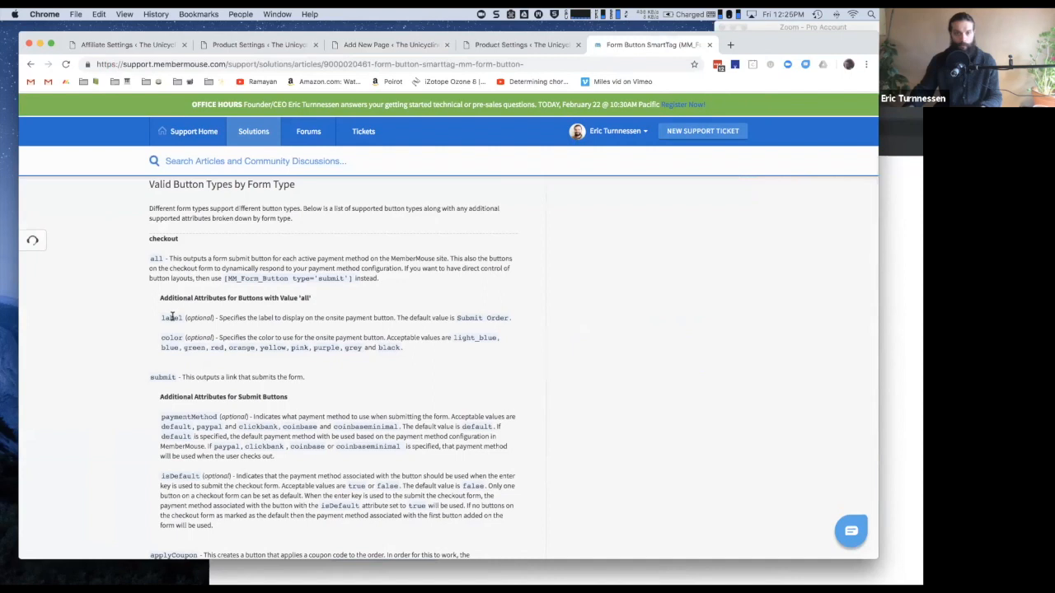
scroll(down, 3)
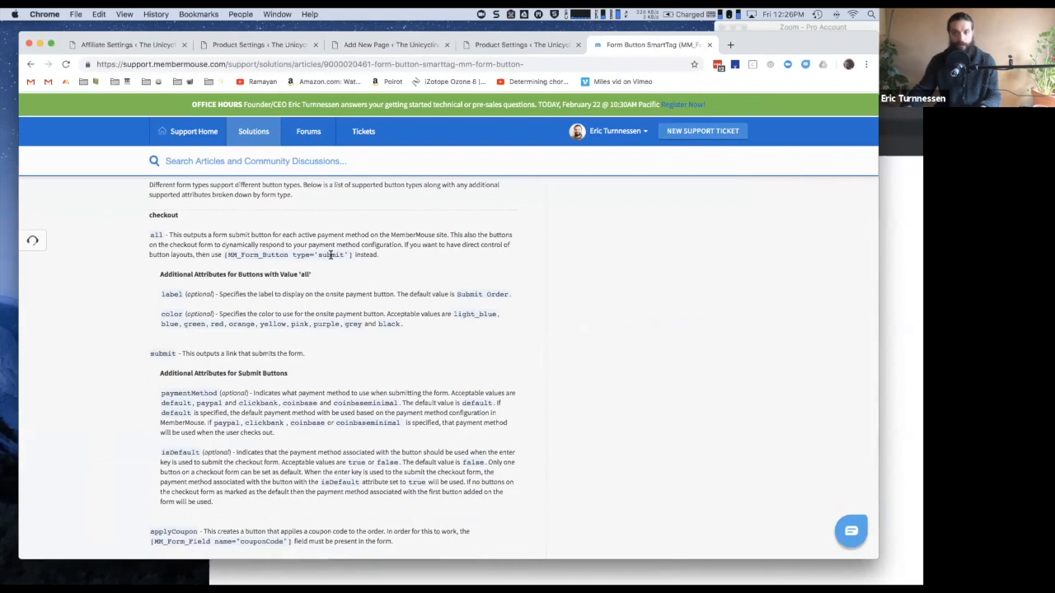
scroll(down, 3)
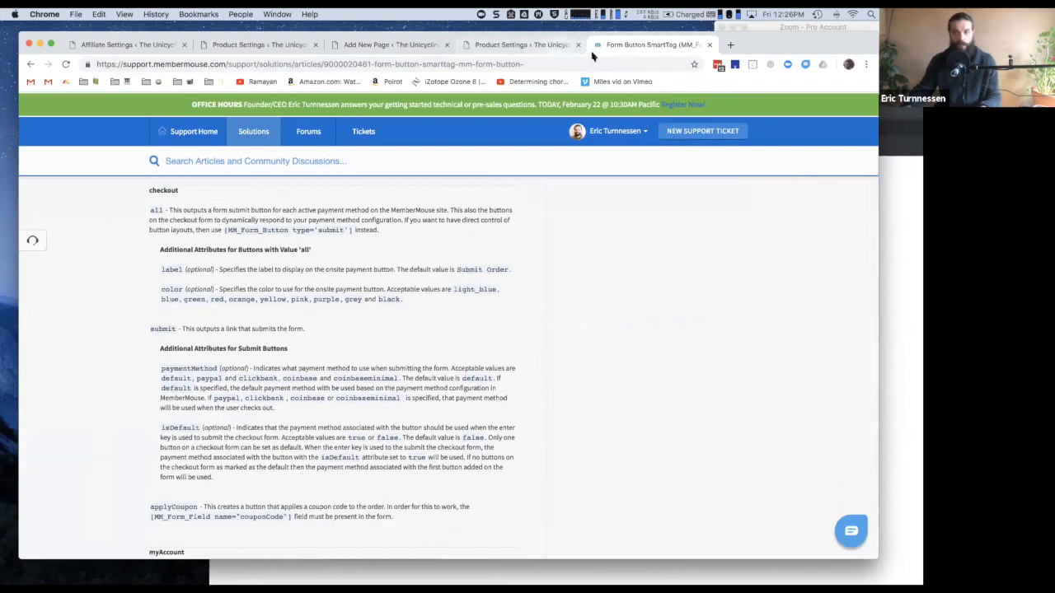
click(521, 44)
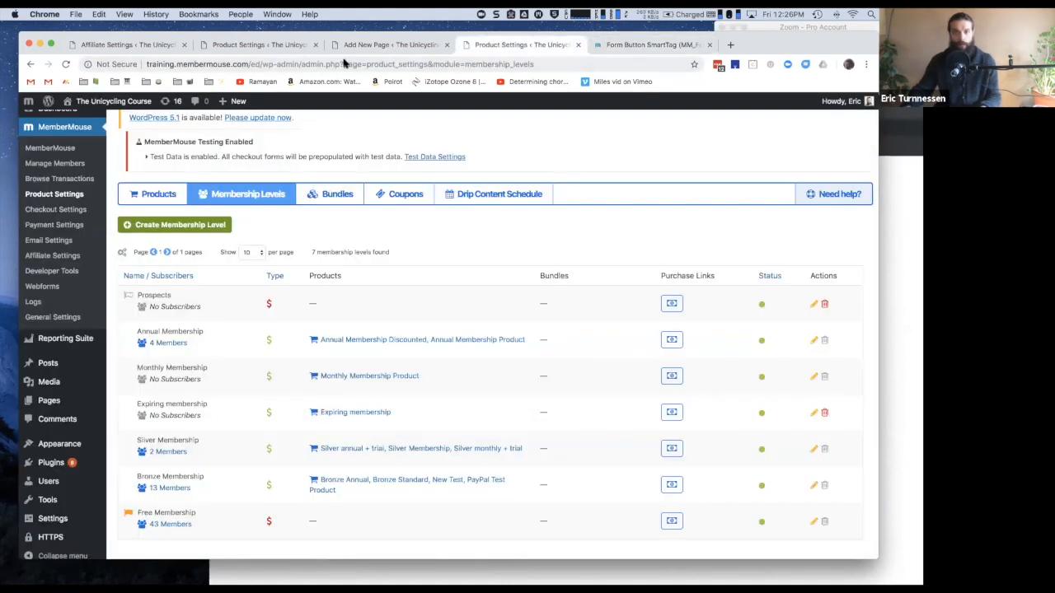
Step: Change the submit button label from 'Submit Order' to 'Sign Up'
click(391, 45)
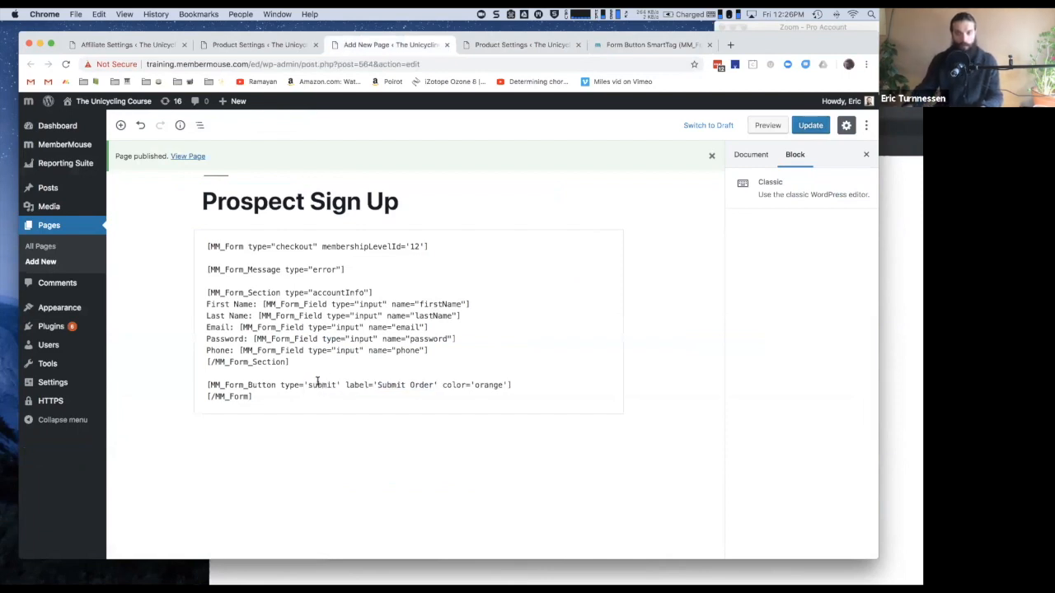
double_click(404, 385)
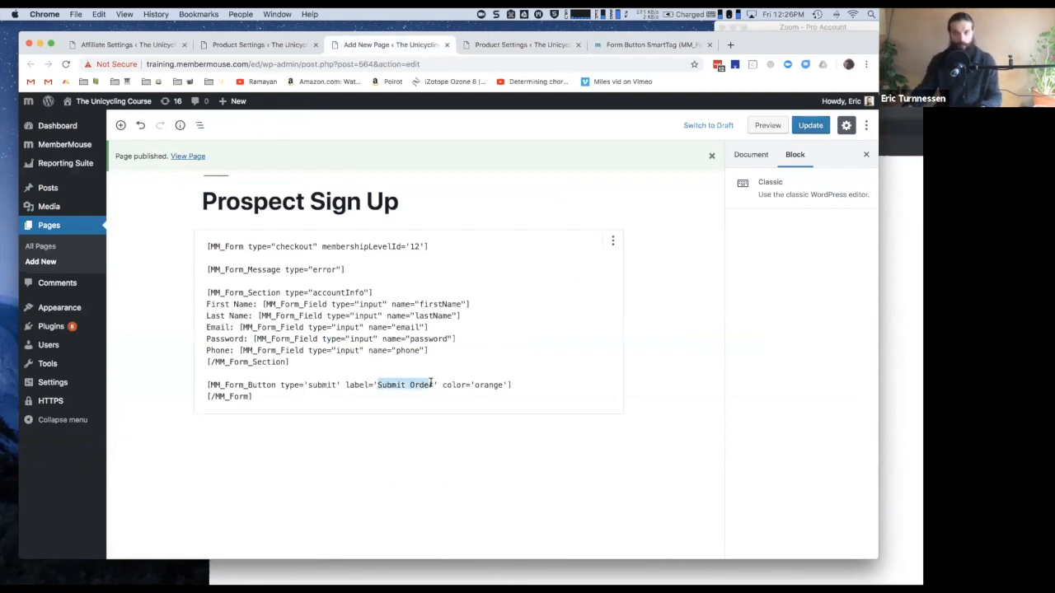
text(Sing)
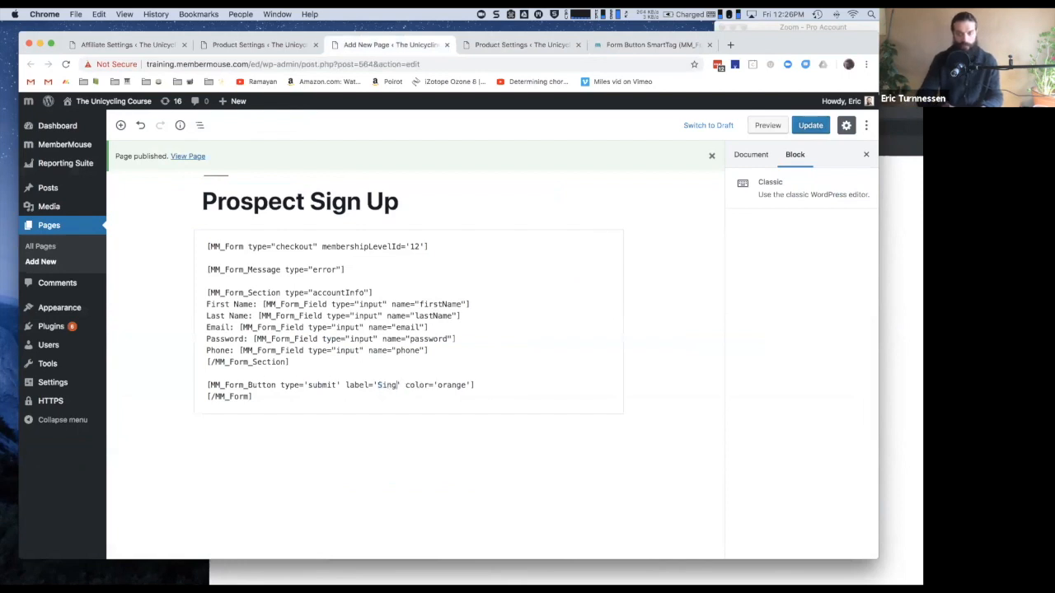
text(Sign Up)
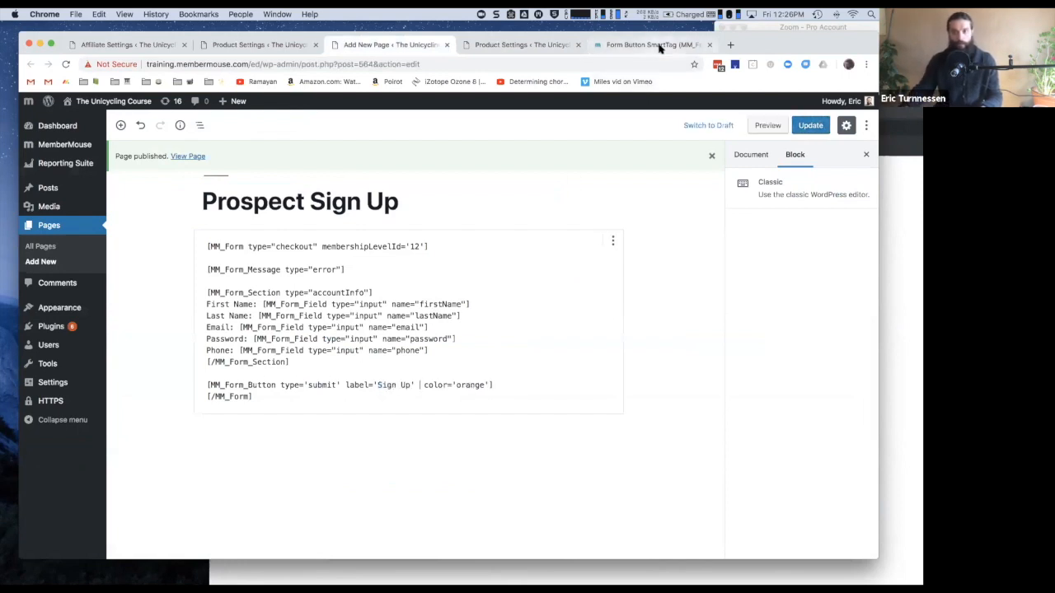
Step: Add paymentMethod='default' to MM_Form_Button, copied from the support article, and update the page
click(651, 44)
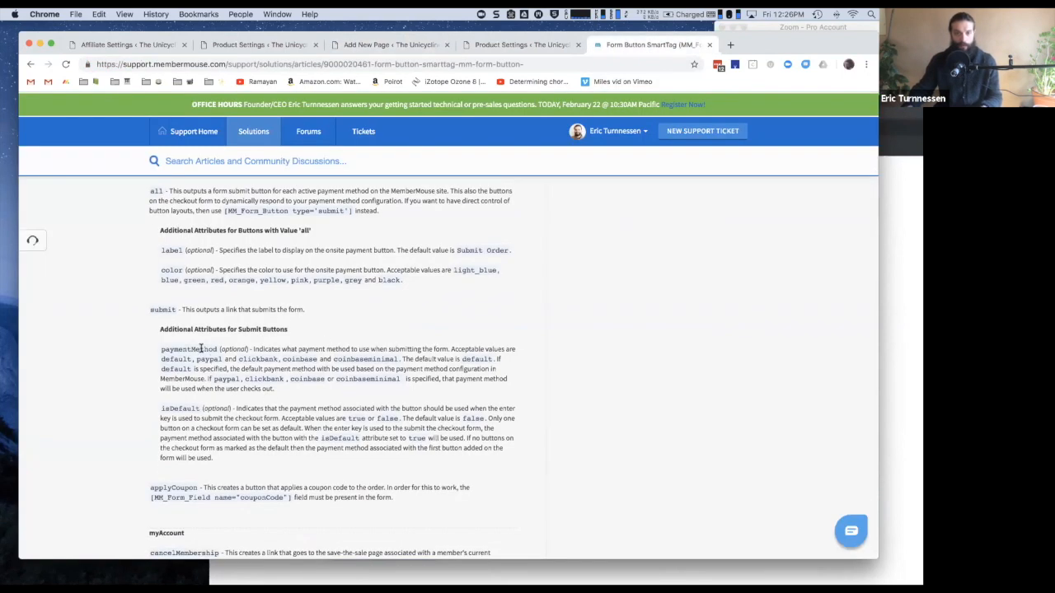
double_click(188, 349)
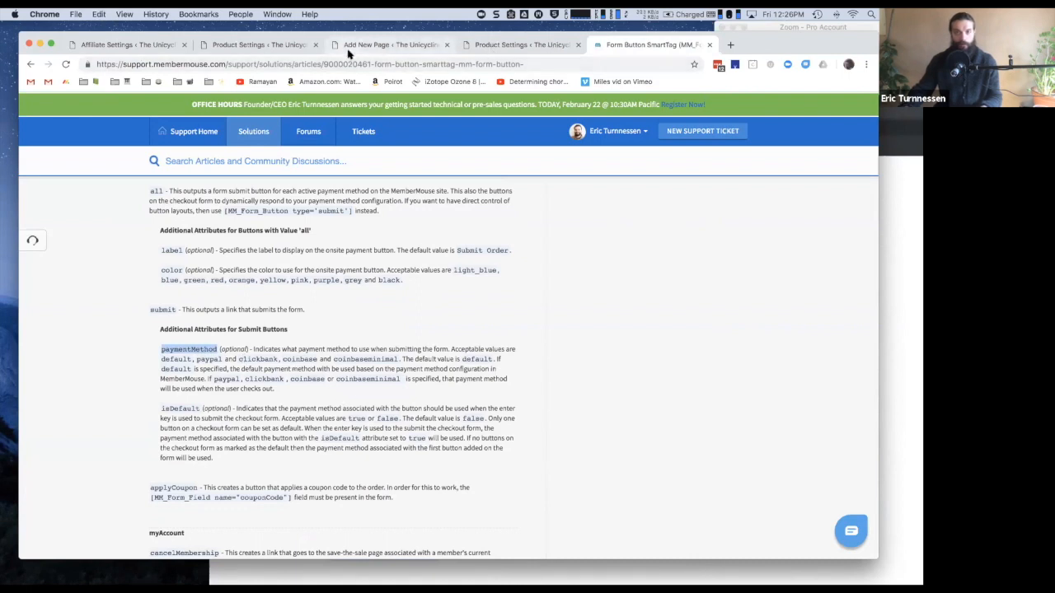
click(389, 45)
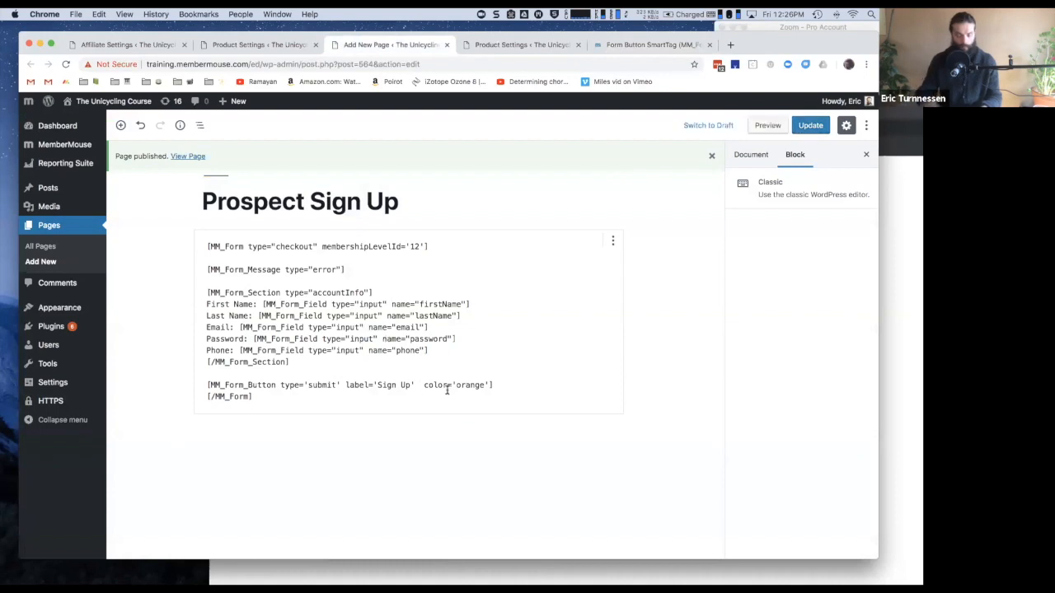
text(paymentMethod=)
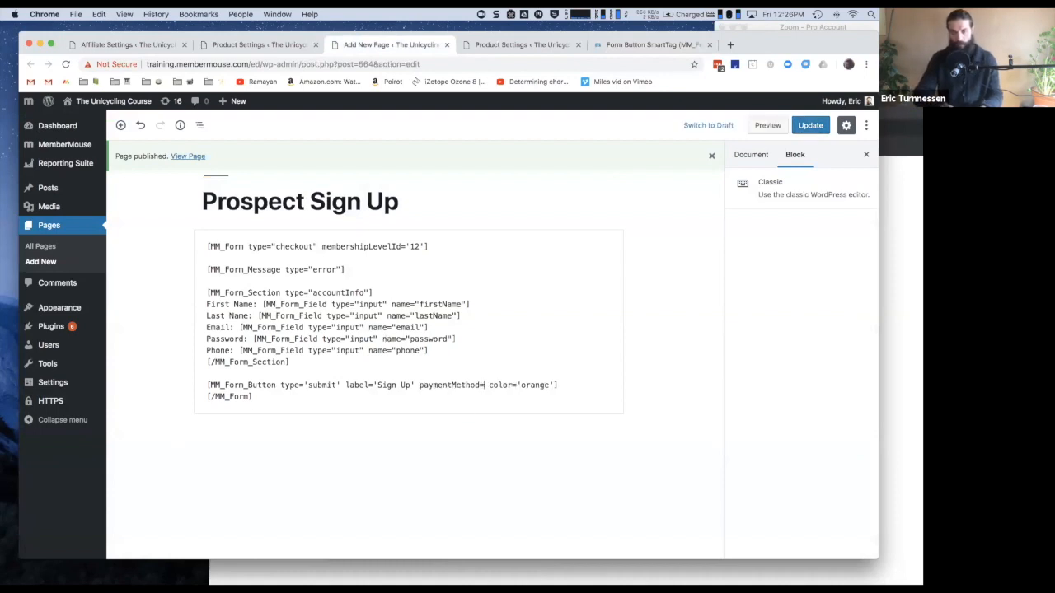
text(default')
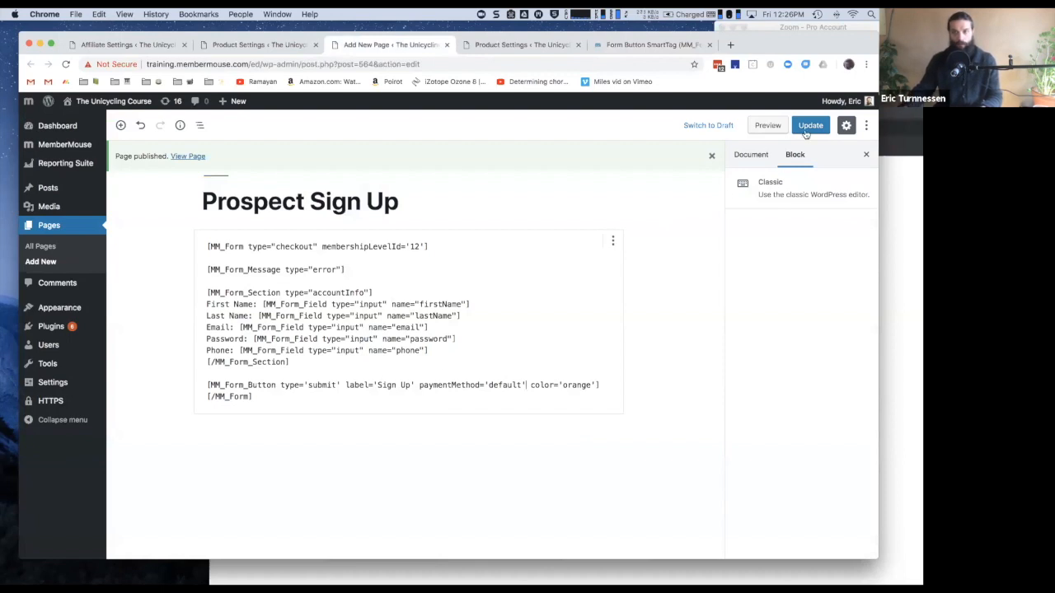
click(810, 125)
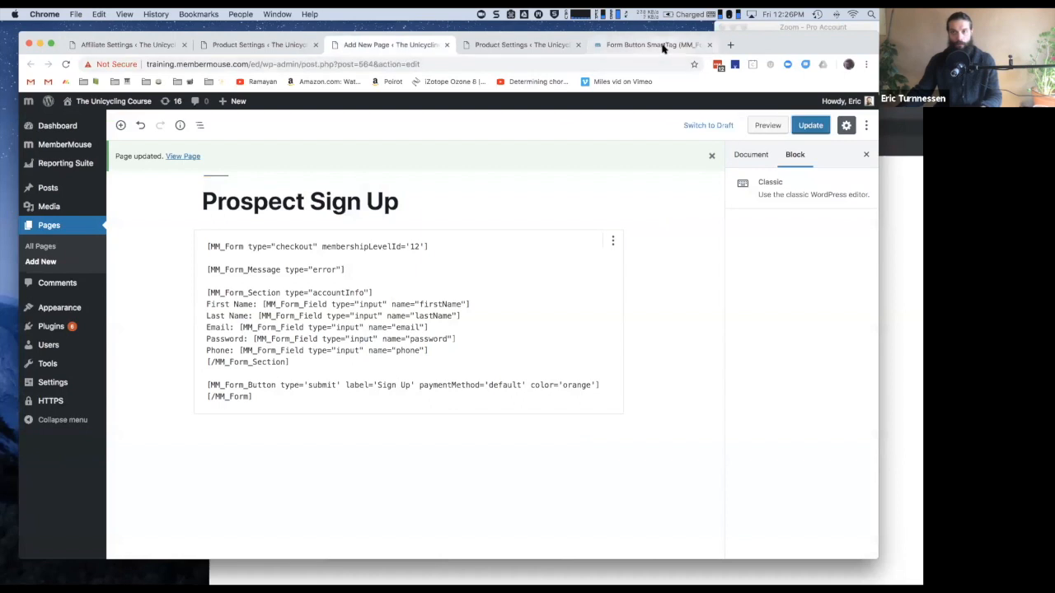
click(182, 156)
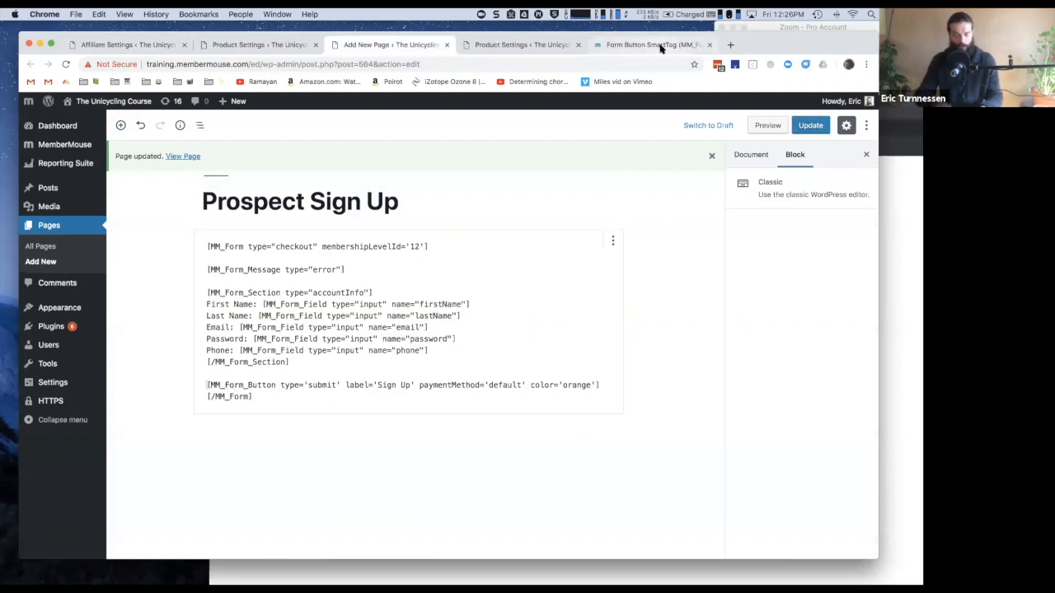
Step: Wrap the MM_Form_Button tag in an <a href> link reading 'Sign Up' and view the live page
text(<a)
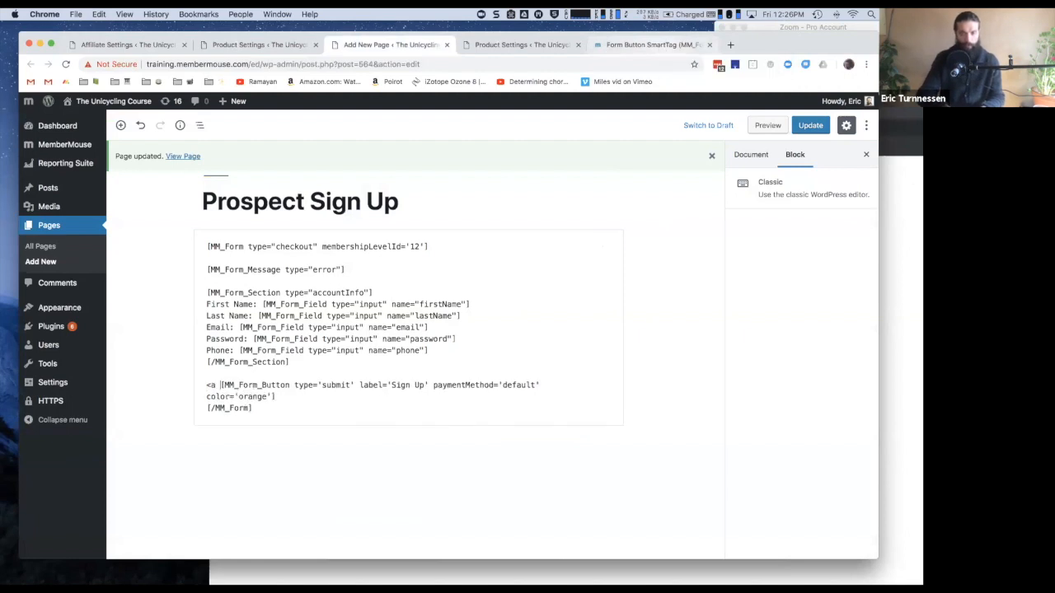
text(href=")
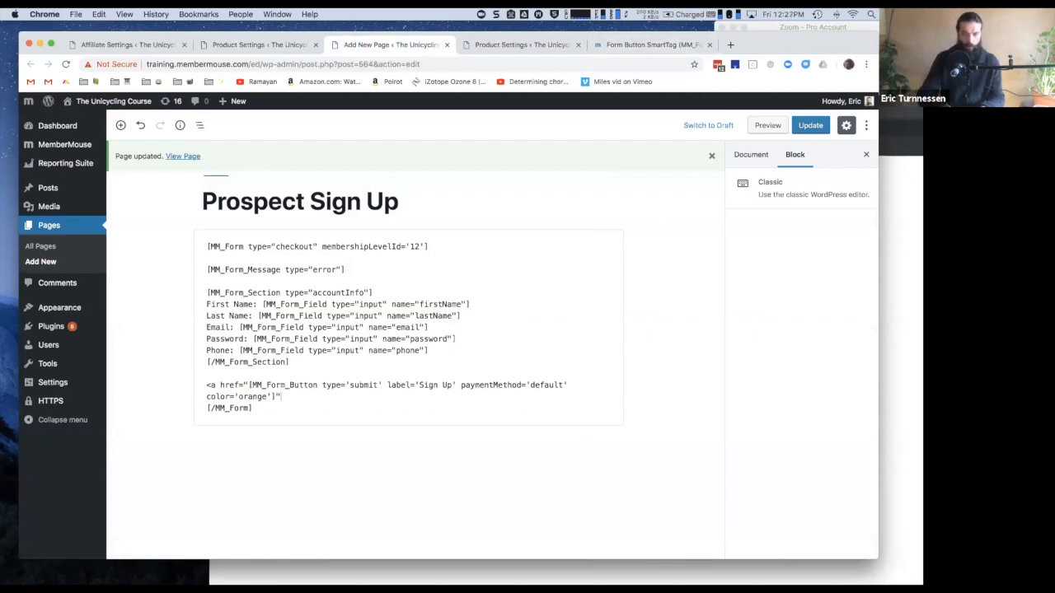
text(>)
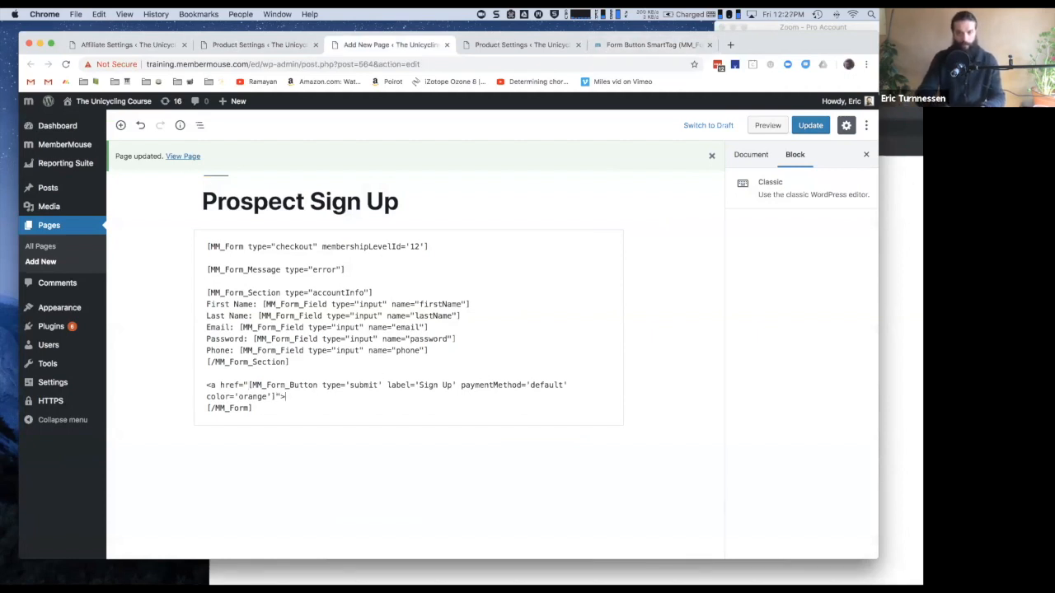
text(Sign Up</a>)
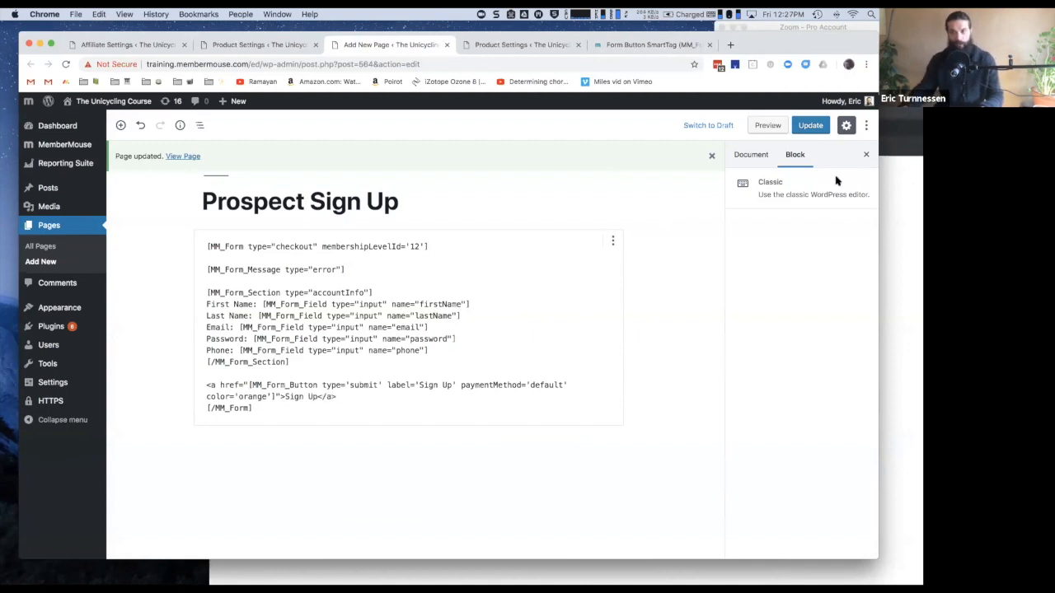
click(810, 124)
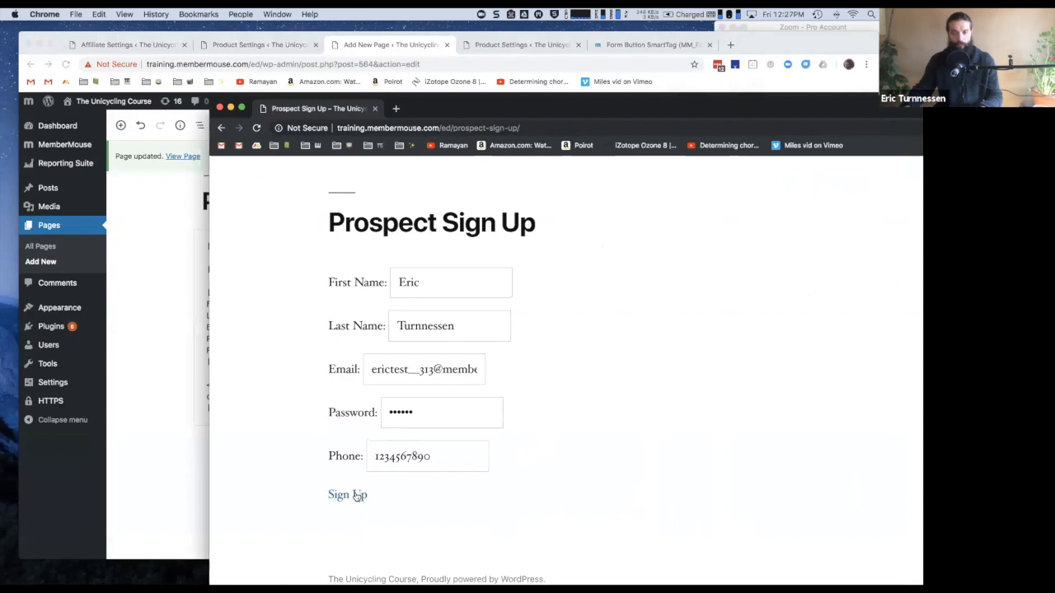
Step: Submit the live Sign Up form and confirm the new Prospects member in Manage Members
click(347, 495)
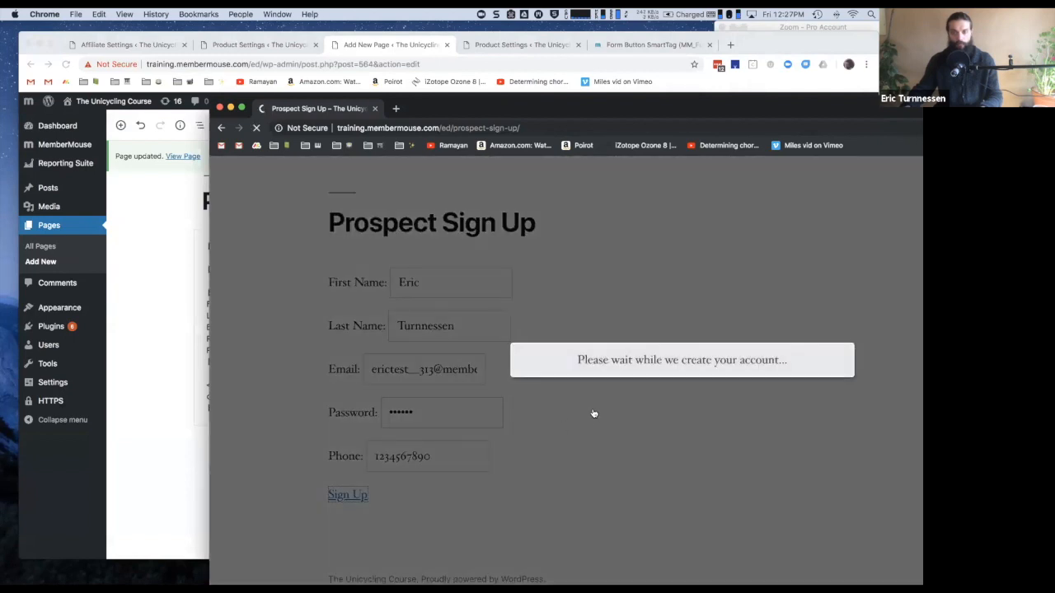
mouse_move(529, 478)
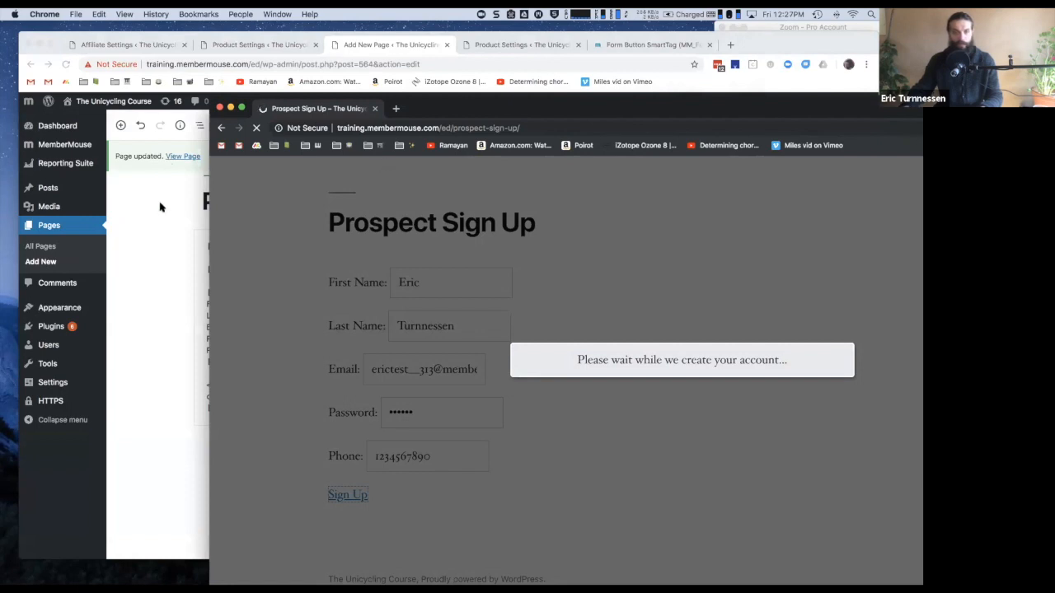
click(64, 144)
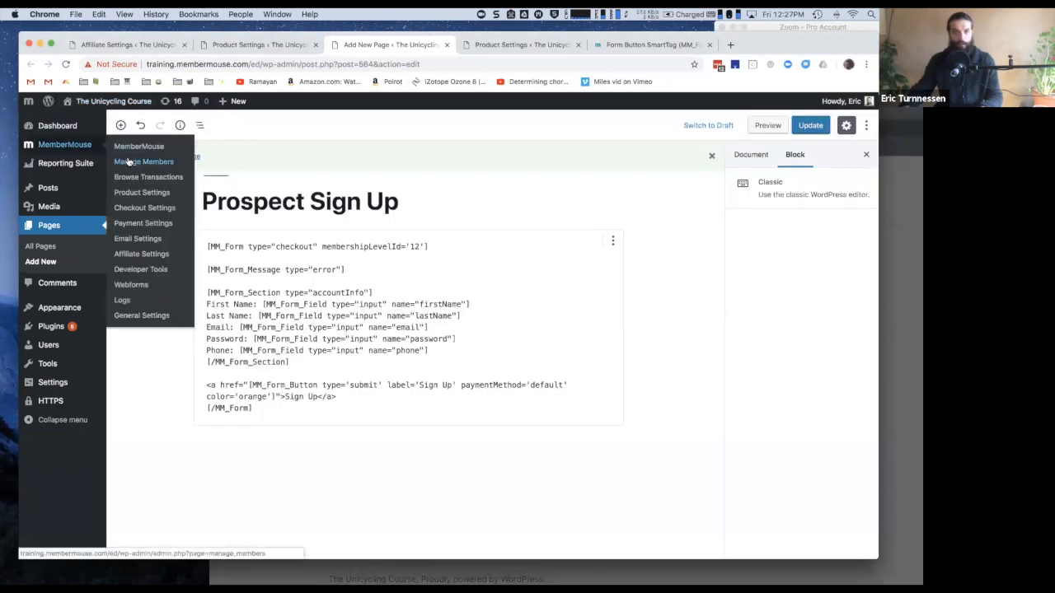
click(810, 124)
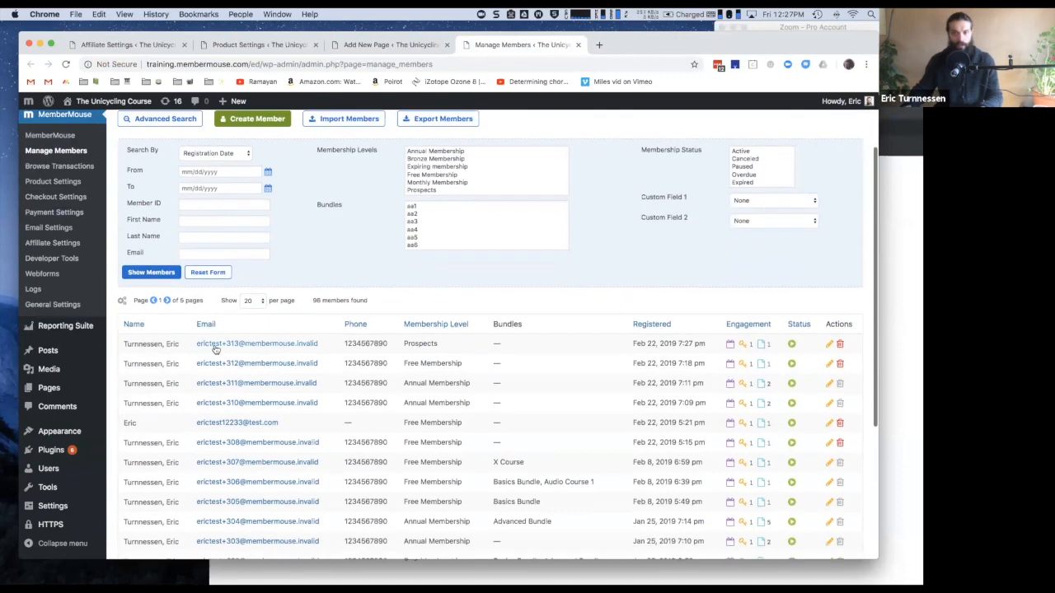
mouse_move(915, 291)
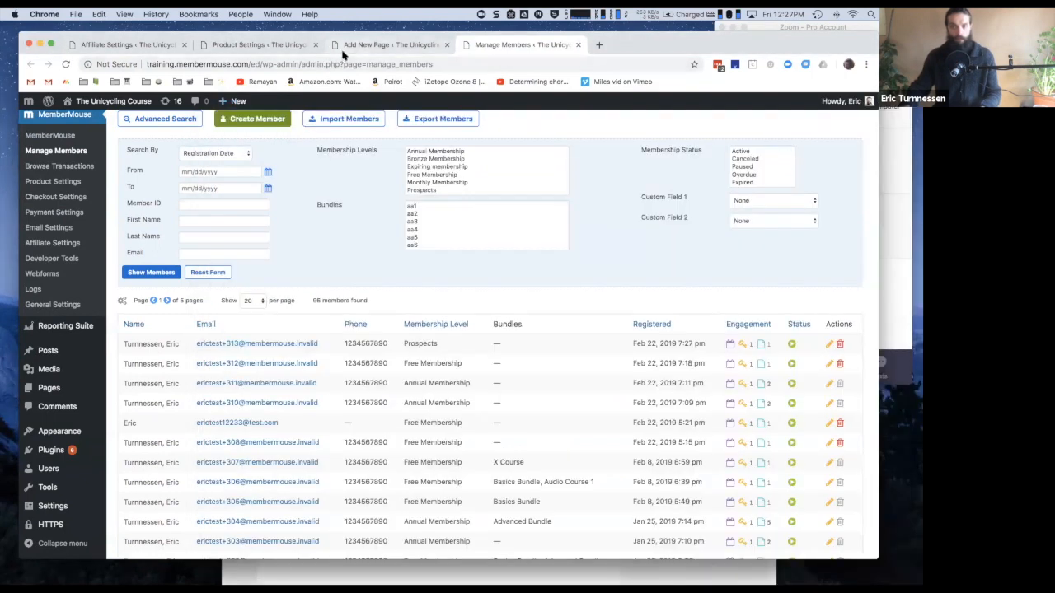
click(387, 45)
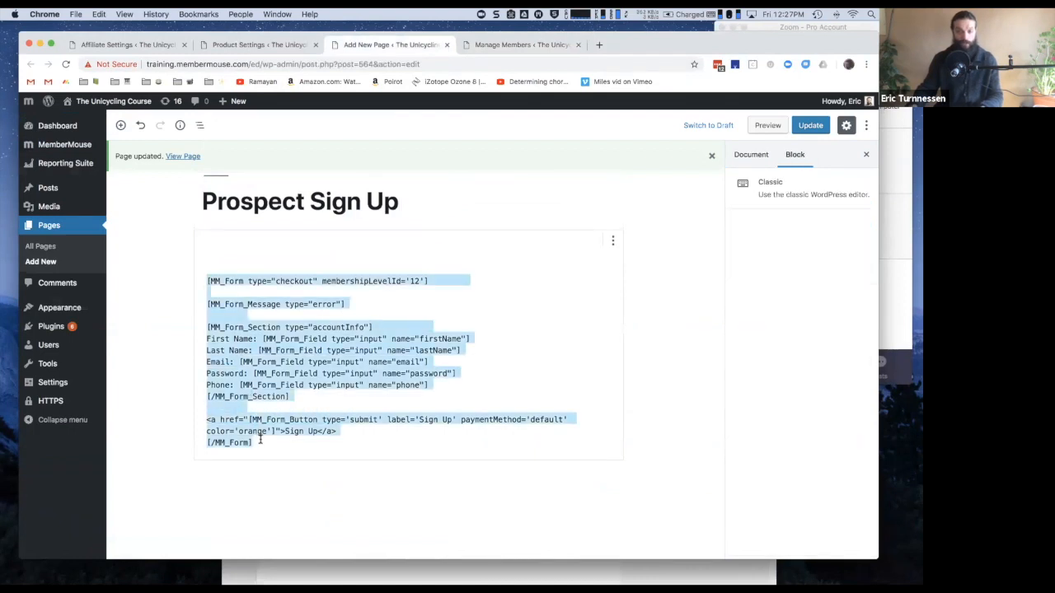
Step: Add filler text above and below the MM_Form SmartTags and update the page
click(226, 239)
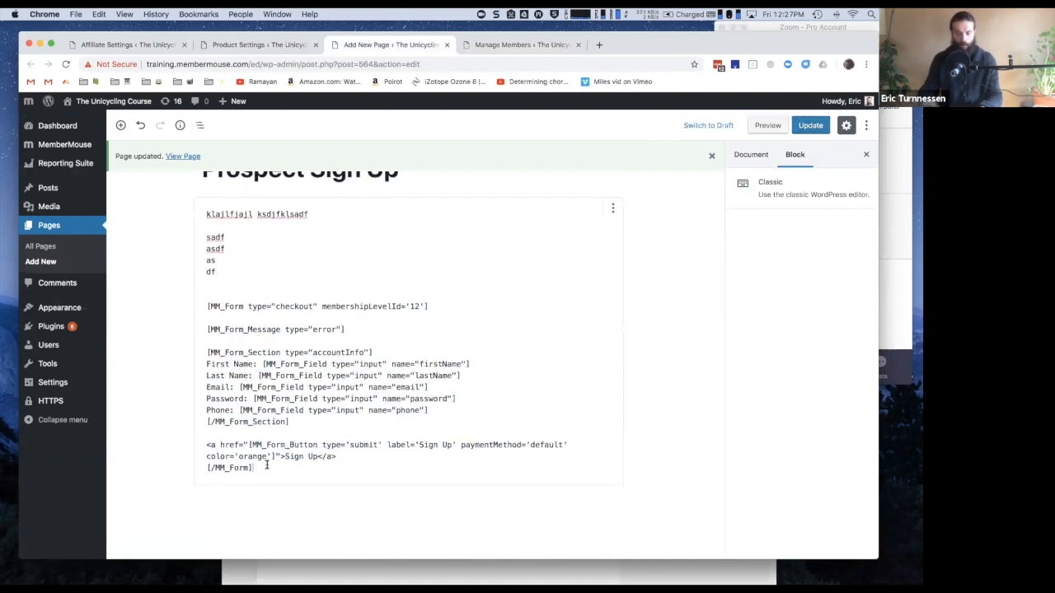
text(a)
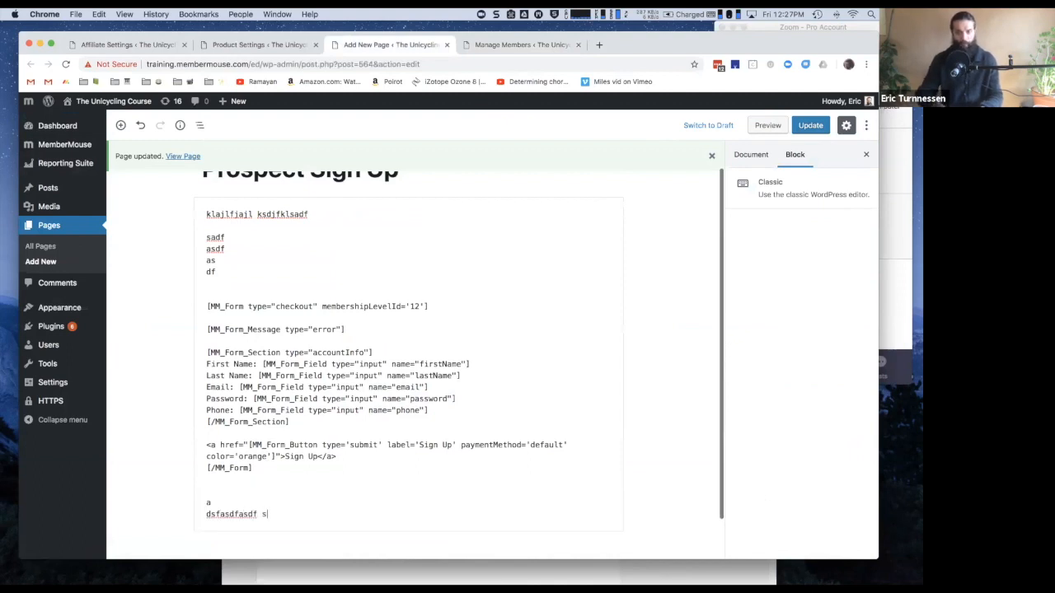
text(asdfa)
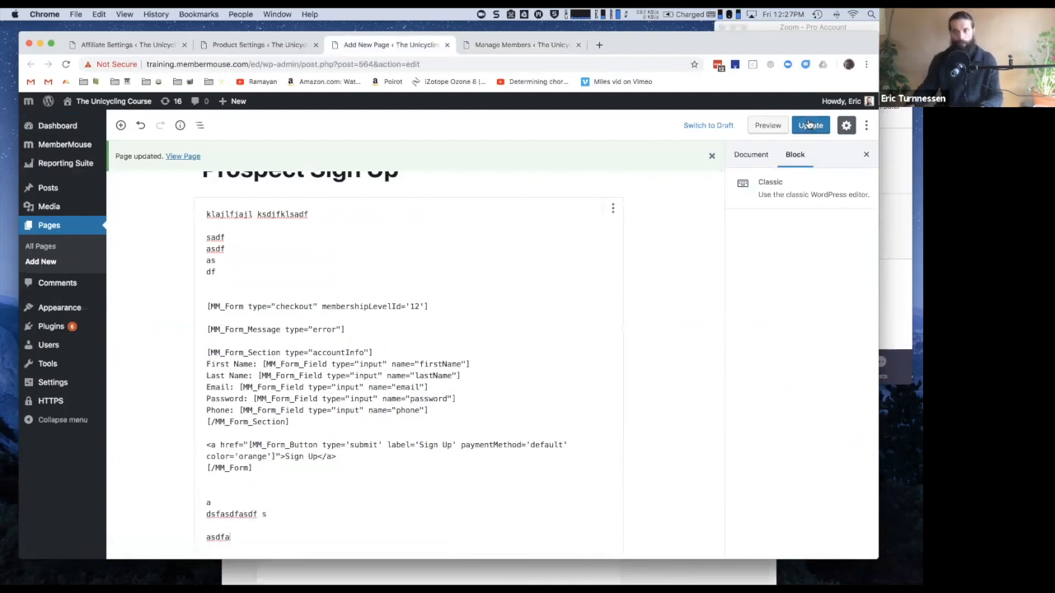
click(810, 126)
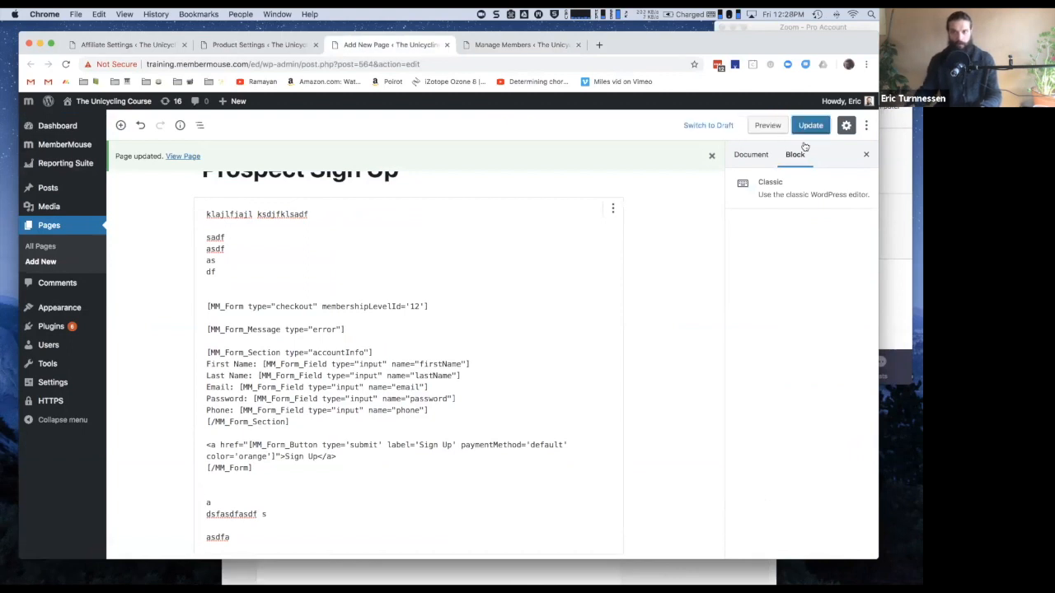
click(810, 124)
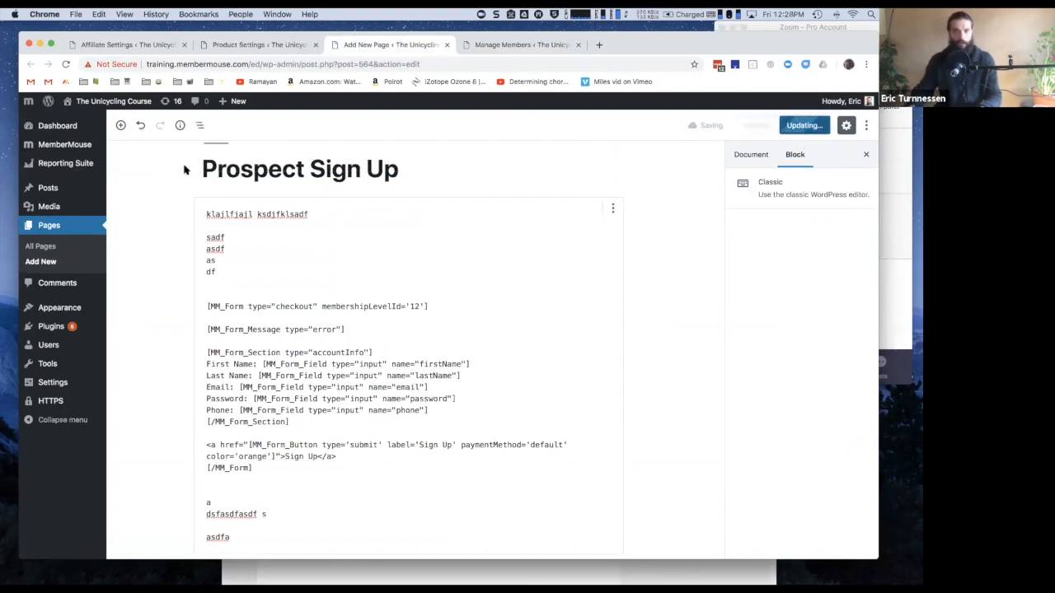
right_click(173, 156)
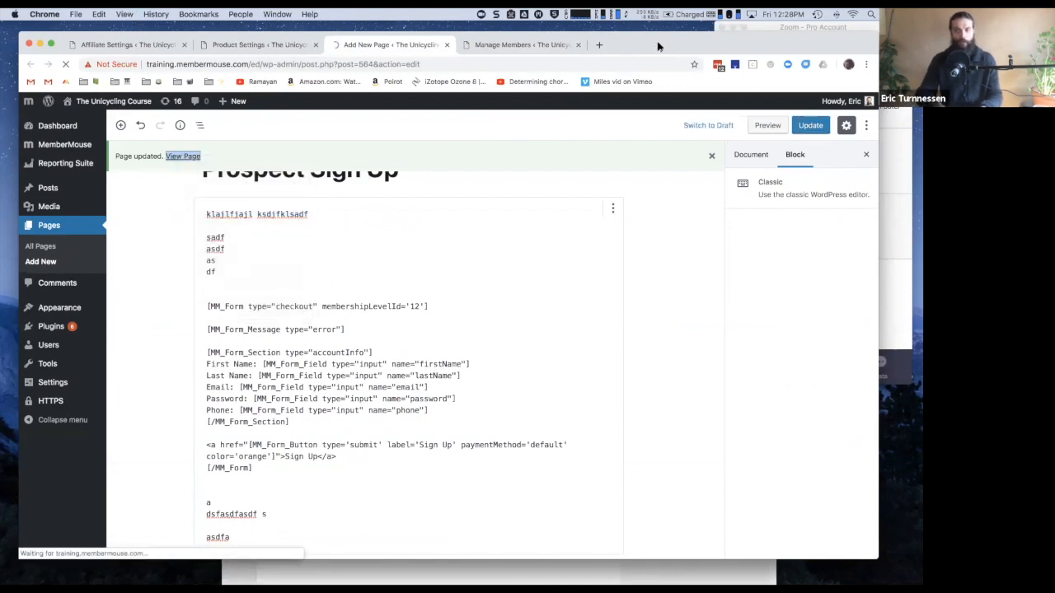
click(599, 45)
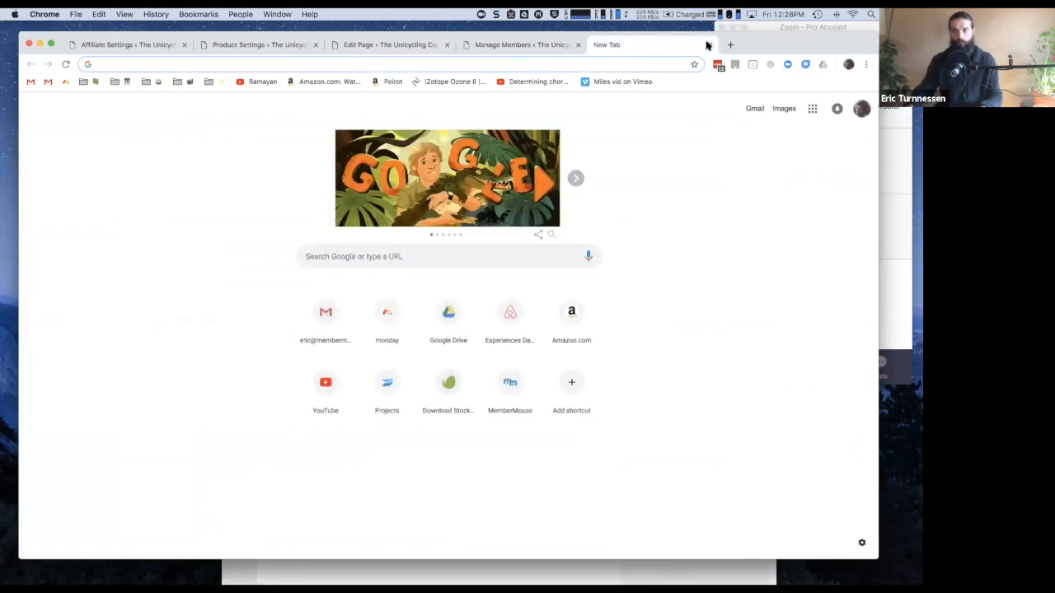
Step: View the live Prospect Sign Up page in incognito, checking the placeholder text around the form
click(866, 64)
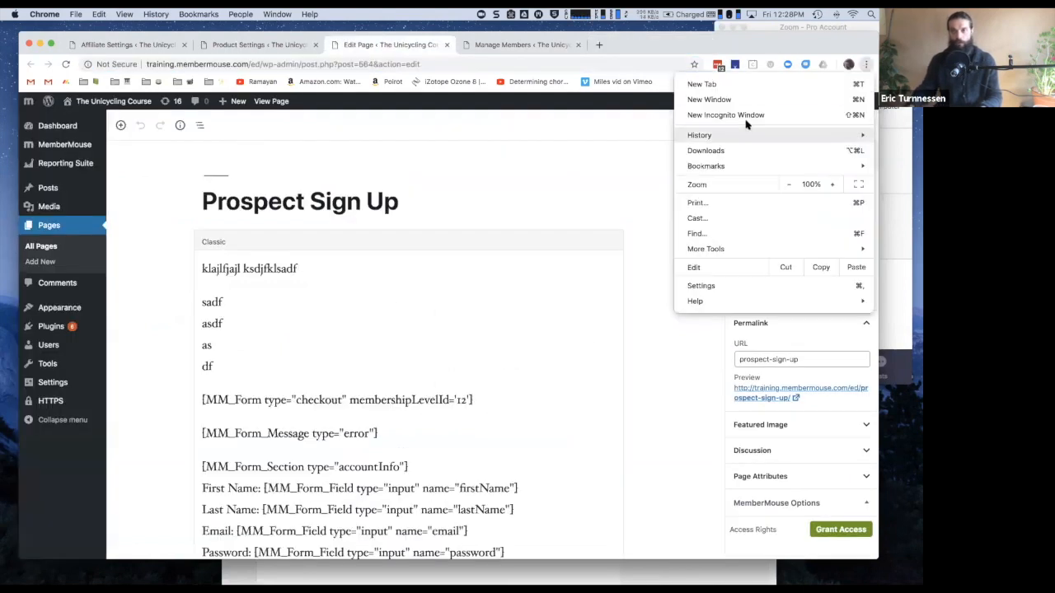
click(725, 114)
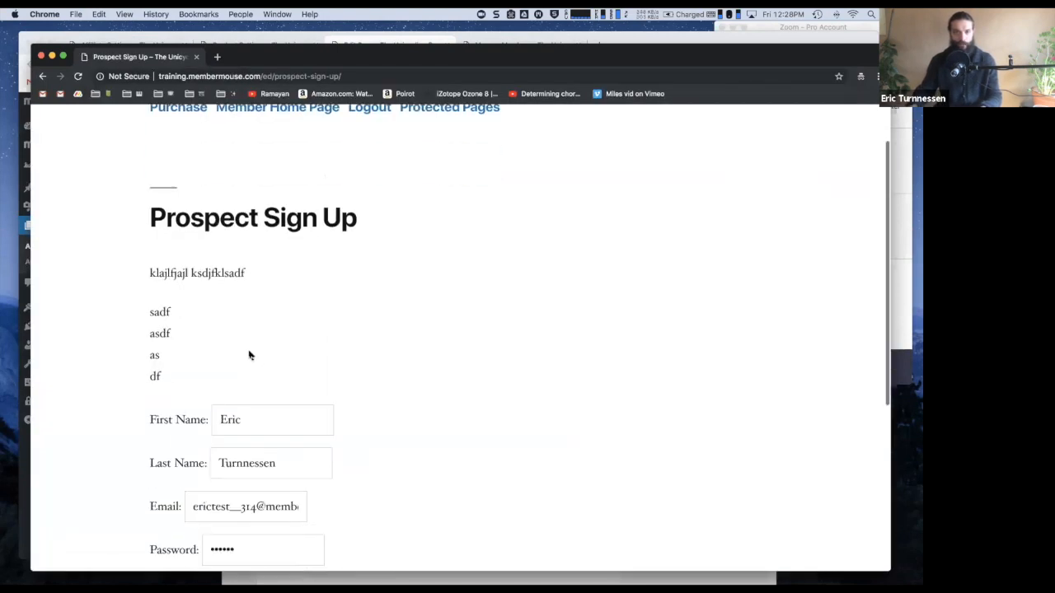
scroll(down, 3)
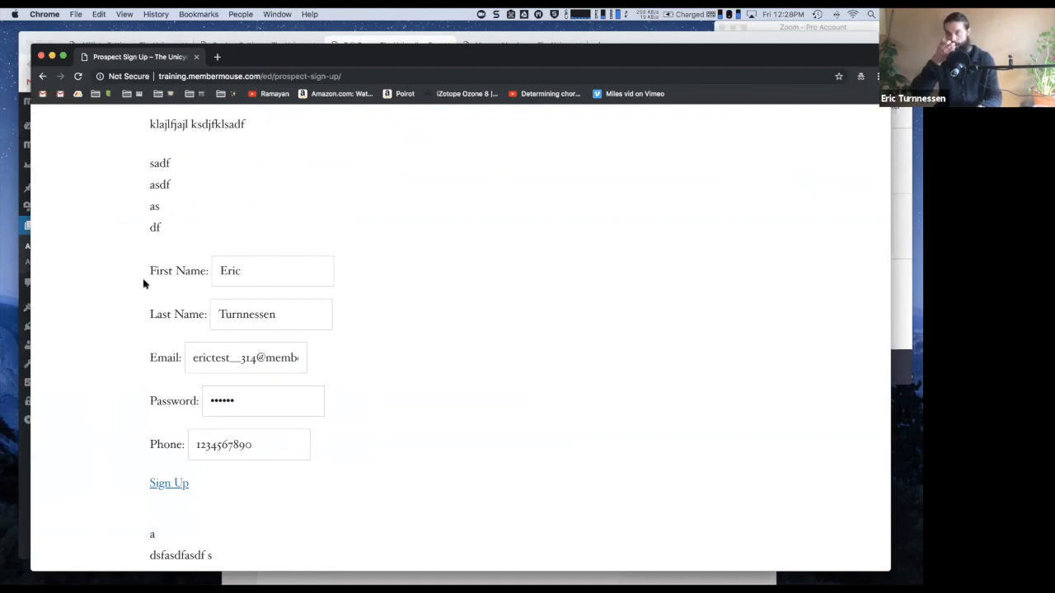
scroll(down, 3)
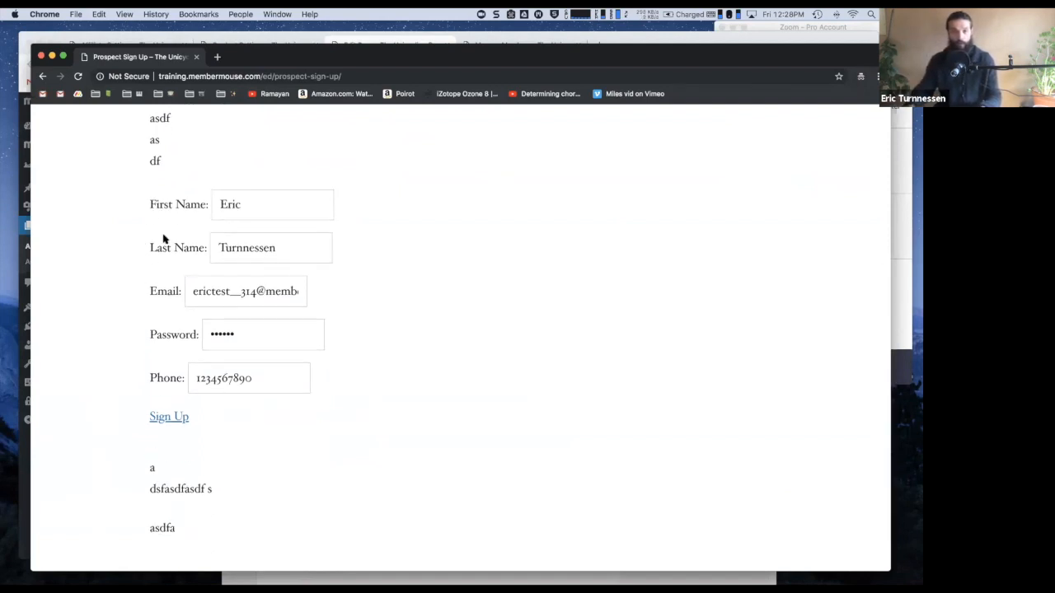
click(248, 377)
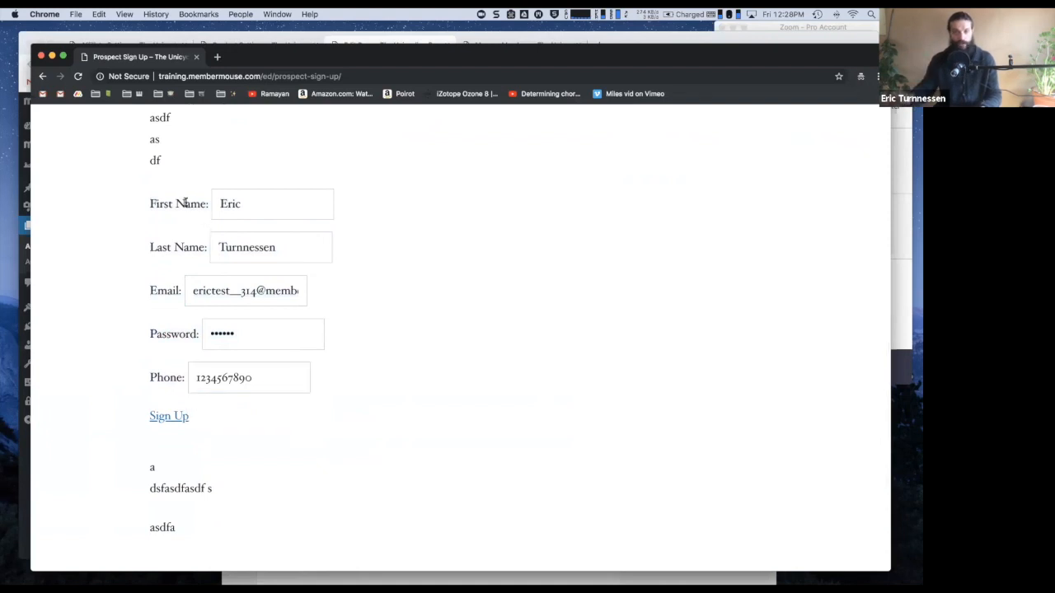
mouse_move(698, 158)
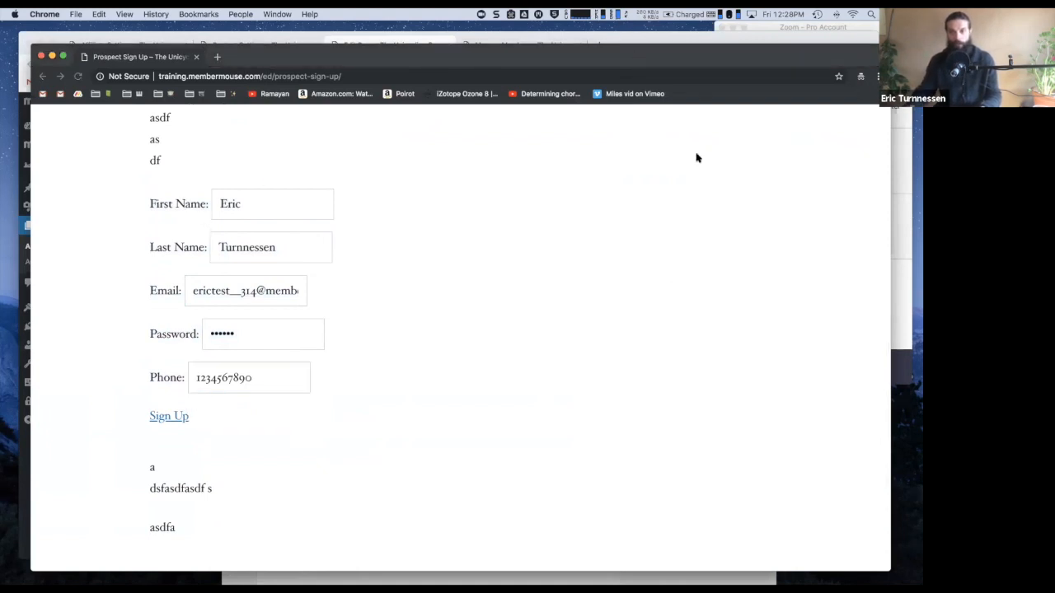
mouse_move(354, 229)
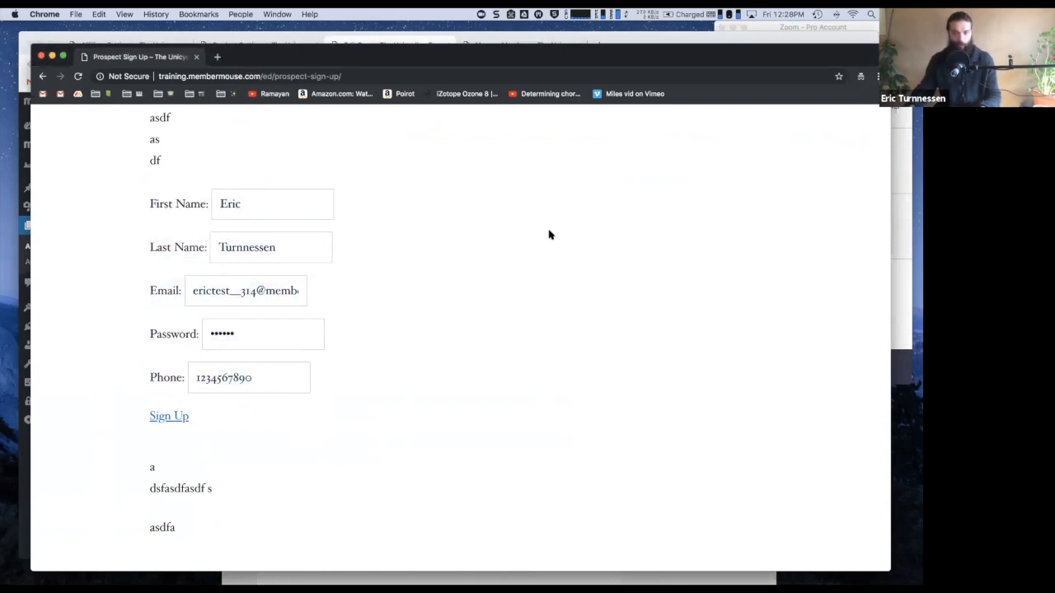
scroll(up, 3)
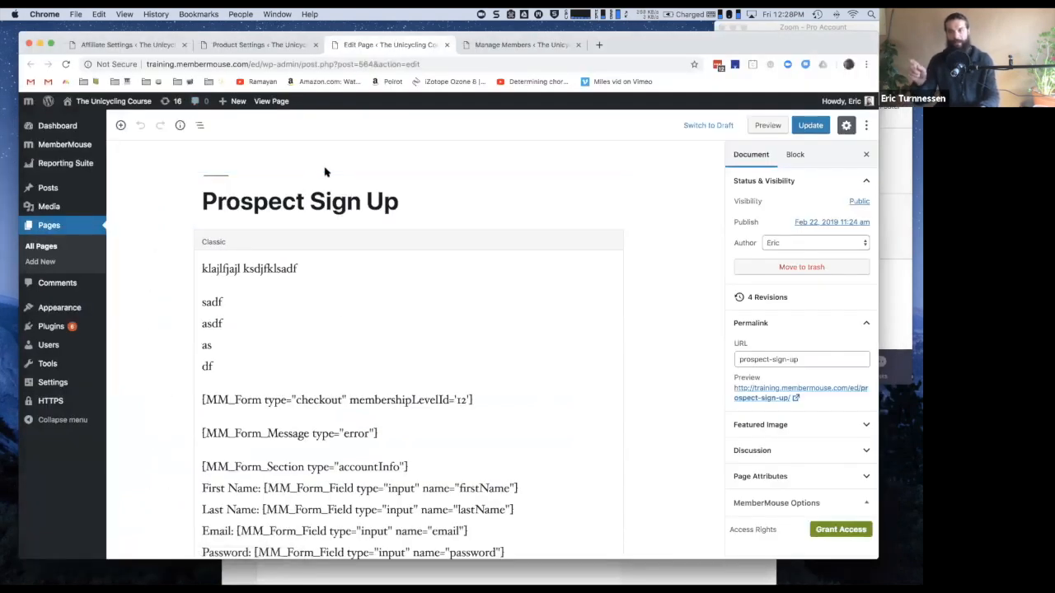
Step: Go to MemberMouse Webforms, choosing Leave on the unsaved-changes prompt
click(300, 201)
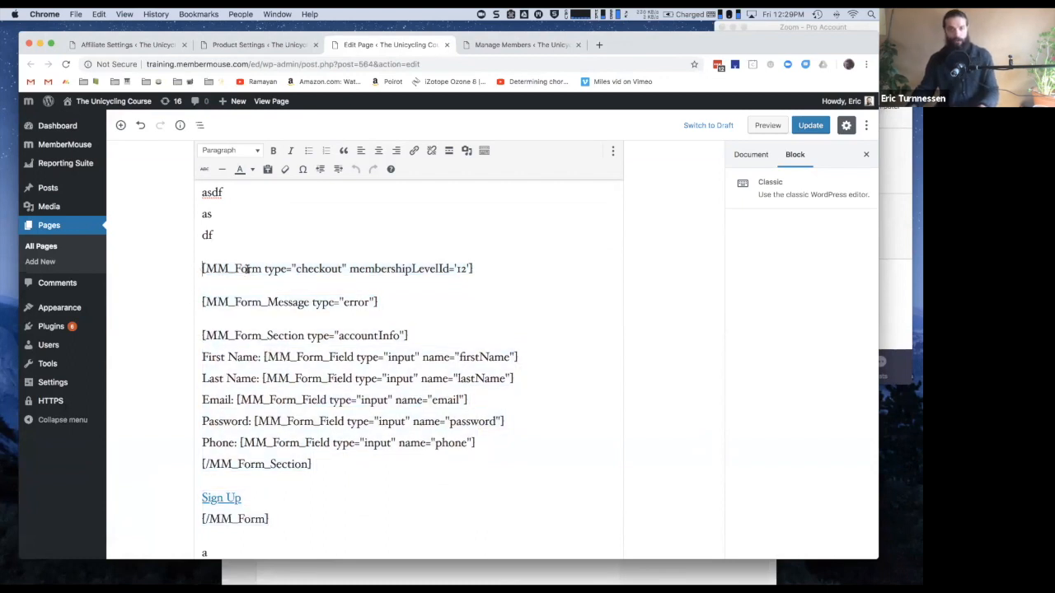
mouse_move(57, 282)
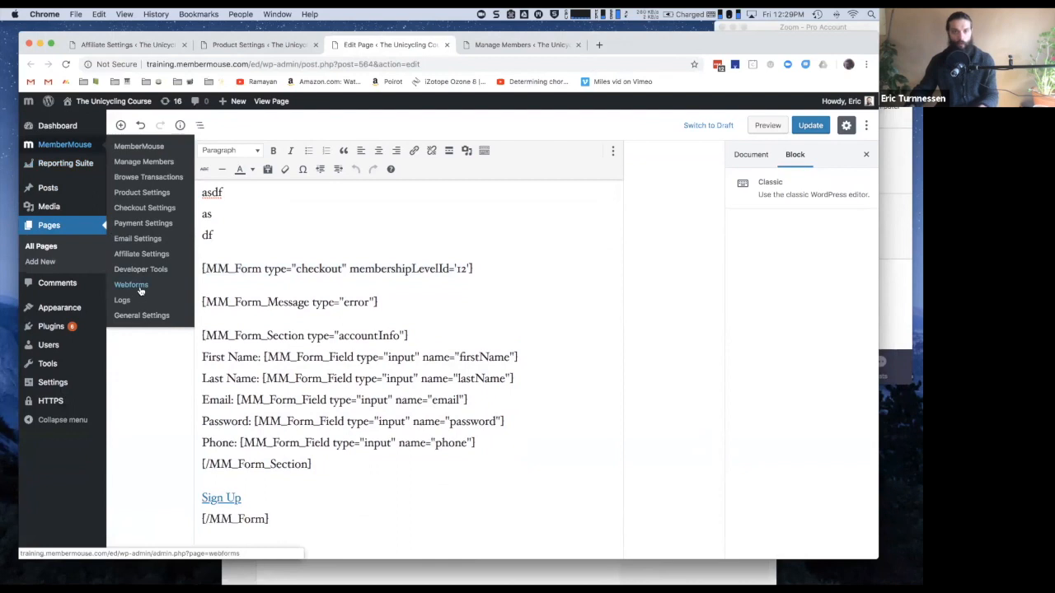
click(131, 284)
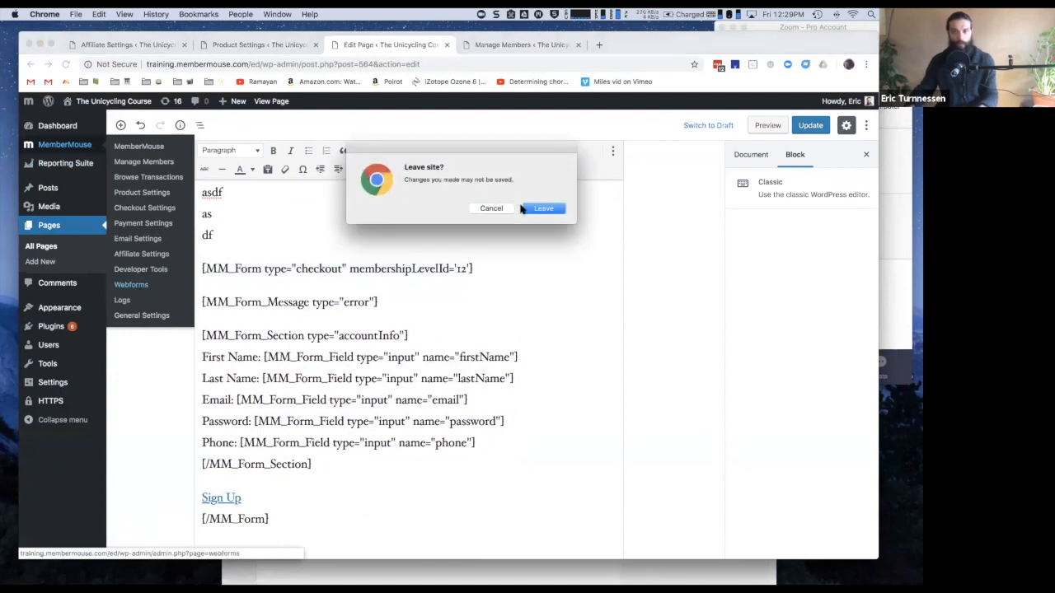
click(543, 208)
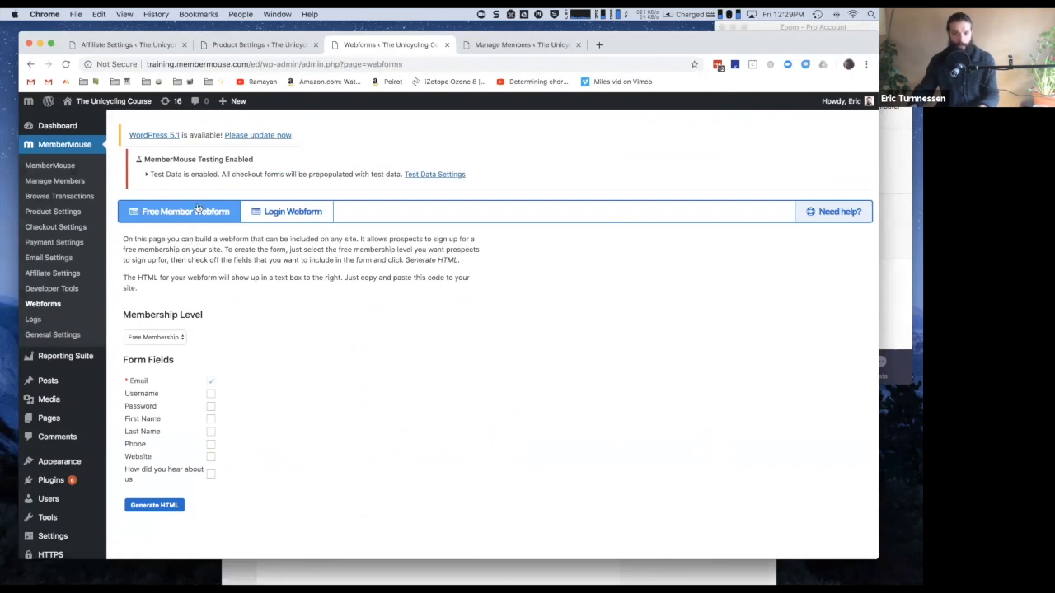
mouse_move(251, 286)
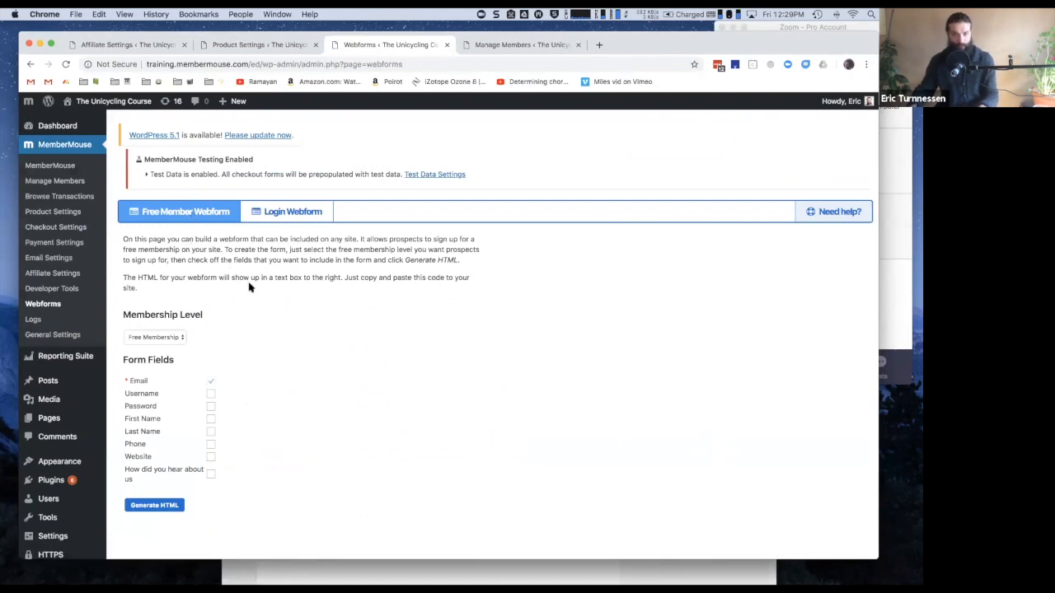
Step: Generate Prospects-level webform HTML with Email and First Name fields, and select the code
scroll(down, 3)
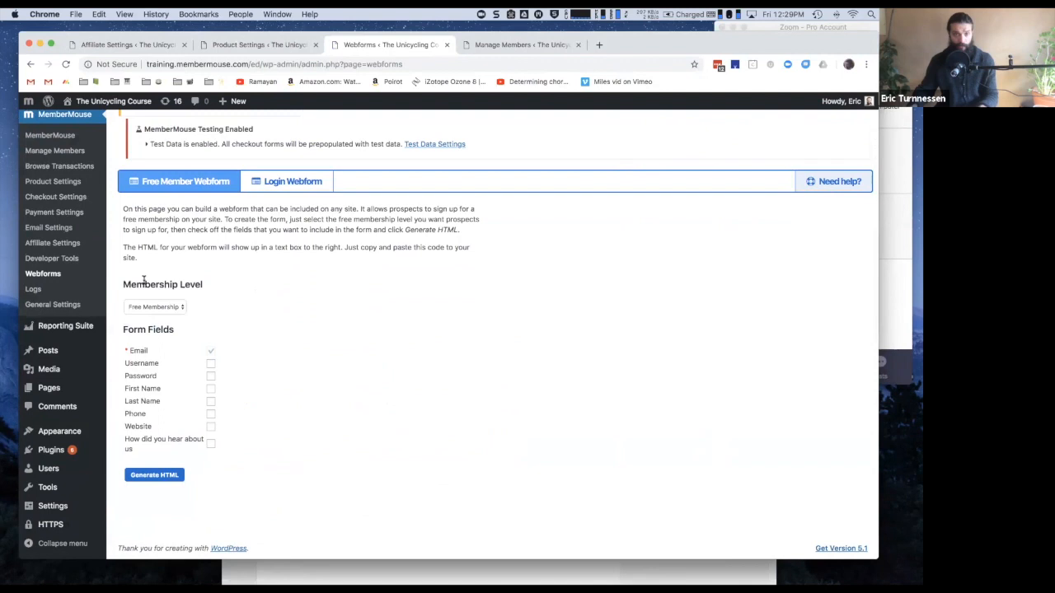
mouse_move(169, 432)
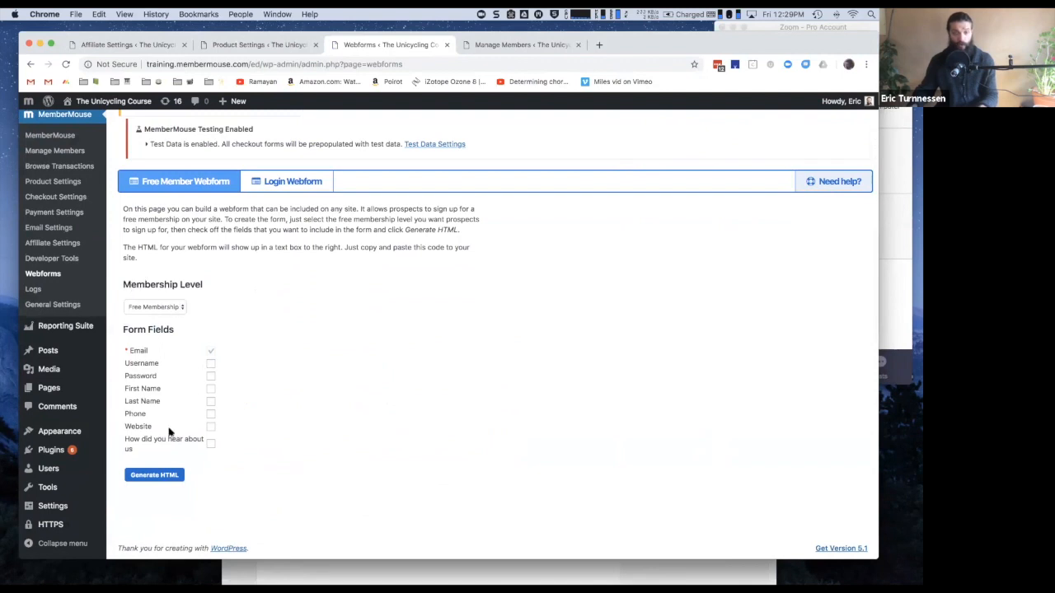
mouse_move(173, 306)
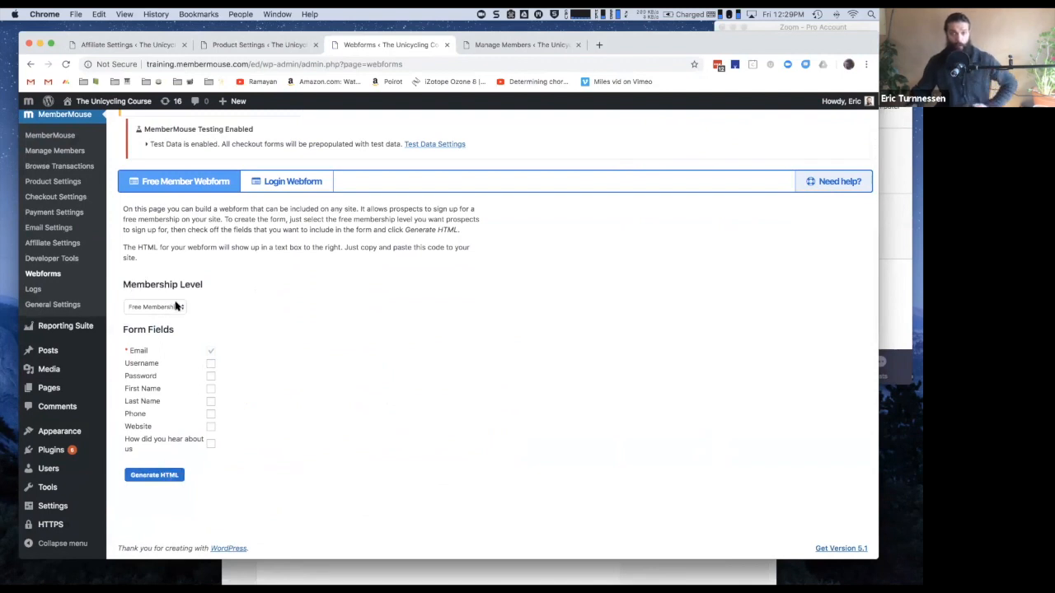
click(155, 307)
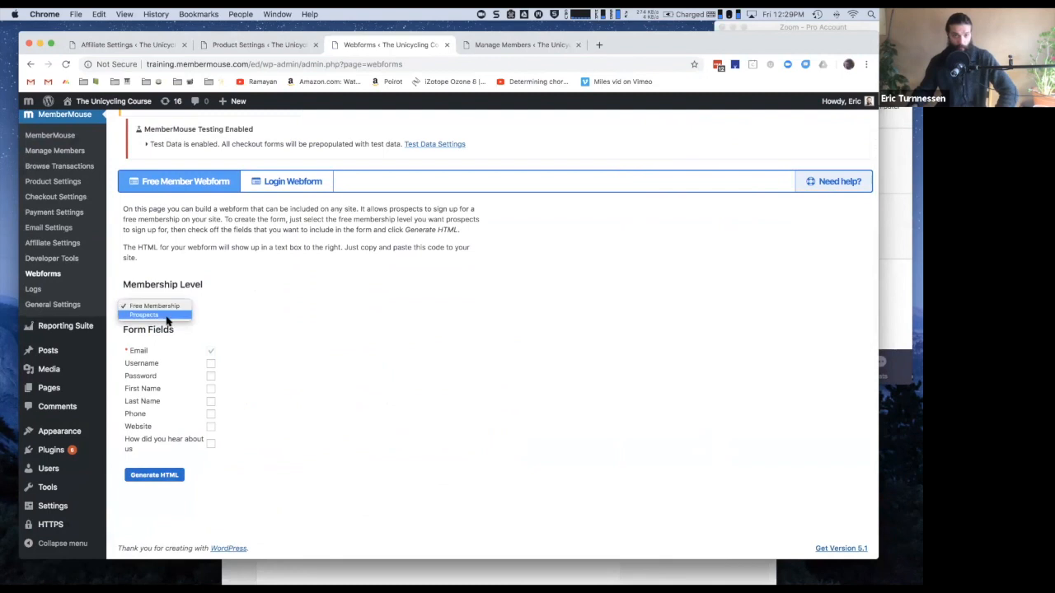
click(144, 315)
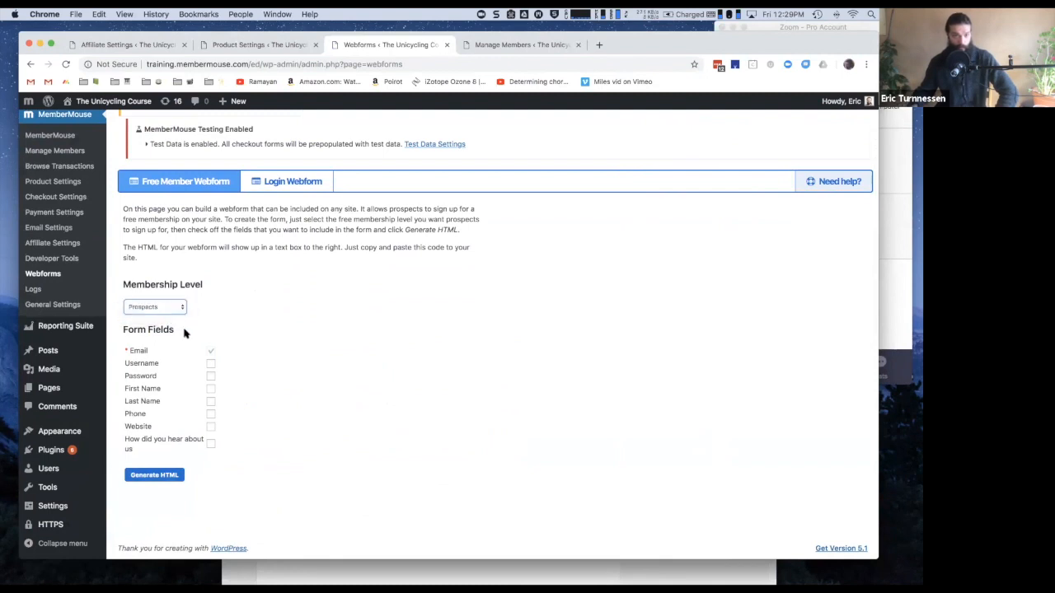
mouse_move(210, 444)
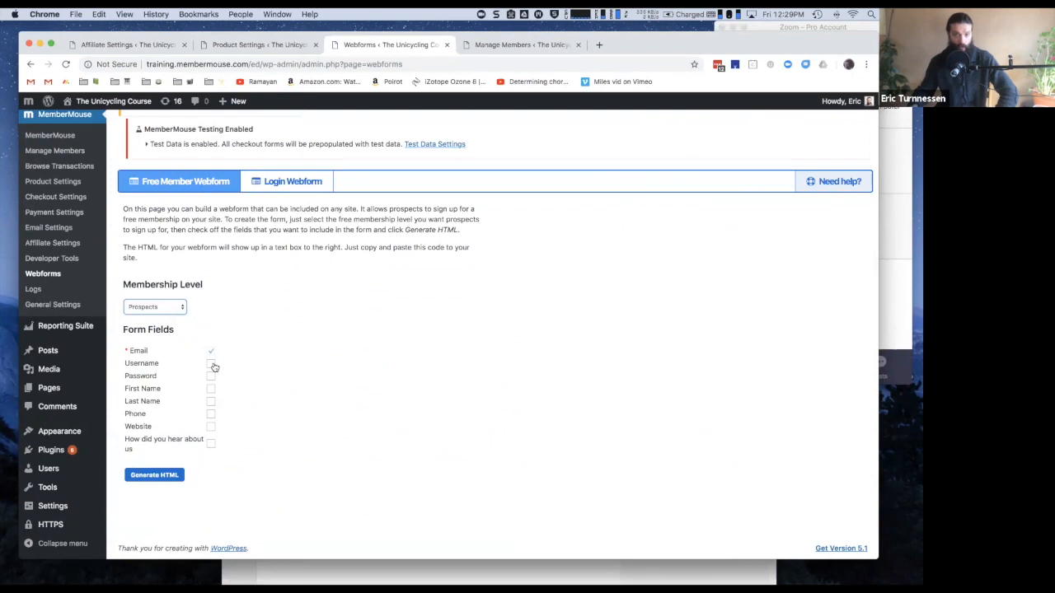
click(211, 389)
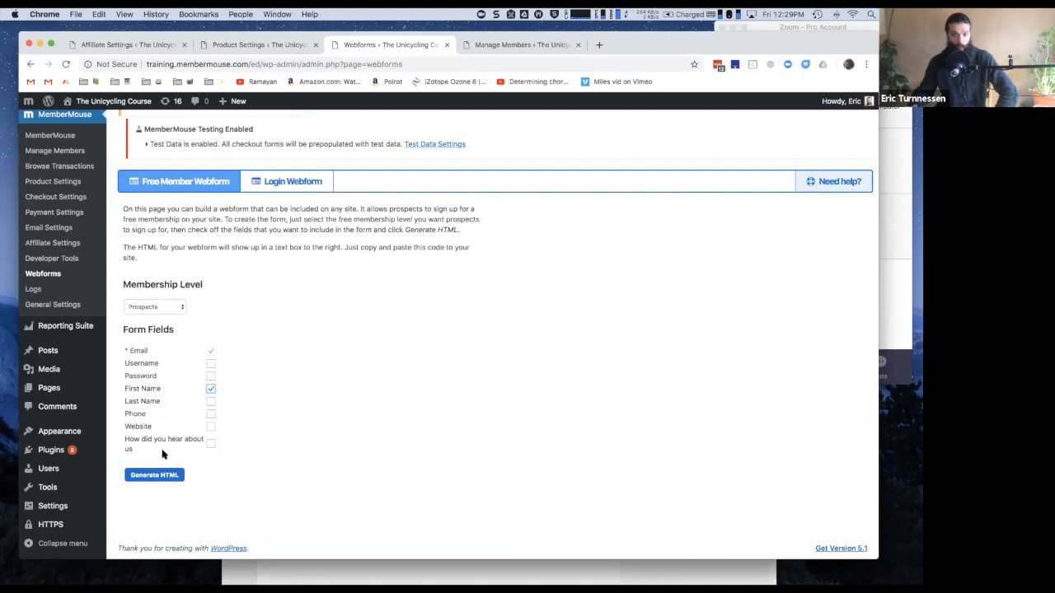
click(154, 475)
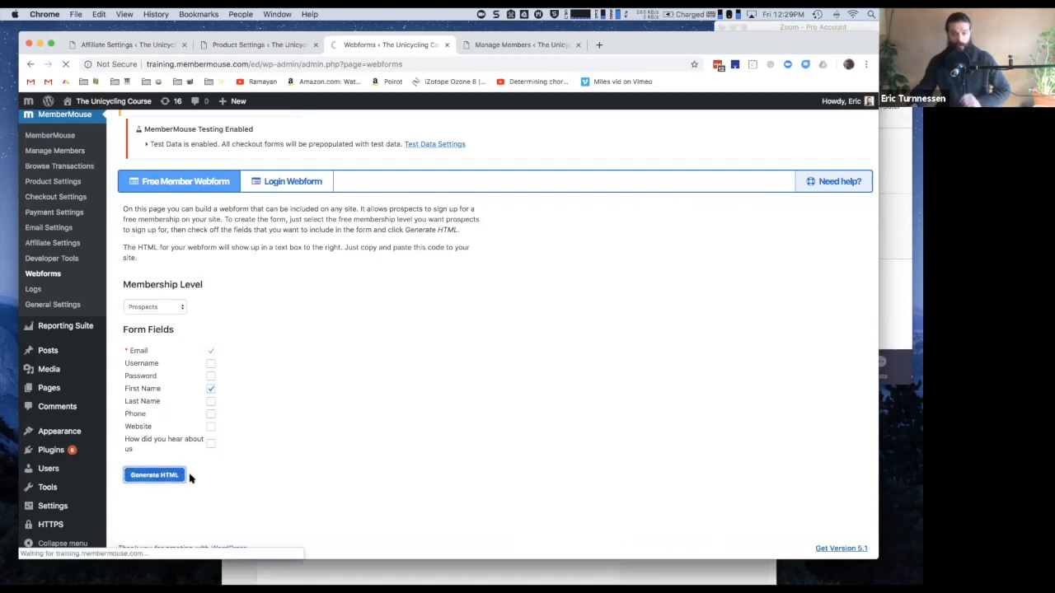
click(154, 475)
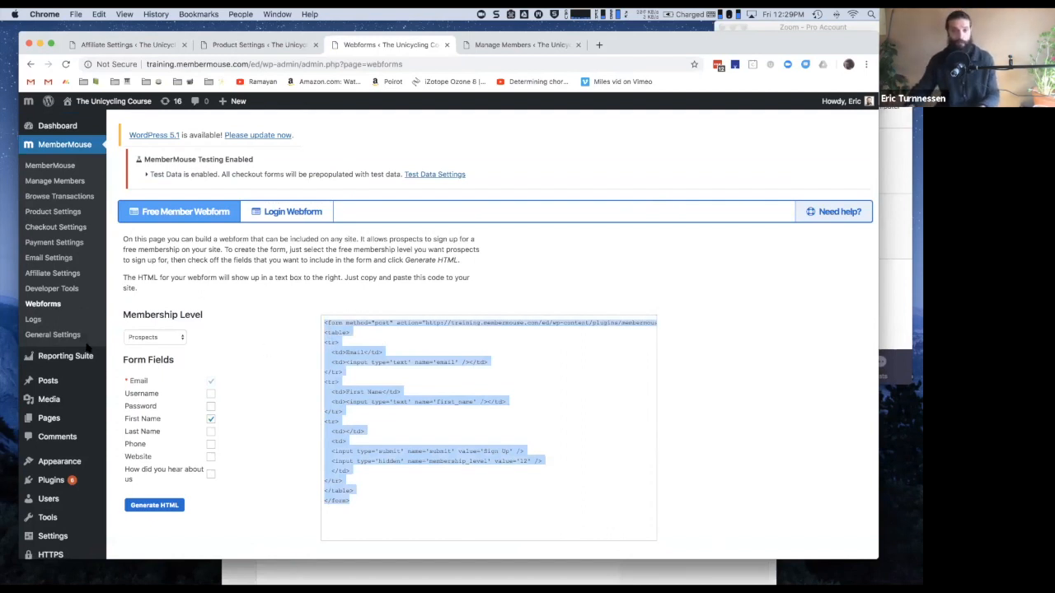
mouse_move(48, 380)
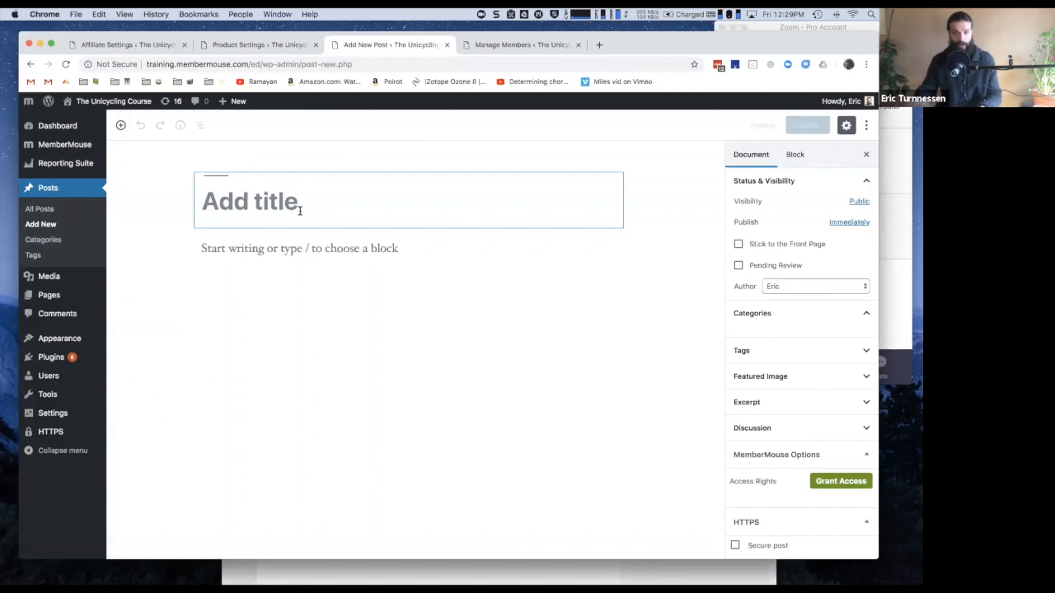
Step: Title the new post 'Guest Blog Post'
text(Guees)
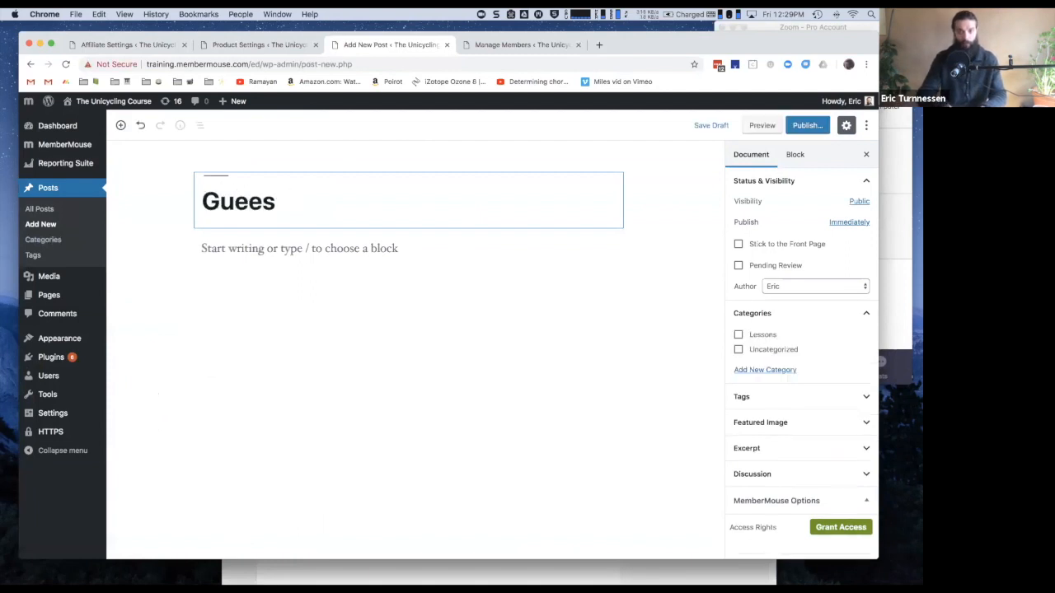
text(Guest Blog)
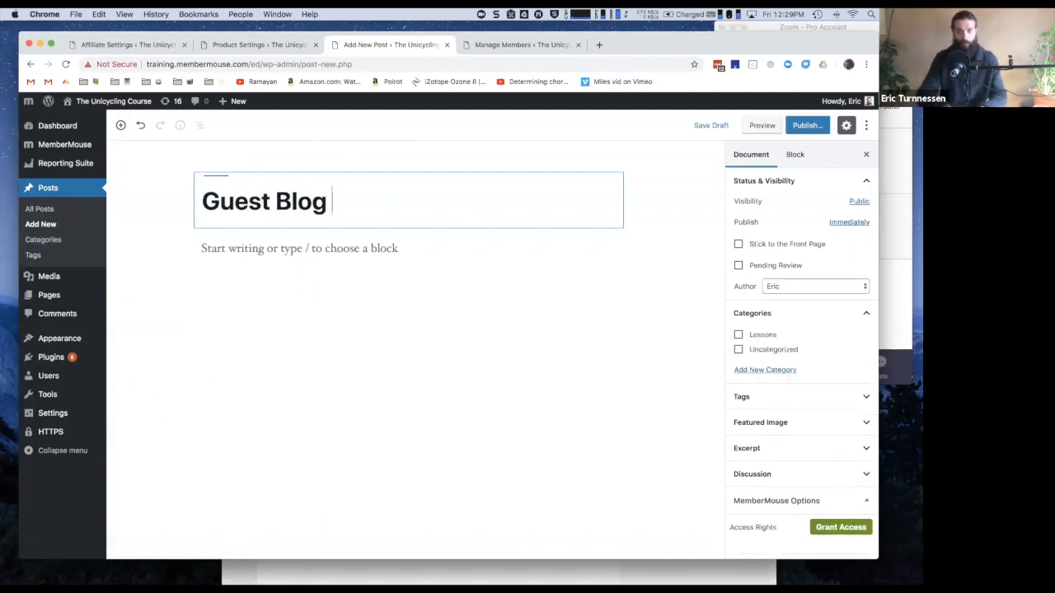
text(Post)
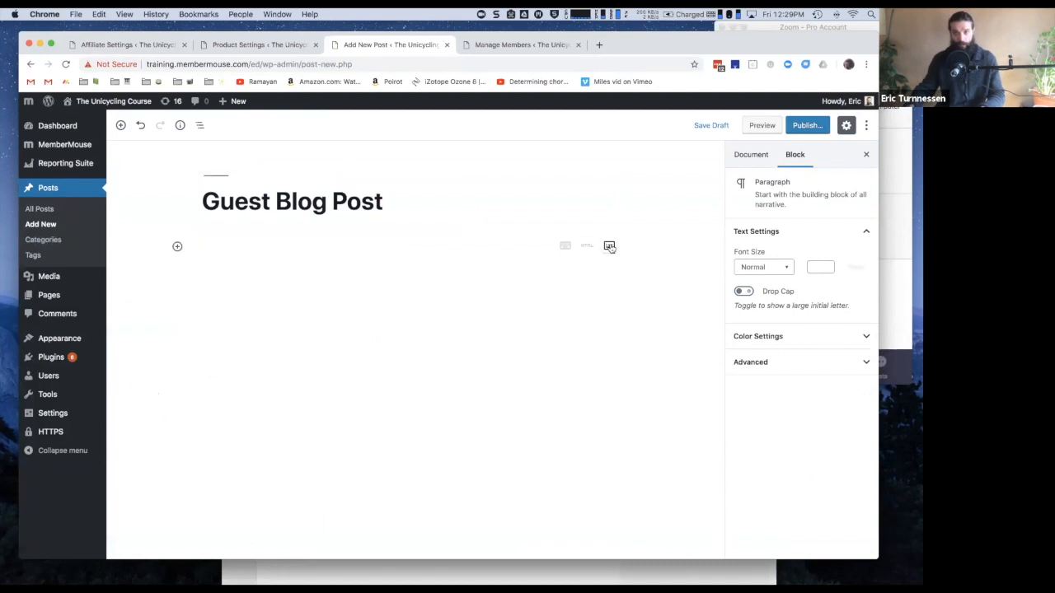
Step: Add a Classic block with article content and a free-membership invitation
click(613, 241)
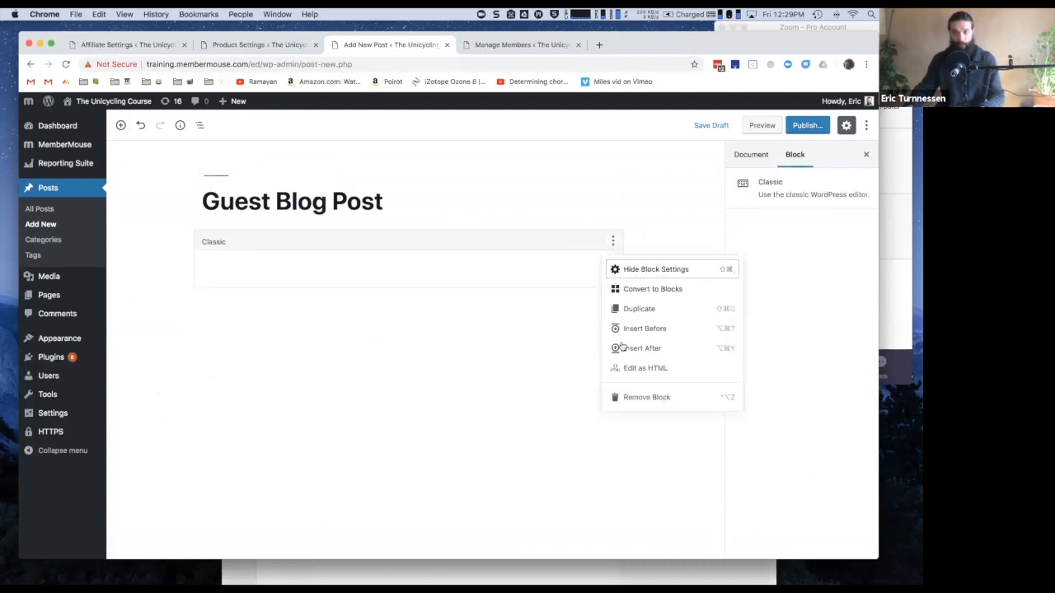
click(372, 248)
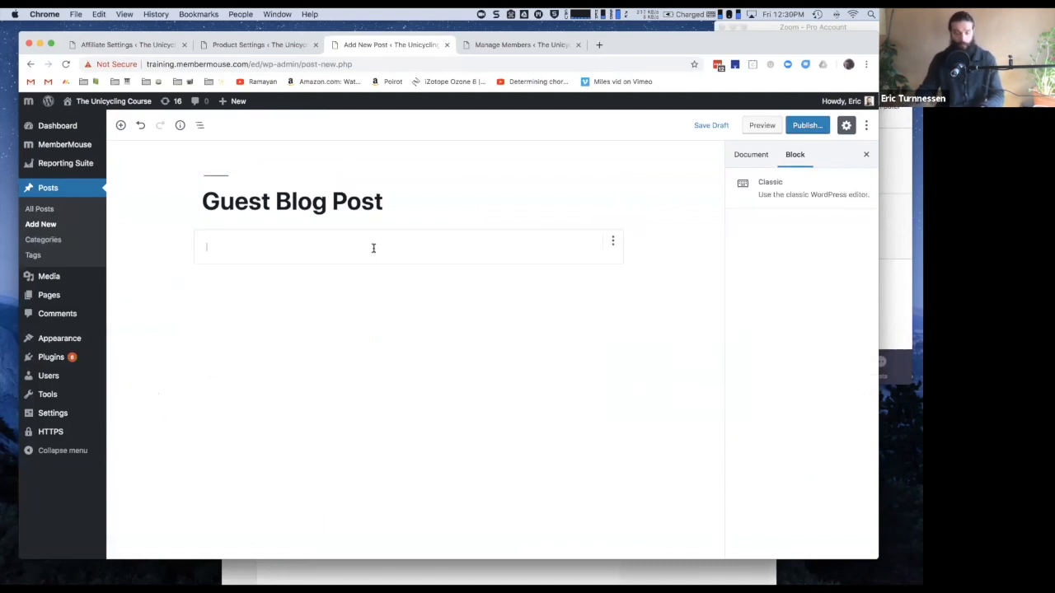
text(Article)
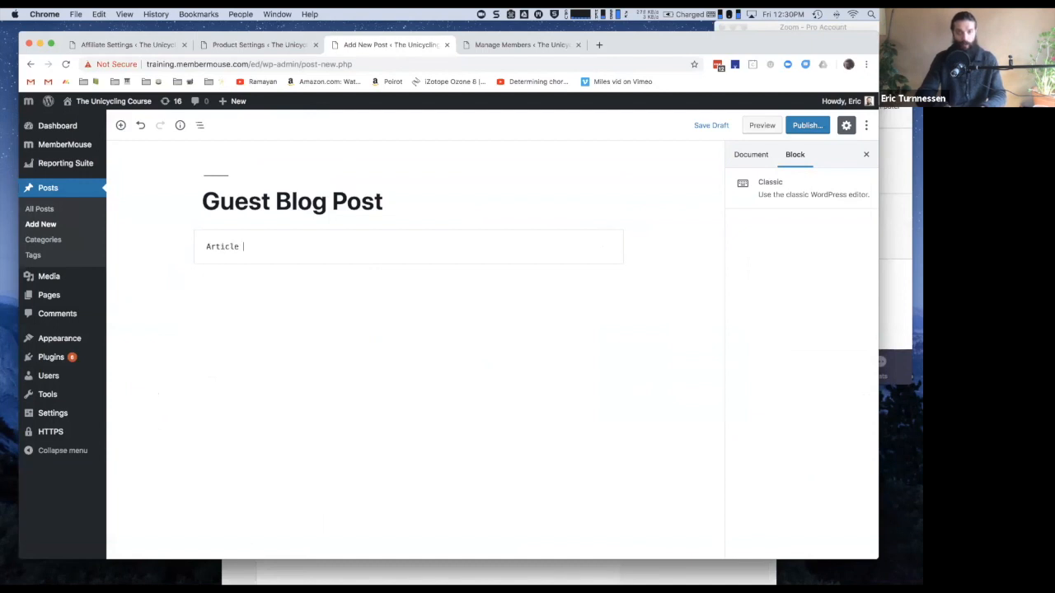
text(content .....)
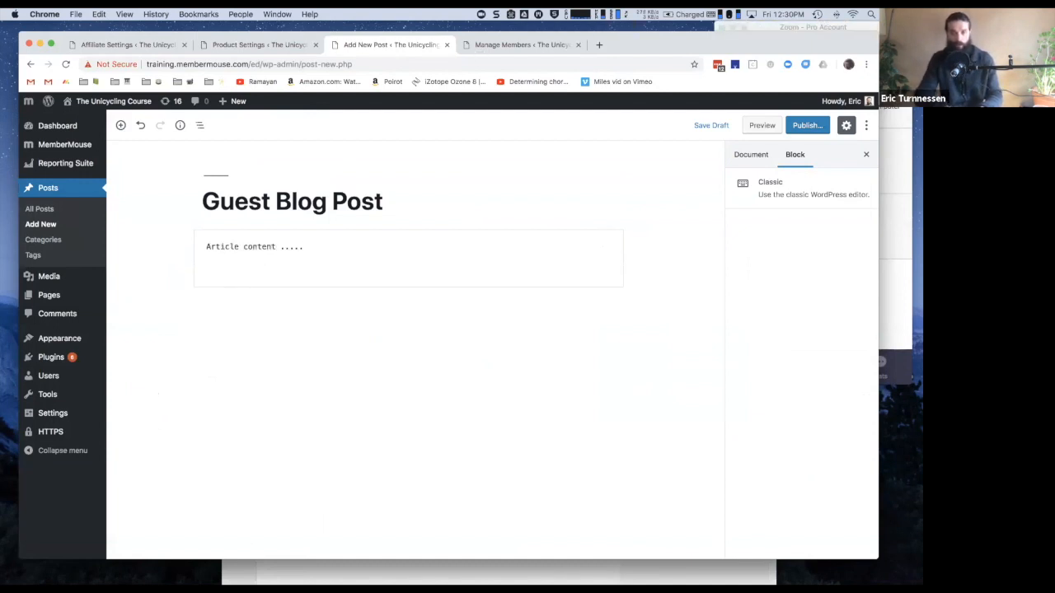
text(Thanks for)
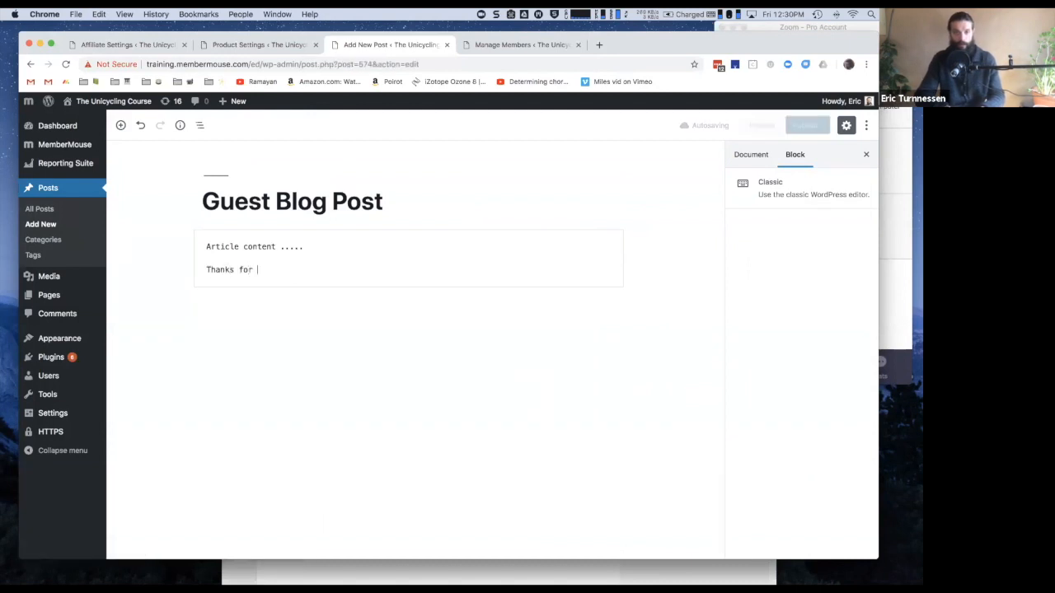
text(reading. Join my membe)
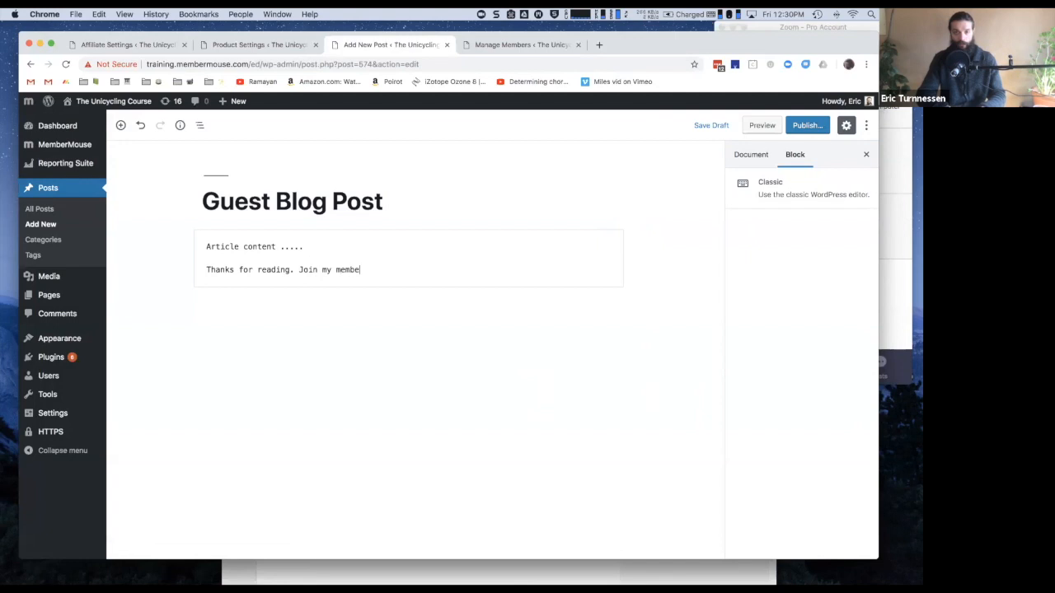
text(rship for free)
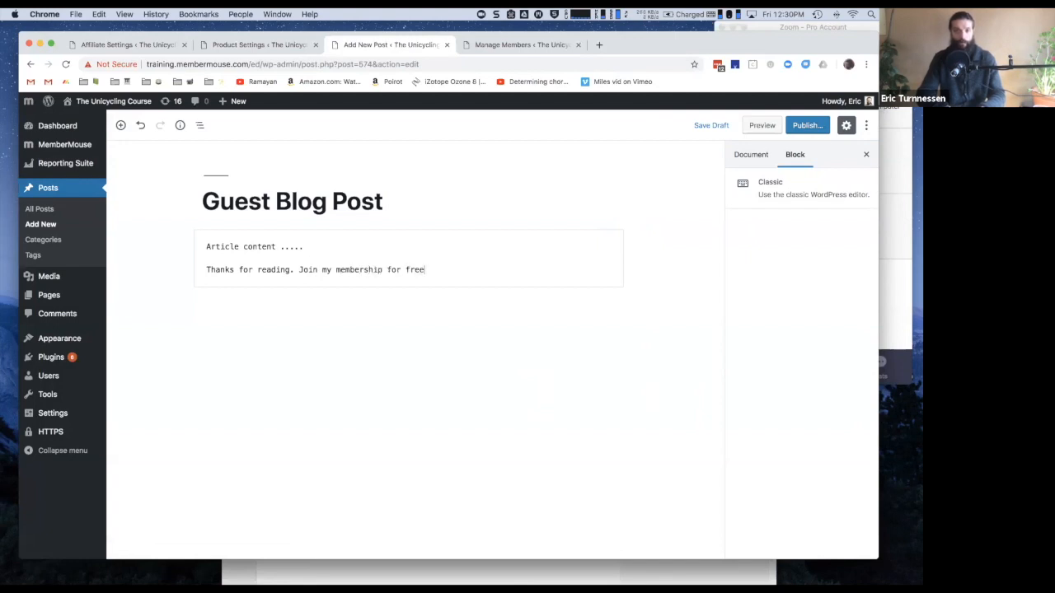
text(:)
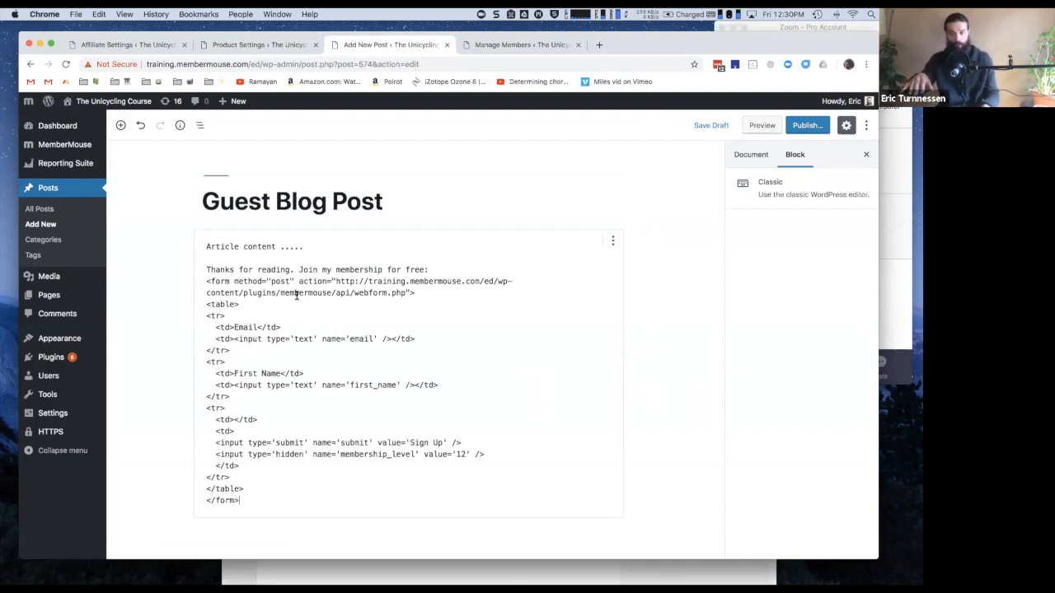
mouse_move(280, 376)
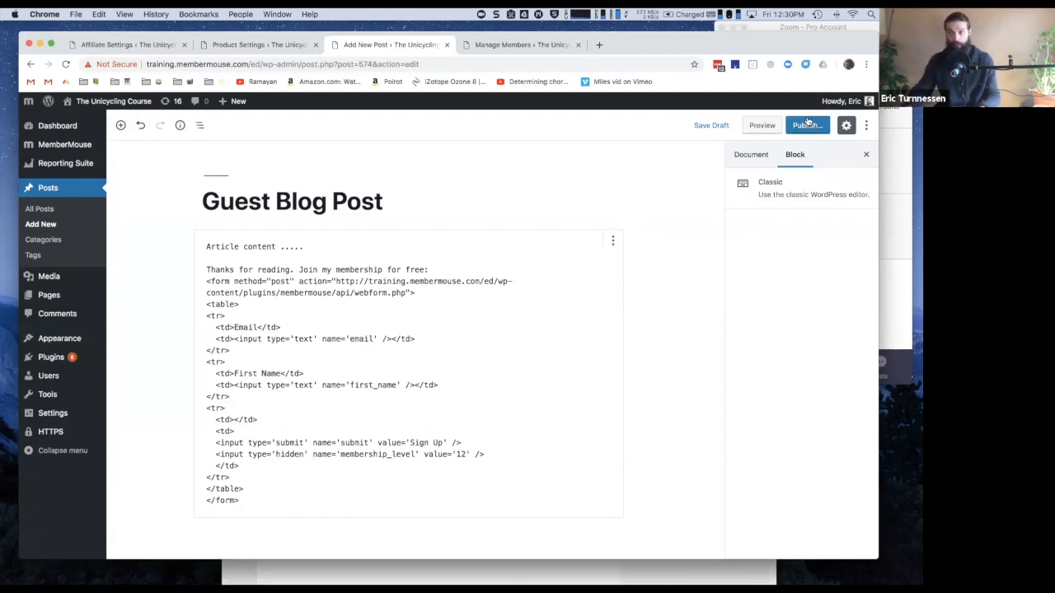
Step: Publish the Guest Blog Post and copy its link
click(806, 124)
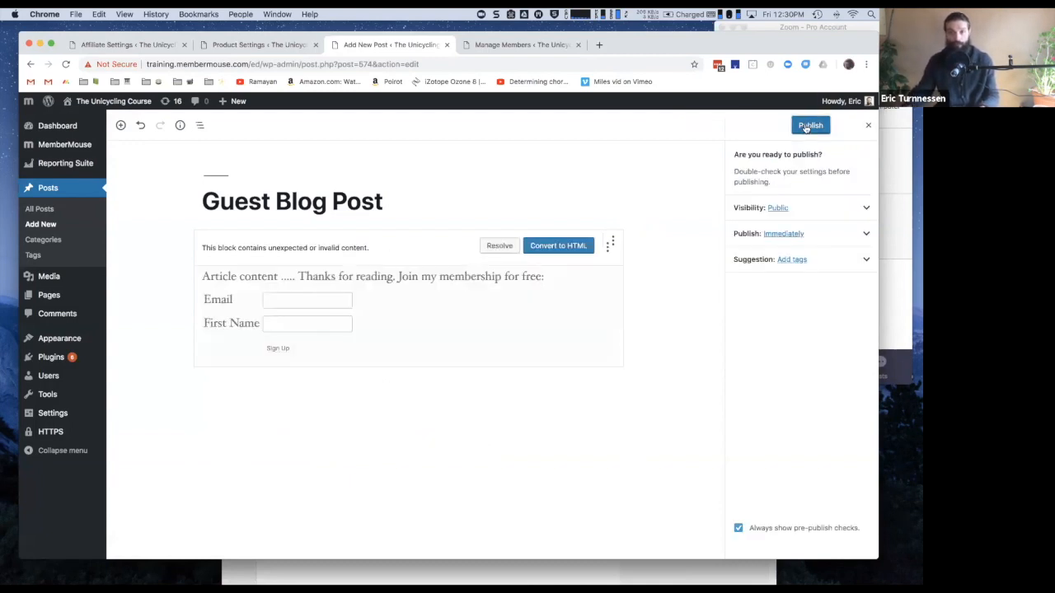
click(810, 124)
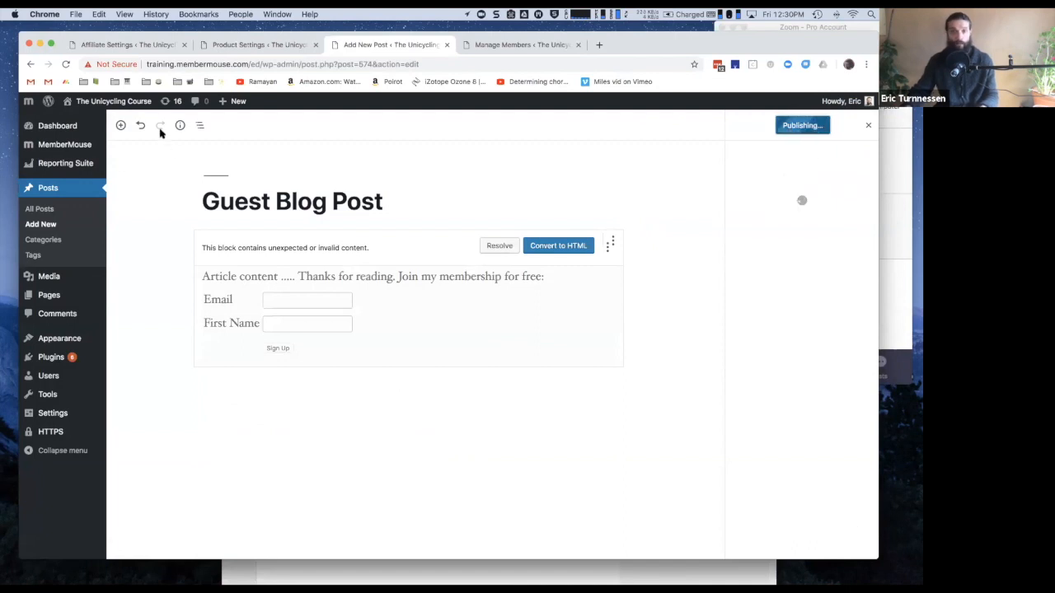
right_click(176, 156)
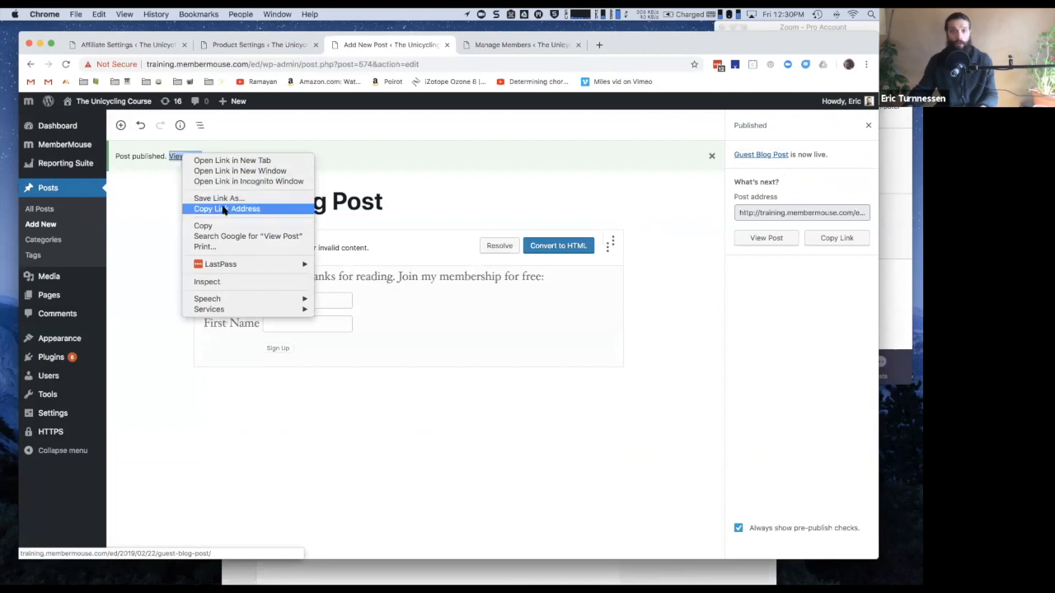
click(865, 64)
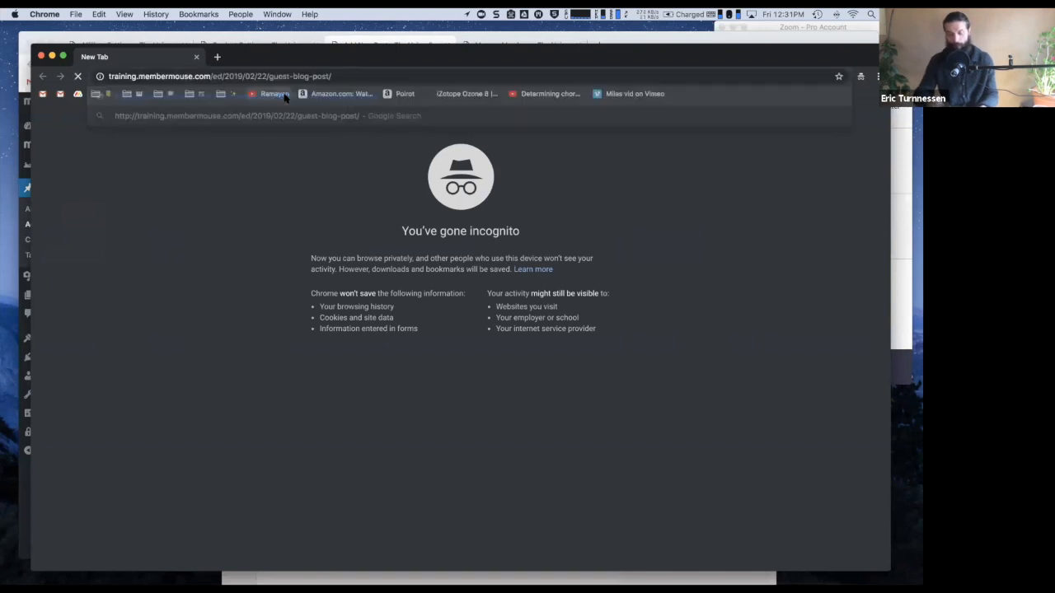
Step: Load the post in a private window and fill the form with a test email and Eric
key(Enter)
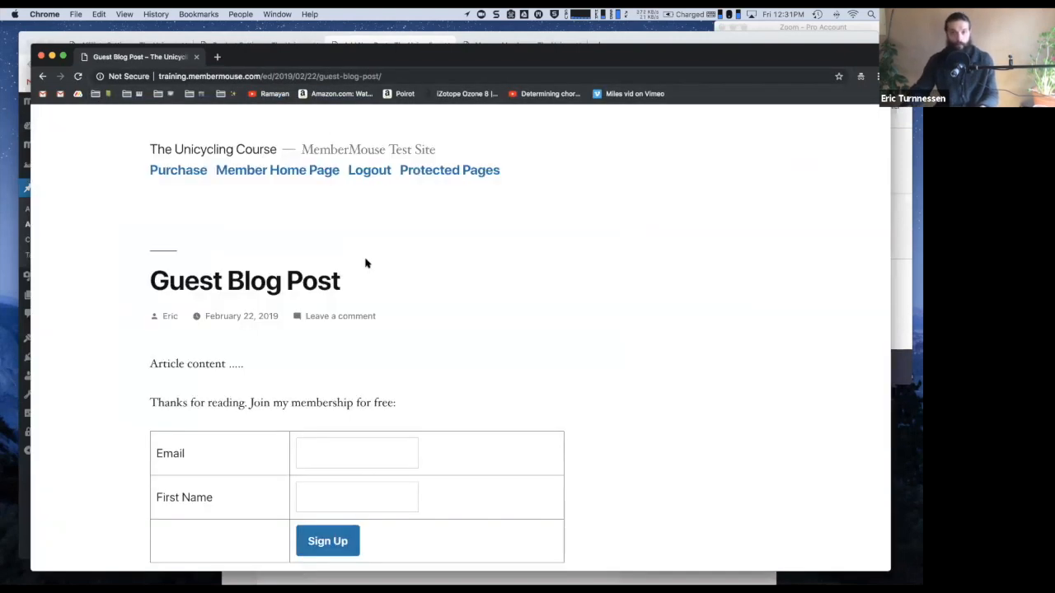
scroll(down, 3)
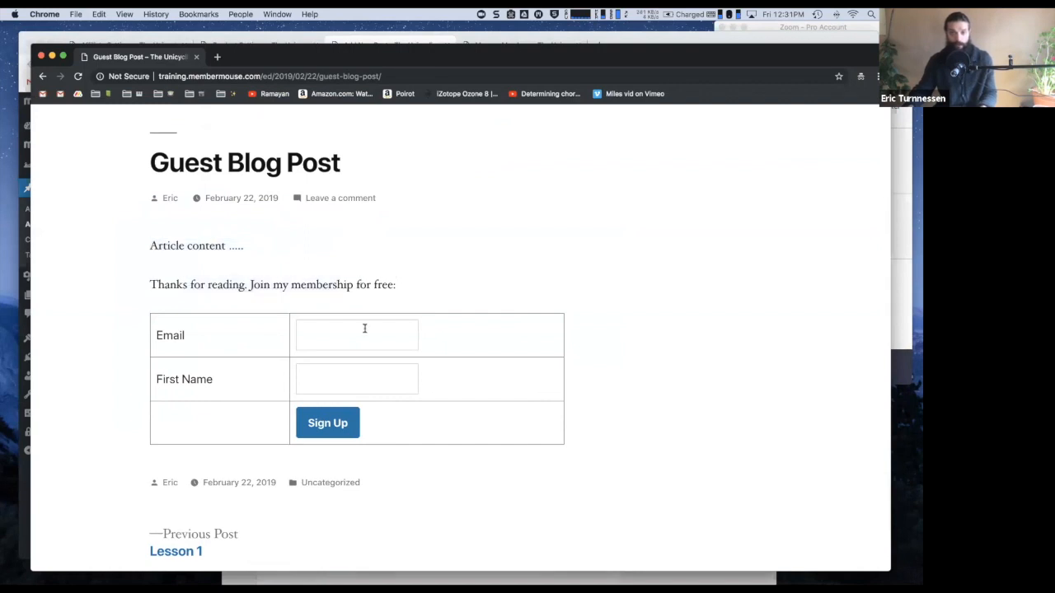
text(erictest)
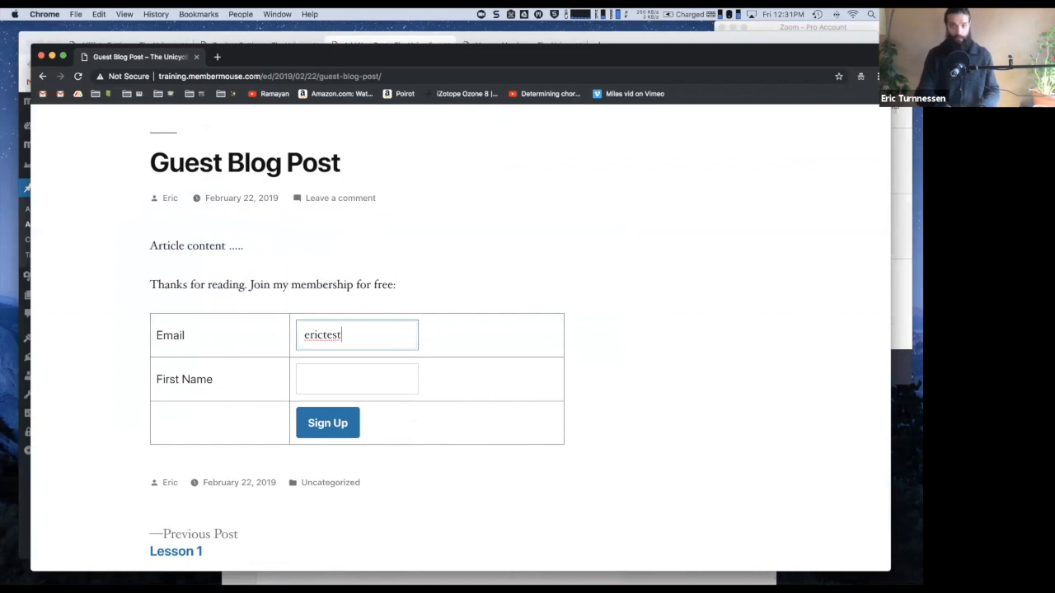
text(r)
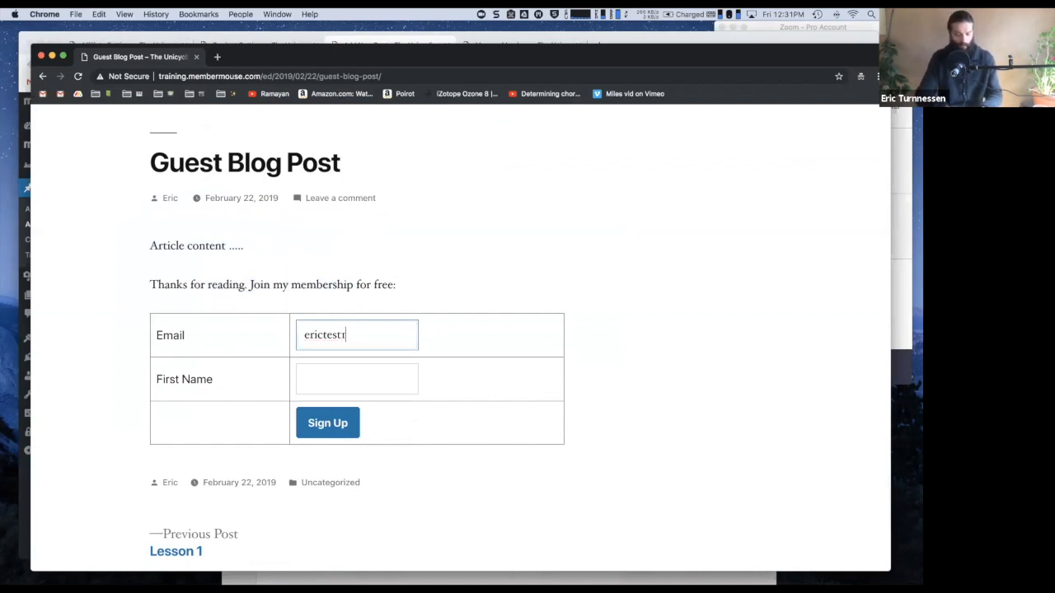
text(11223344Wt)
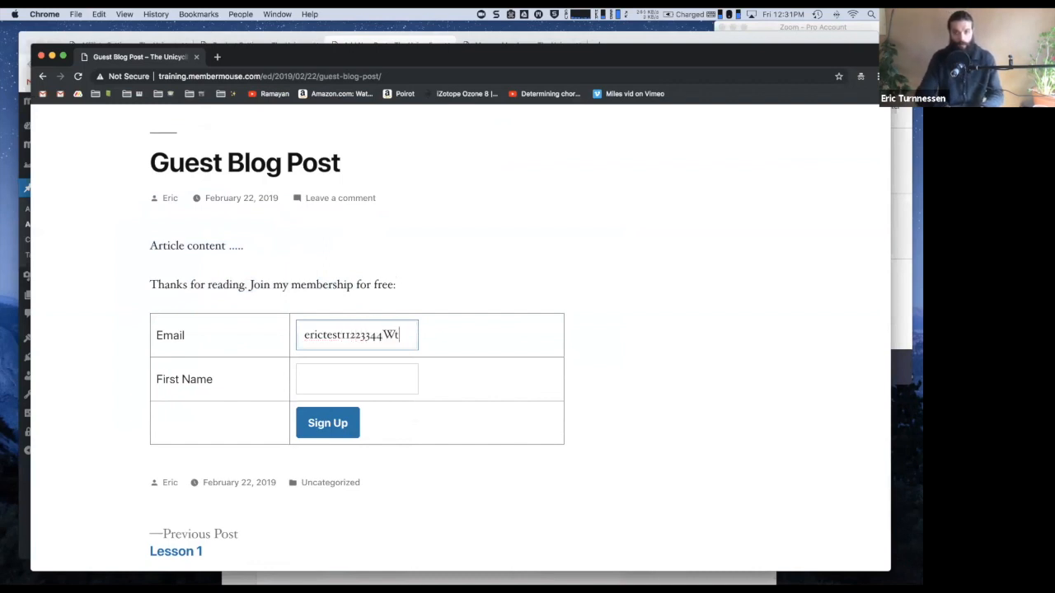
text(@test.com)
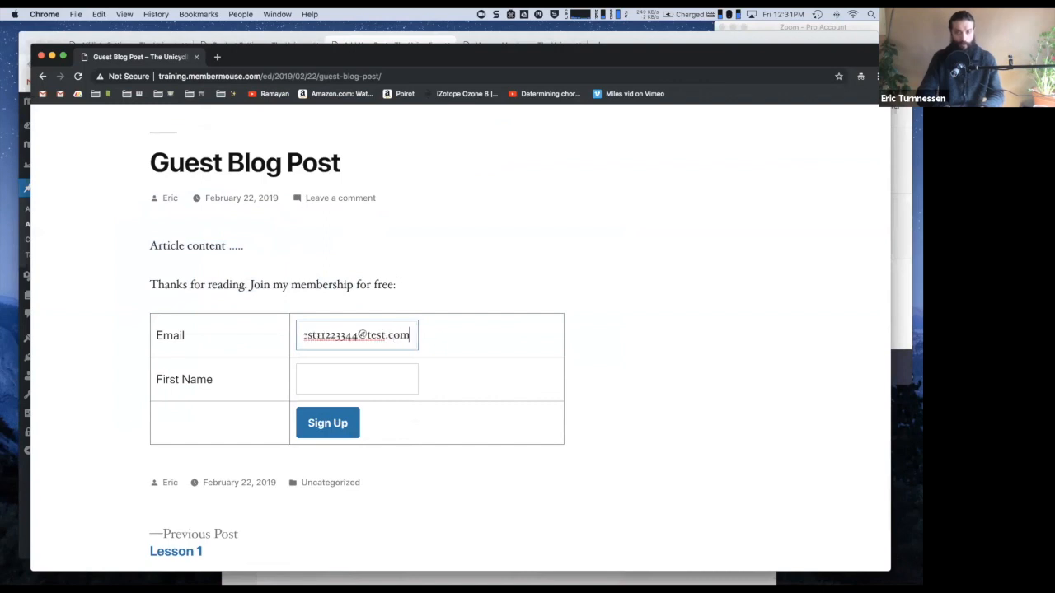
text(Eric)
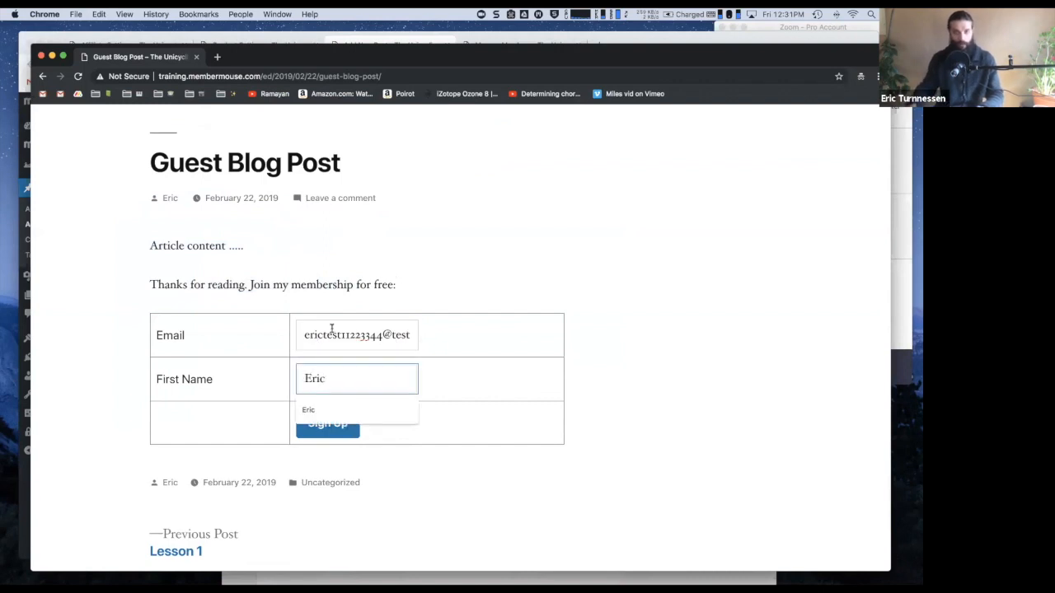
click(327, 423)
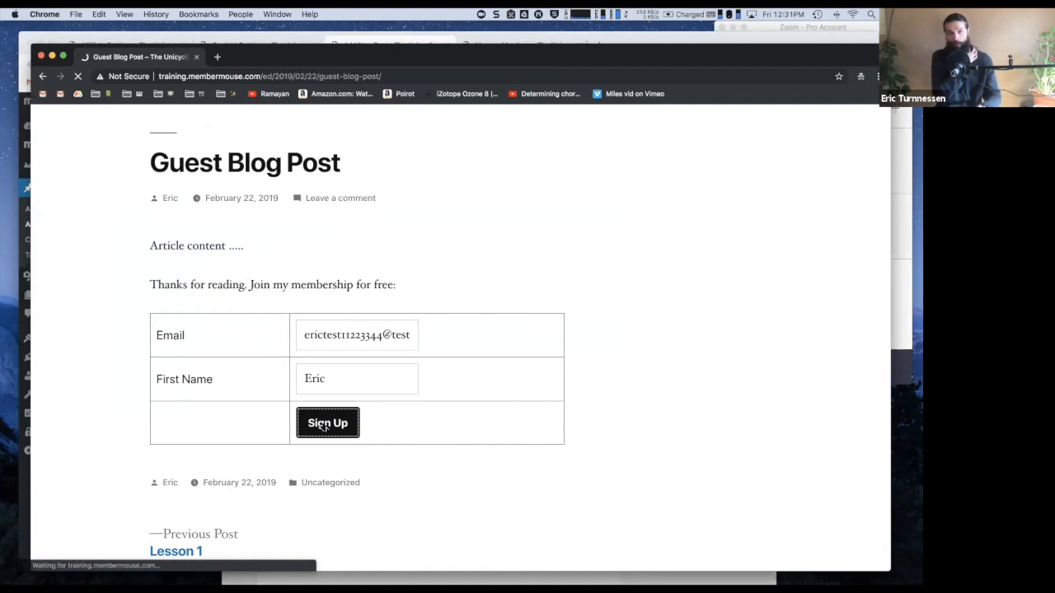
Step: Submit Eric's signup, review the Thank You page, and close the private window
click(327, 422)
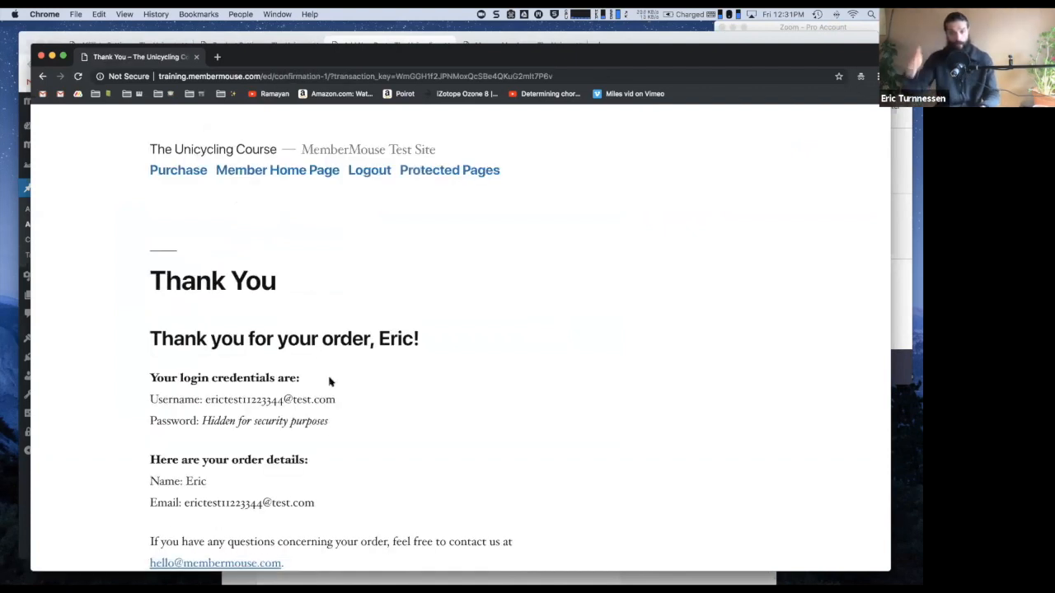
scroll(down, 3)
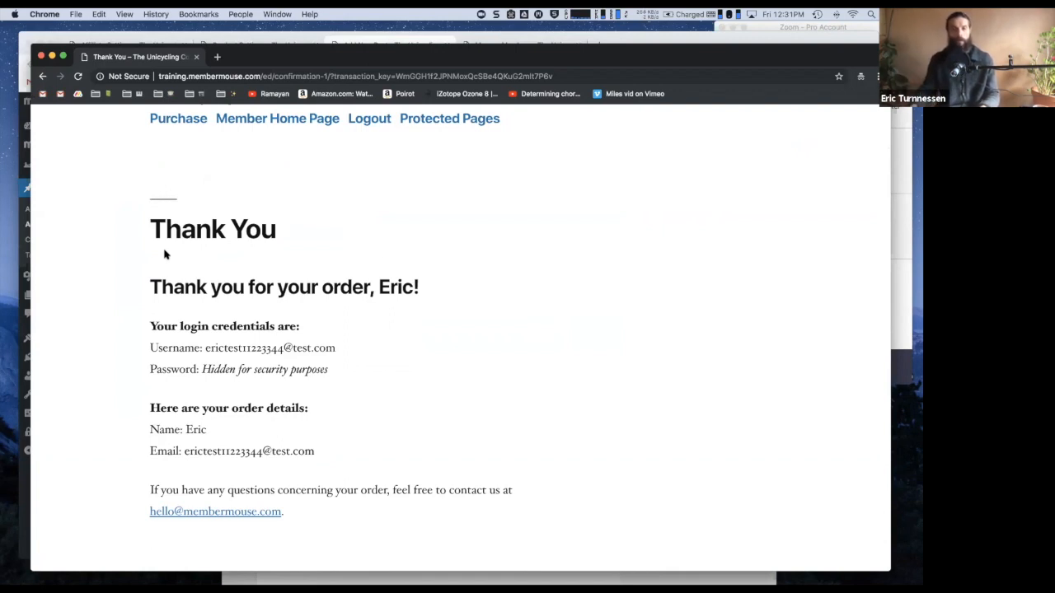
mouse_move(191, 56)
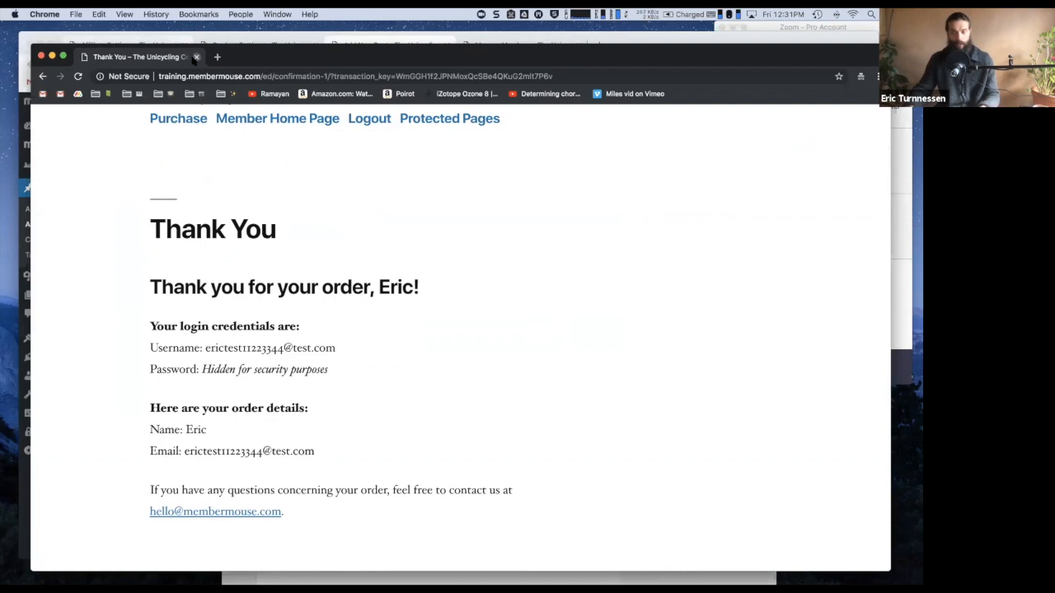
click(388, 44)
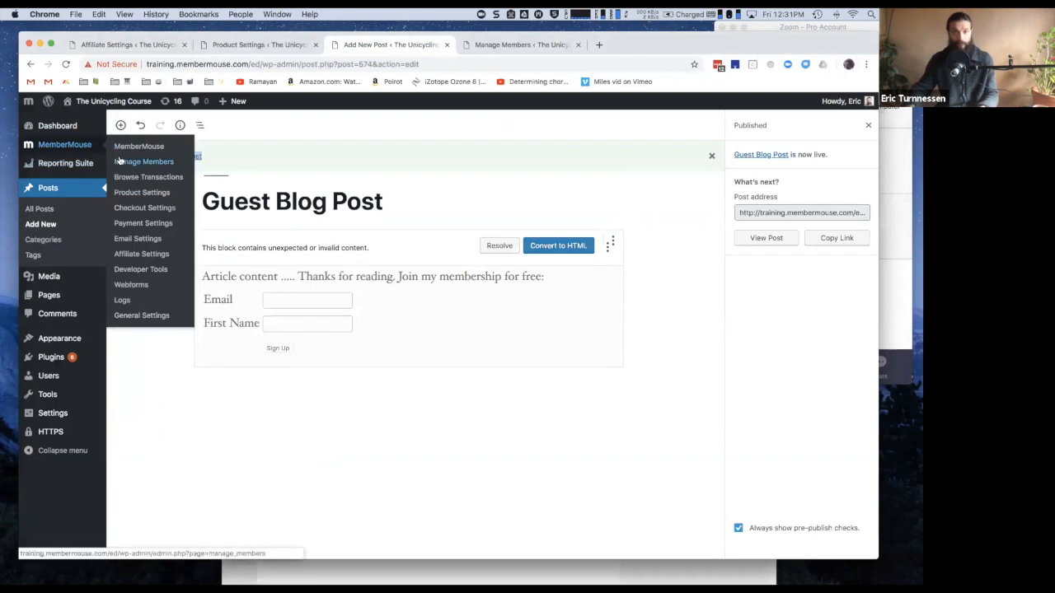
Step: Open Eric's details from Manage Members, showing Prospects level since Feb 22, 2019
click(143, 162)
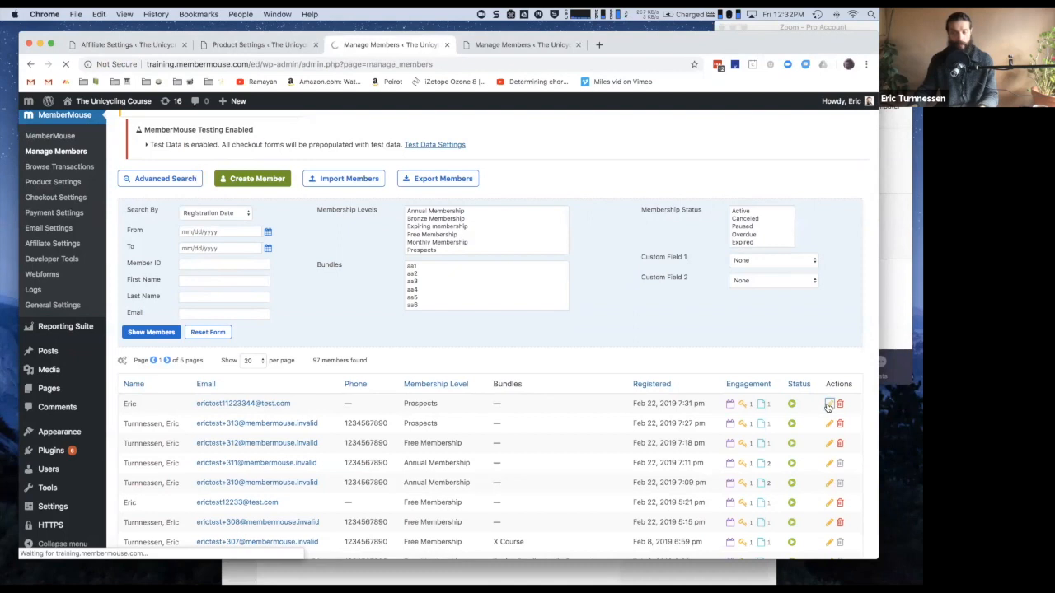
click(829, 403)
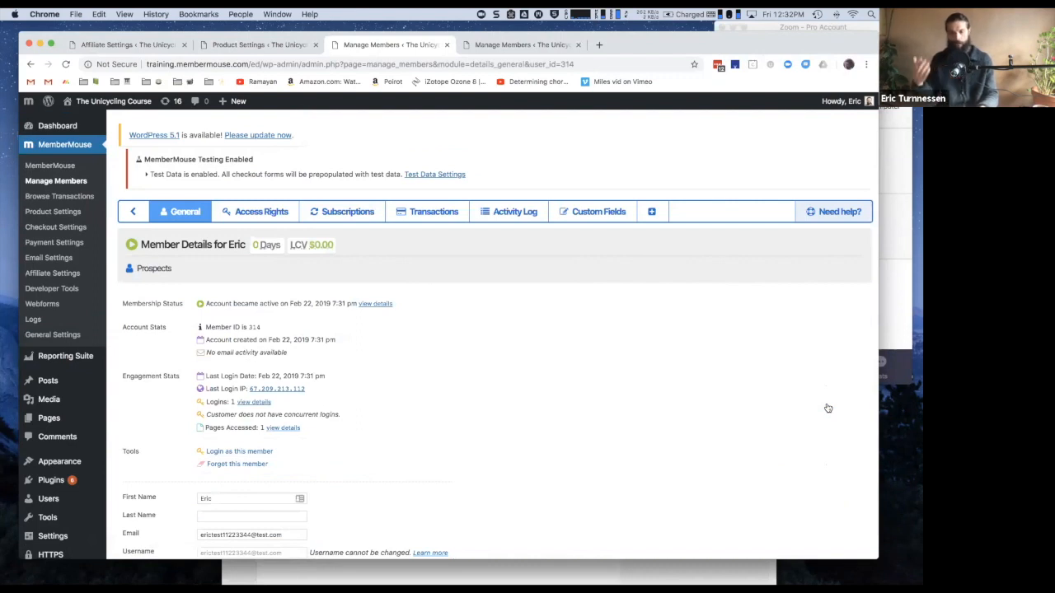
mouse_move(620, 73)
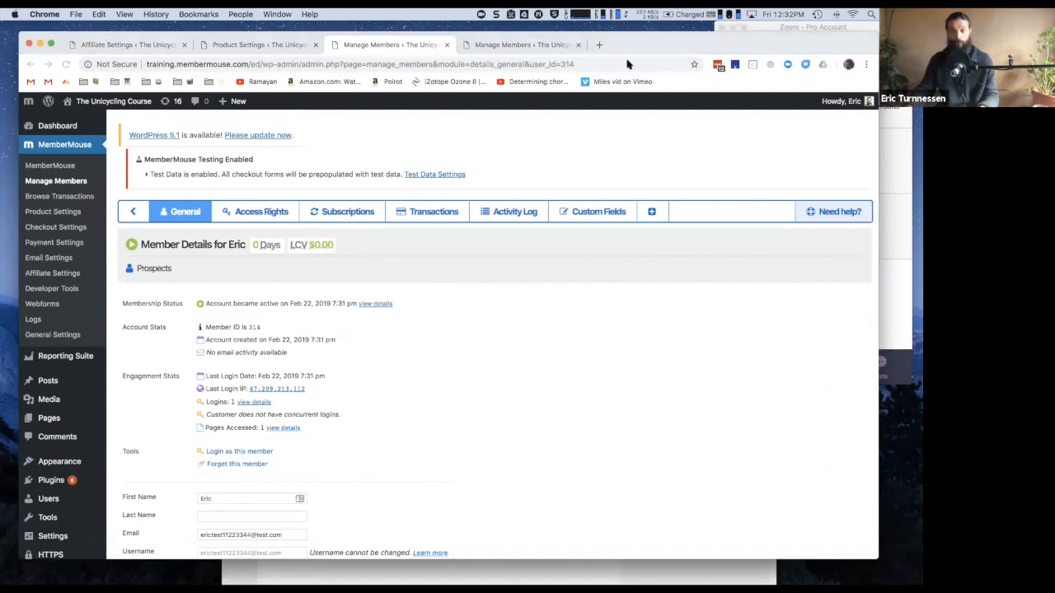
mouse_move(657, 162)
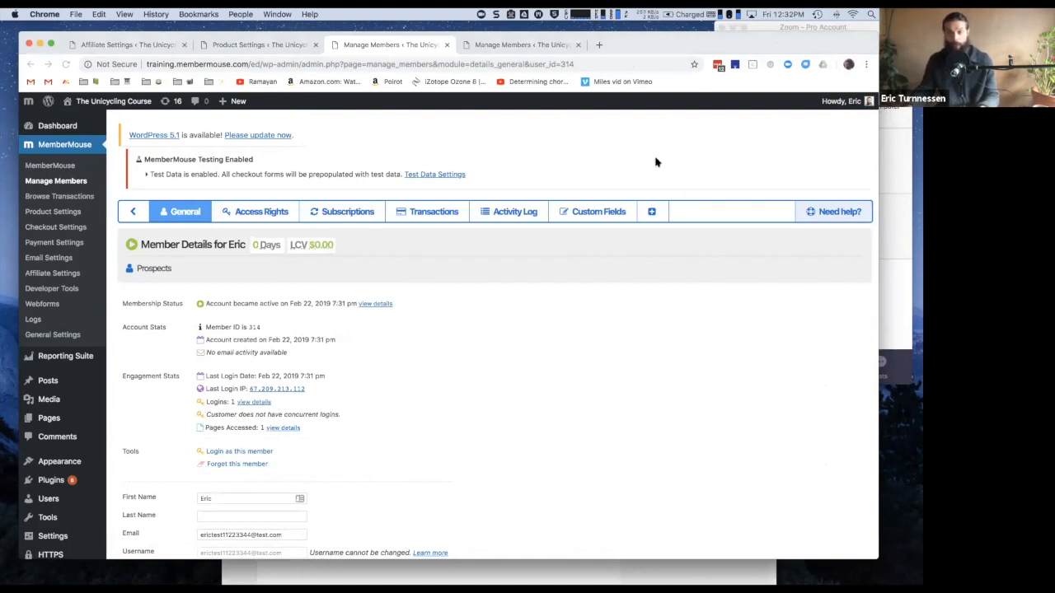
mouse_move(495, 256)
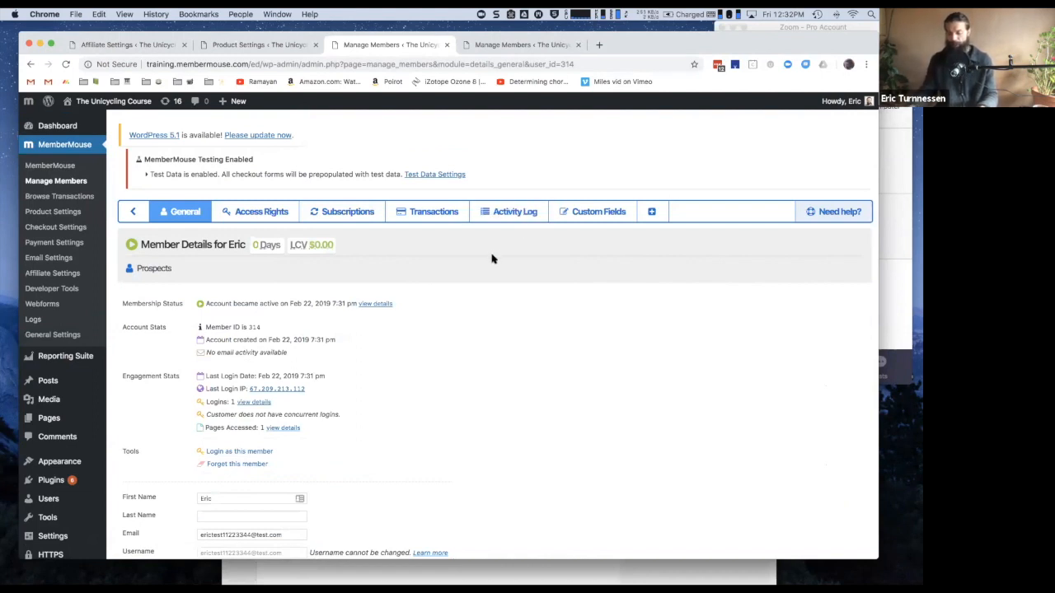
mouse_move(473, 262)
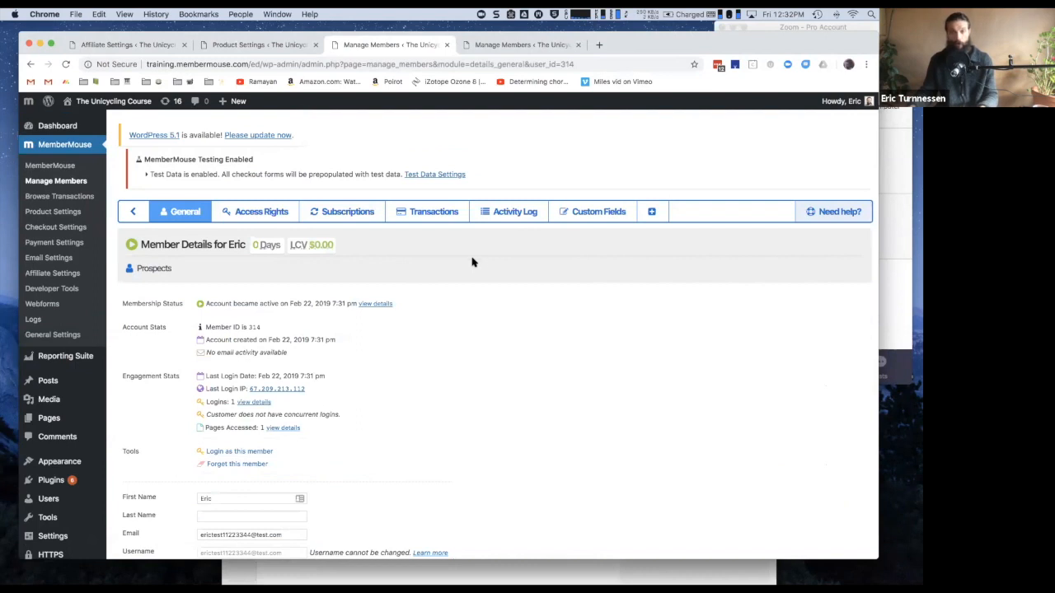
mouse_move(249, 278)
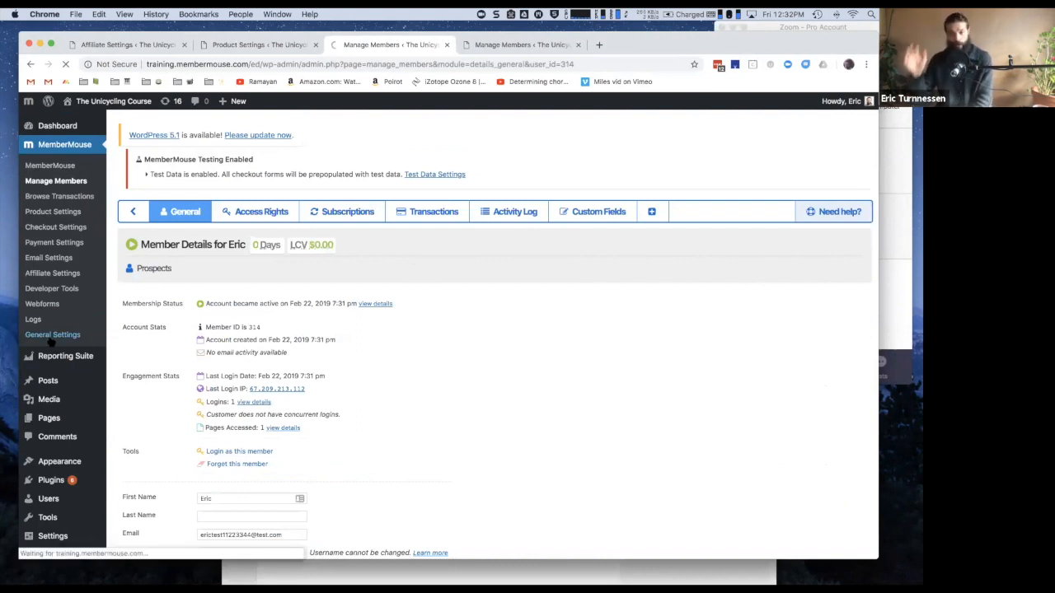
Step: Open the Extensions tab in General Settings and select the Facebook extension
click(53, 334)
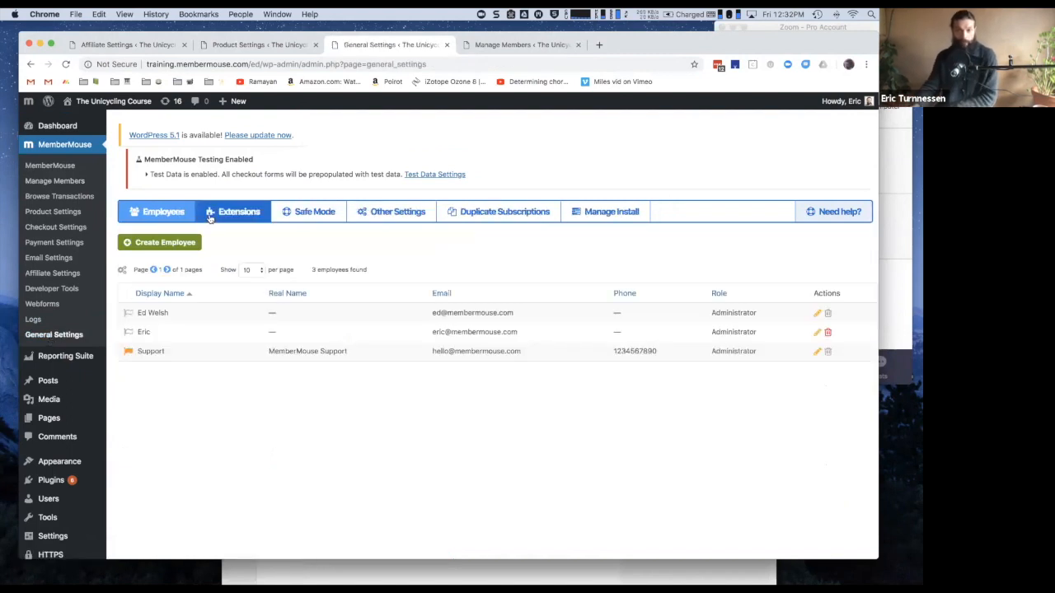
click(238, 211)
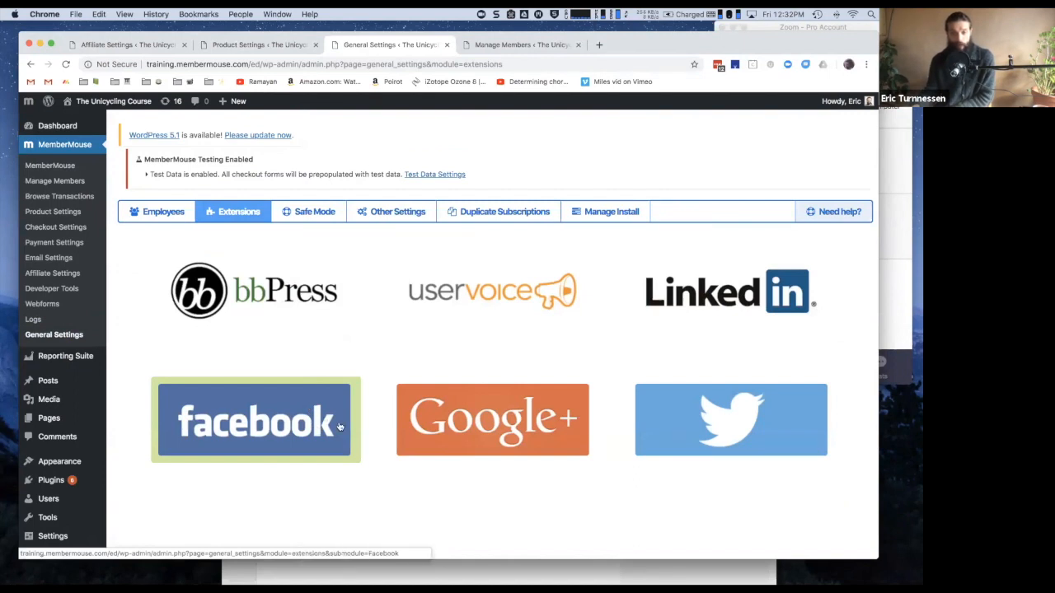
mouse_move(404, 428)
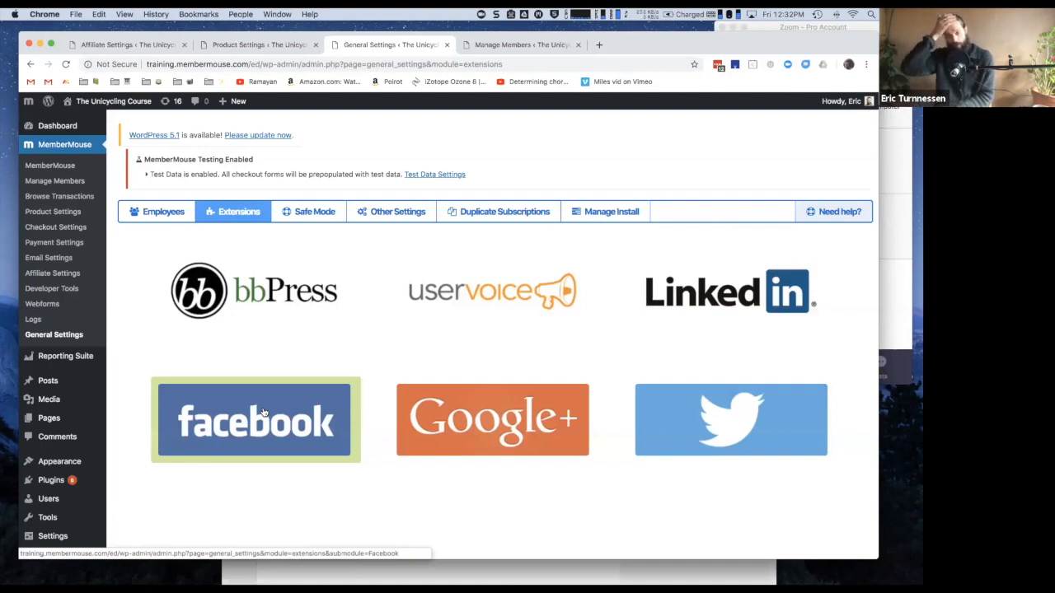
click(255, 420)
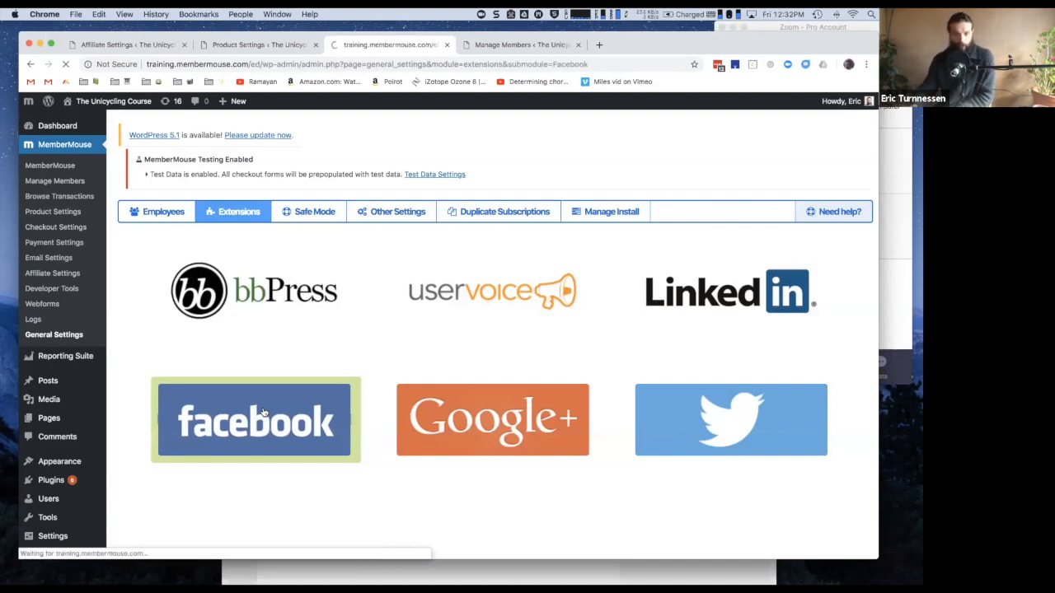
Step: Set the Login with Facebook signup membership level to Prospects and save the configuration
click(255, 420)
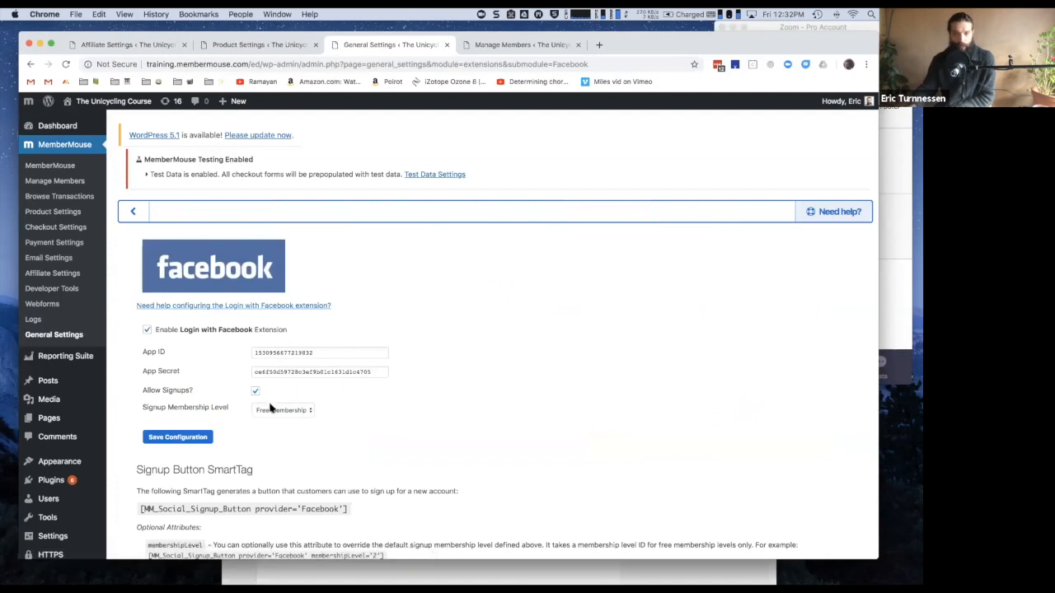
click(283, 410)
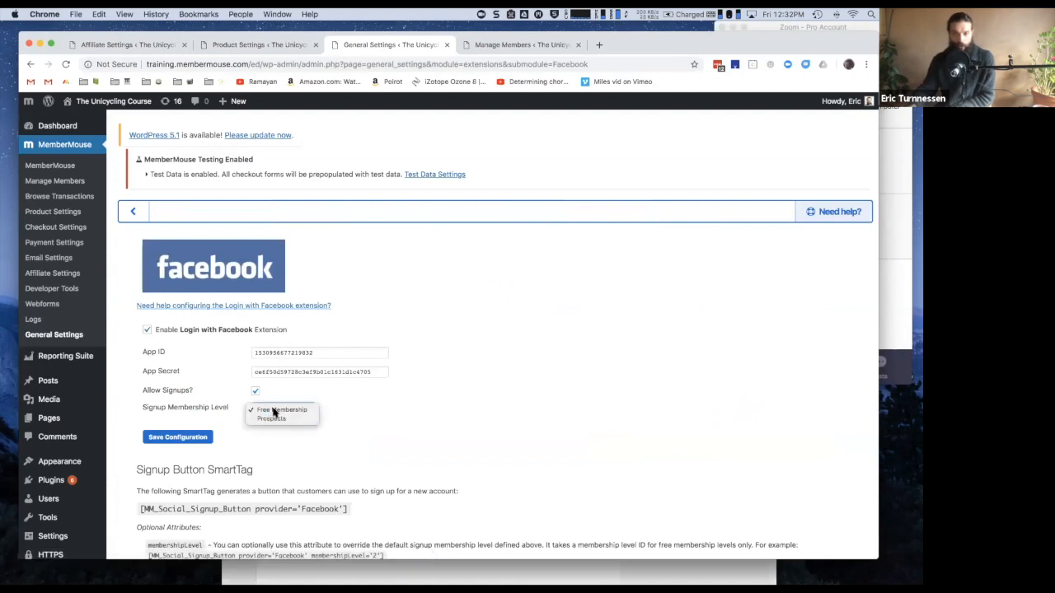
mouse_move(272, 418)
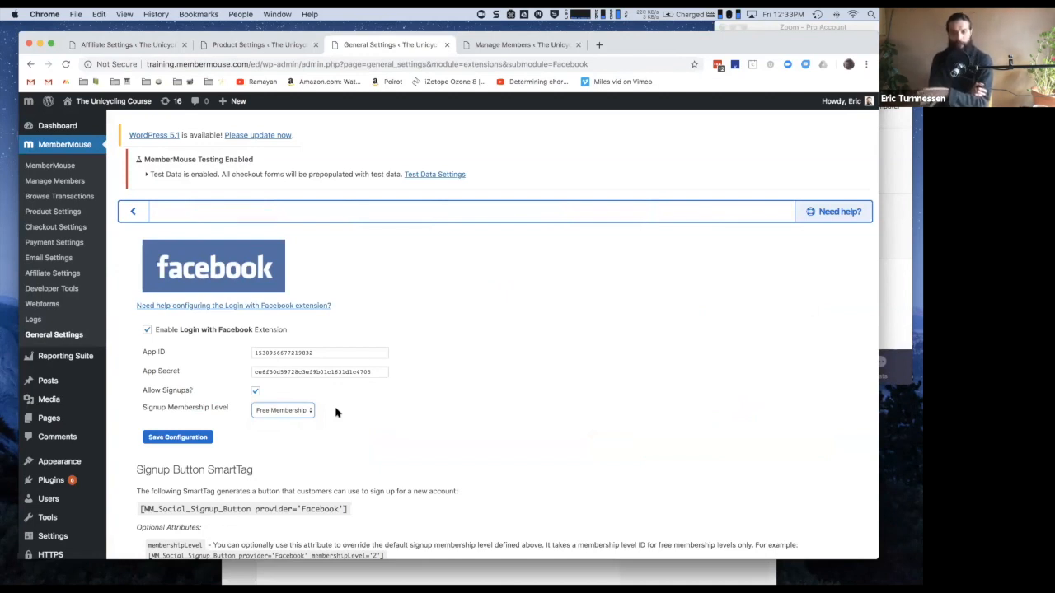
mouse_move(230, 268)
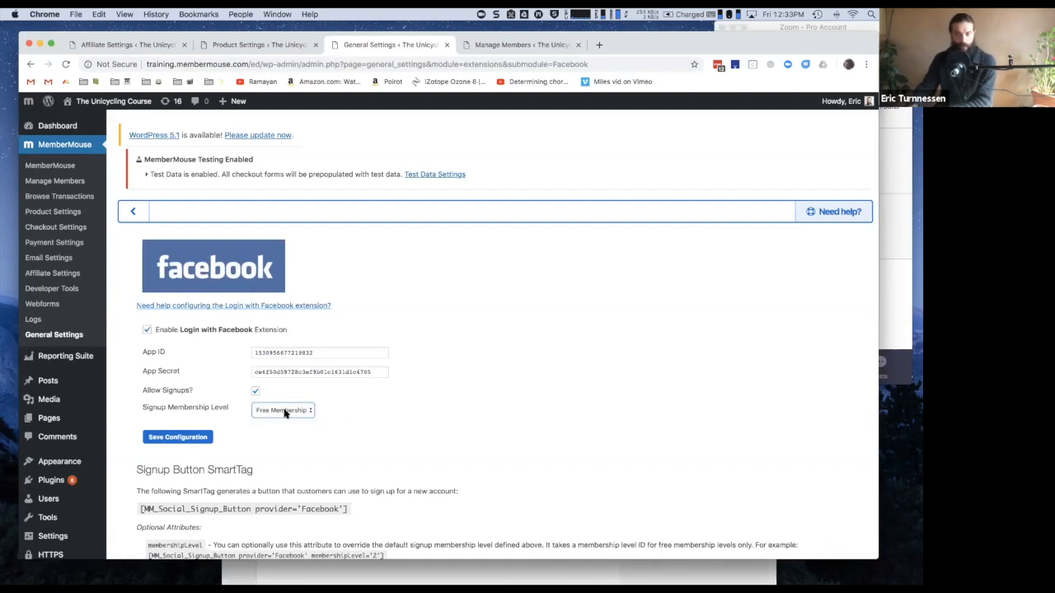
click(283, 409)
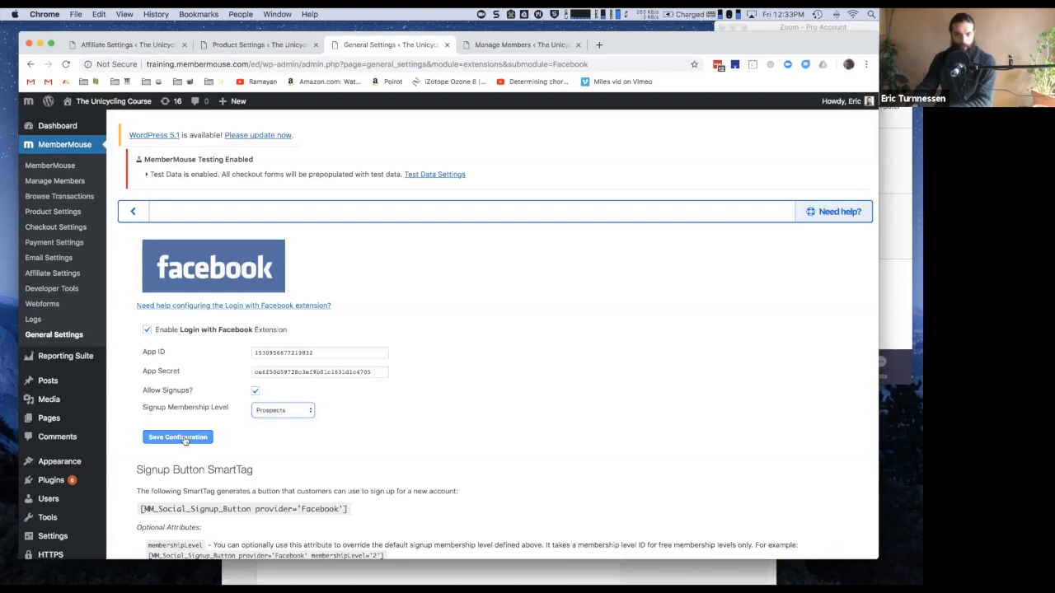
click(177, 437)
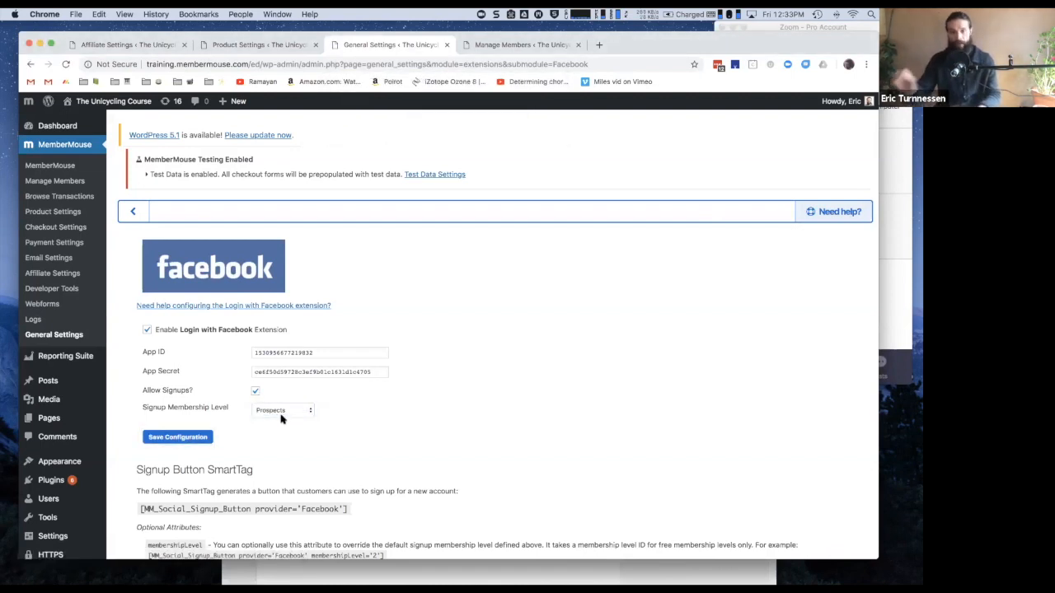
scroll(down, 3)
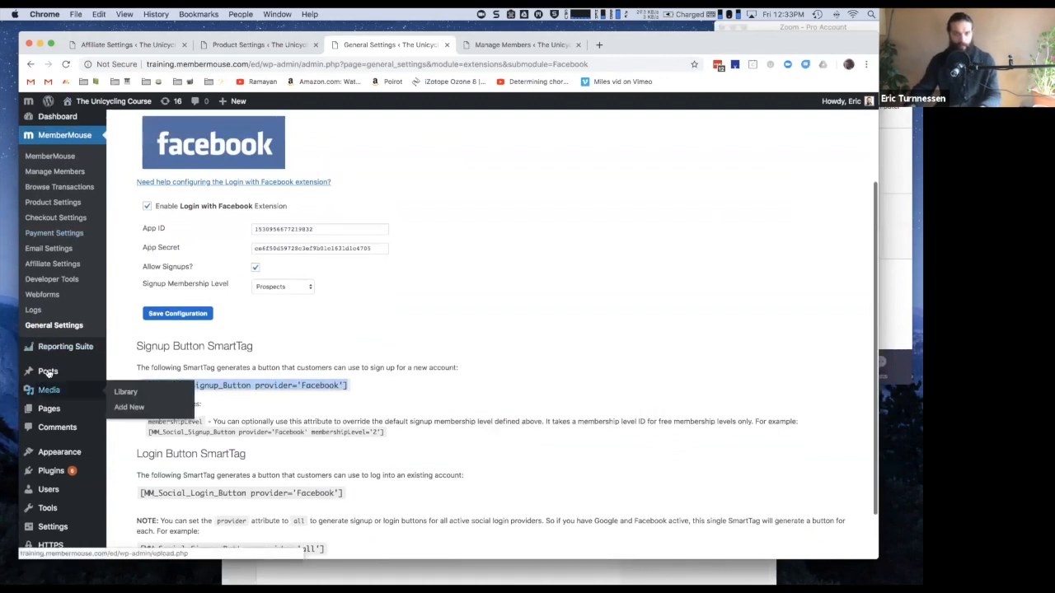
mouse_move(48, 408)
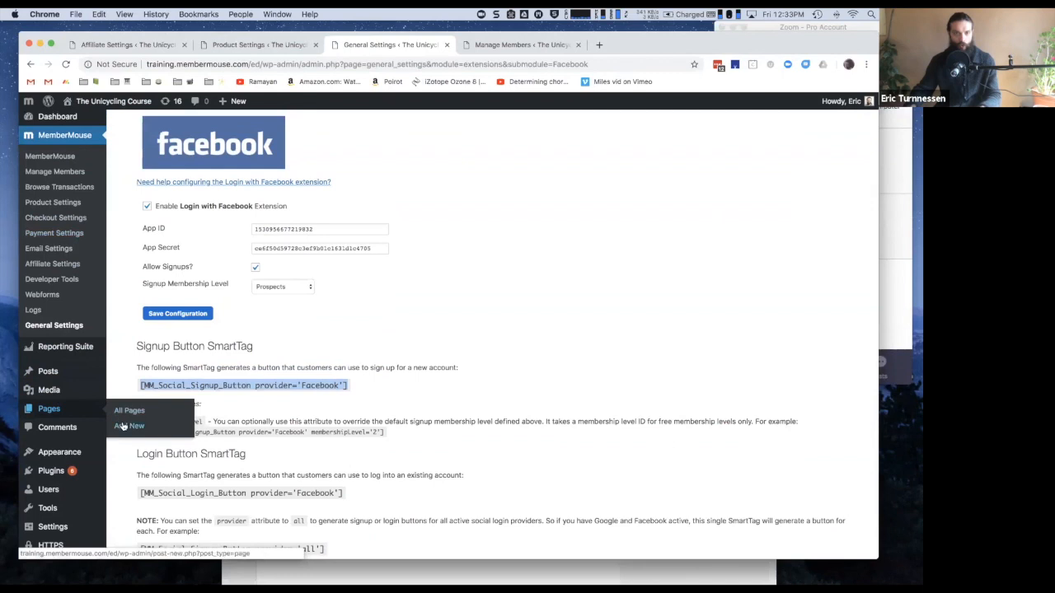
Step: Publish a new page 'Landing Page' containing [MM_Social_Signup_Button provider='Facebook']
click(129, 426)
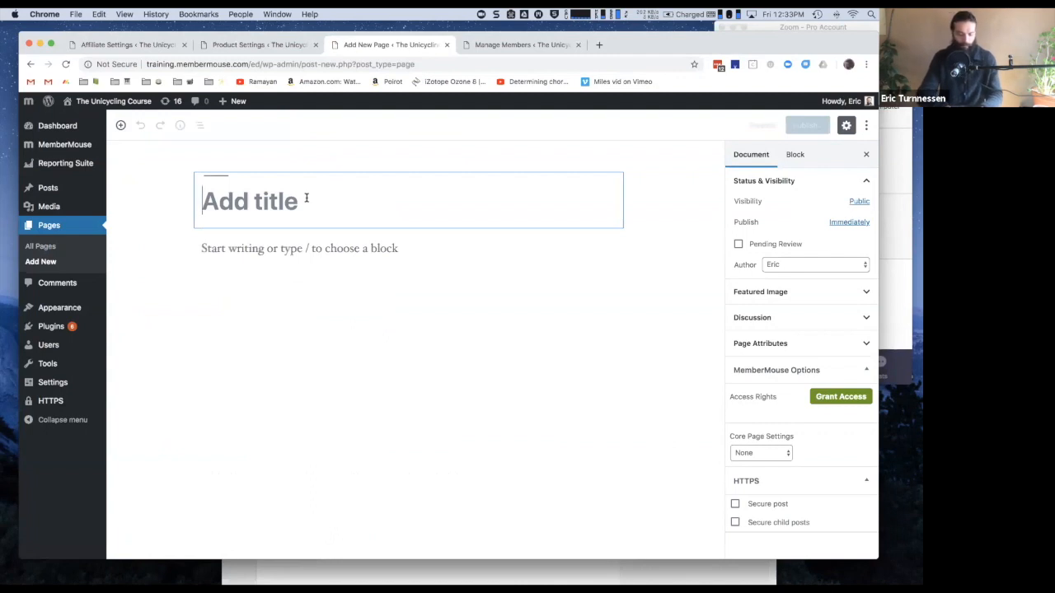
text(Landing Page)
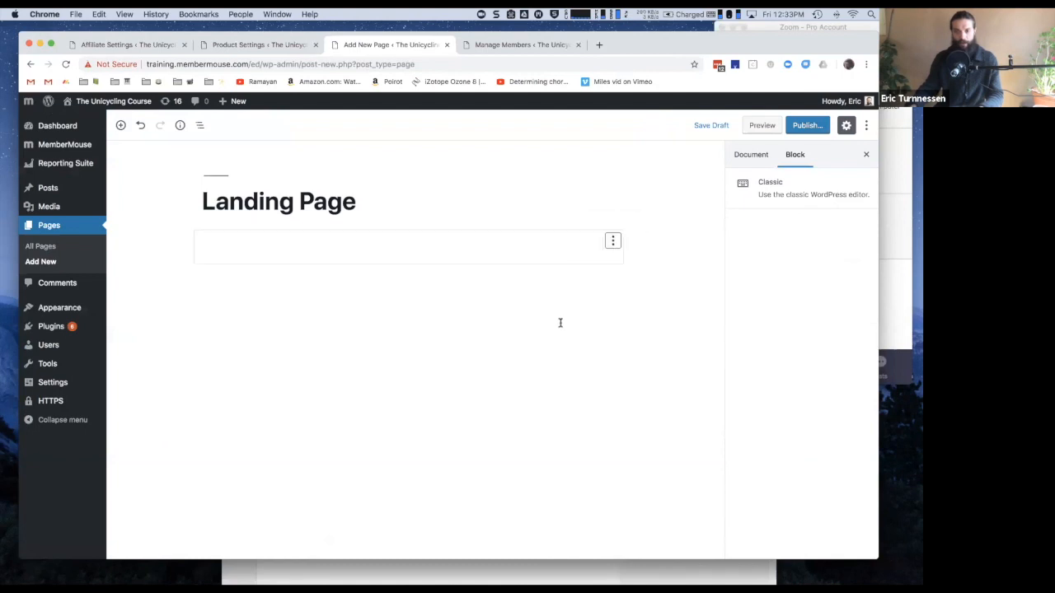
text([MM_Social_Signup_Button provider='Facebook'])
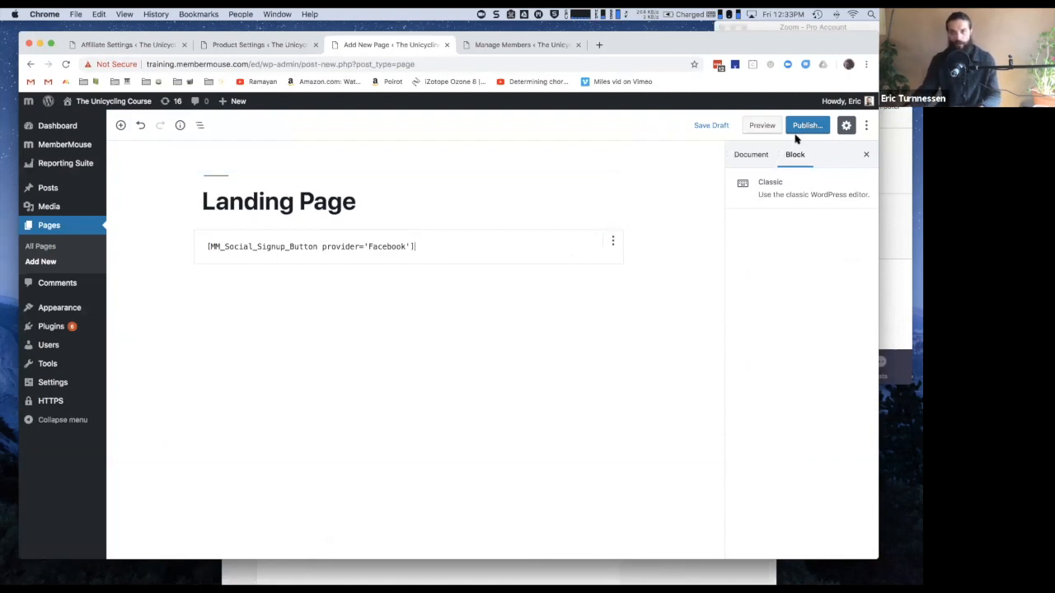
click(806, 125)
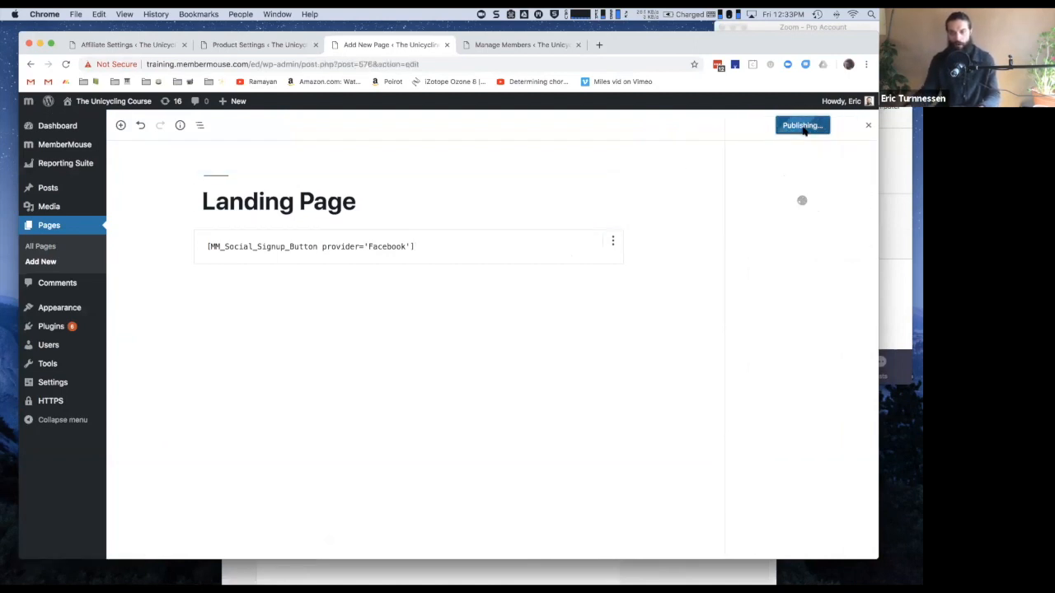
click(801, 125)
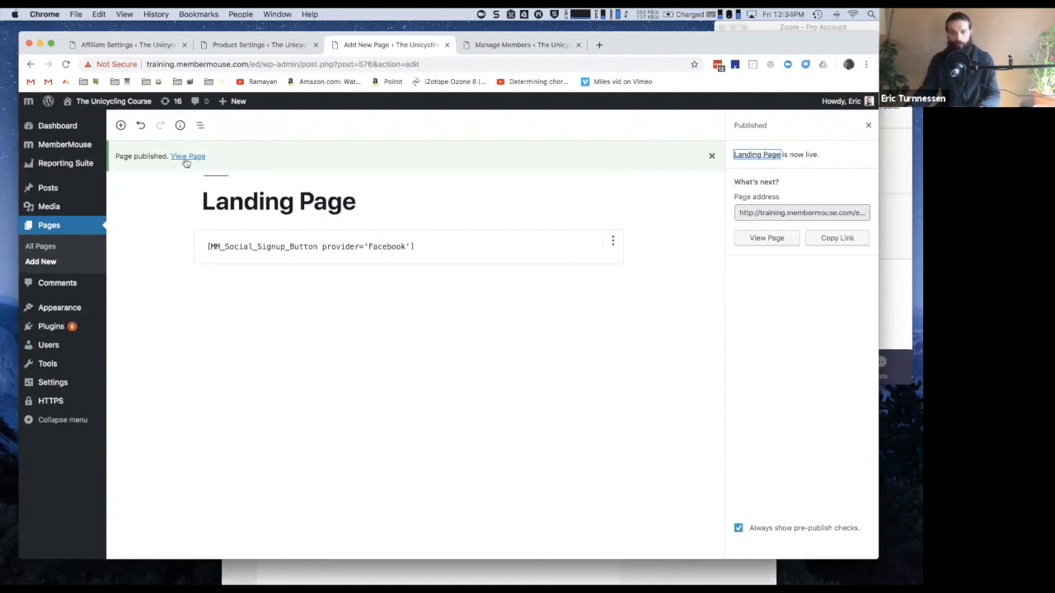
mouse_move(188, 156)
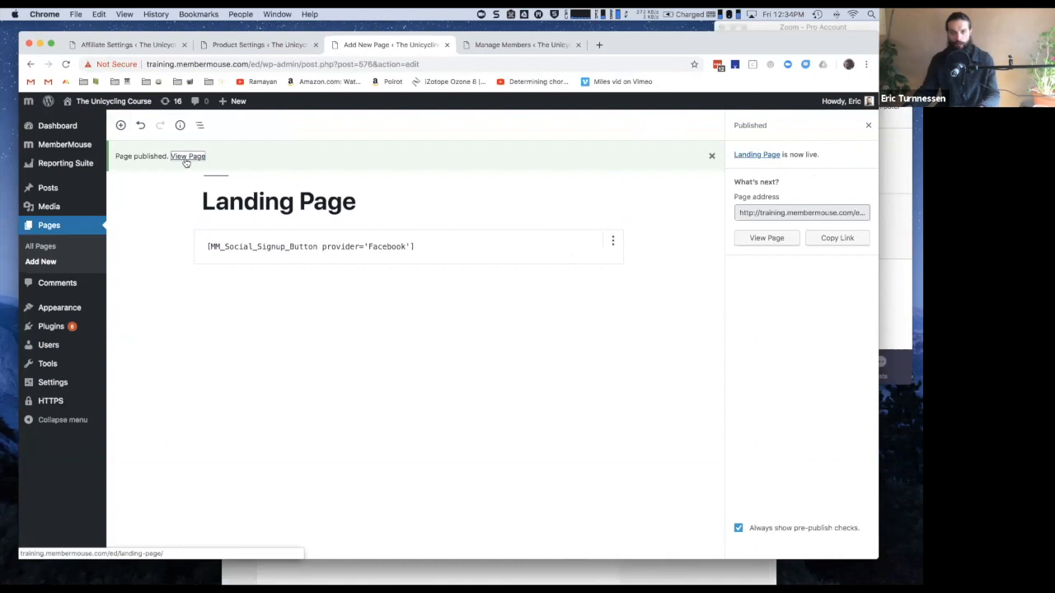
right_click(188, 156)
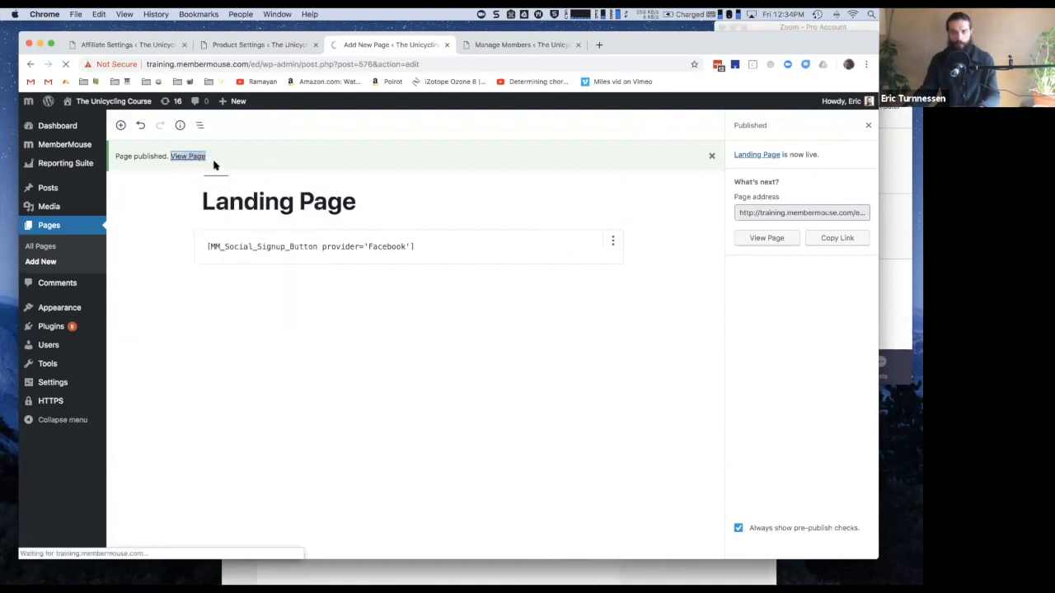
Step: Open the live Landing Page in a private window and test its Sign in with Facebook button
click(187, 156)
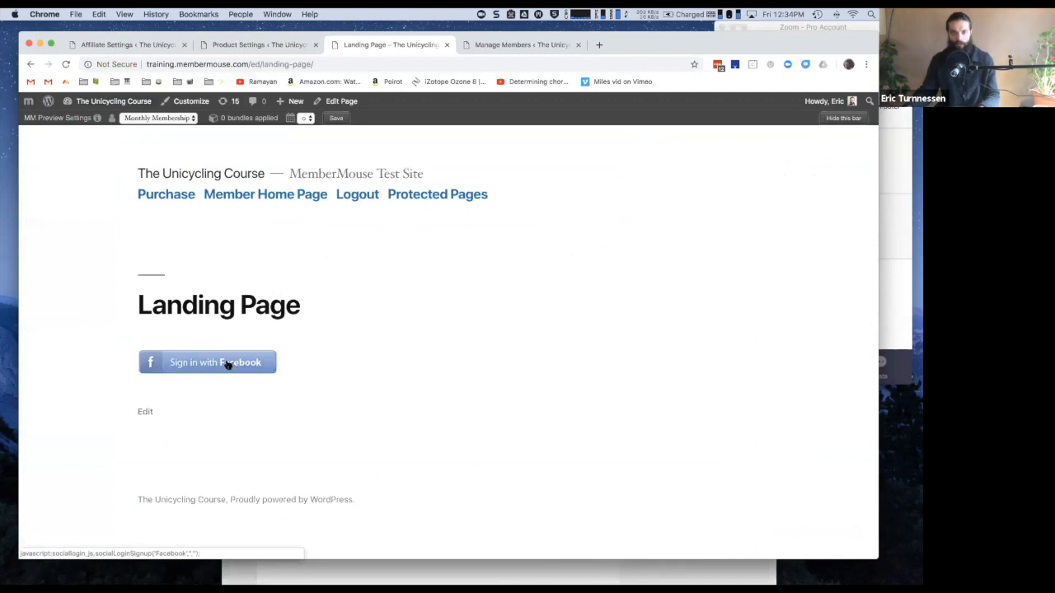
click(207, 362)
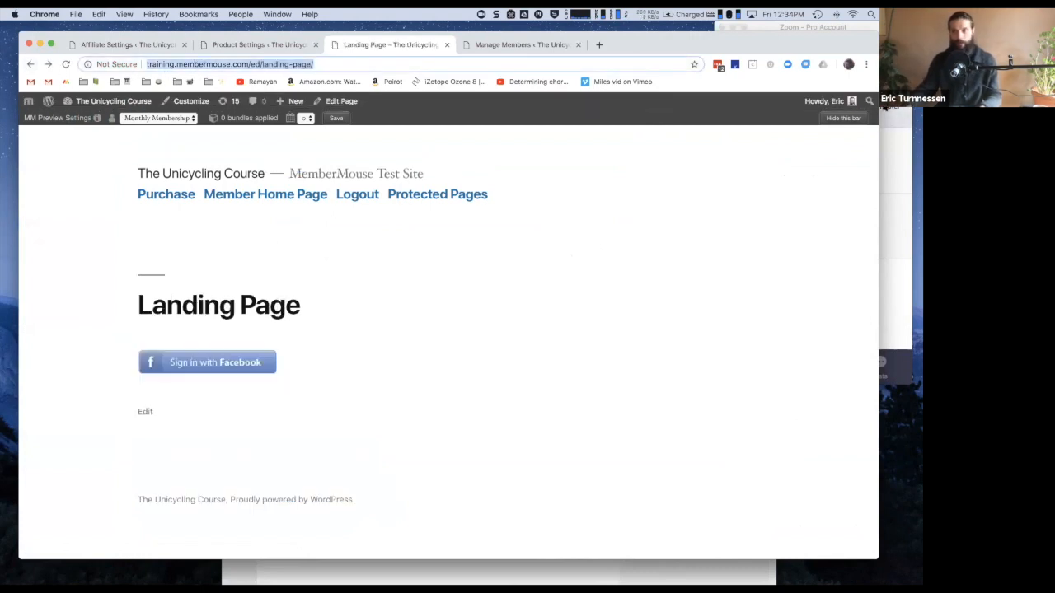
click(866, 65)
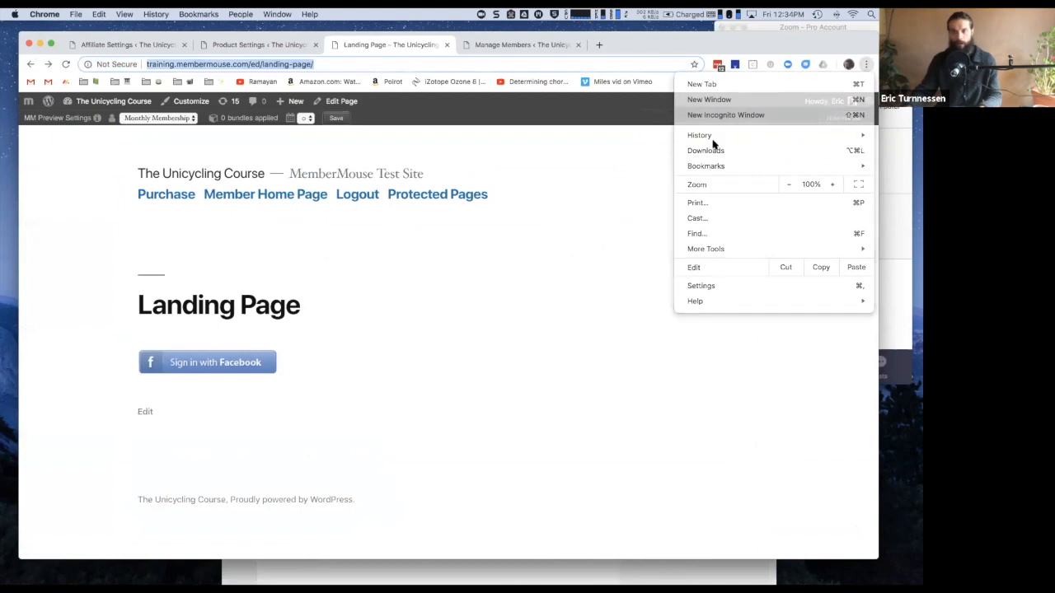
click(726, 115)
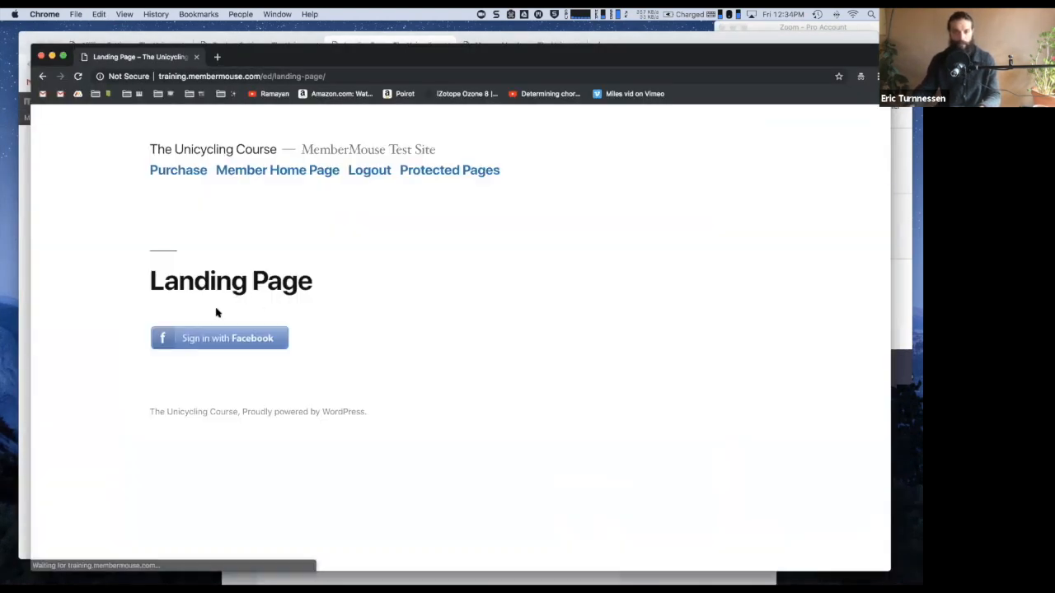
mouse_move(239, 338)
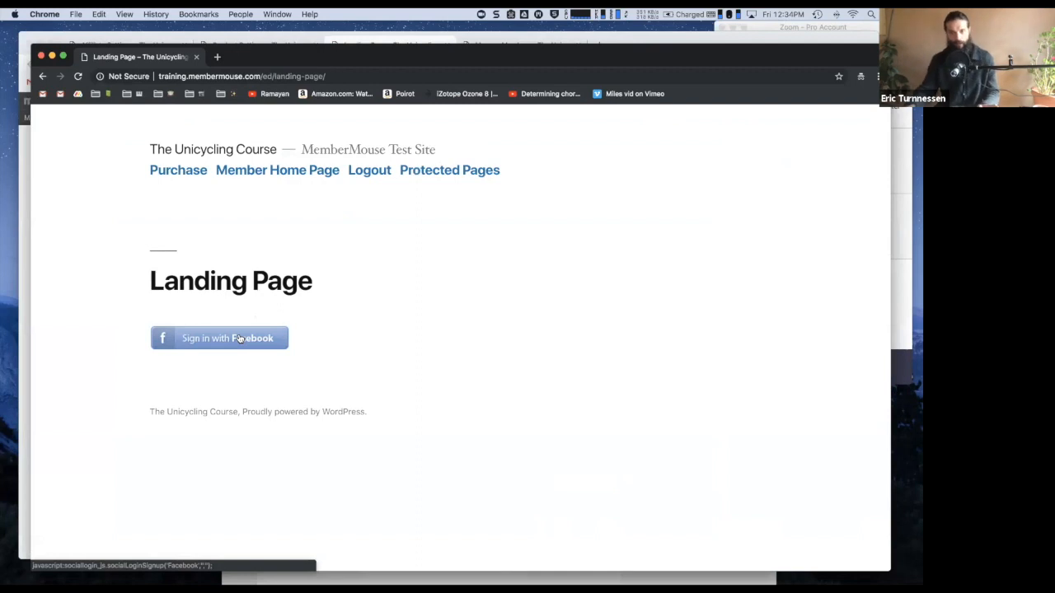
click(219, 338)
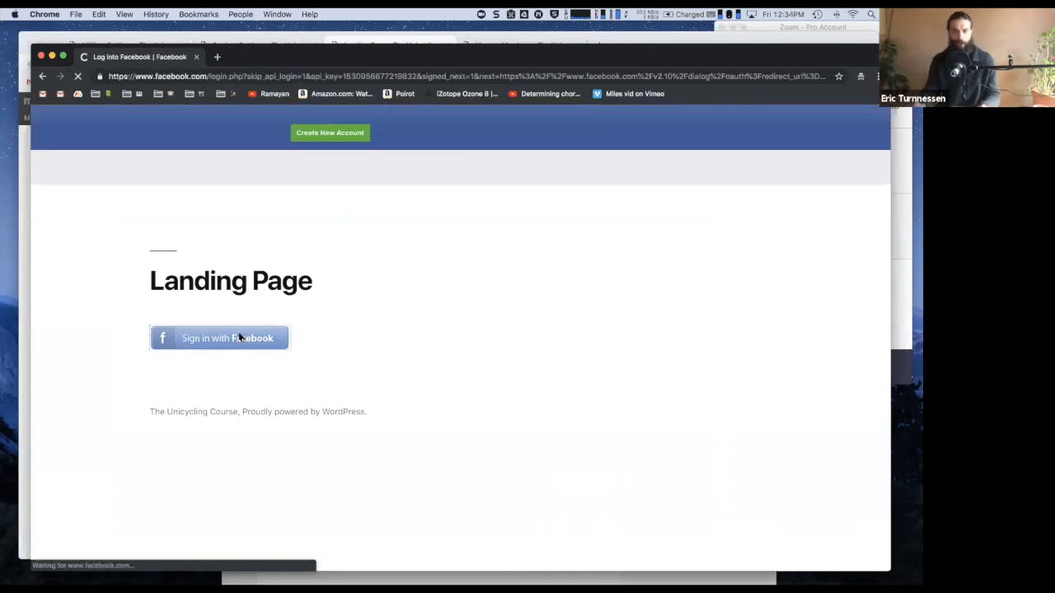
click(219, 338)
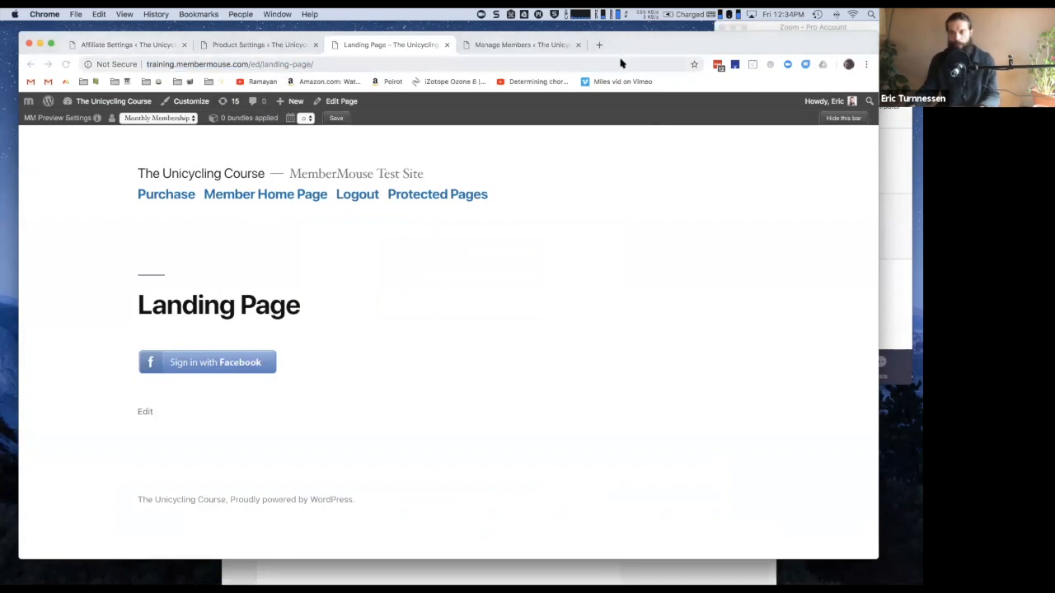
mouse_move(708, 162)
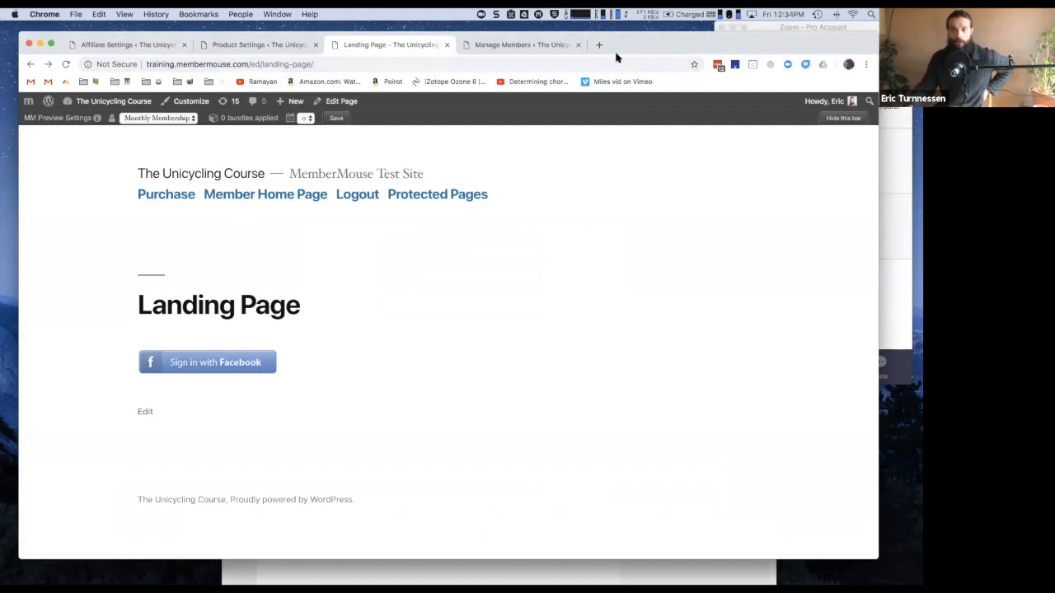
mouse_move(420, 89)
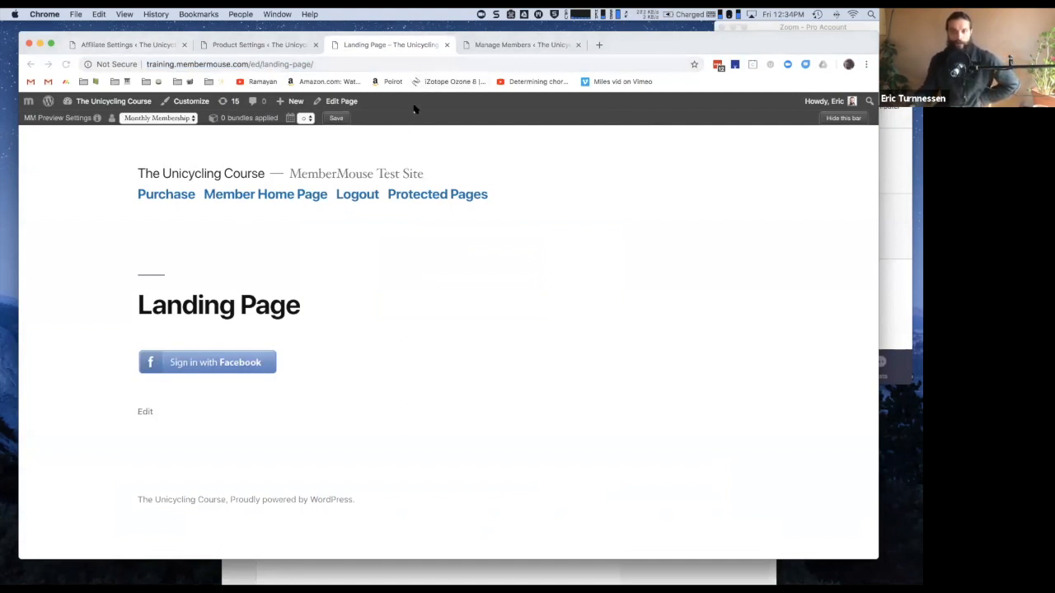
mouse_move(449, 112)
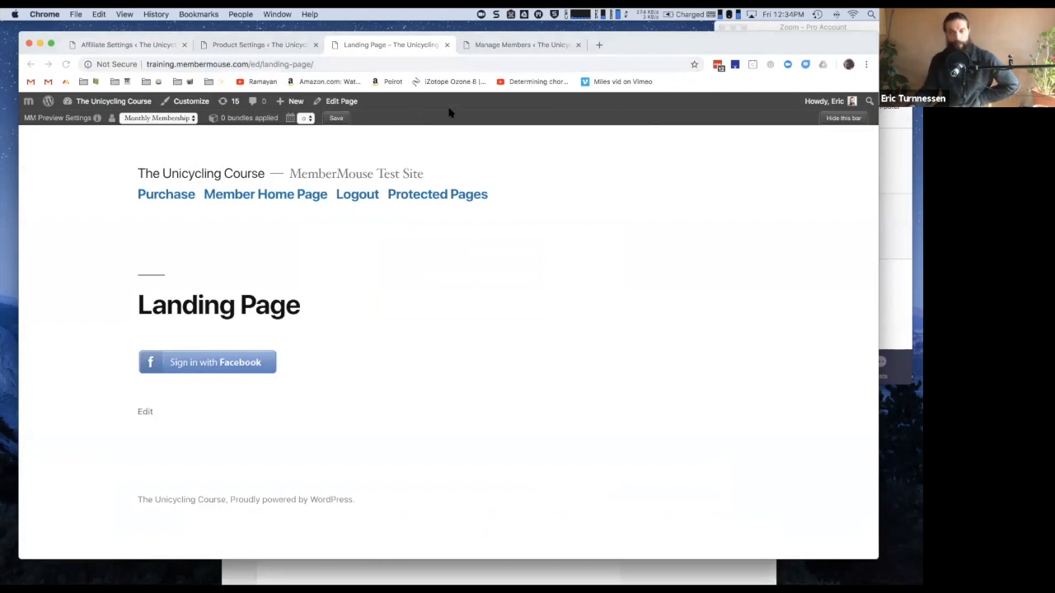
click(782, 14)
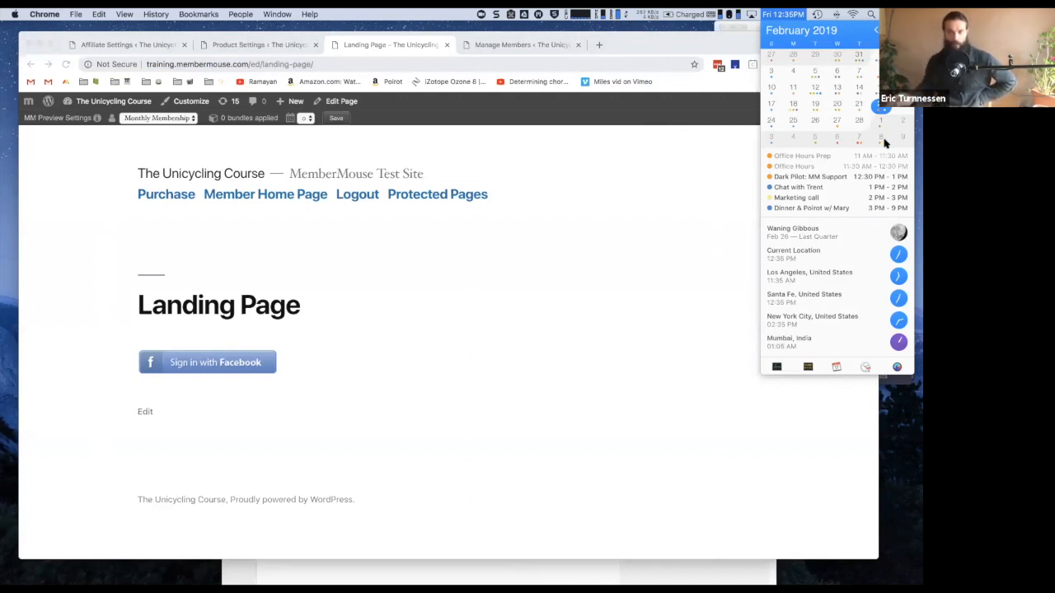
click(880, 137)
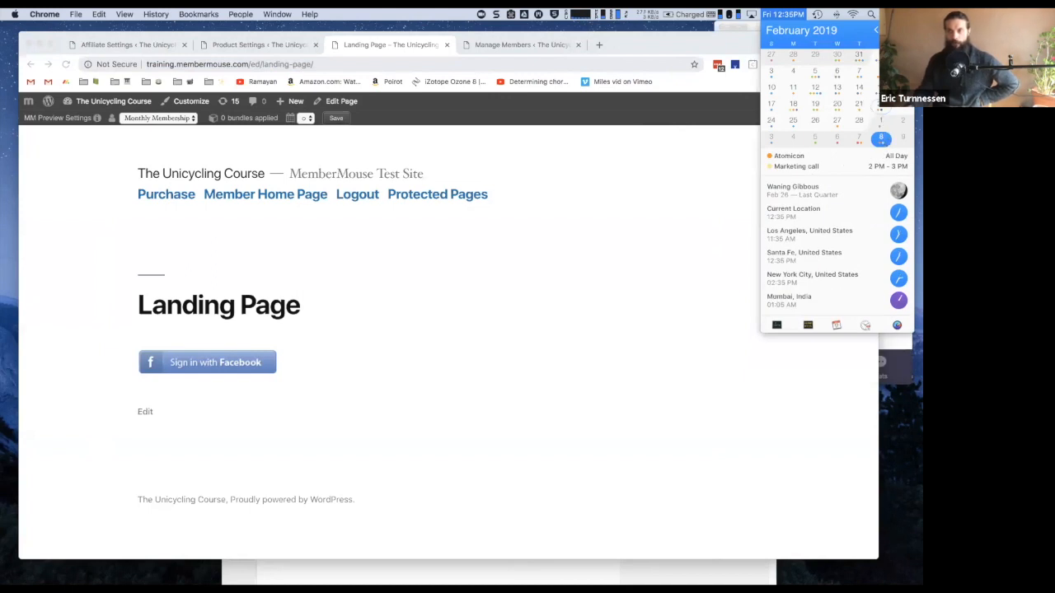
click(876, 29)
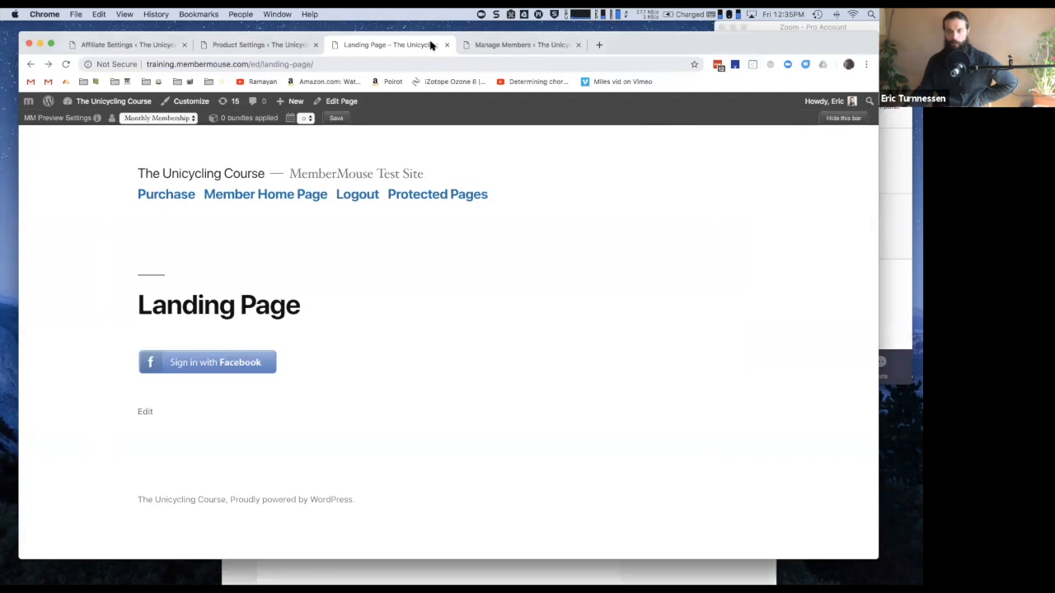
mouse_move(493, 125)
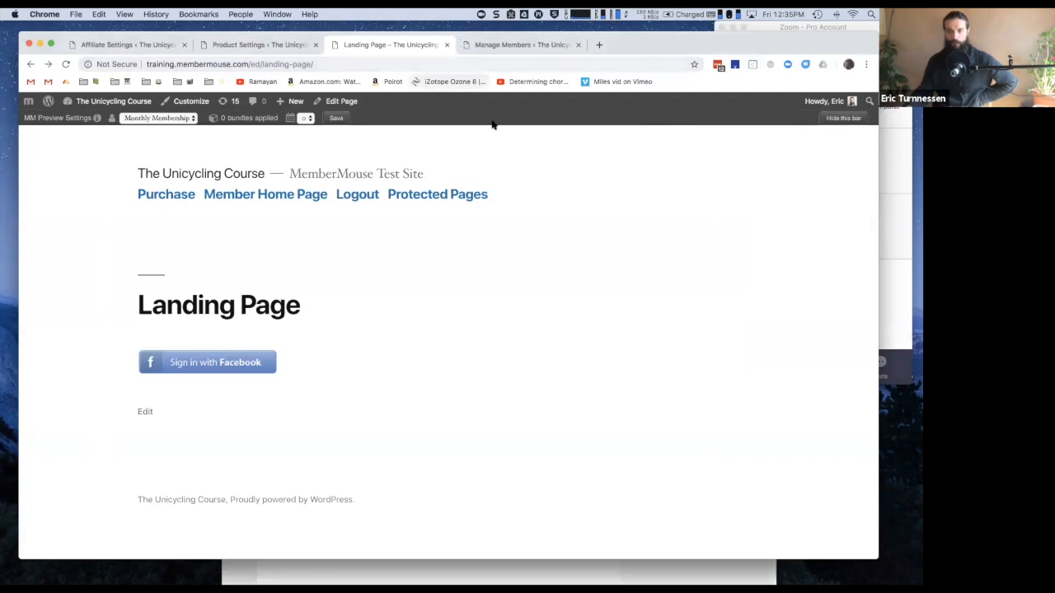